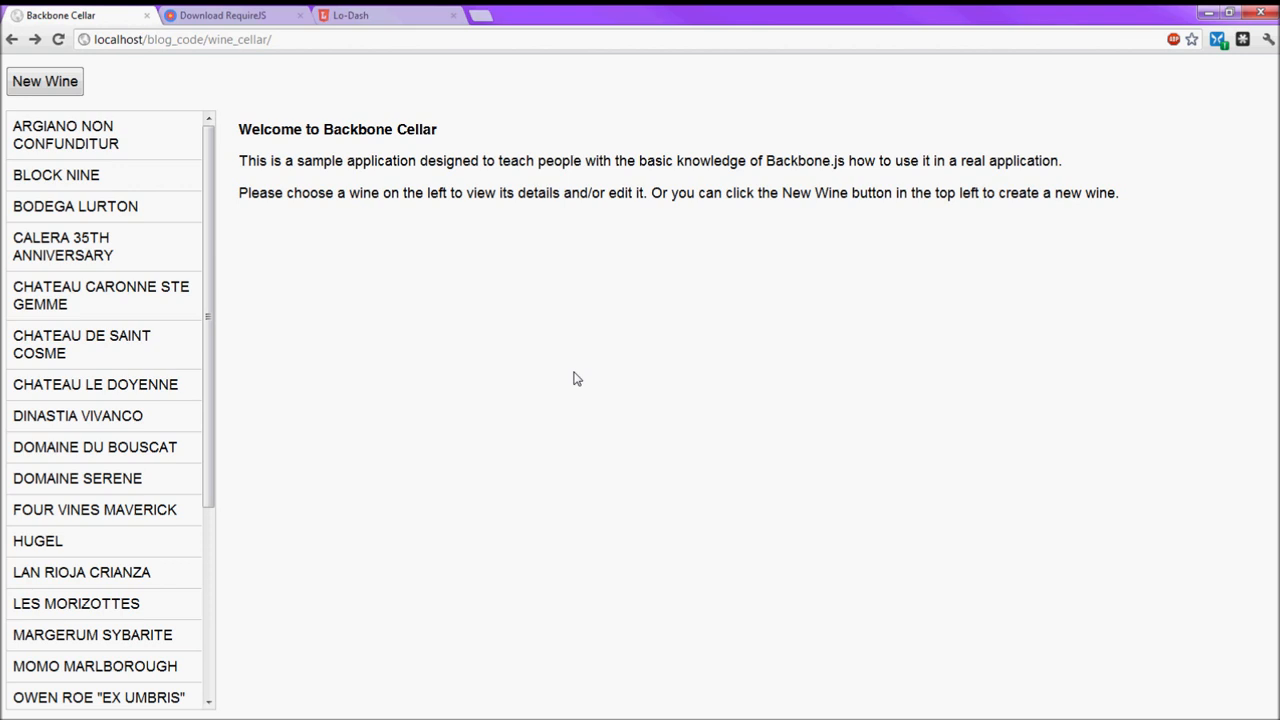
mouse_move(713, 431)
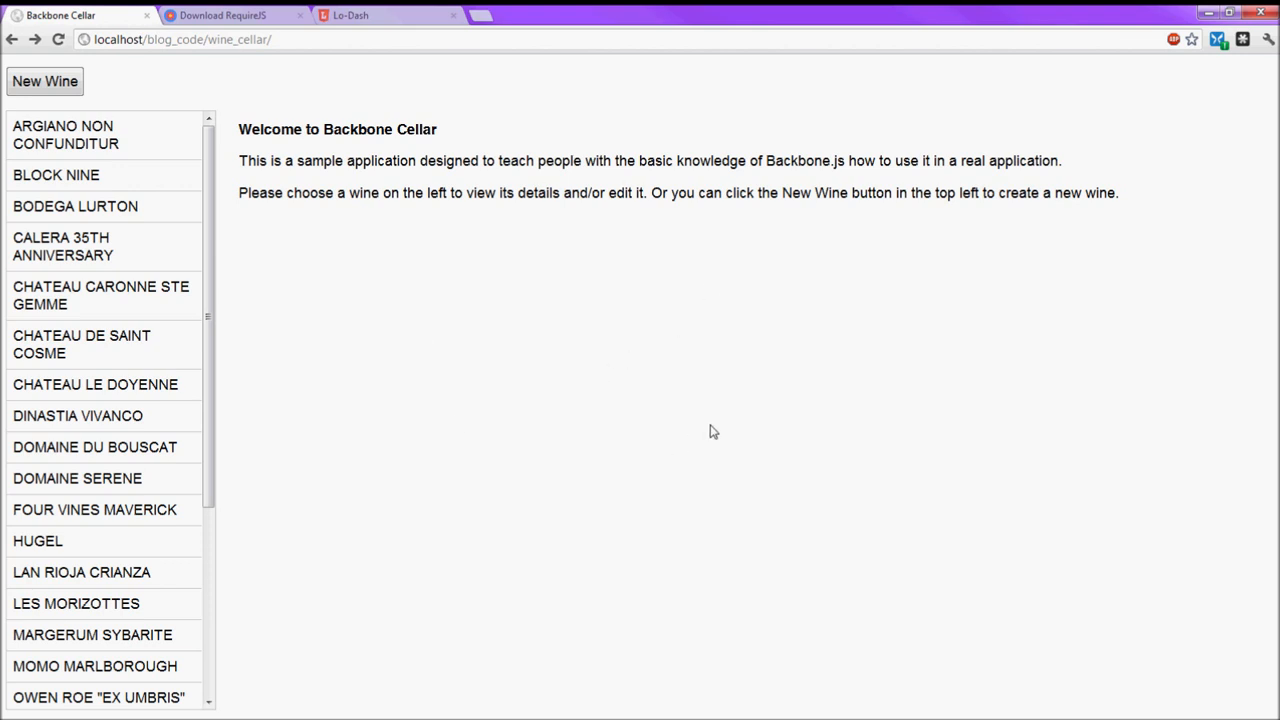
mouse_move(714, 425)
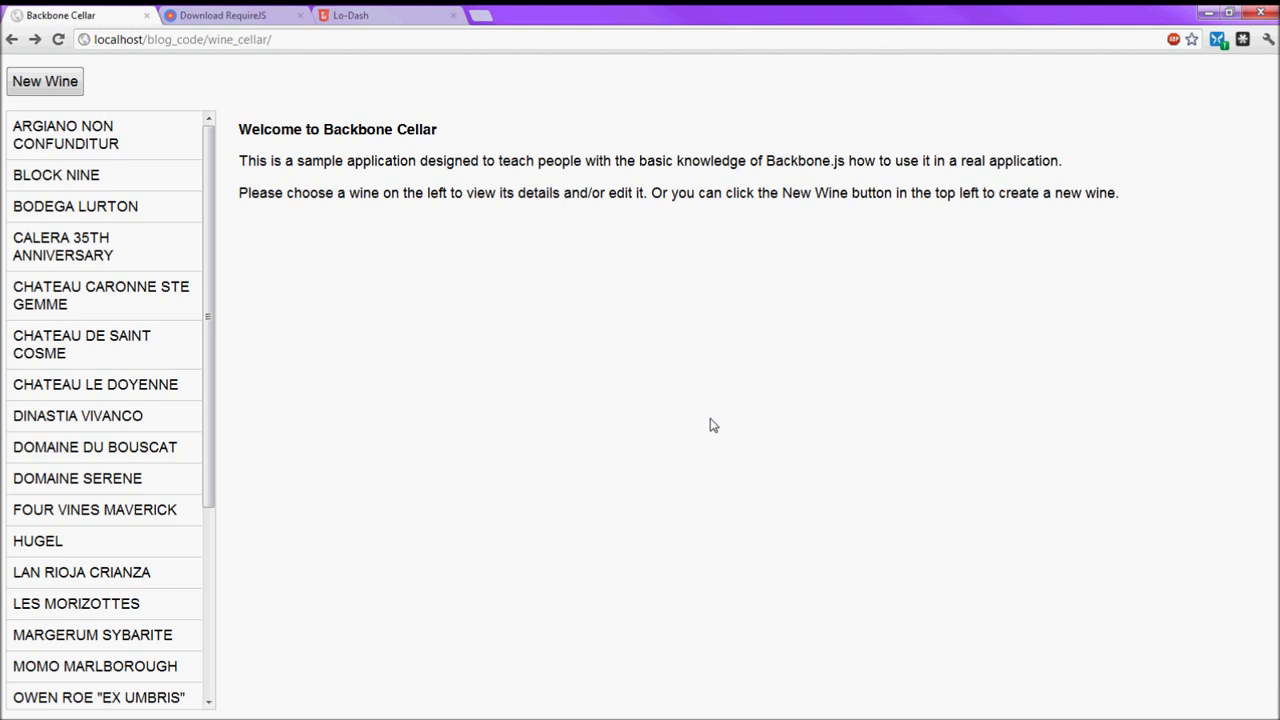
mouse_move(636, 418)
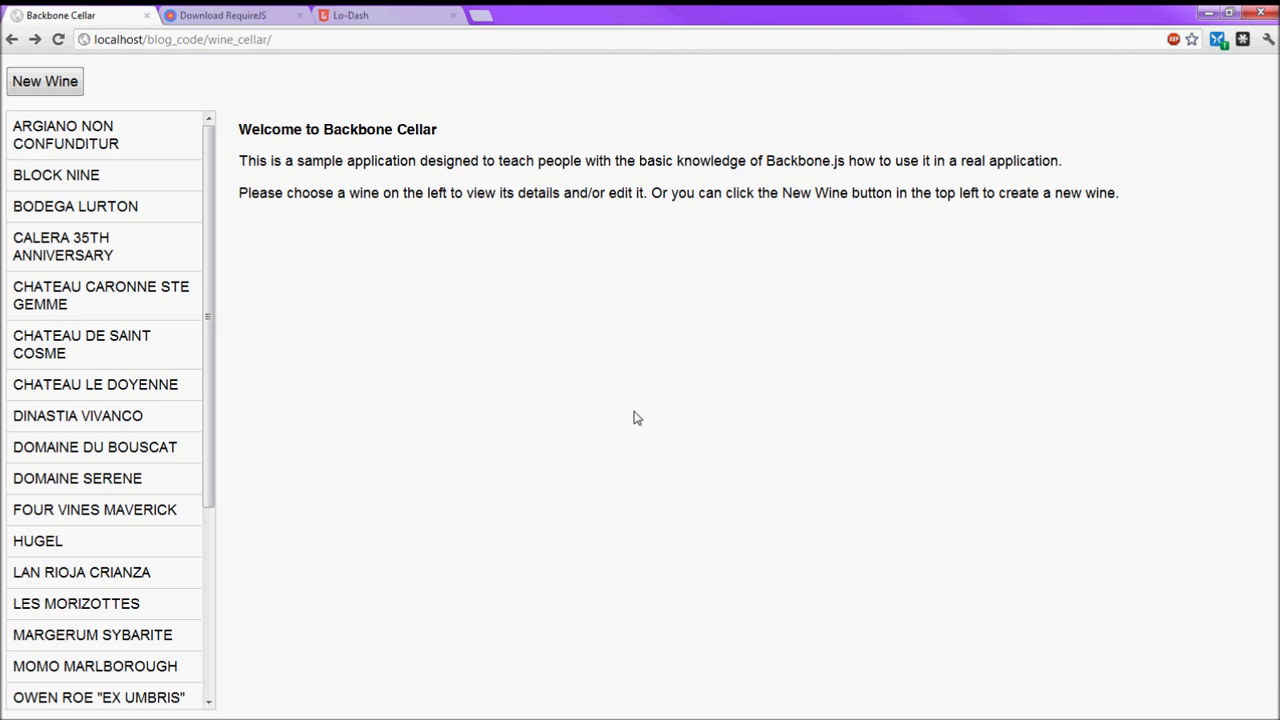
mouse_move(637, 414)
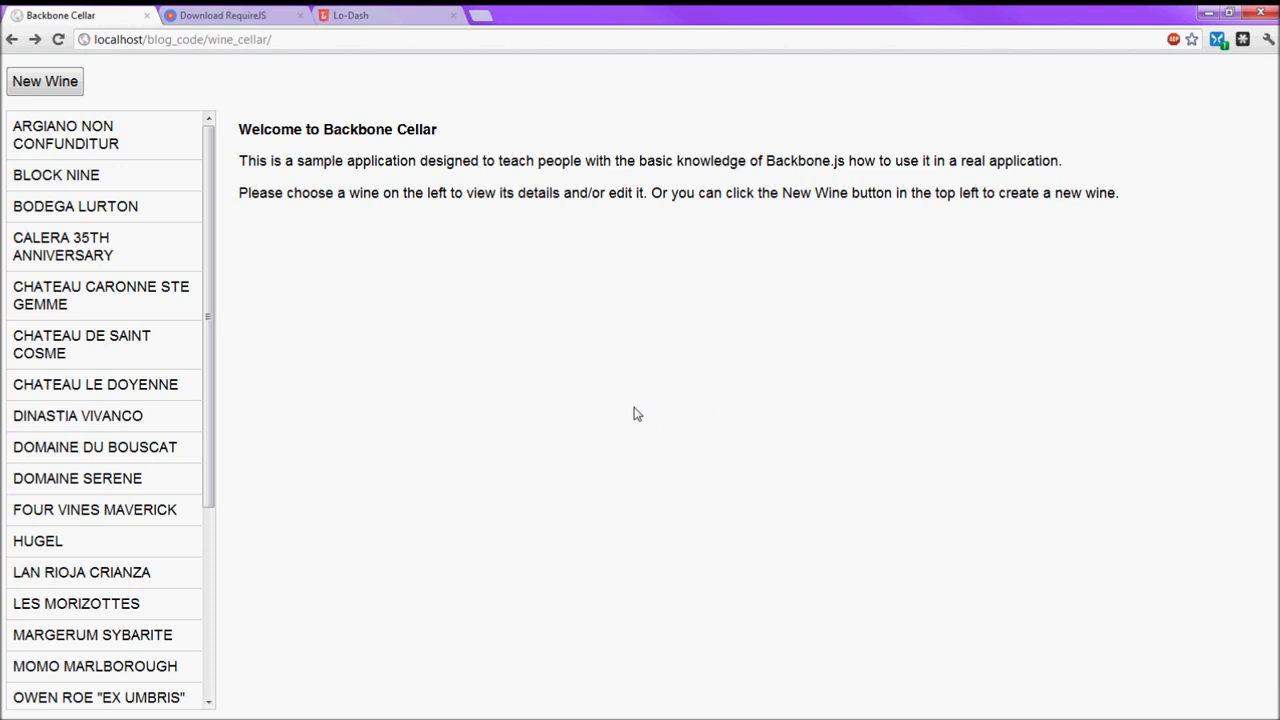
mouse_move(635, 403)
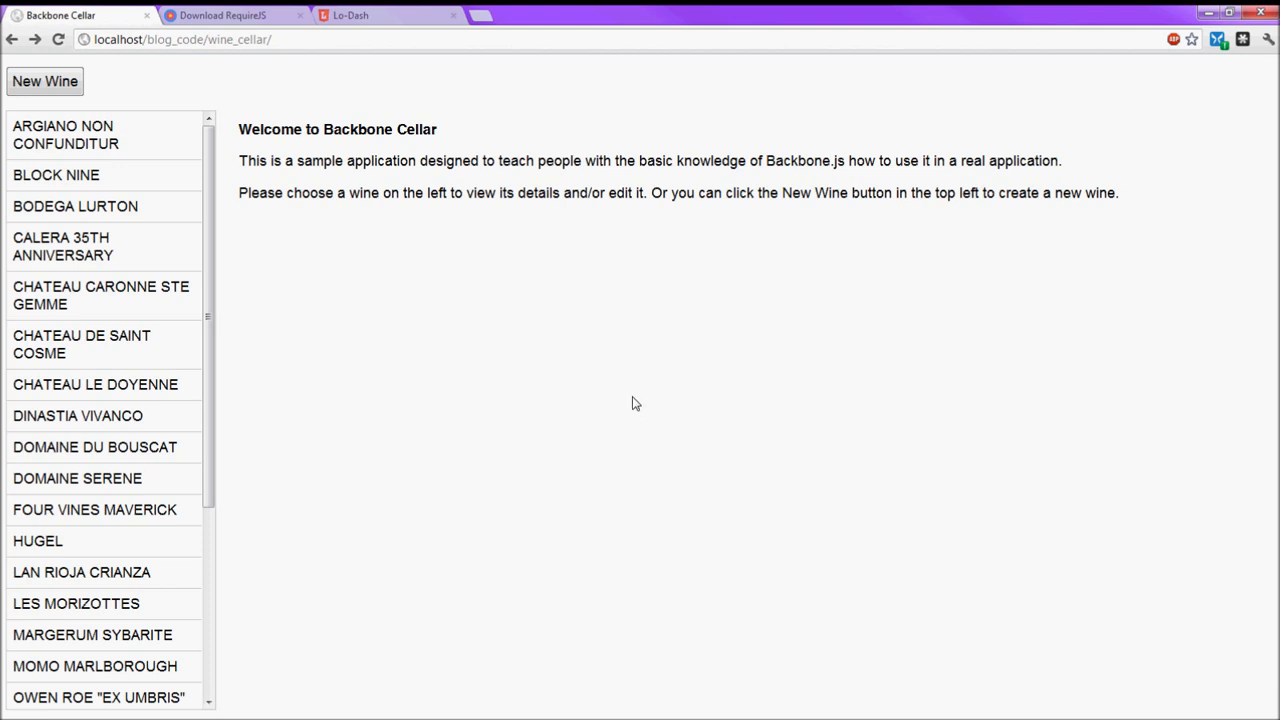
mouse_move(630, 408)
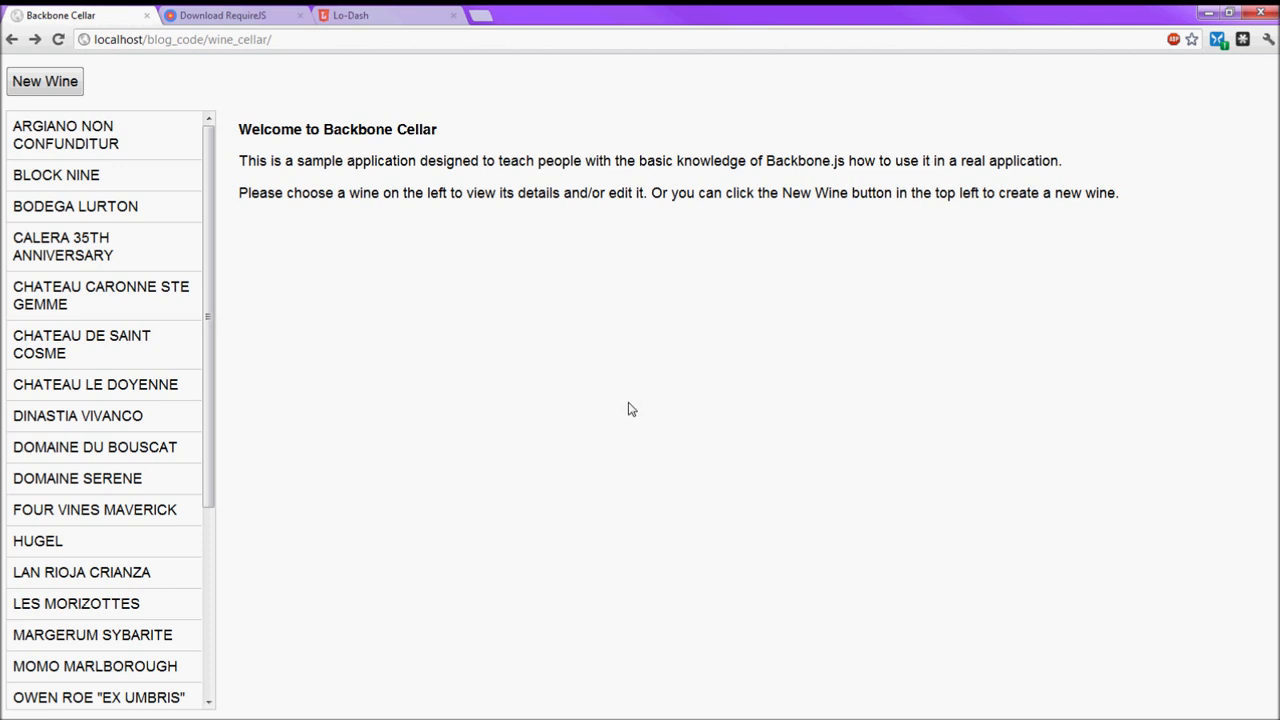
mouse_move(625, 414)
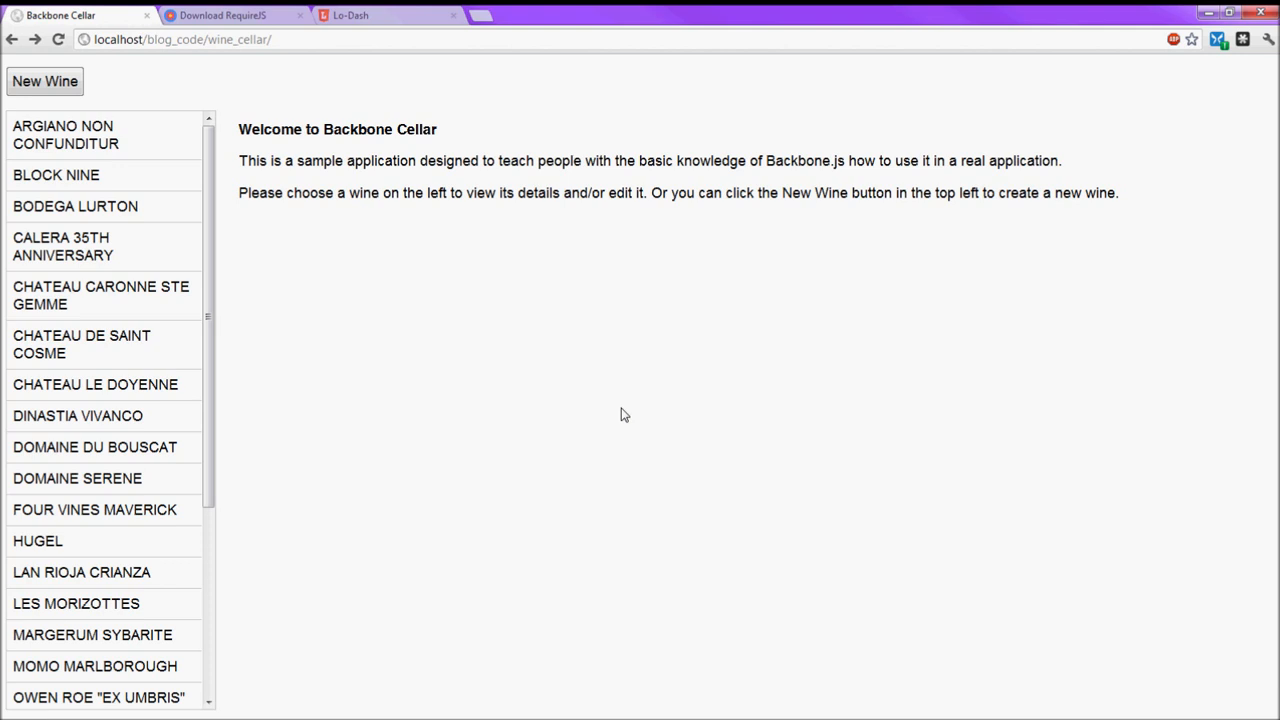
mouse_move(618, 414)
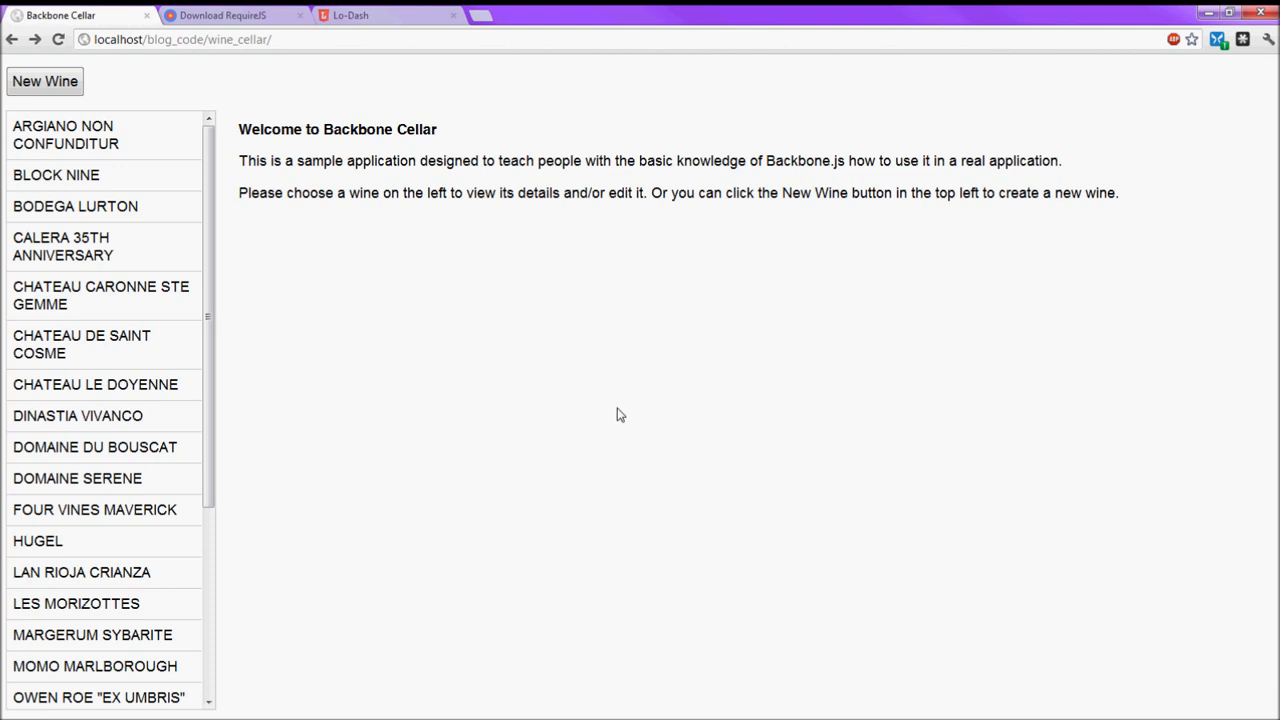
mouse_move(677, 243)
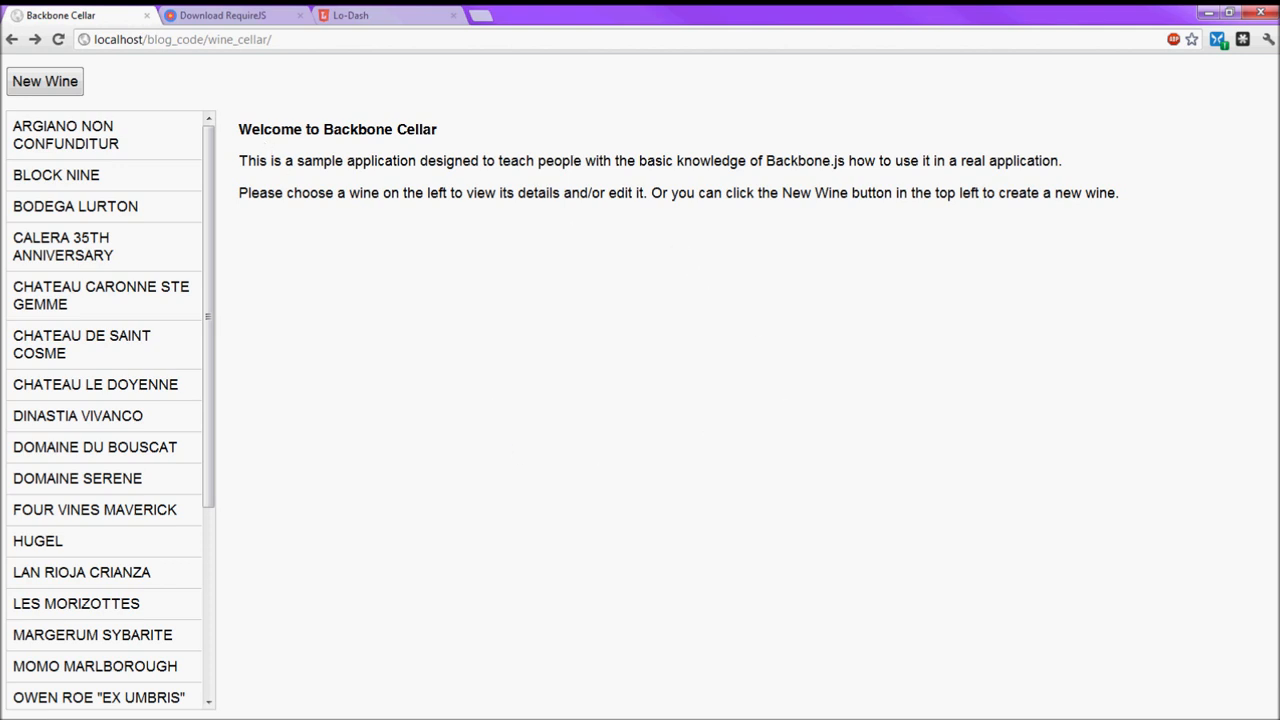
Download the minified require.js 2.0.4 source into the libs folder as require.min.js.
left_click(222, 15)
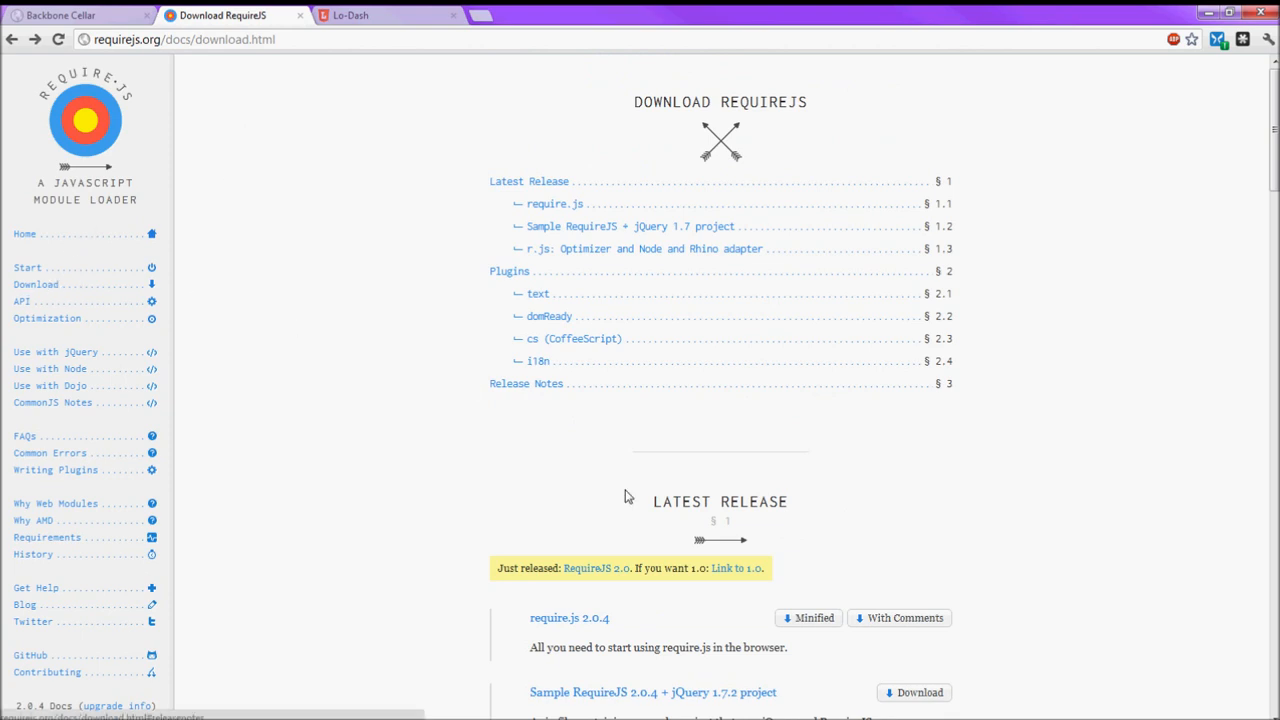
mouse_move(588, 428)
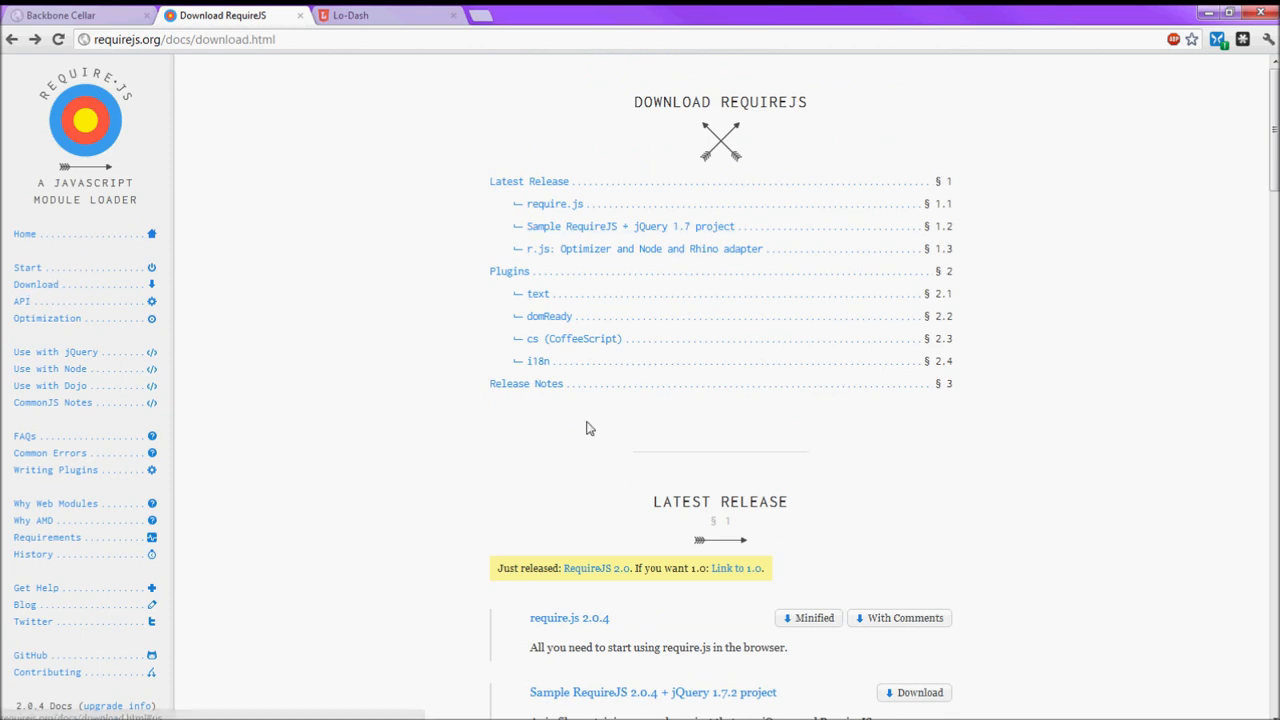
scroll("down", 3)
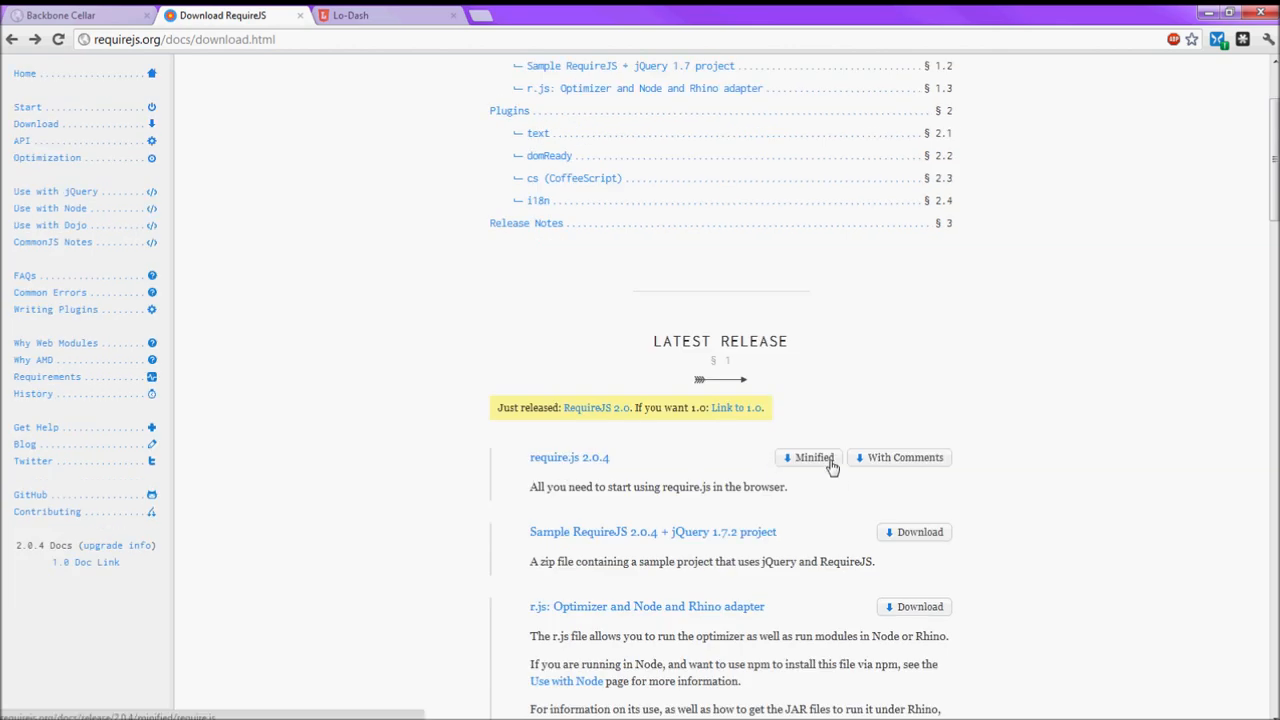
left_click(808, 457)
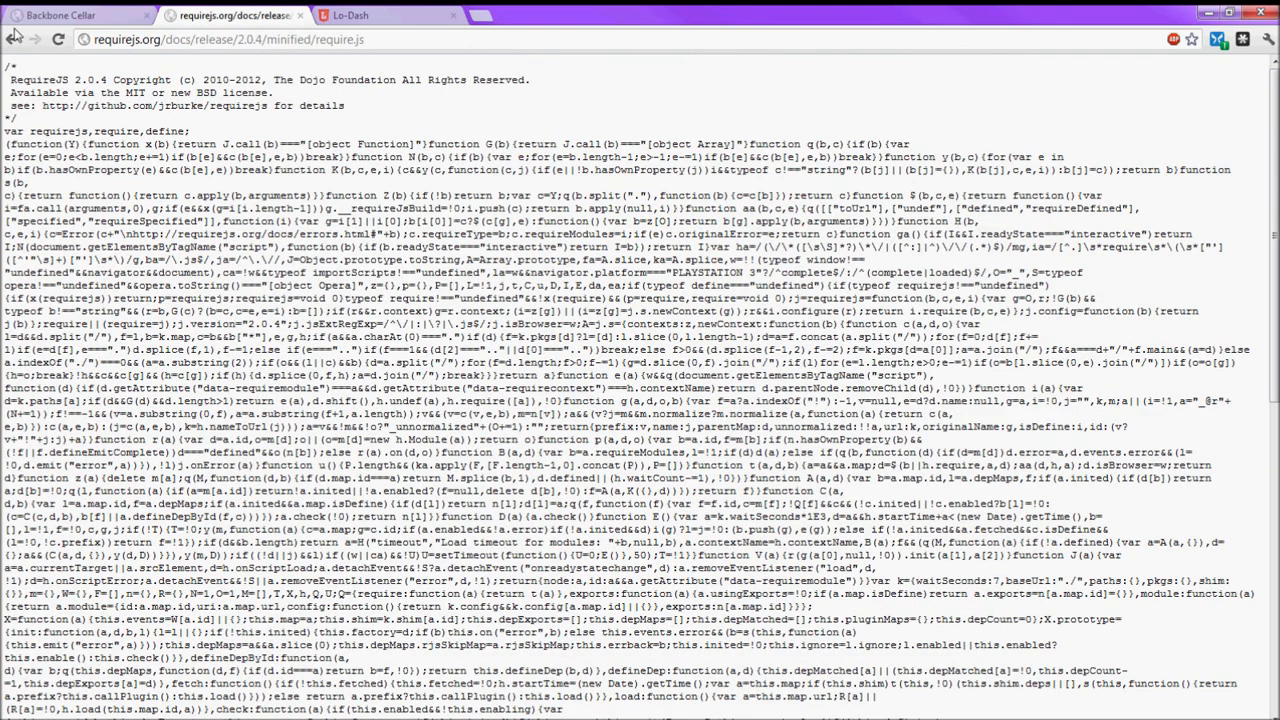
key("ctrl+s")
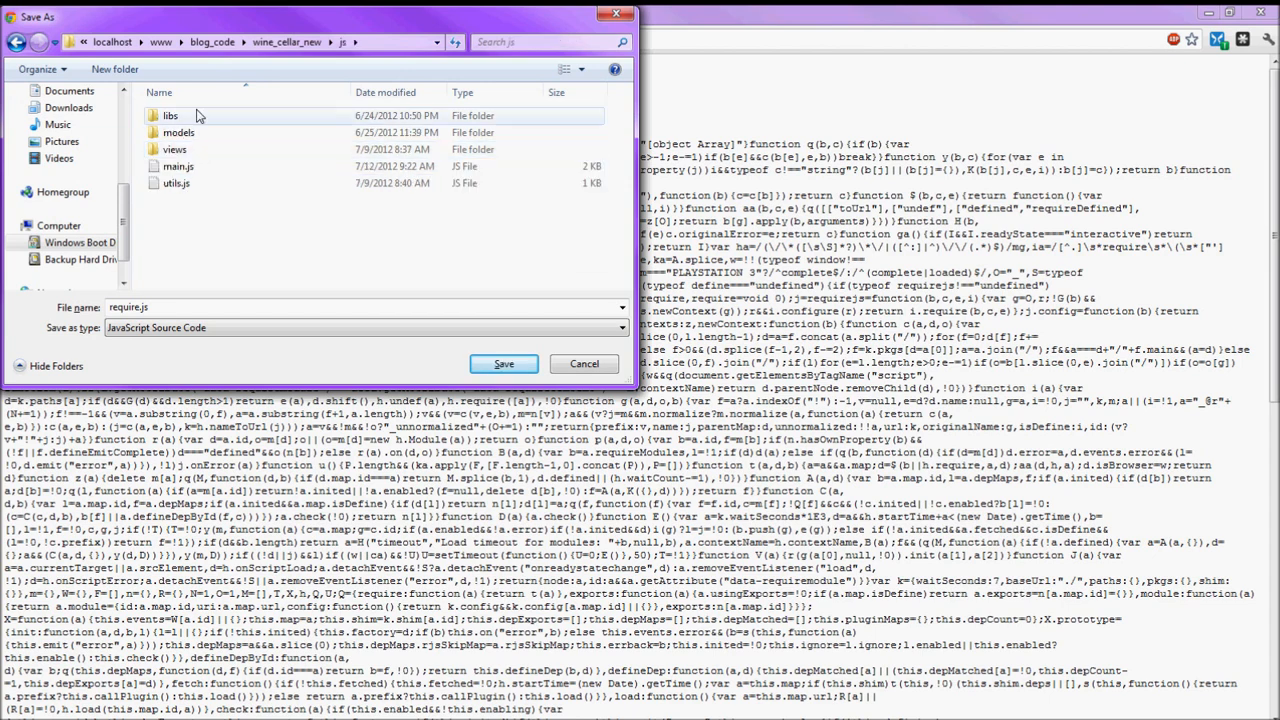
double_click(171, 115)
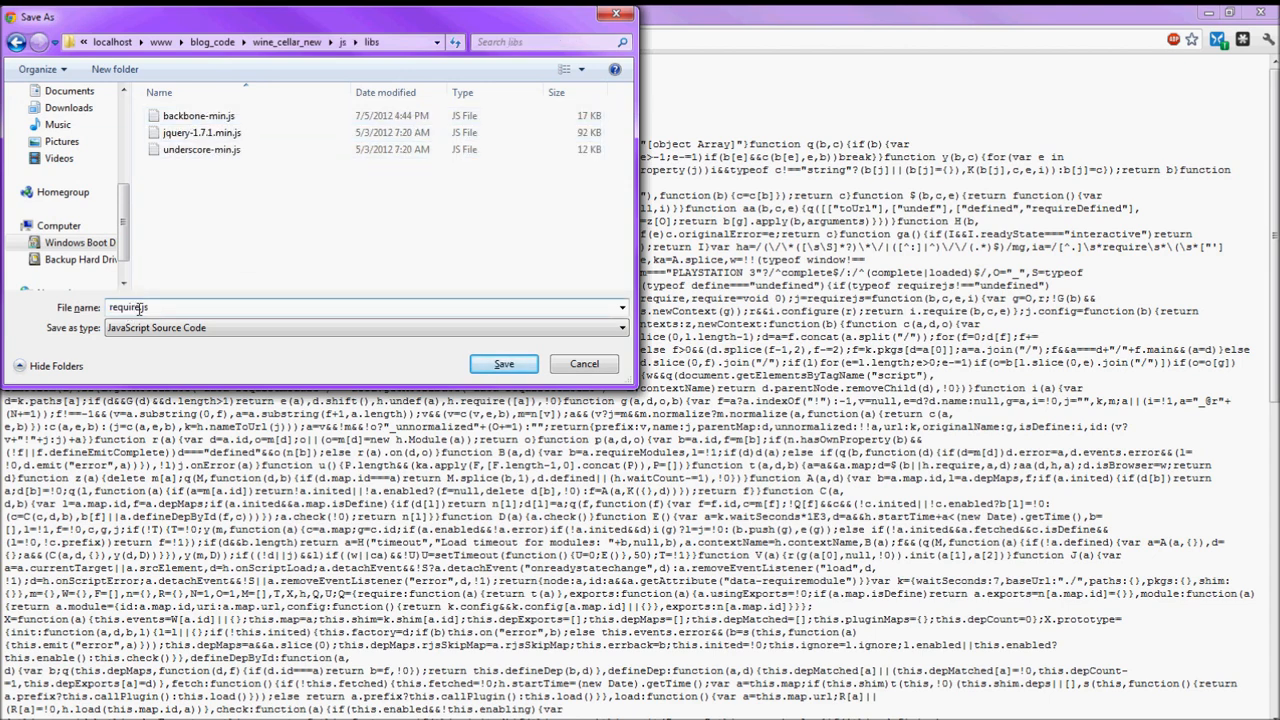
type(".min")
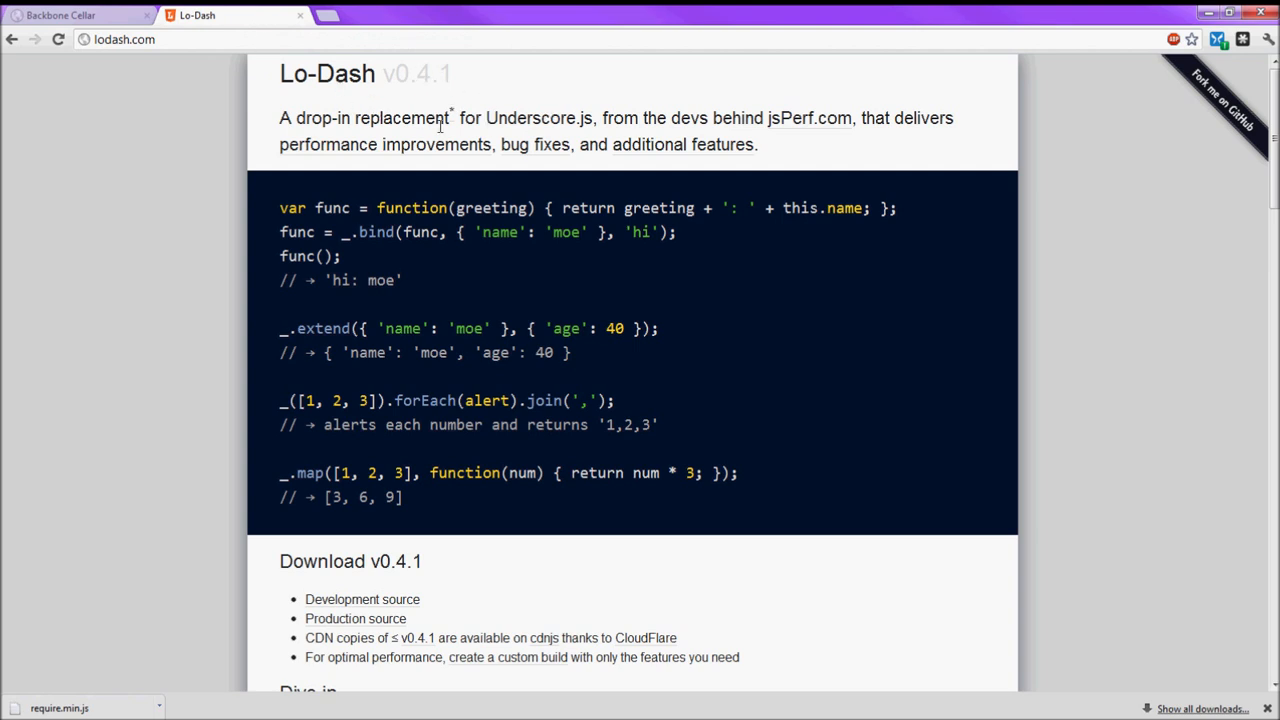
mouse_move(305, 177)
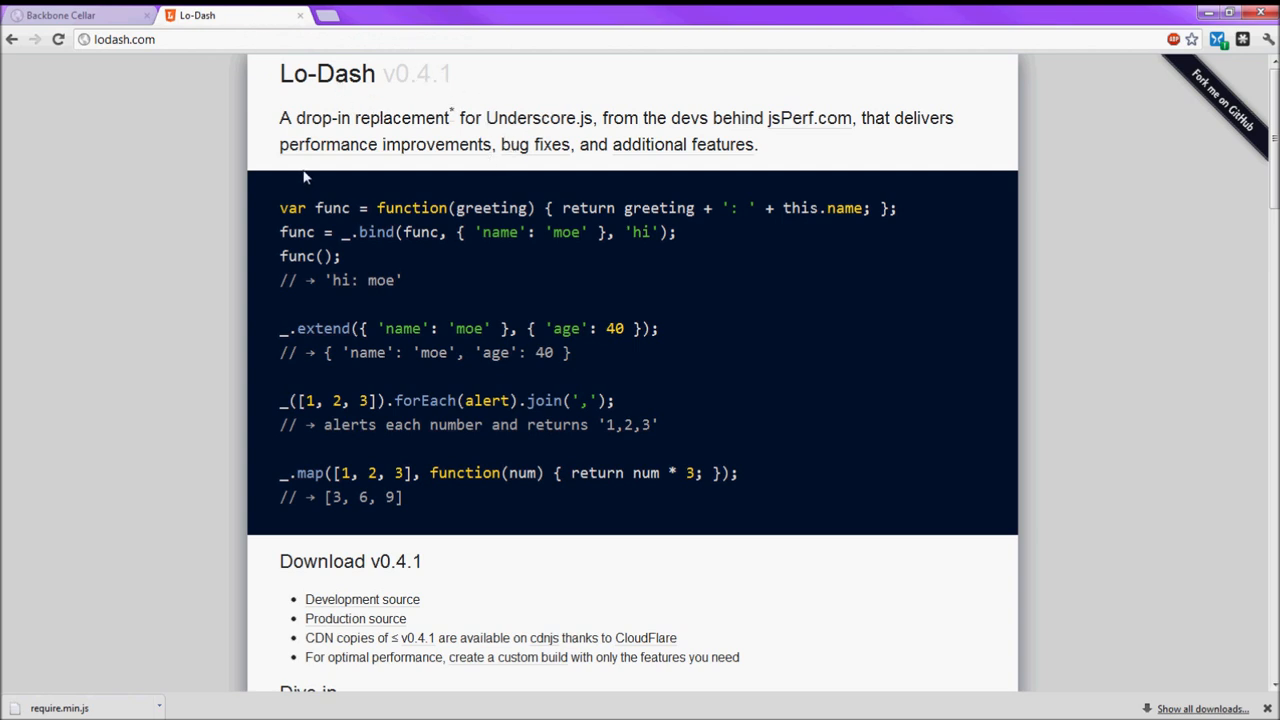
mouse_move(310, 175)
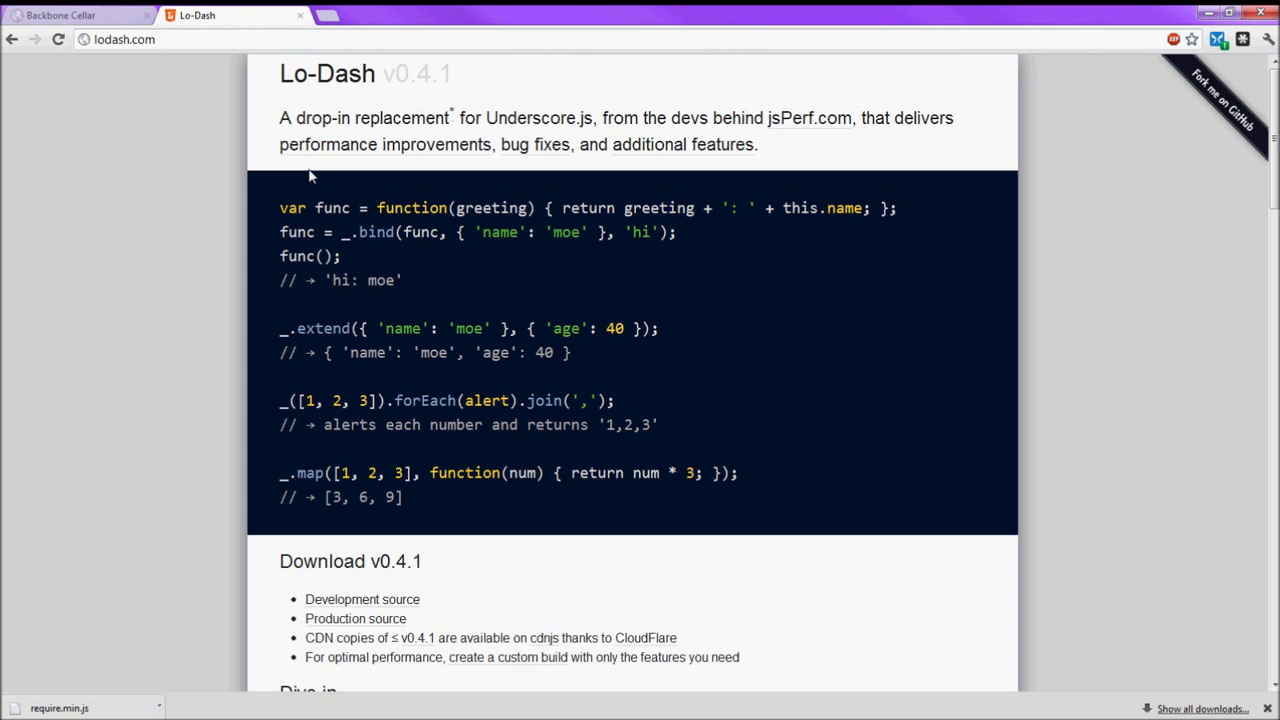
mouse_move(315, 168)
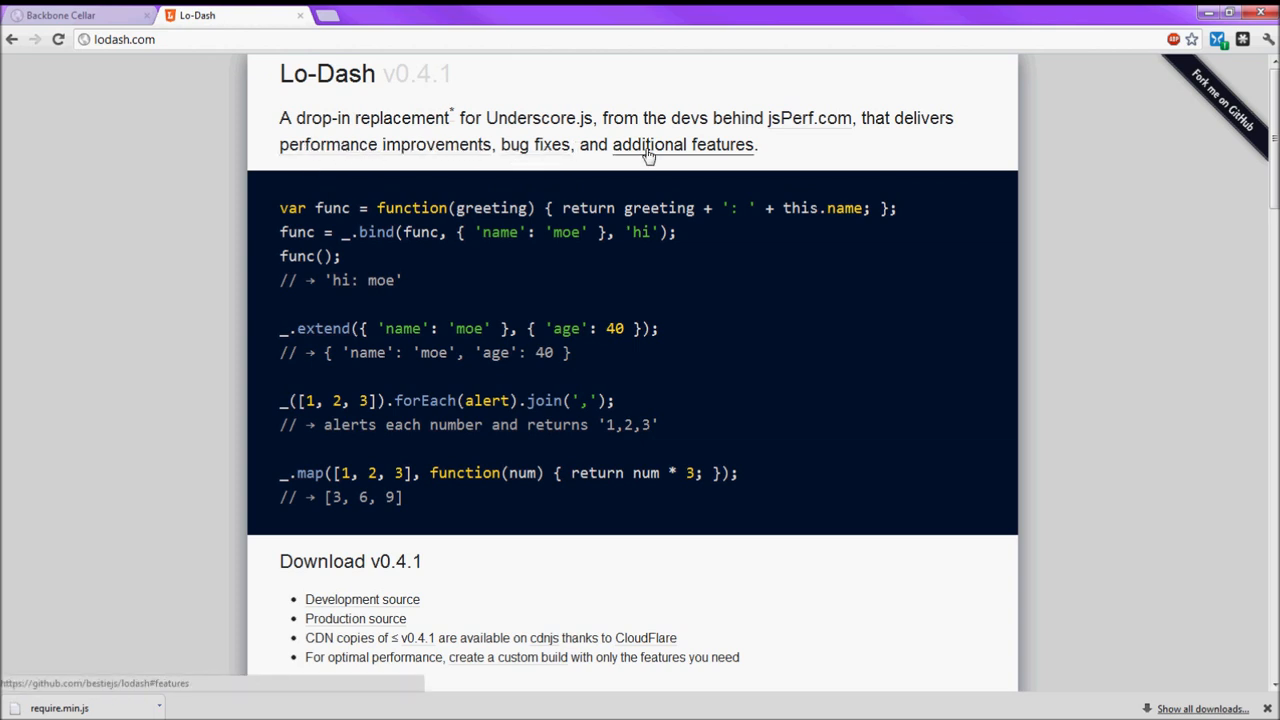
mouse_move(318, 152)
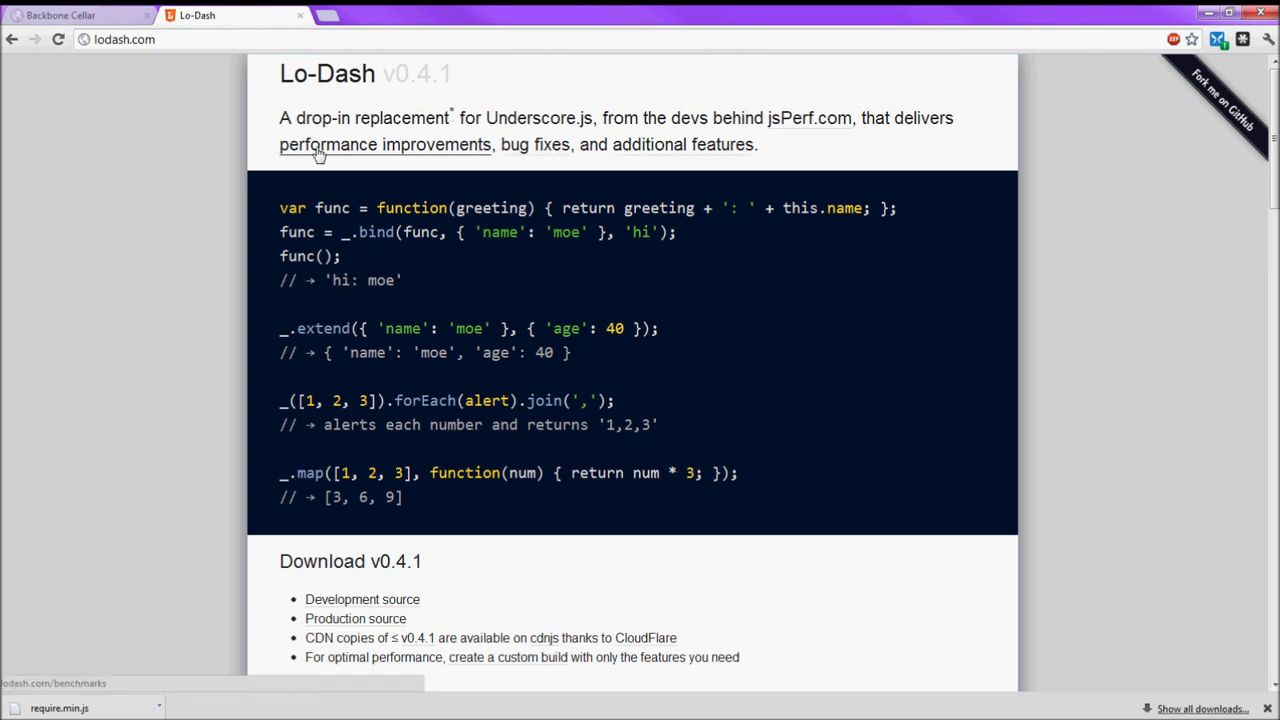
mouse_move(300, 157)
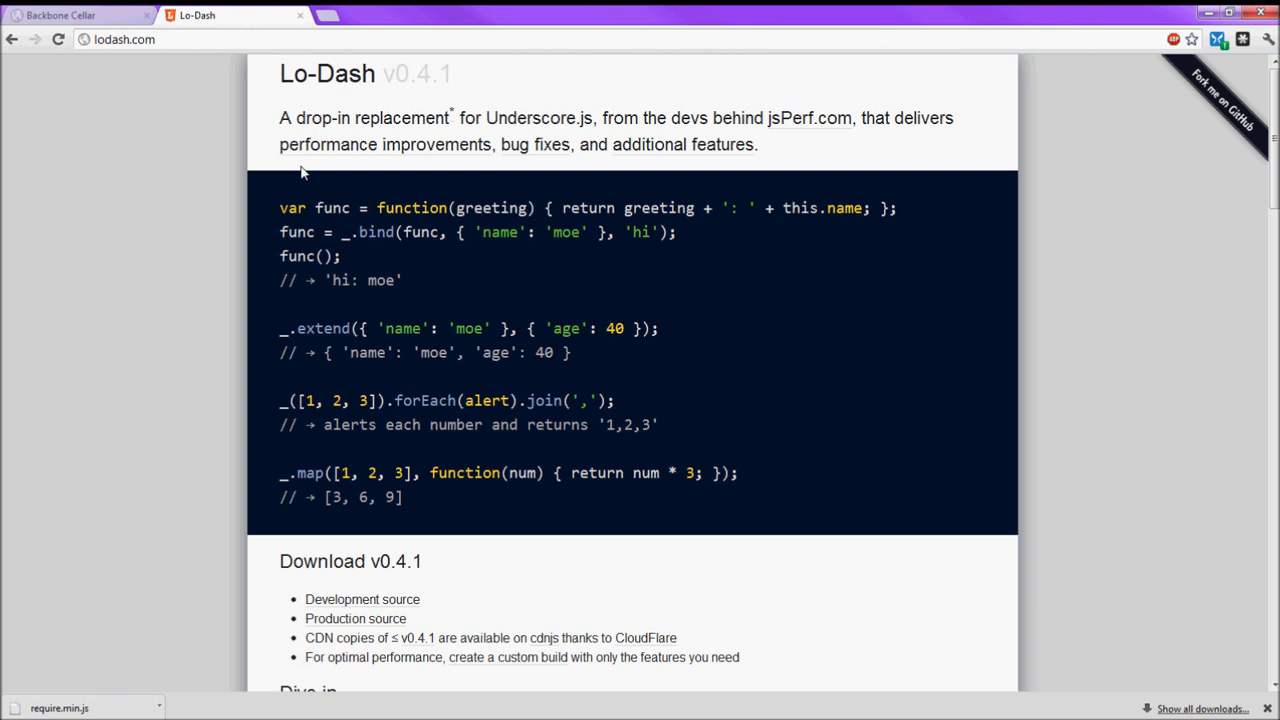
mouse_move(251, 268)
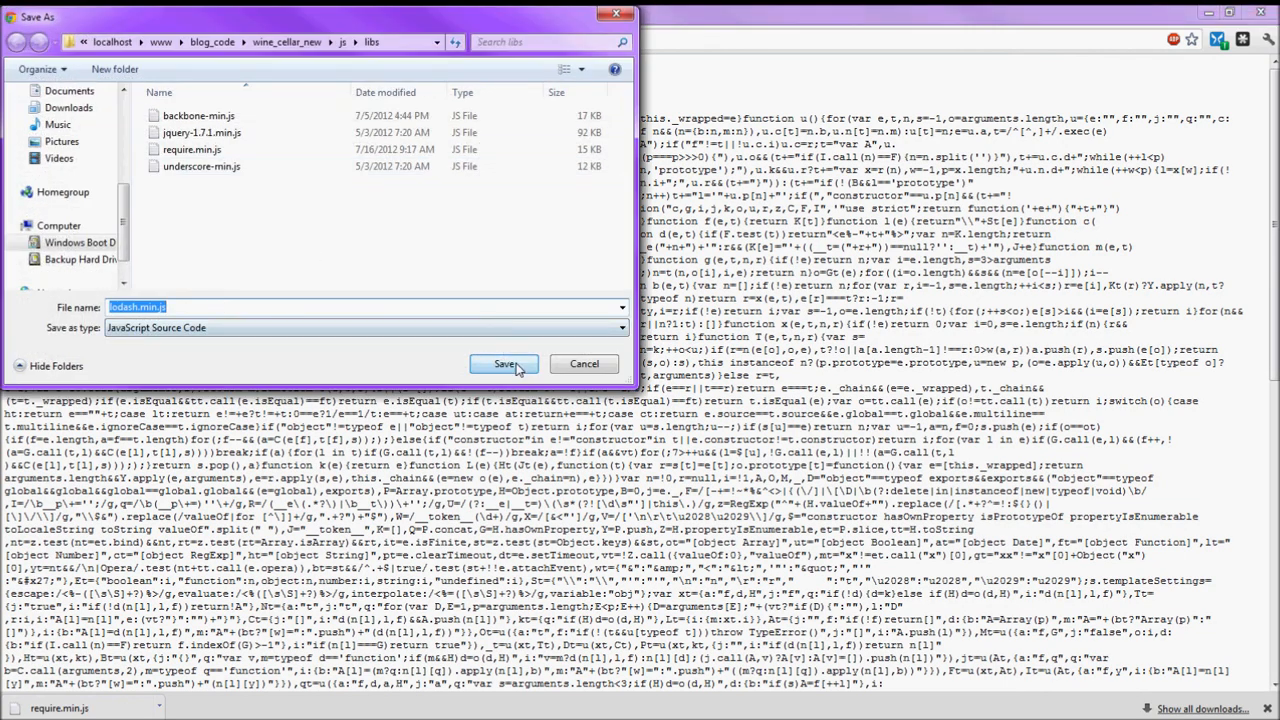
Confirm saving the Lo-Dash production source as lodash.min.js in libs.
left_click(504, 363)
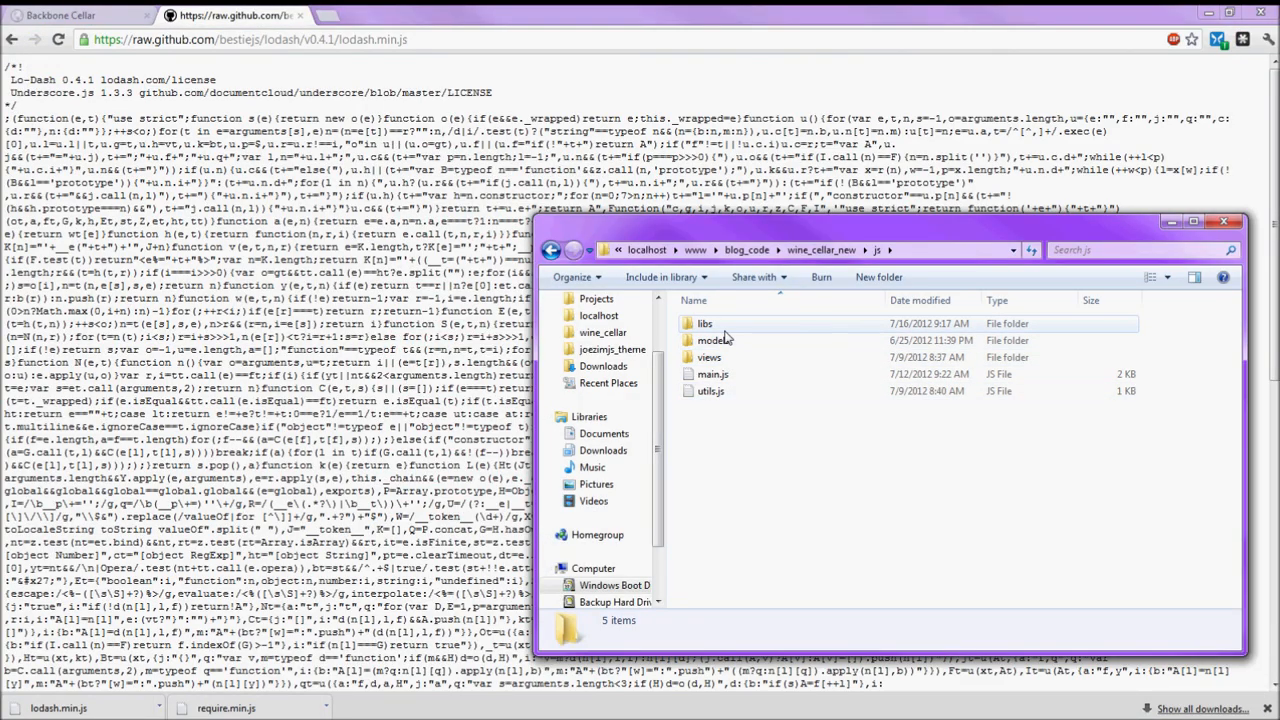
Rename backbone-min.js and jquery-1.7.1.min.js in libs, and delete underscore-min.js.
double_click(705, 323)
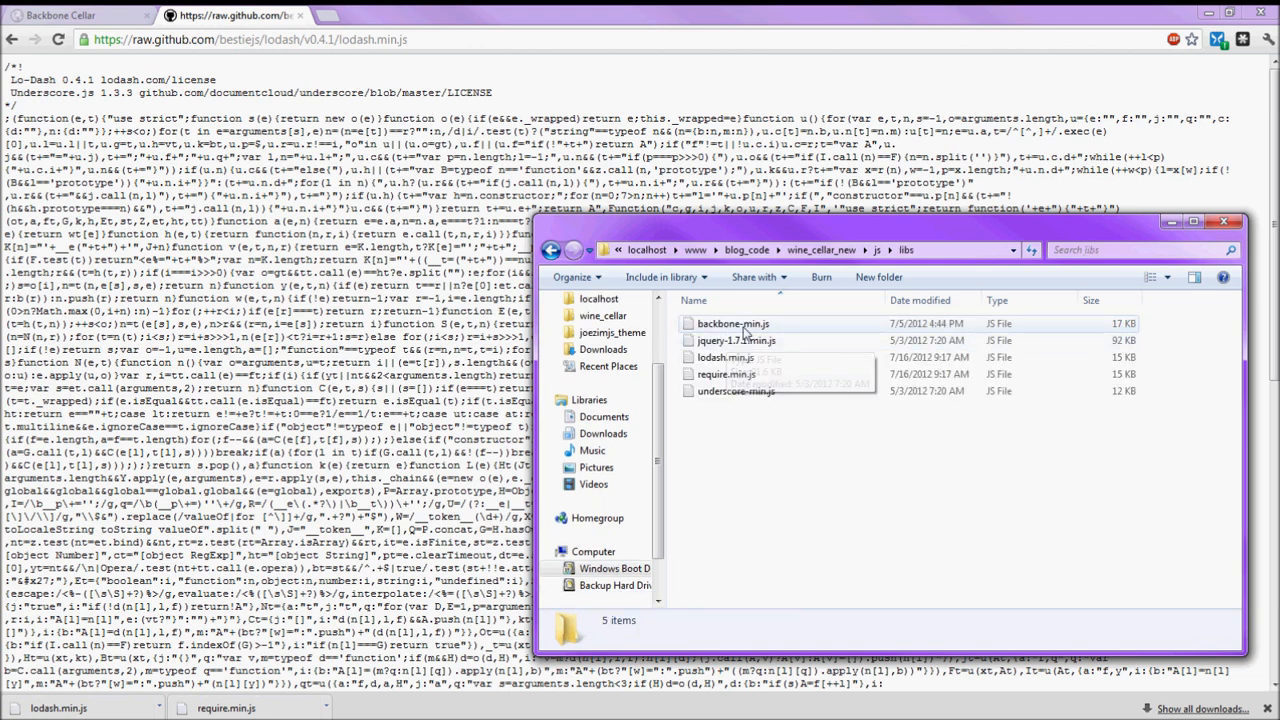
left_click(733, 323)
type(".")
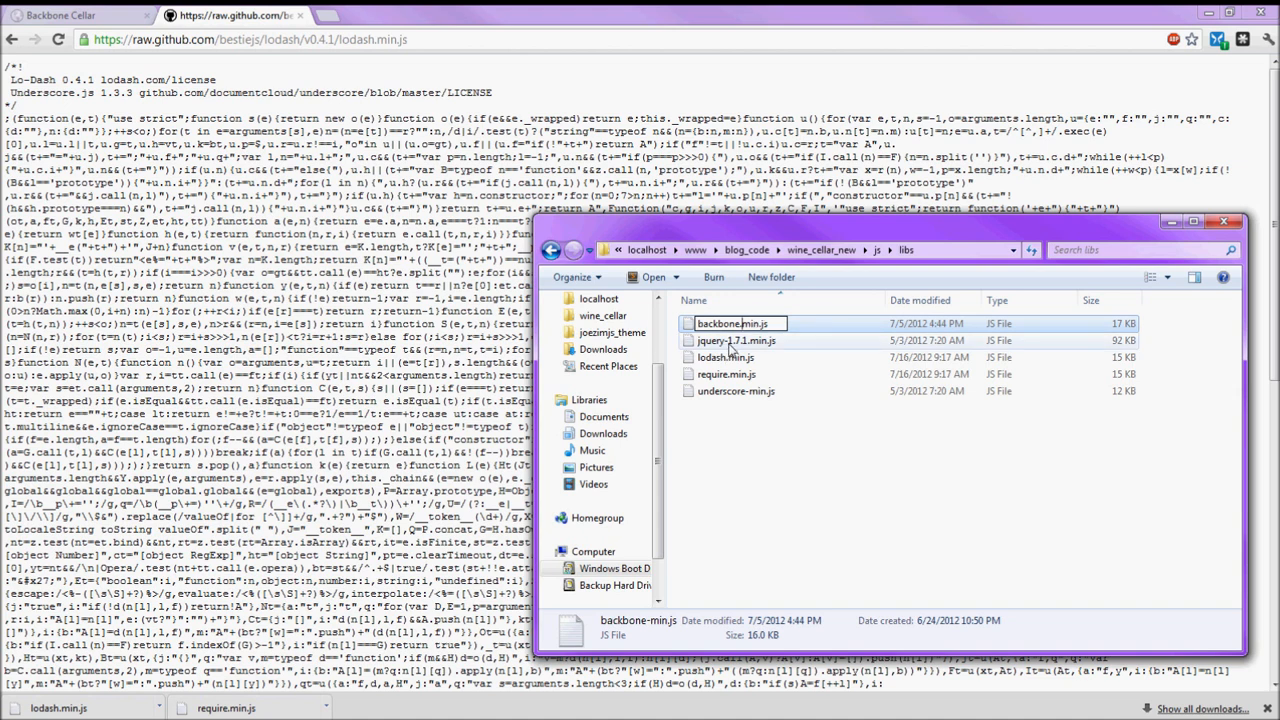
left_click(737, 340)
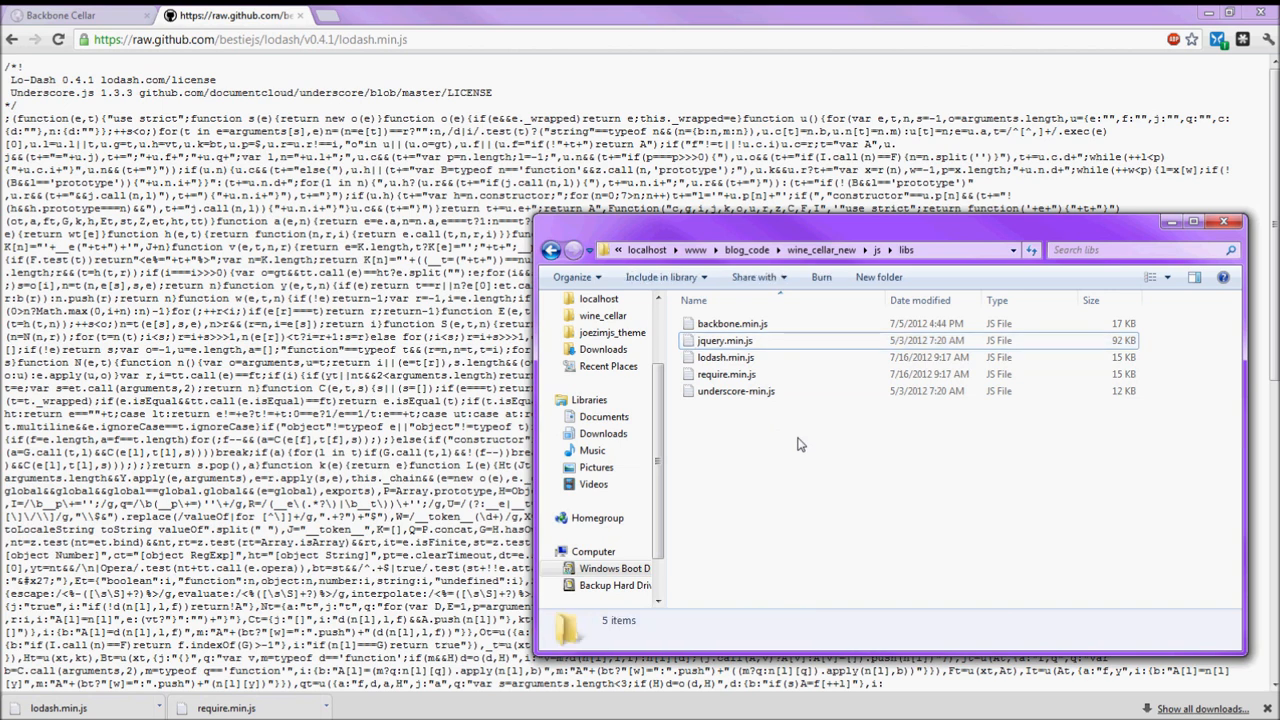
left_click(736, 391)
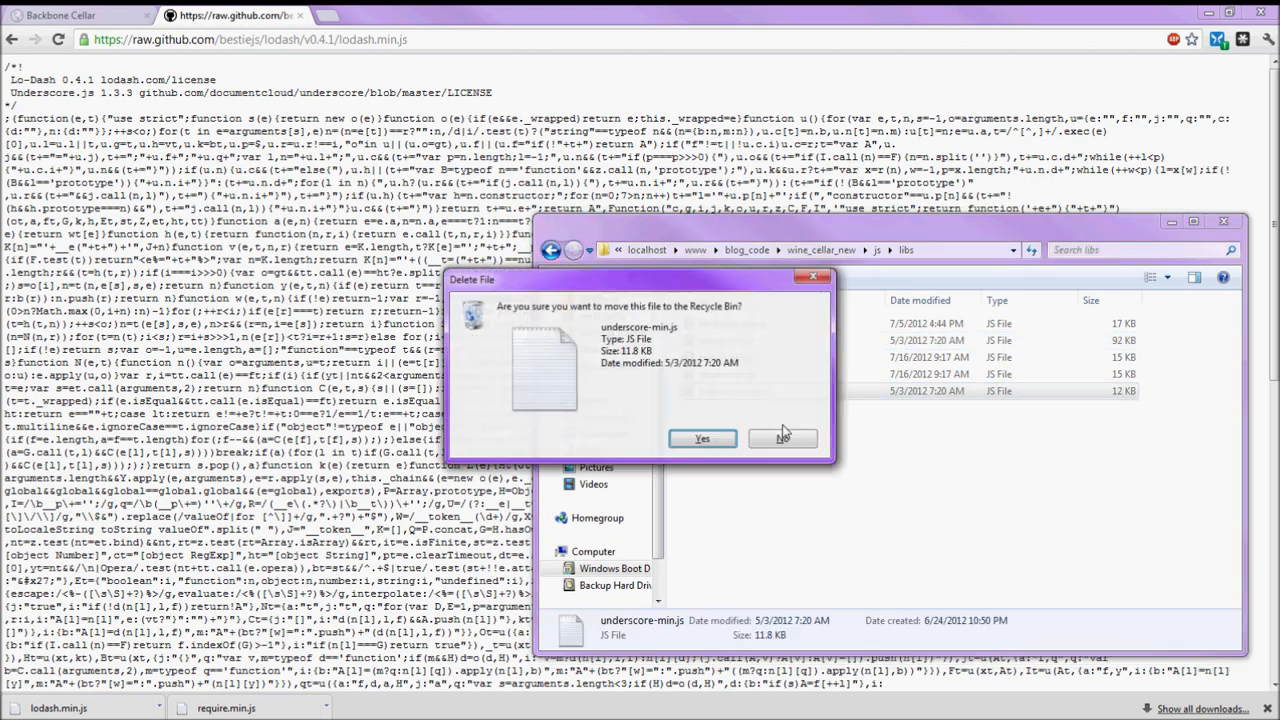
left_click(701, 439)
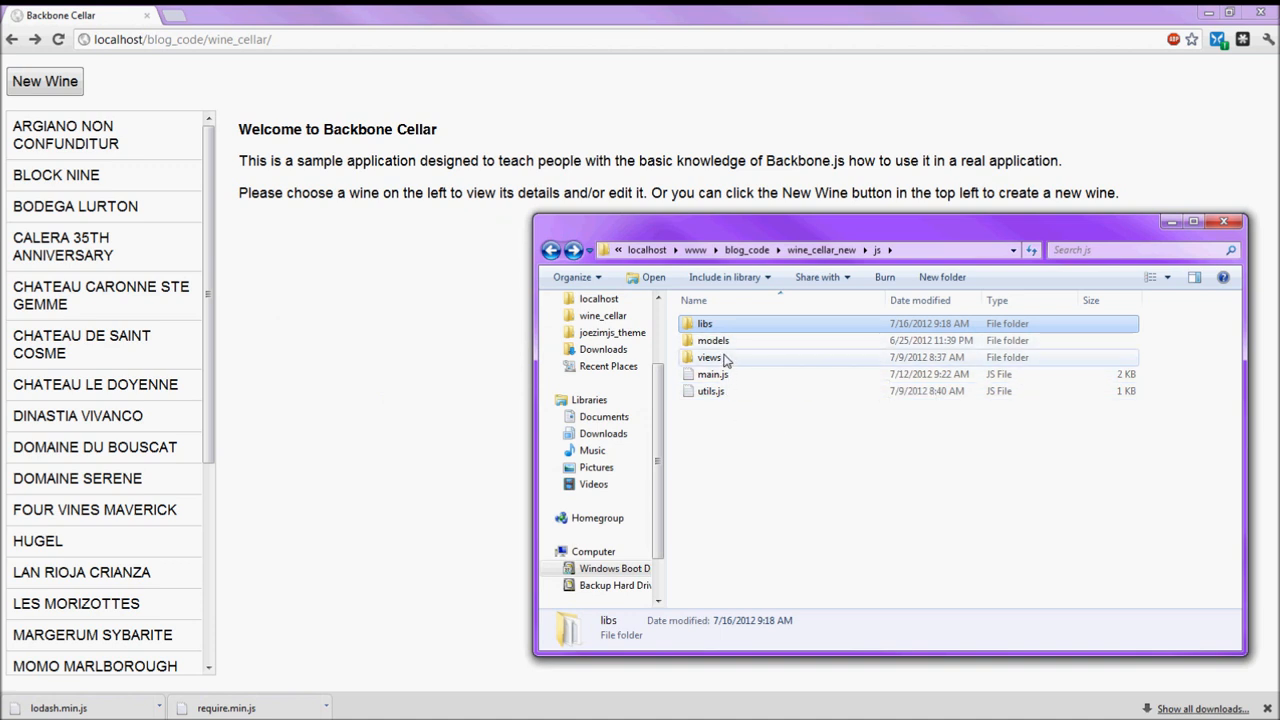
Move the WineCollection code from wine-model.js into a new wine-collection.js in models.
double_click(713, 340)
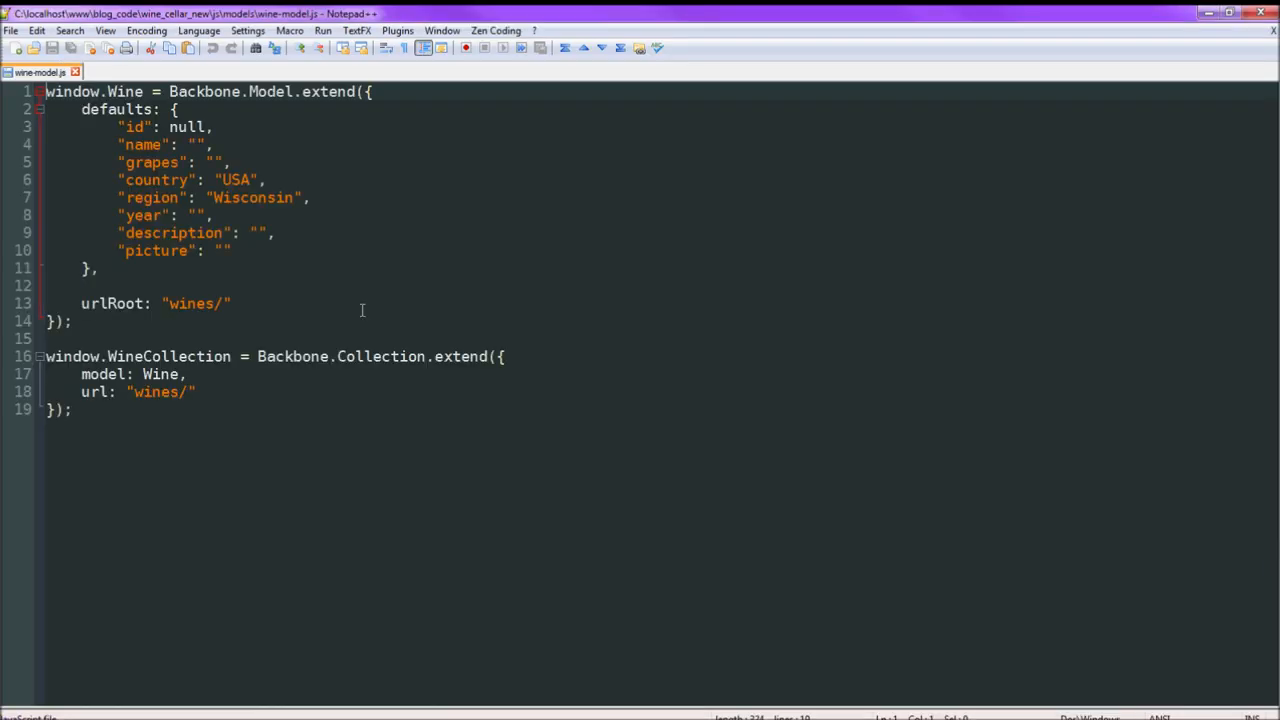
double_click(137, 356)
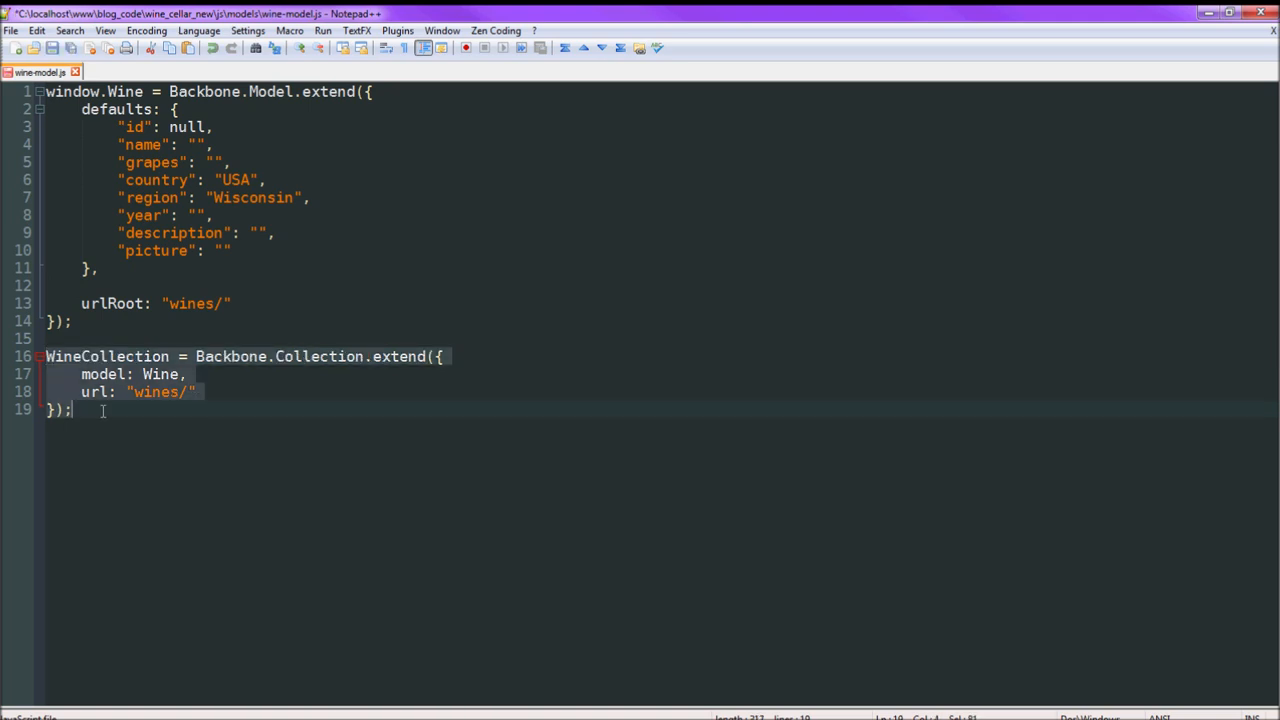
left_click(16, 47)
type("w")
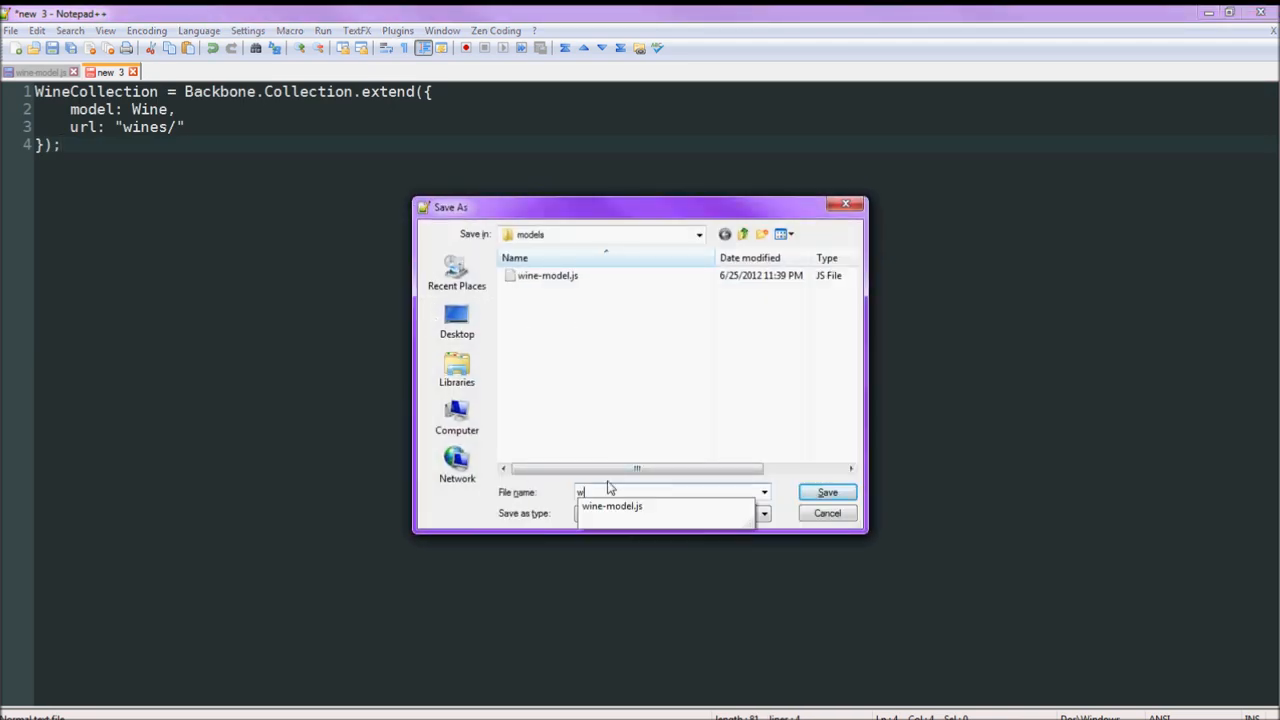
type("ine-co")
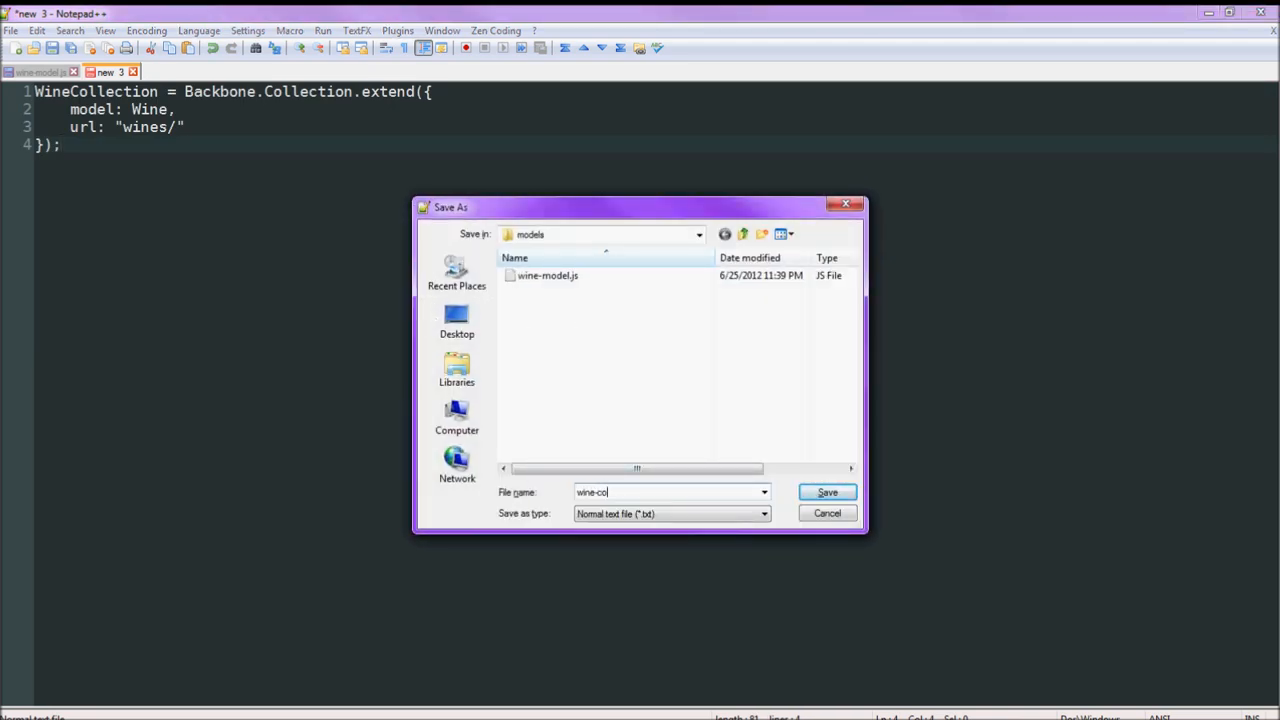
type("llection")
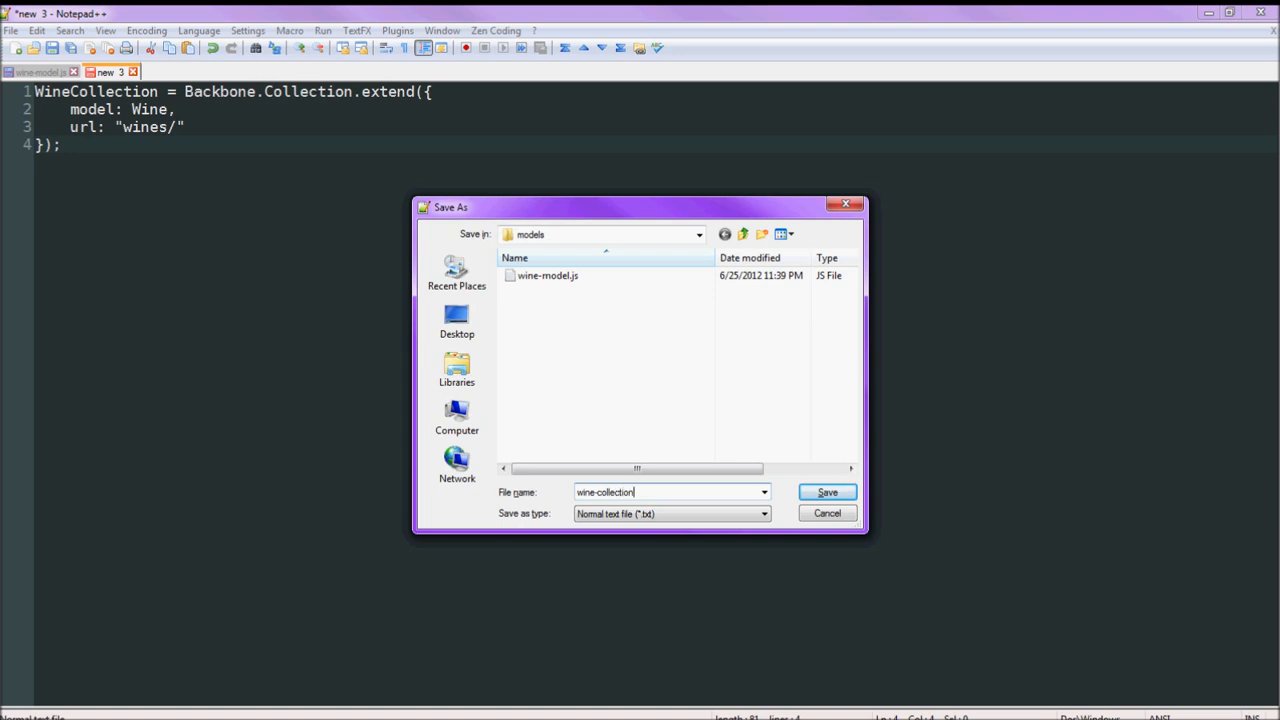
left_click(826, 491)
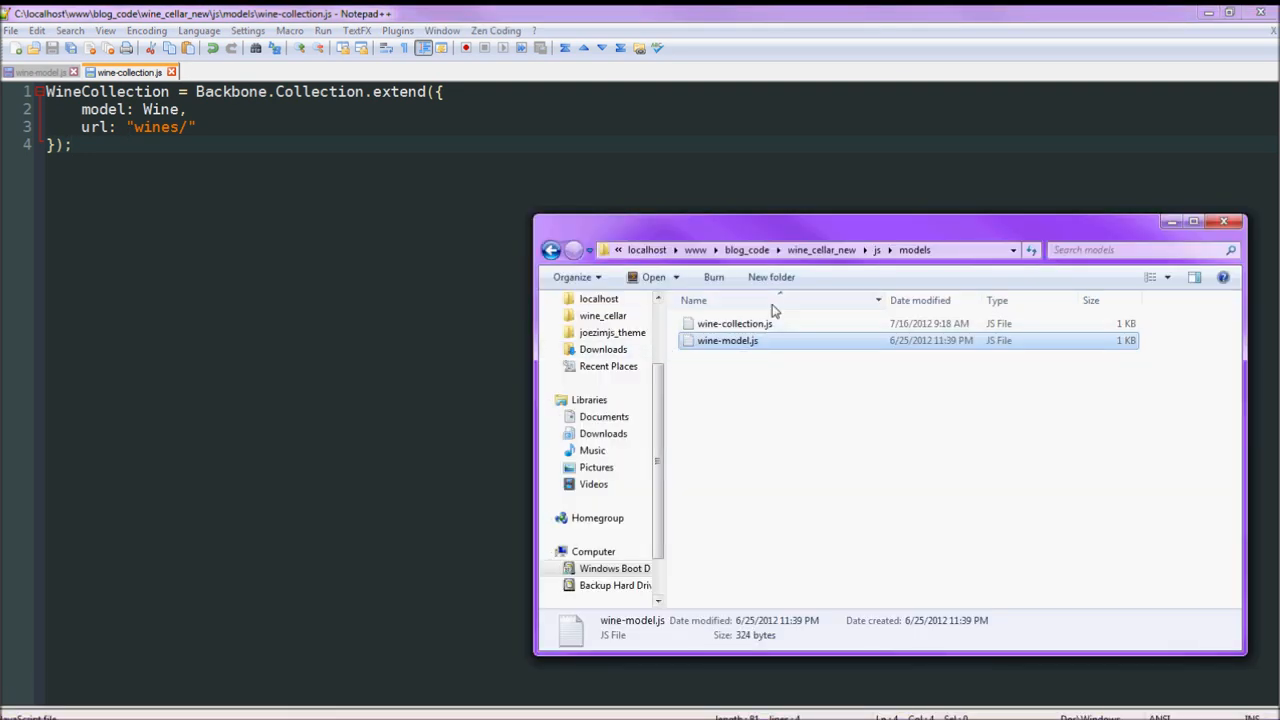
Open views/wine-list.js and highlight every use of WineListItemView.
left_click(887, 250)
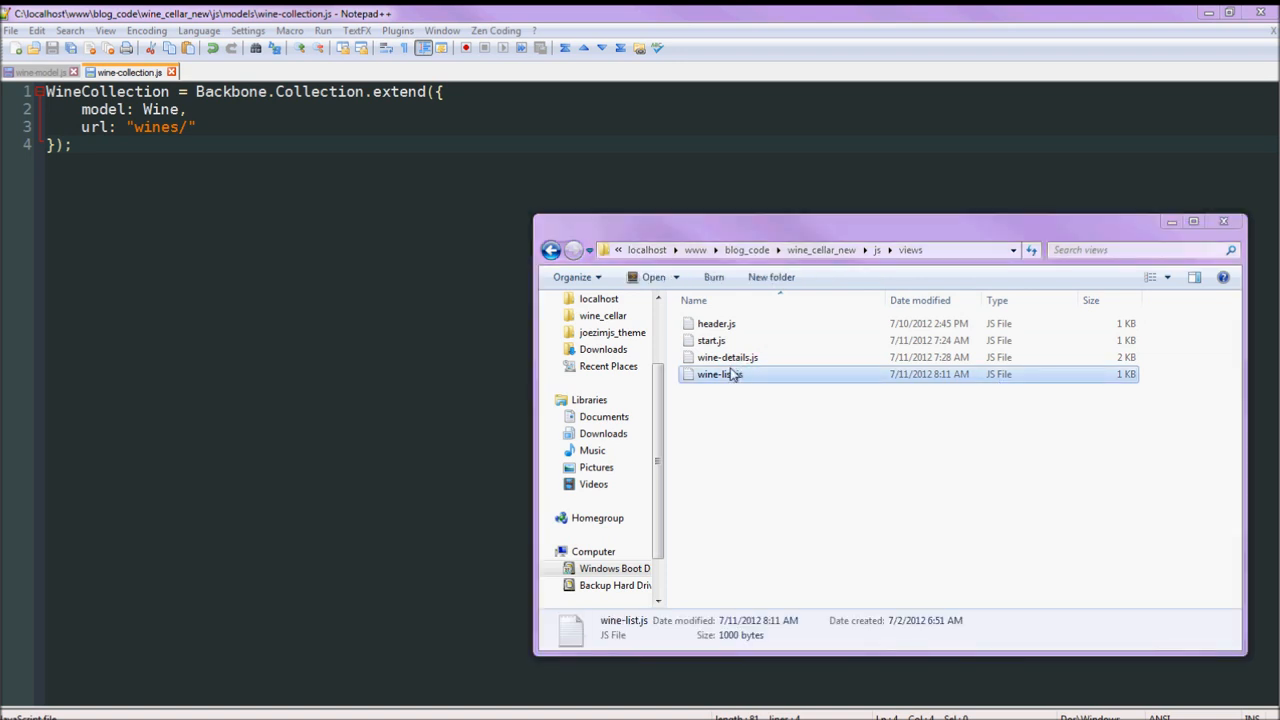
double_click(718, 374)
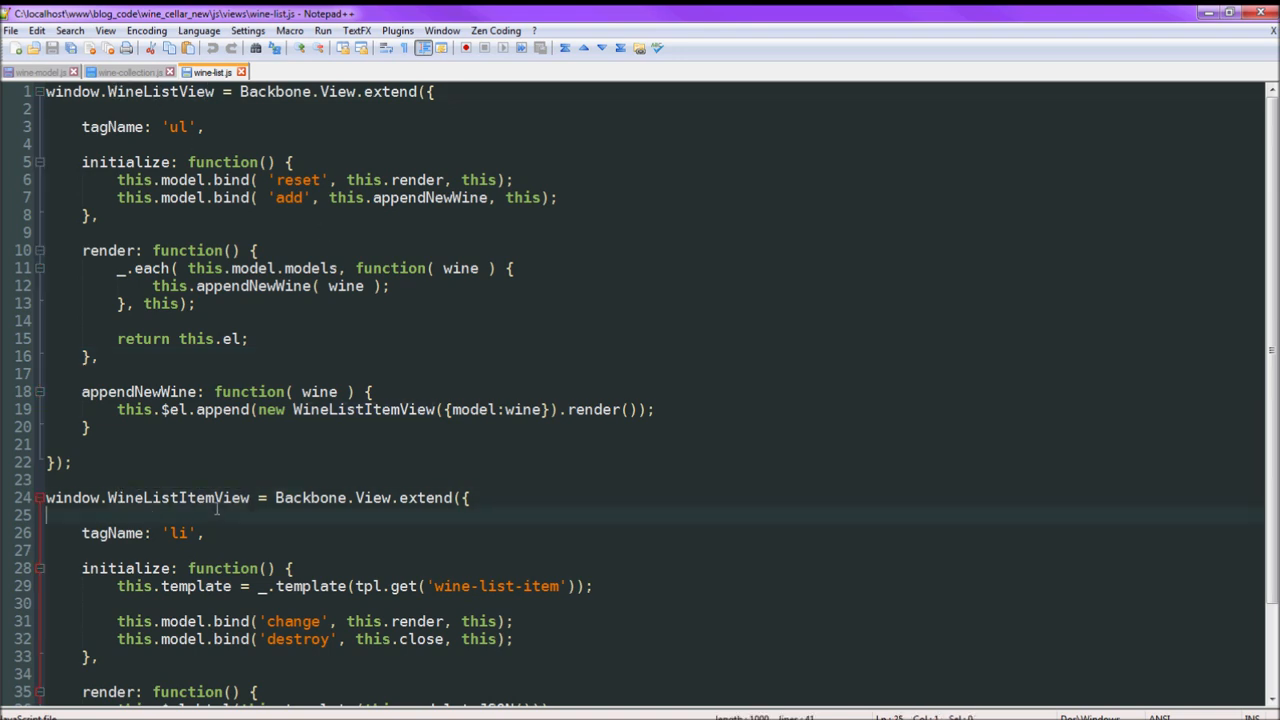
double_click(178, 497)
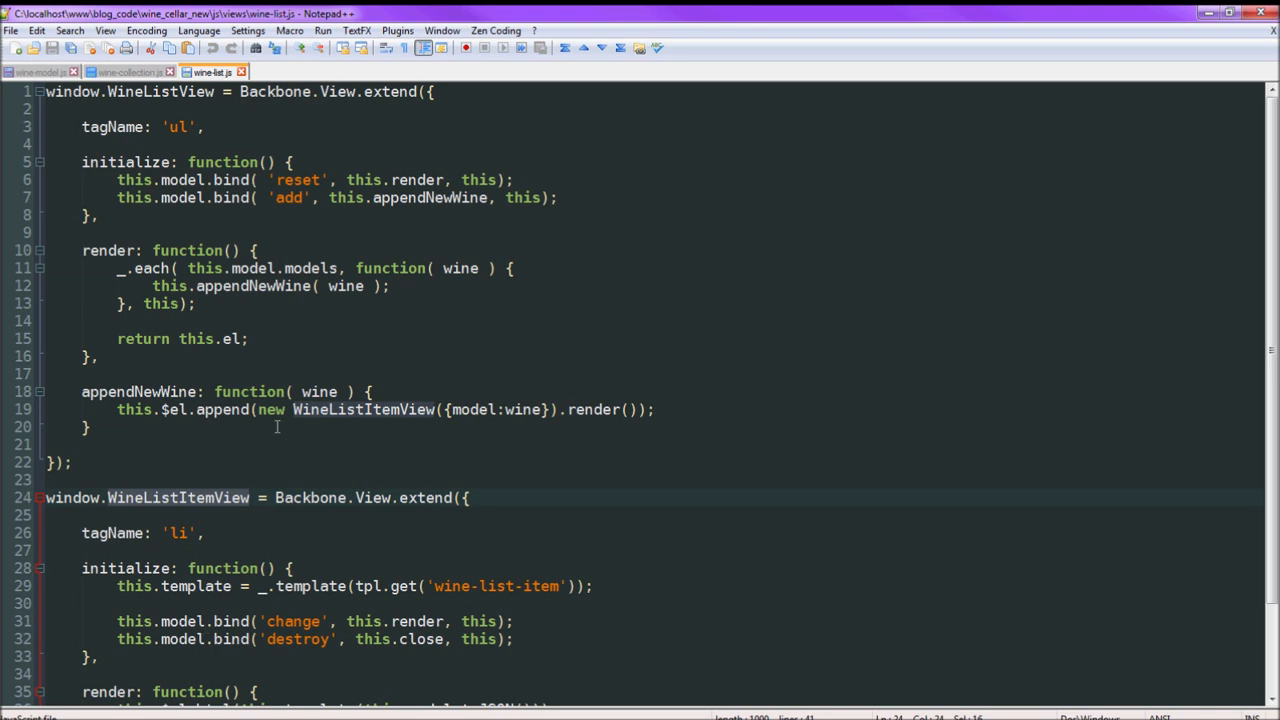
mouse_move(305, 385)
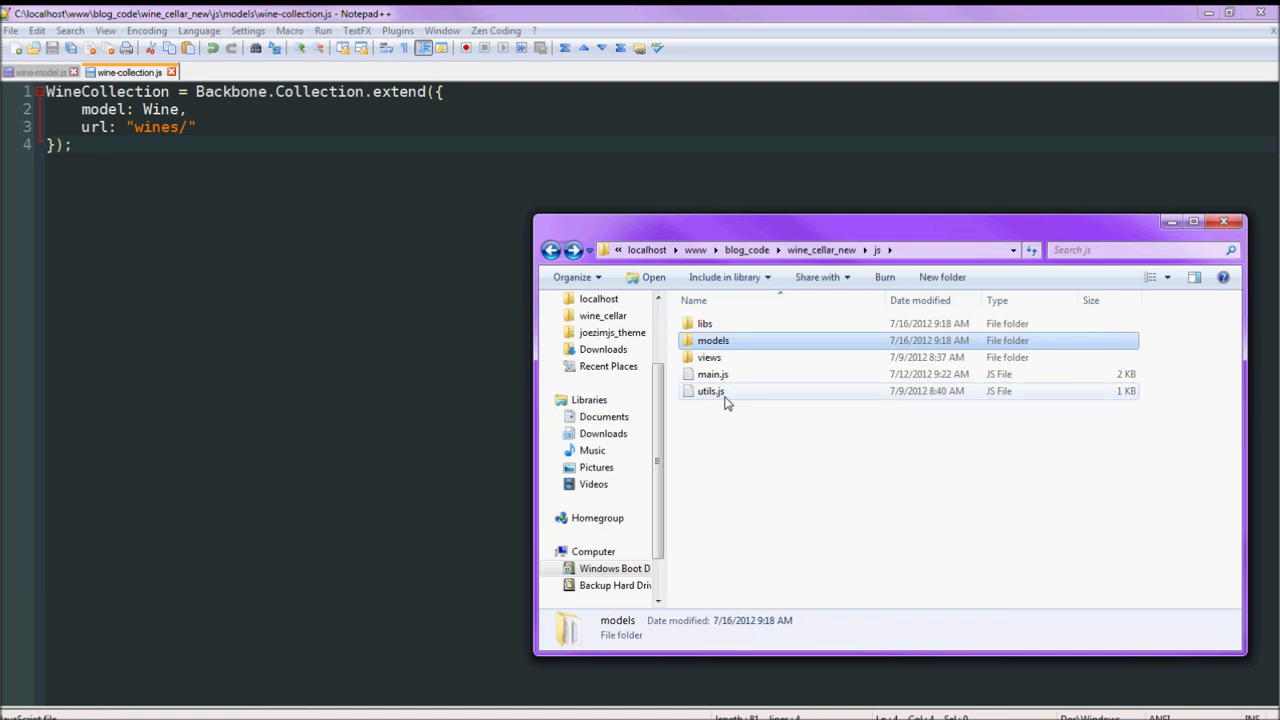
Create a utils folder in js, move tpl.js into it, and open index.html.
left_click(710, 391)
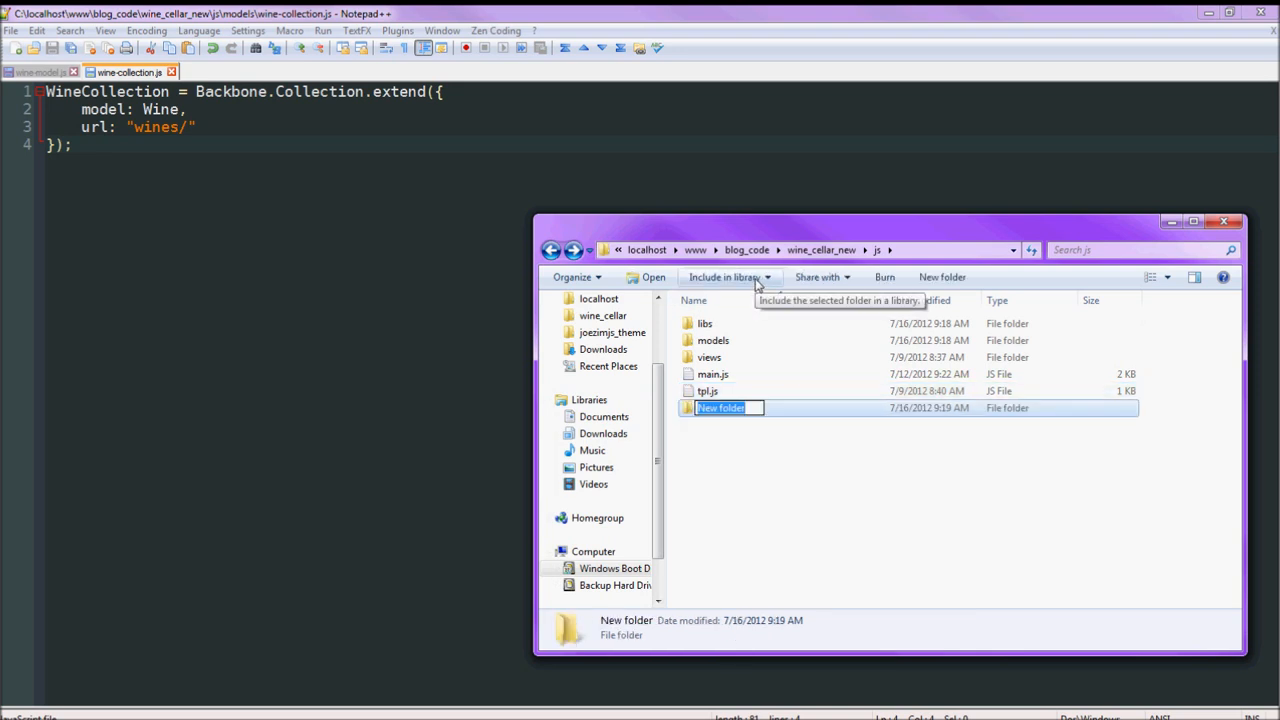
type("utils")
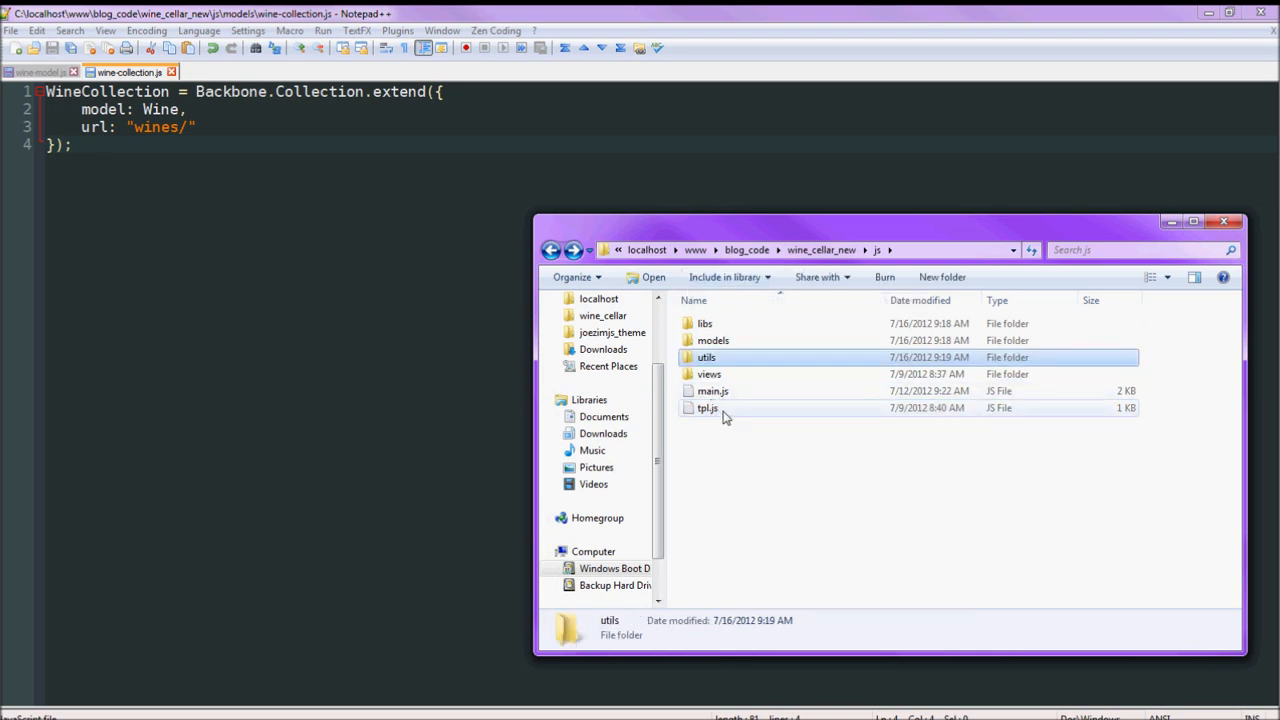
left_click_drag(707, 408, 707, 357)
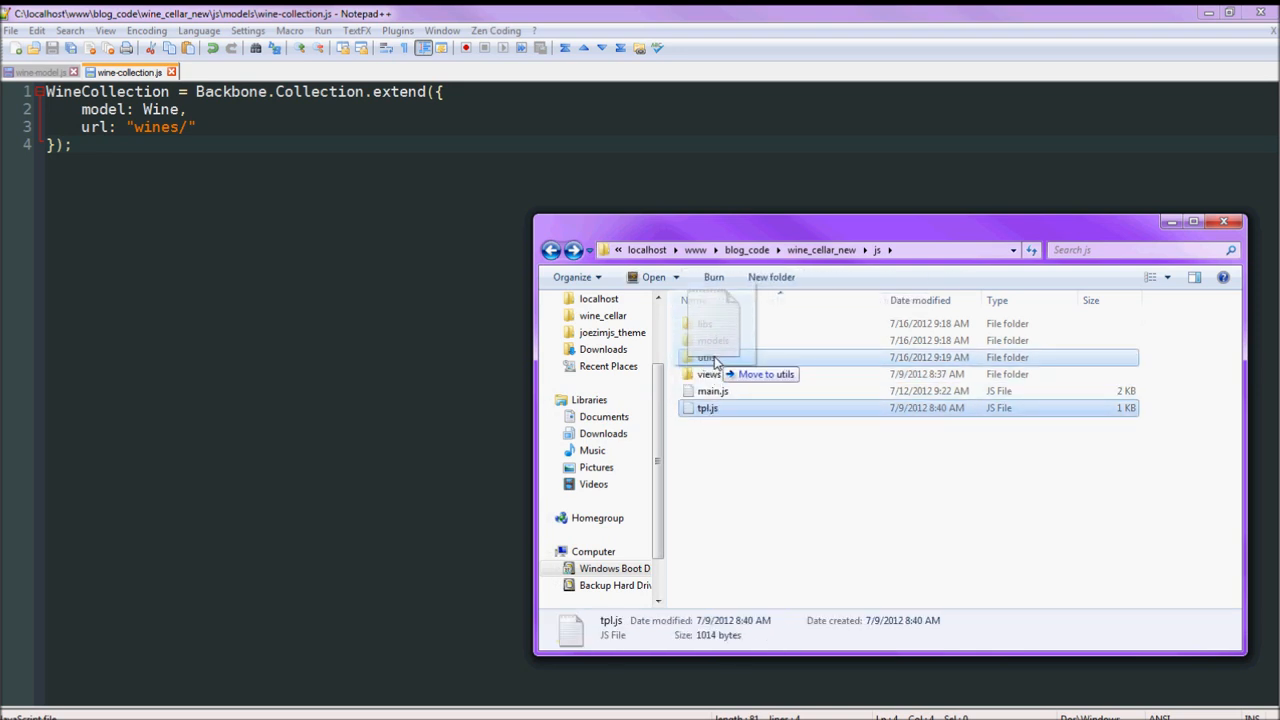
left_click_drag(707, 407, 706, 357)
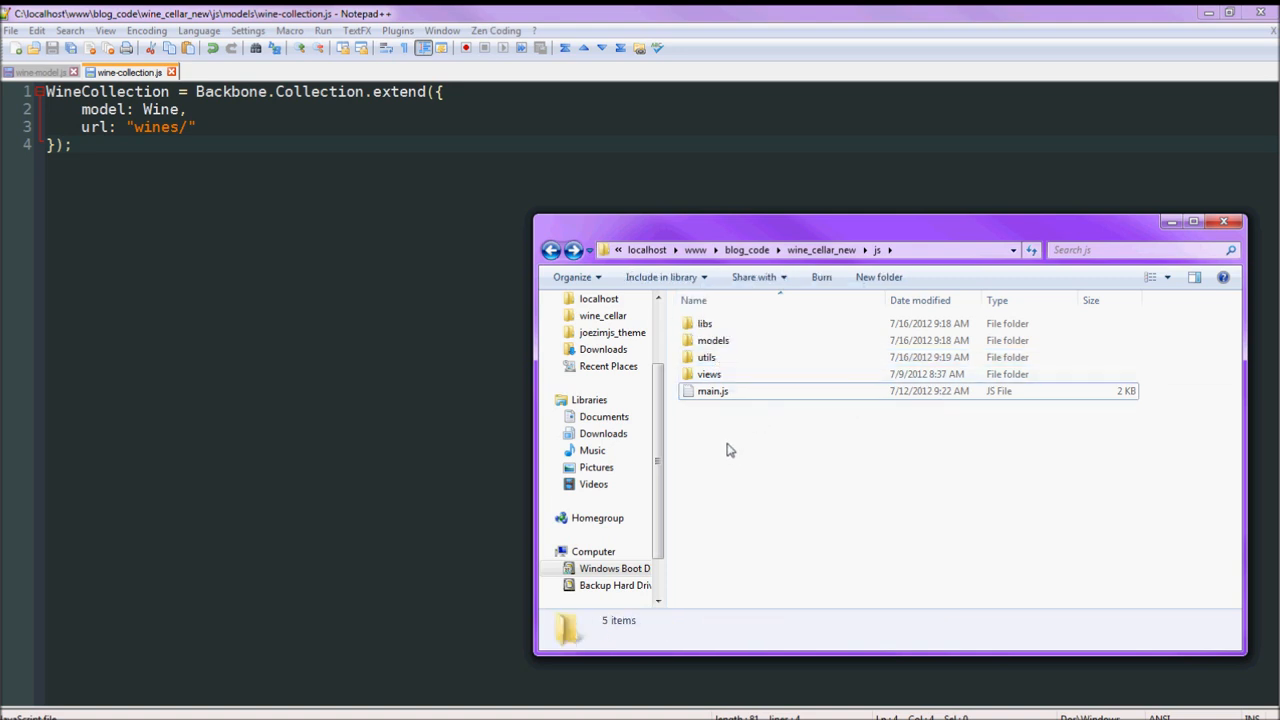
mouse_move(760, 432)
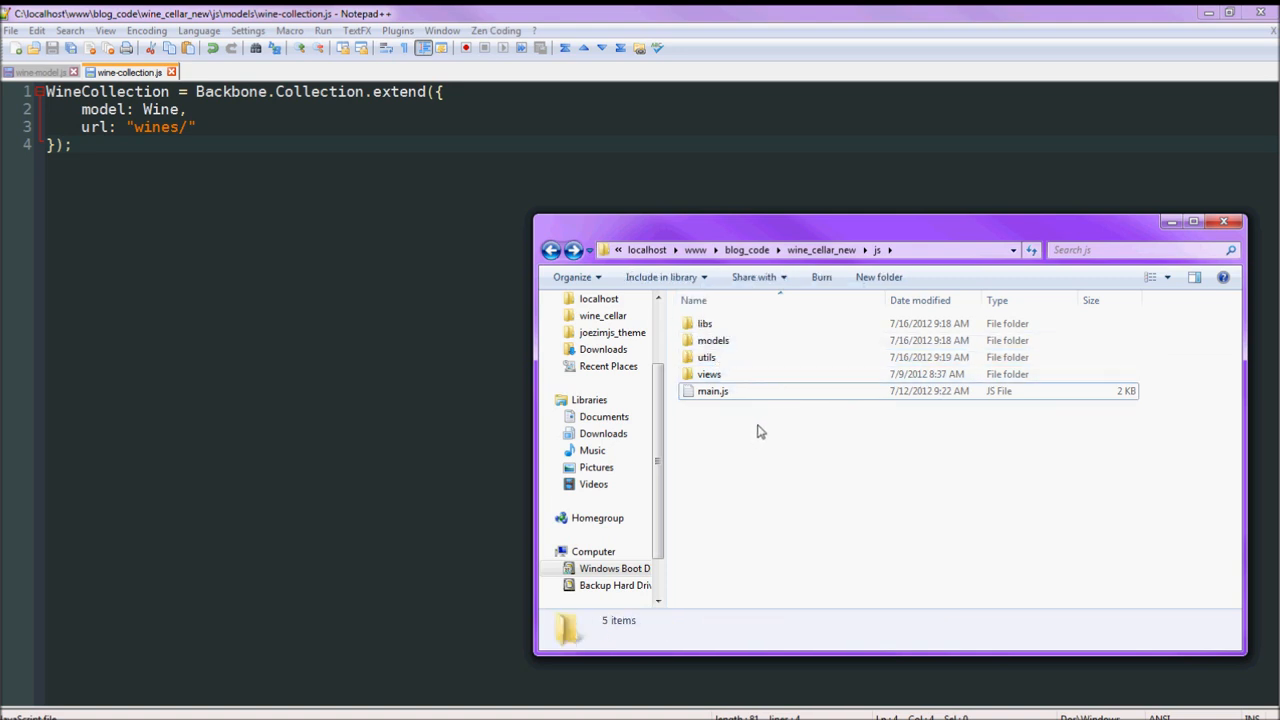
mouse_move(760, 437)
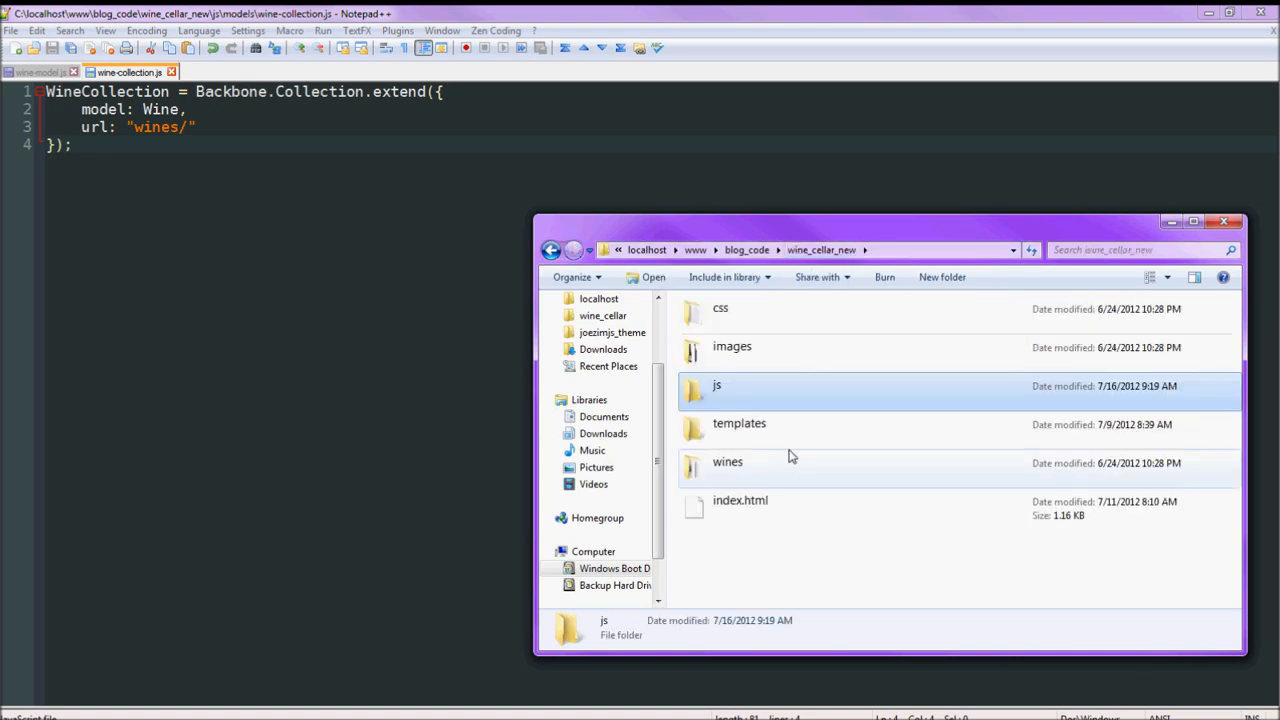
left_click(740, 500)
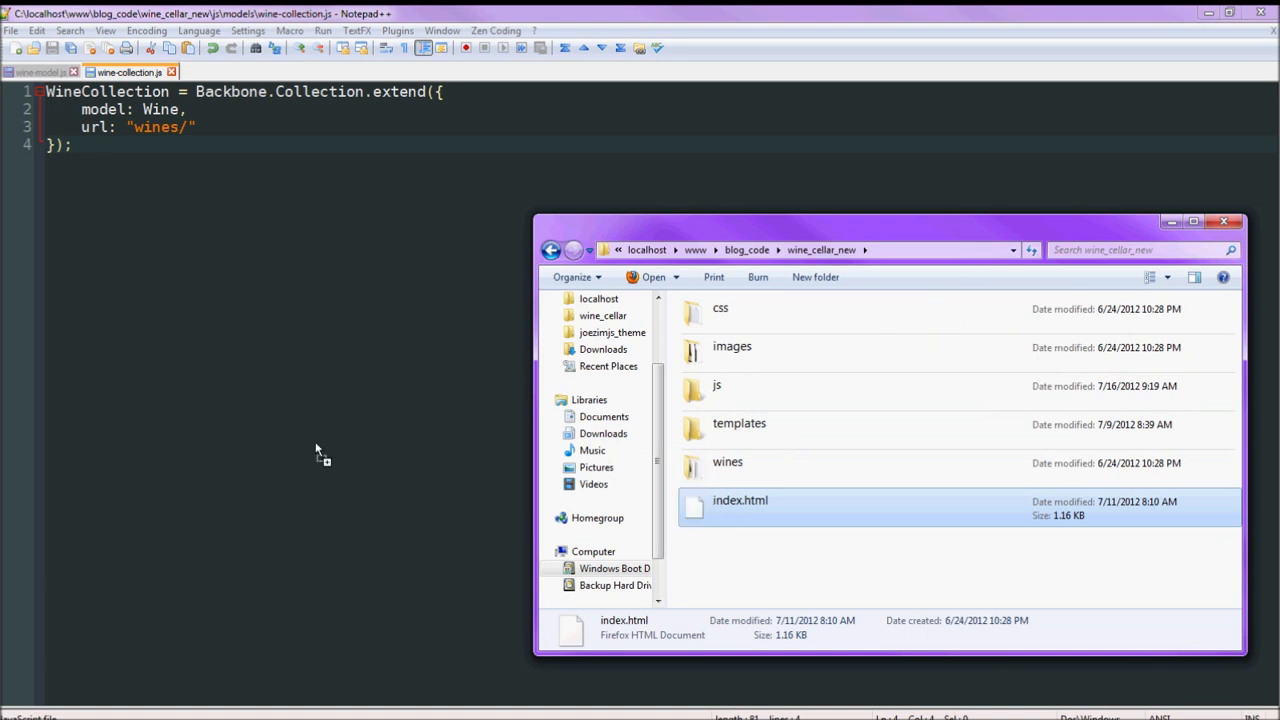
double_click(740, 500)
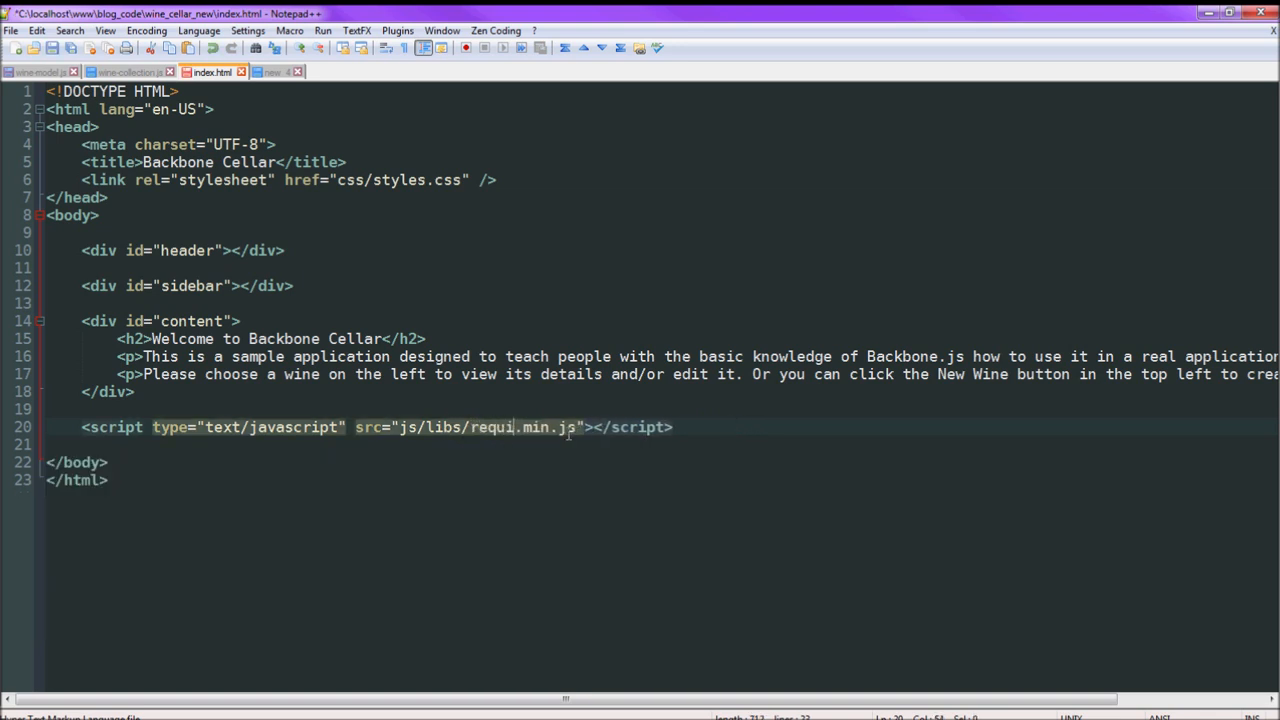
Change the index.html script src to require.min.js and add data-main="js/config".
type("rejs")
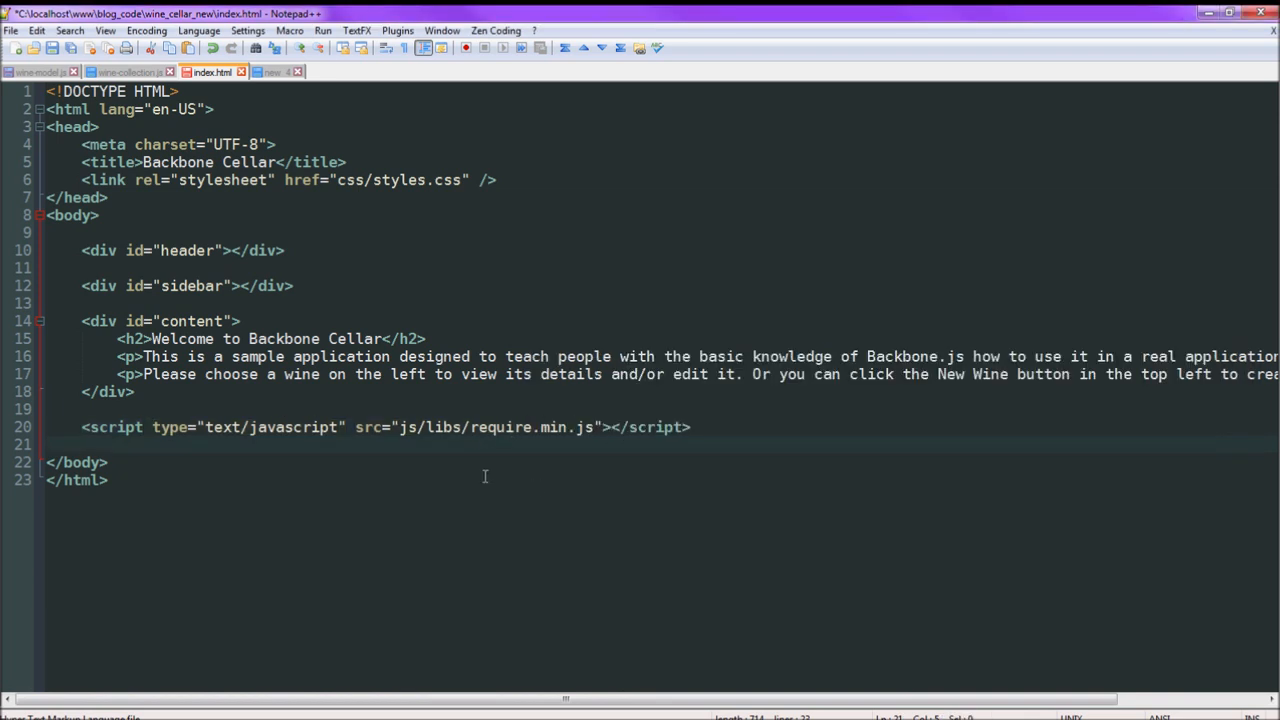
mouse_move(540, 457)
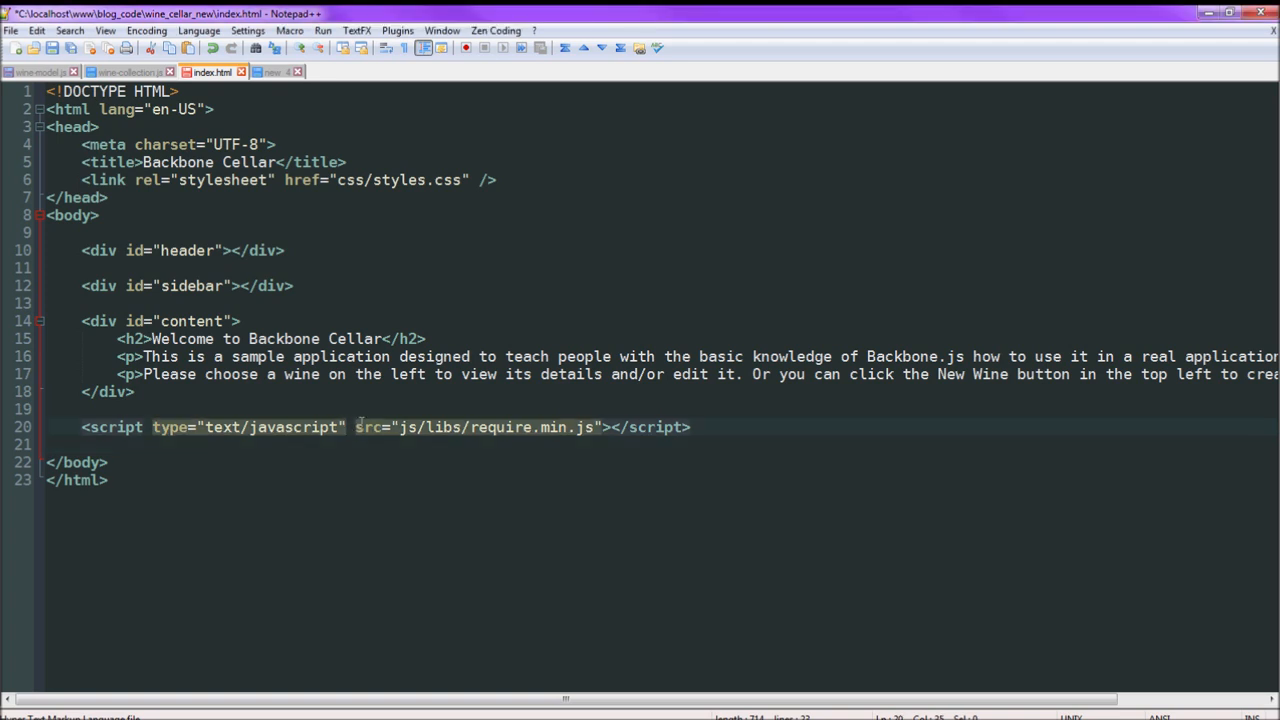
type("data-main=\"")
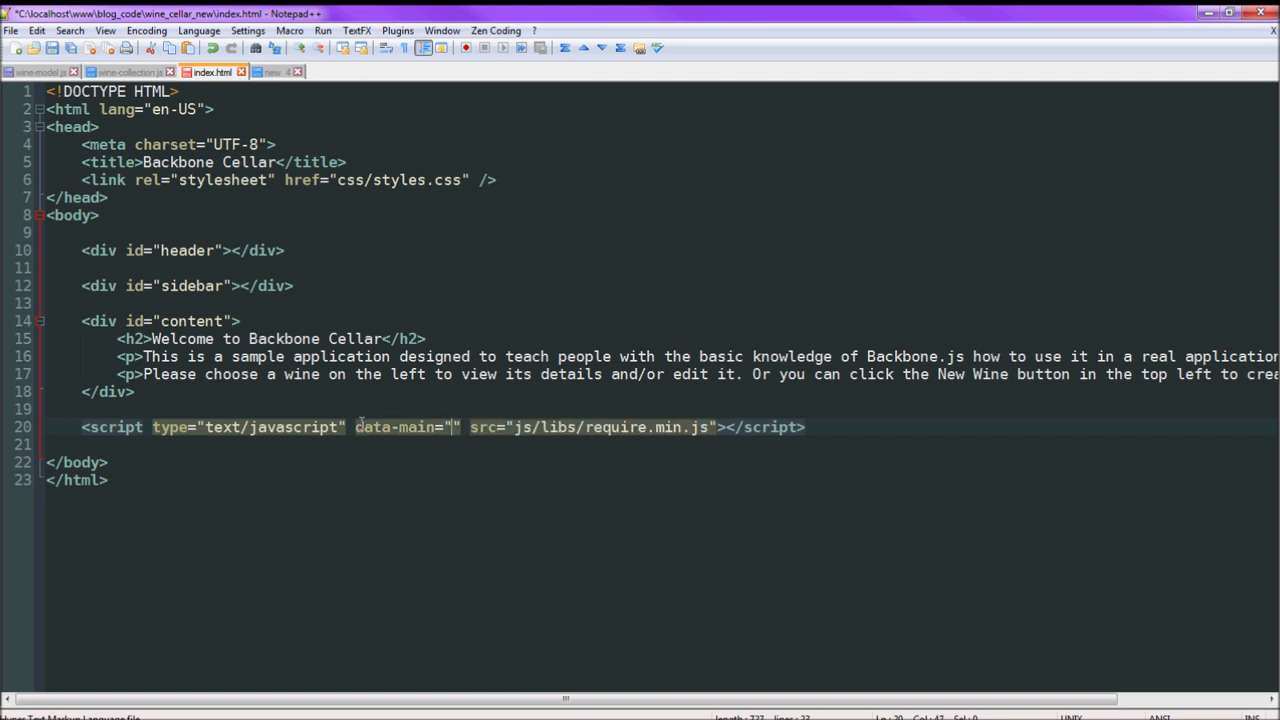
type("js/")
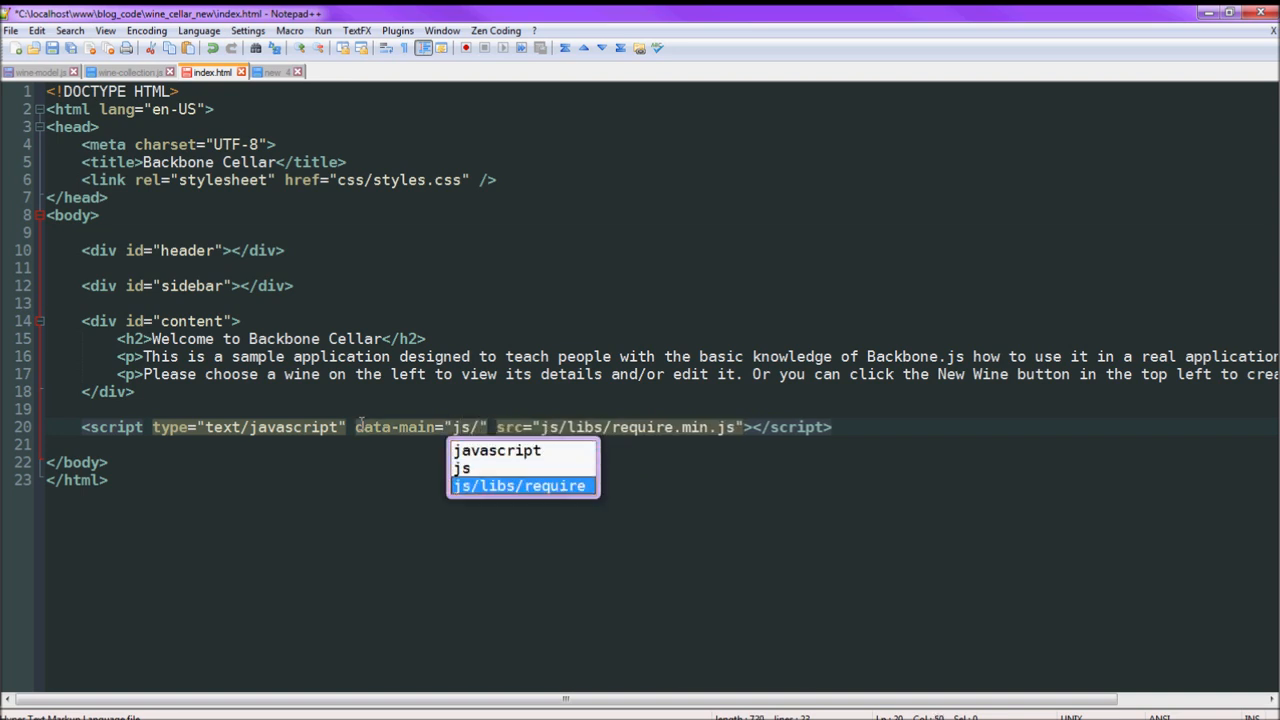
type("config")
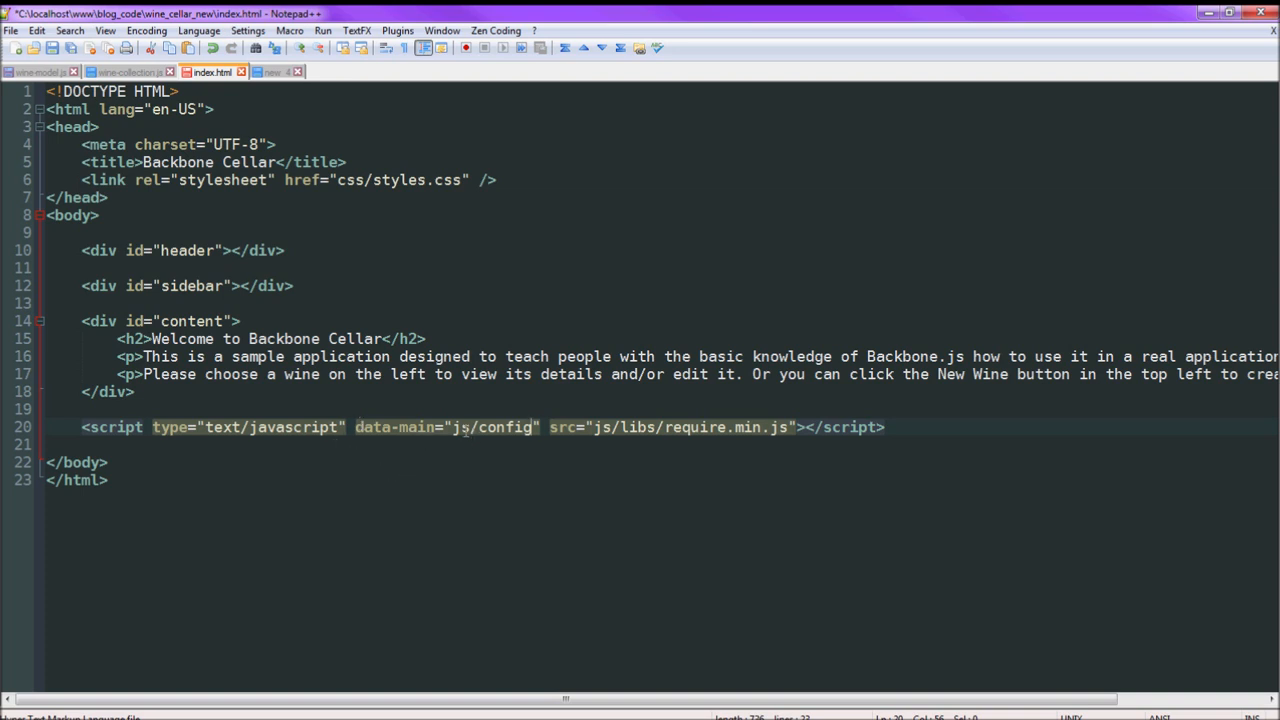
double_click(490, 427)
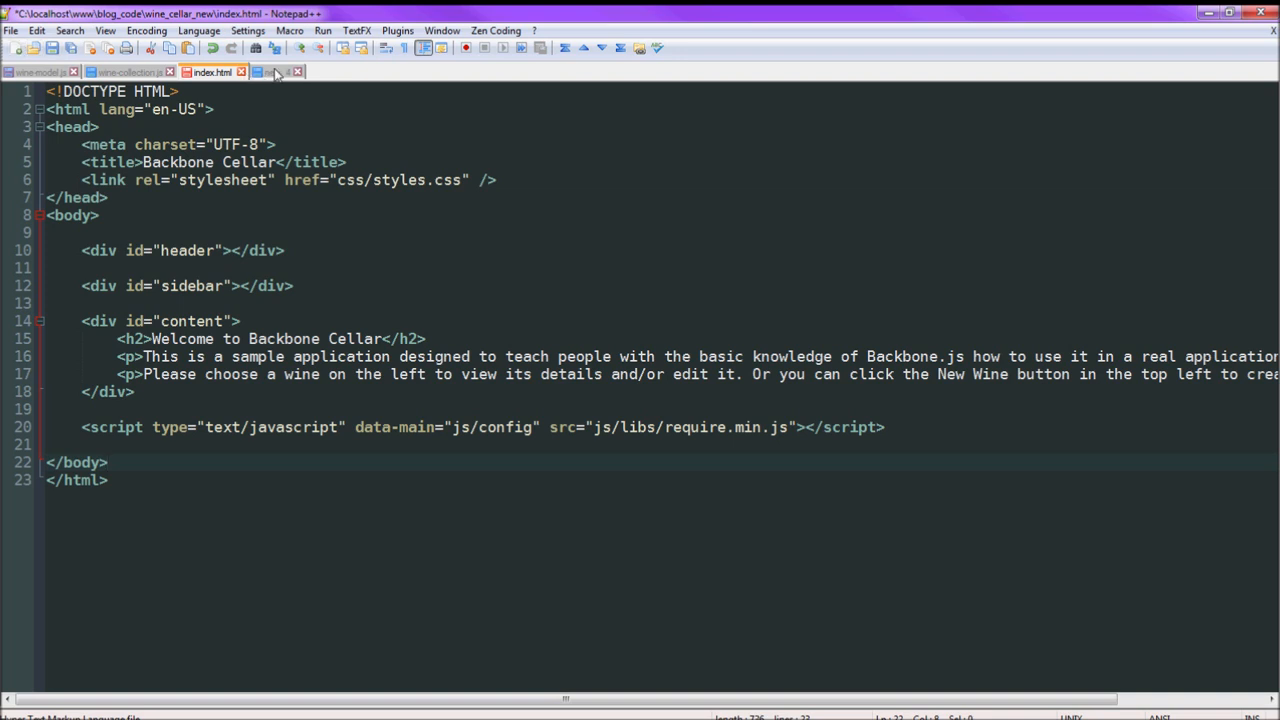
Set the new 4 document to JavaScript and review its deps, baseUrl, paths and Backbone shim.
left_click(18, 47)
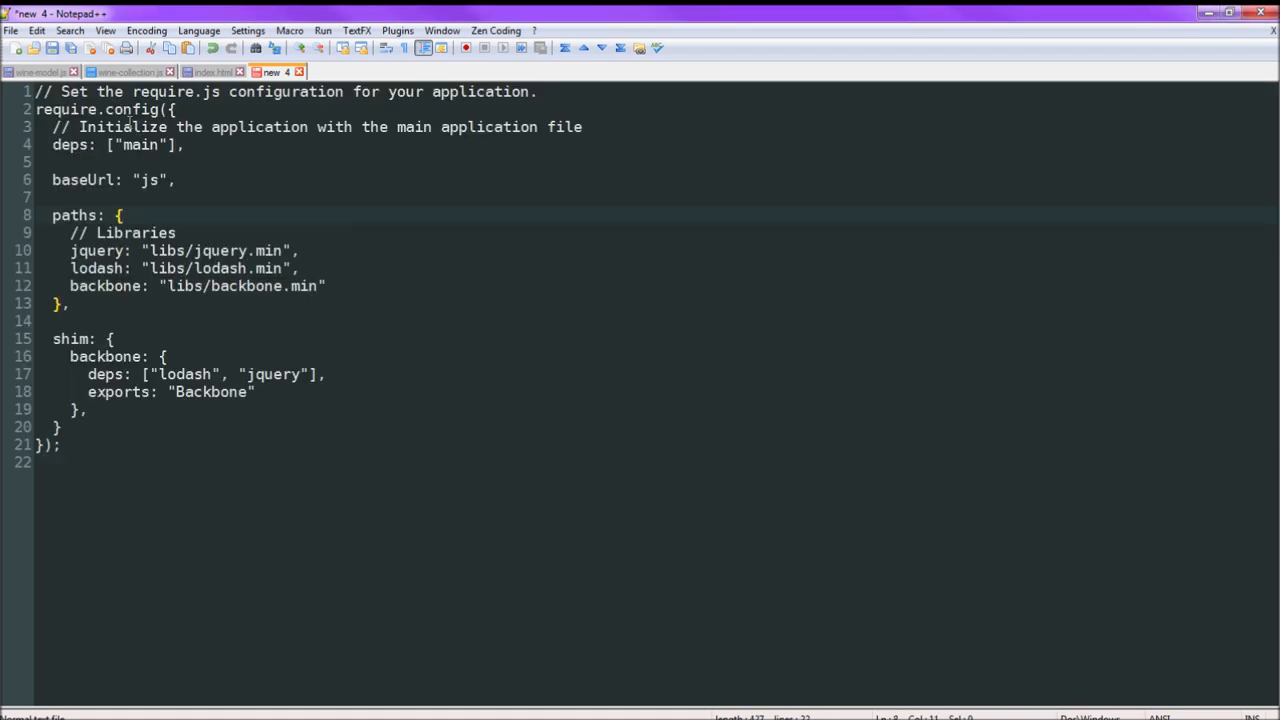
left_click(198, 30)
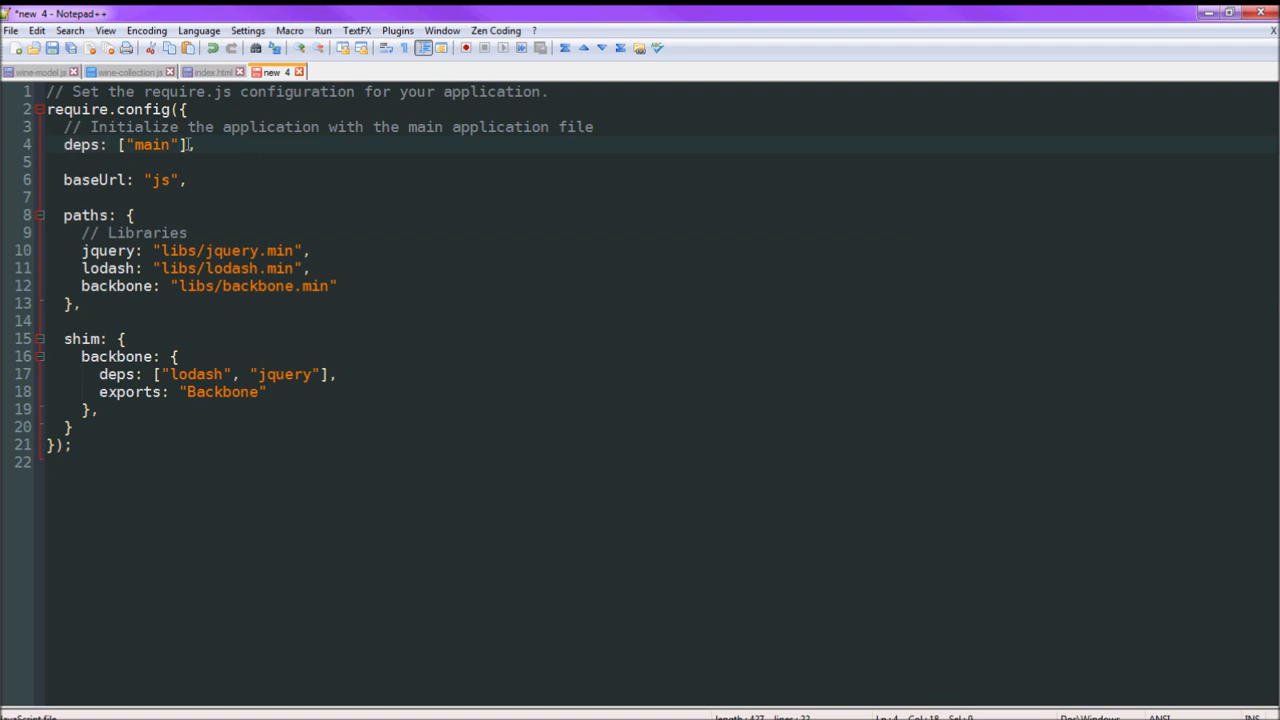
double_click(151, 144)
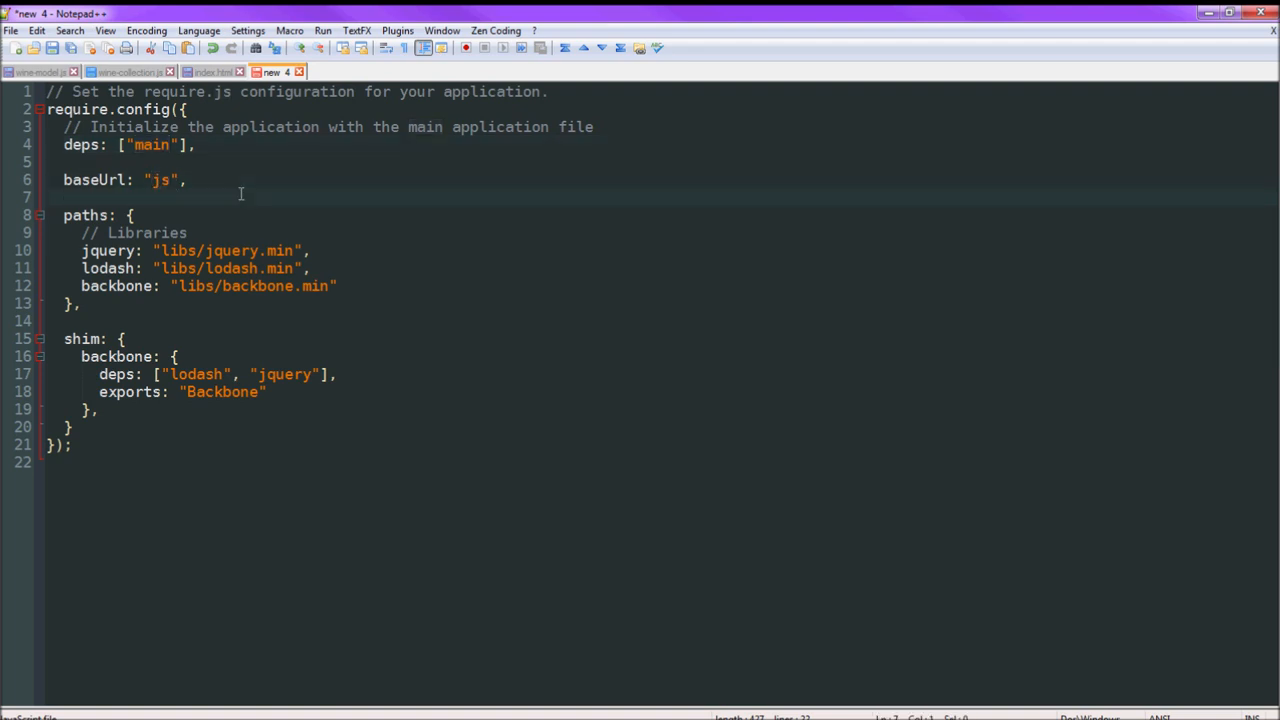
mouse_move(117, 232)
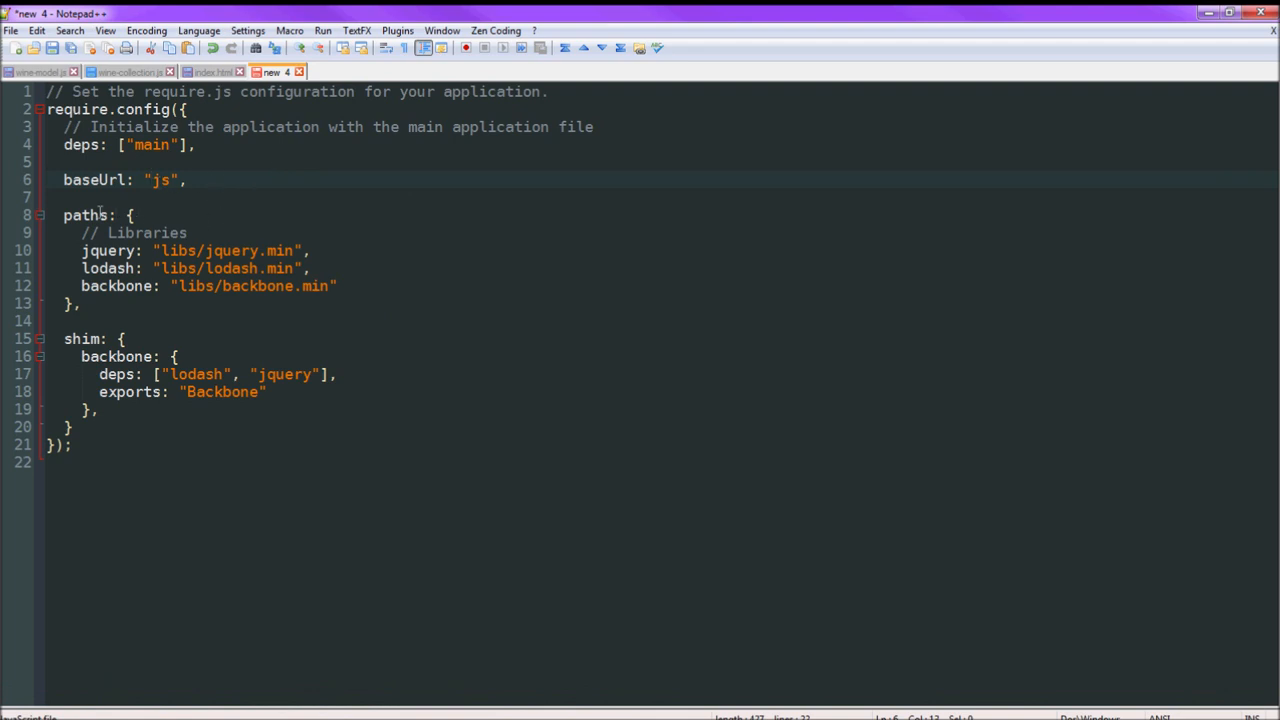
mouse_move(113, 251)
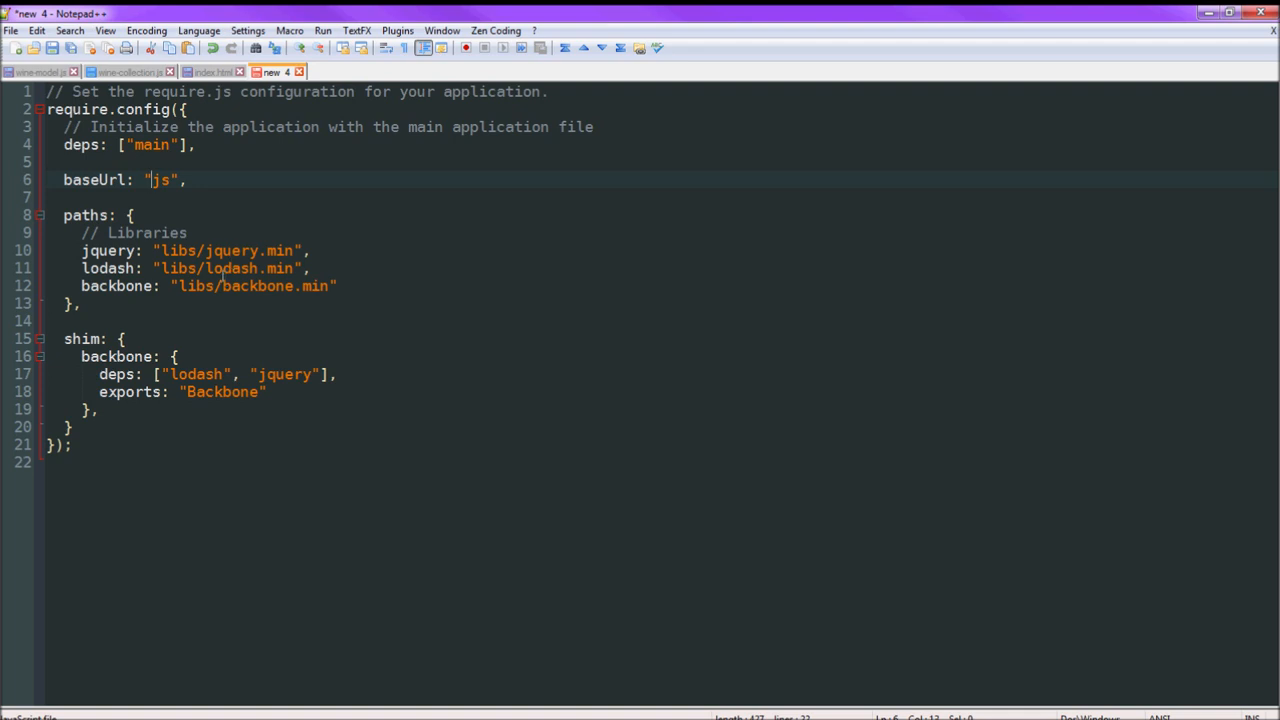
mouse_move(255, 302)
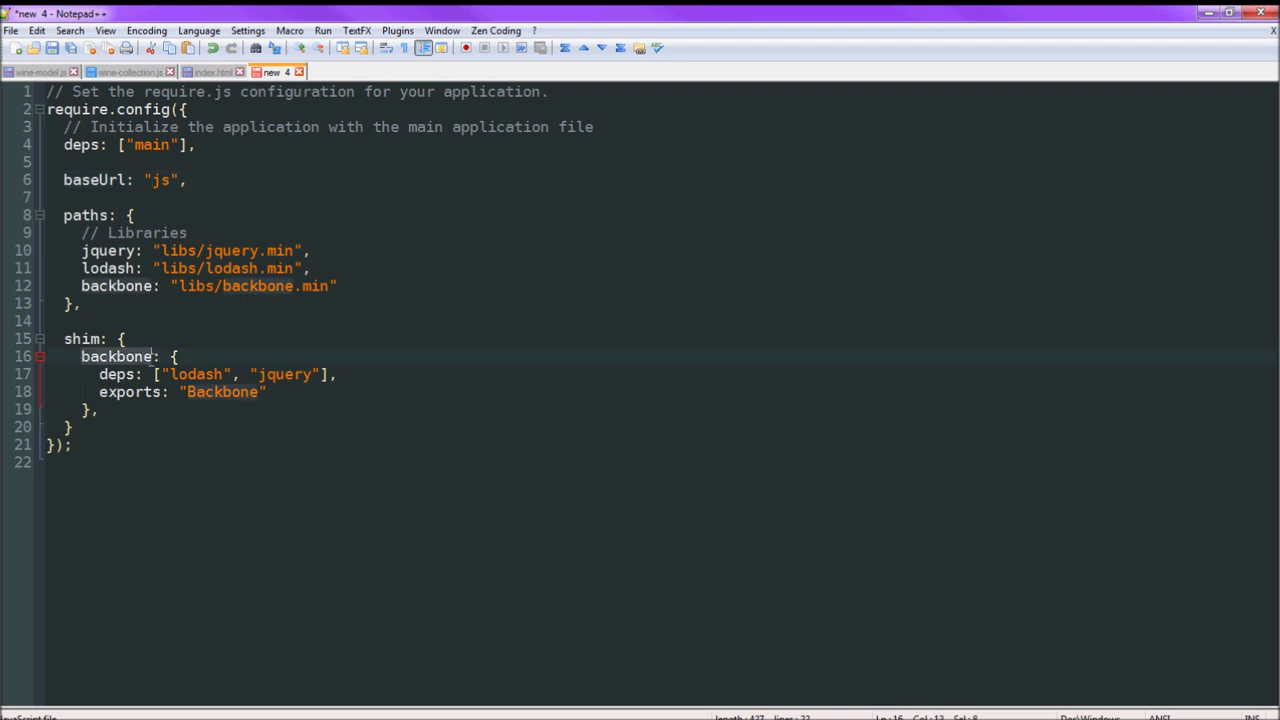
left_click(212, 347)
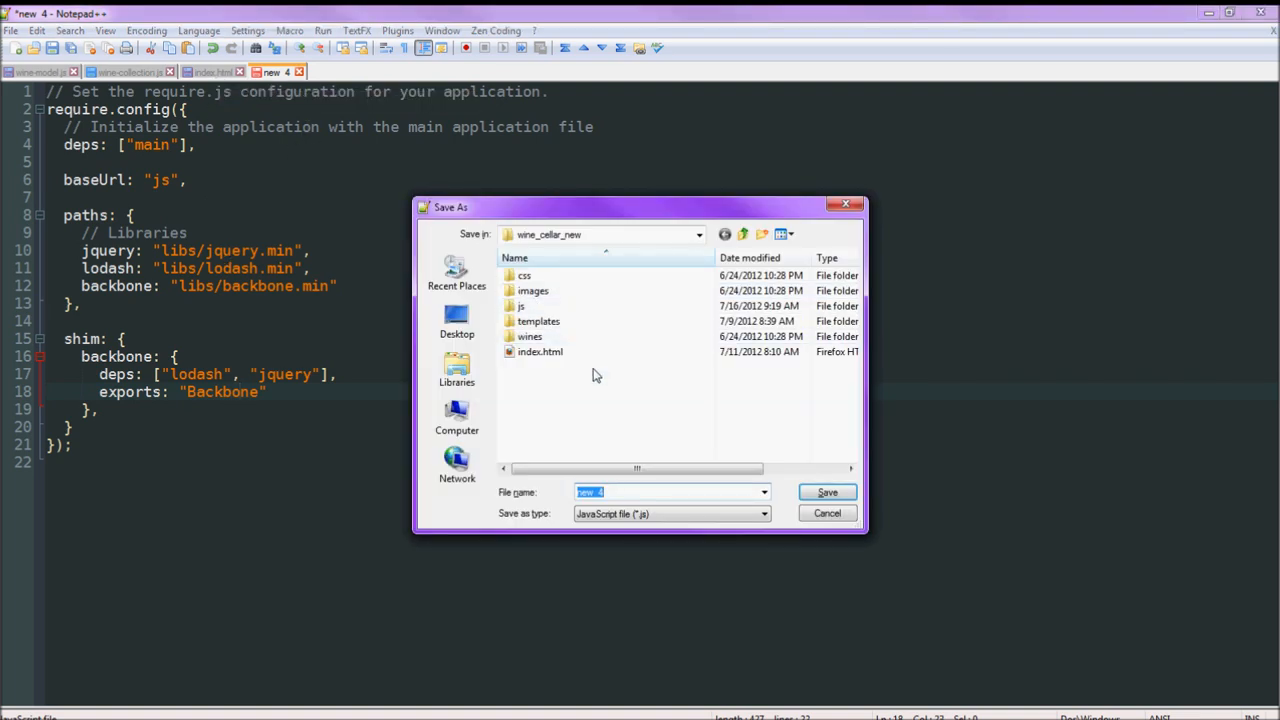
Save the require.config document as config.js in the js folder, then close it.
double_click(520, 306)
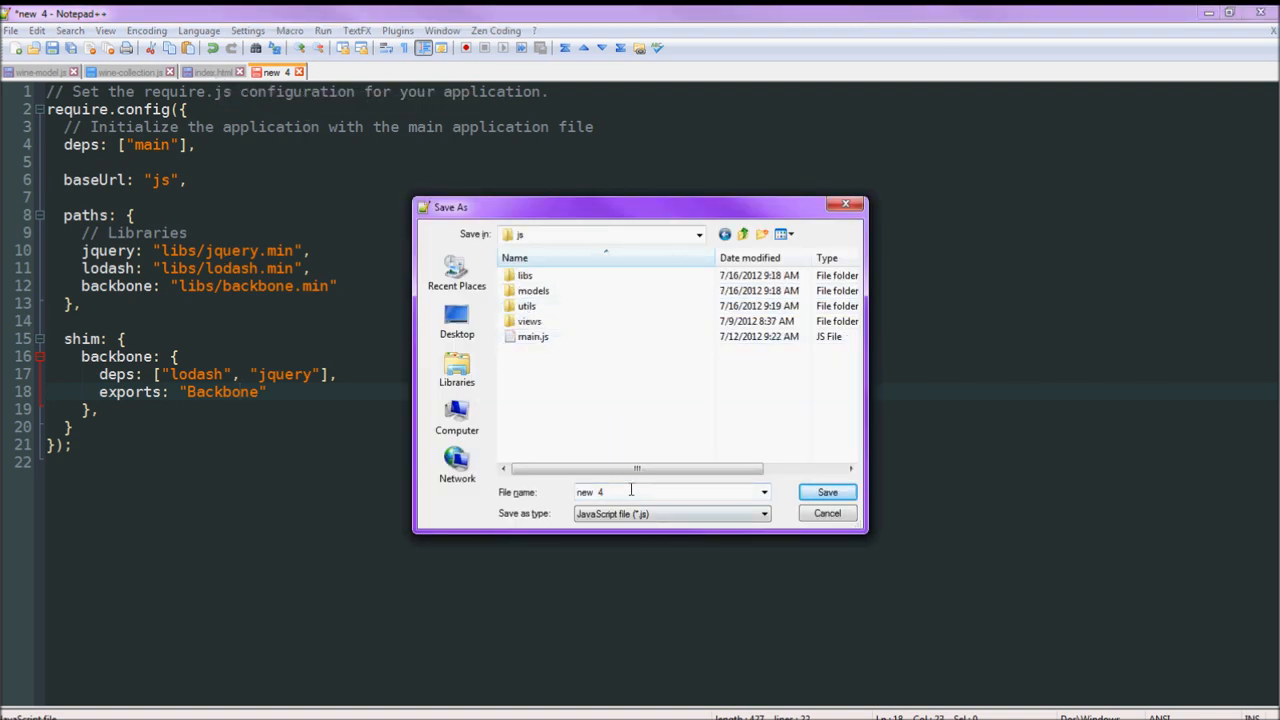
type("config")
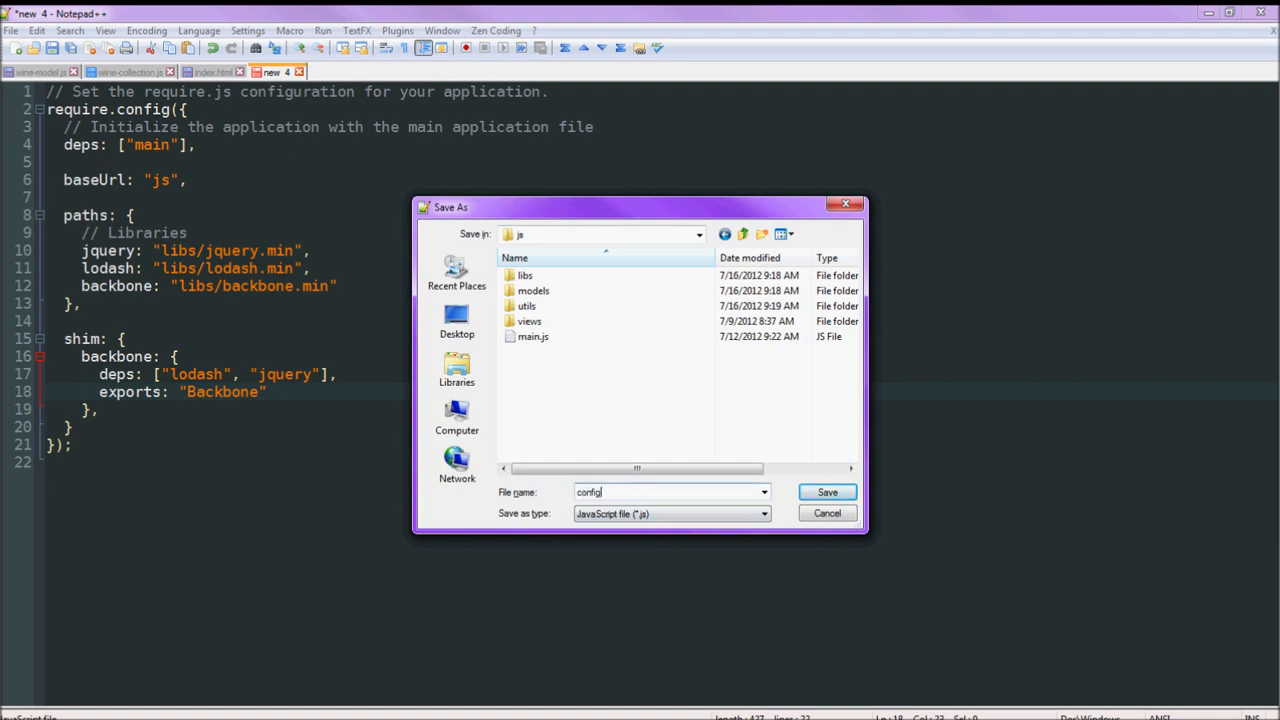
left_click(826, 491)
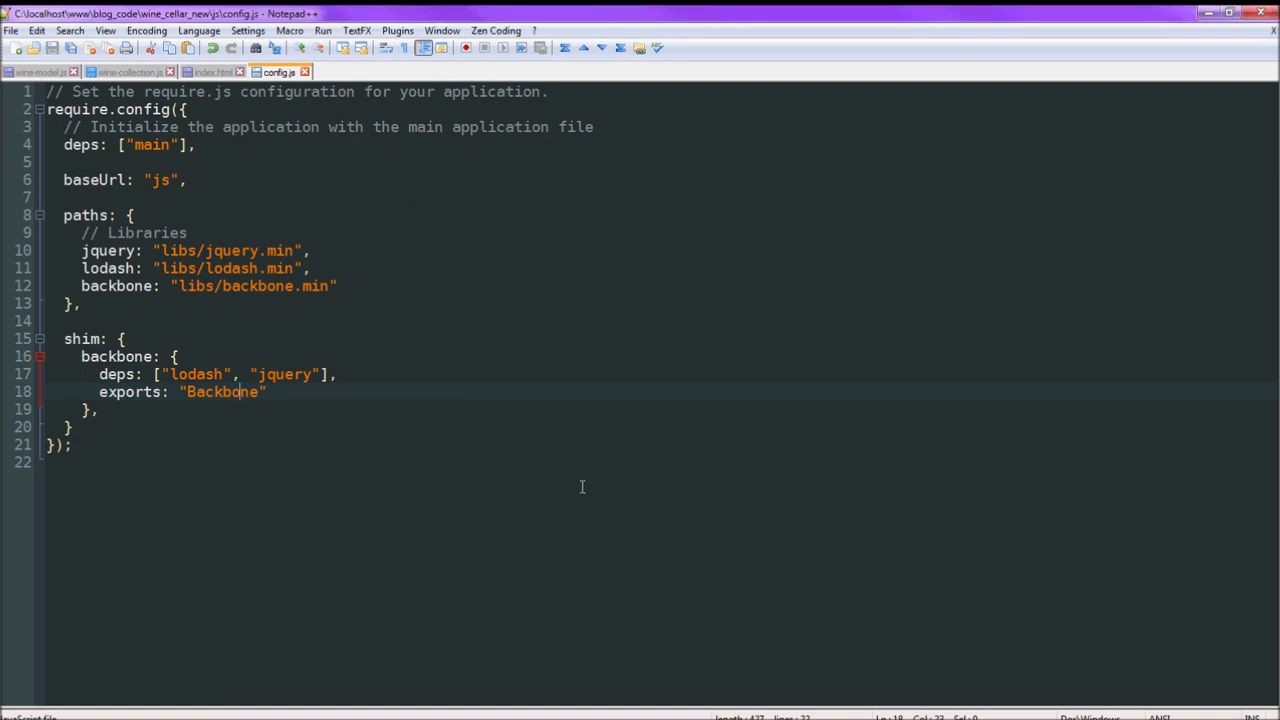
mouse_move(331, 178)
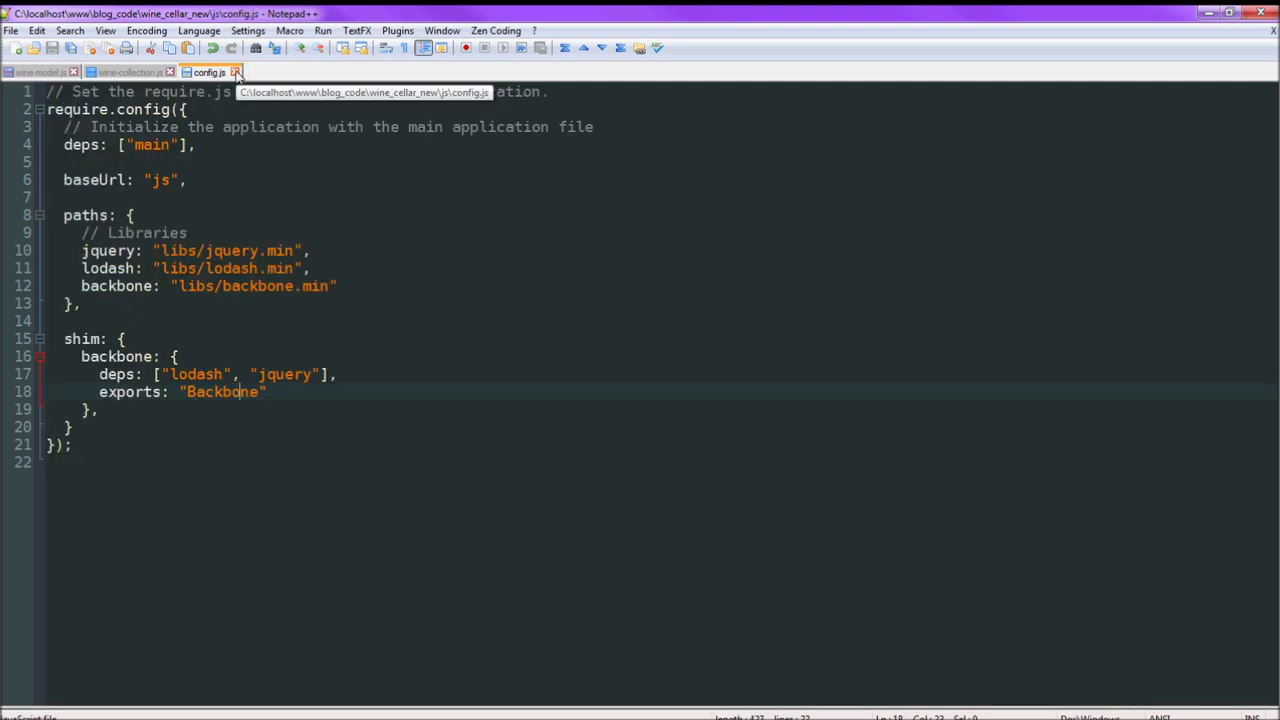
left_click(235, 72)
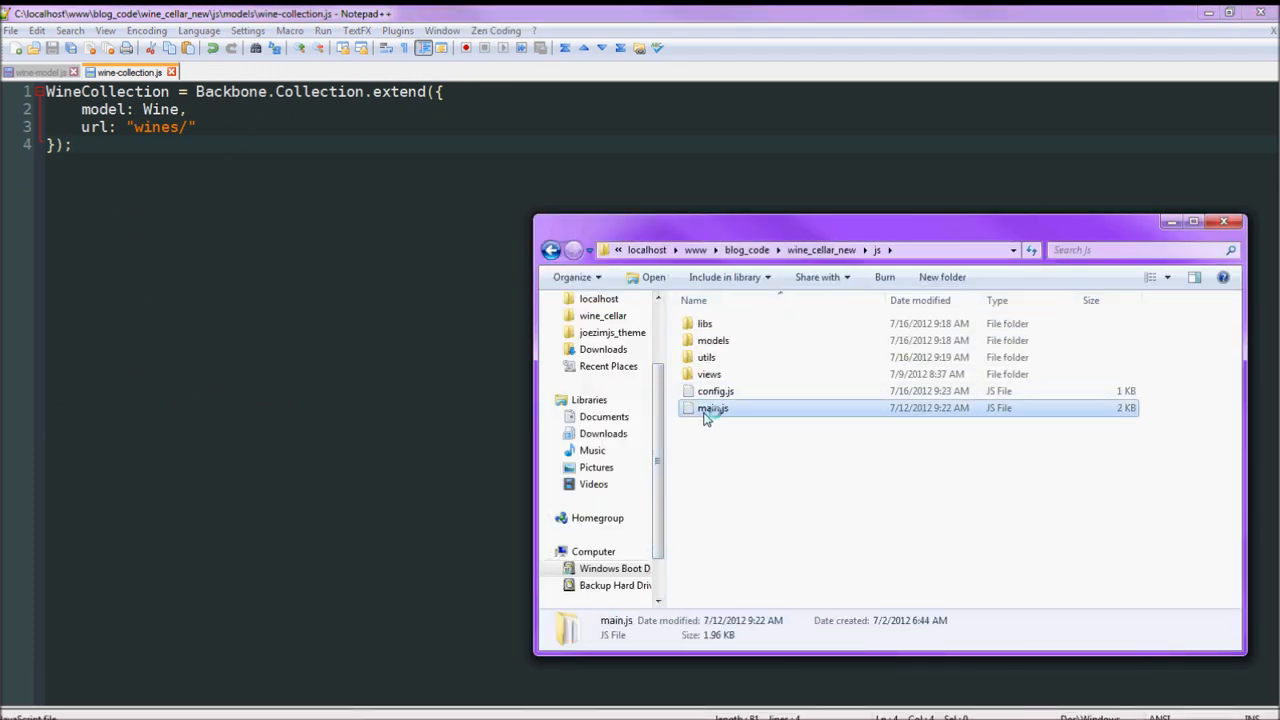
Open main.js and add a require( call listing jquery, lodash, backbone, views, utils/tpl and models.
double_click(713, 408)
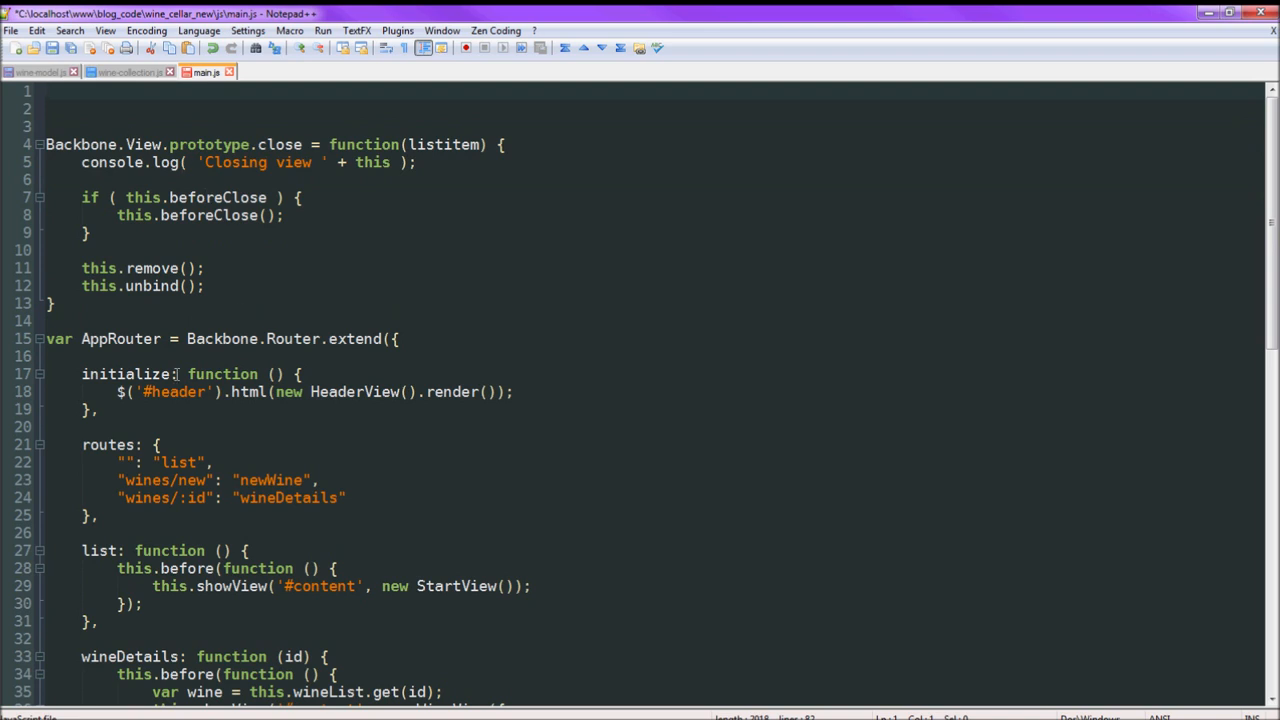
type("requi")
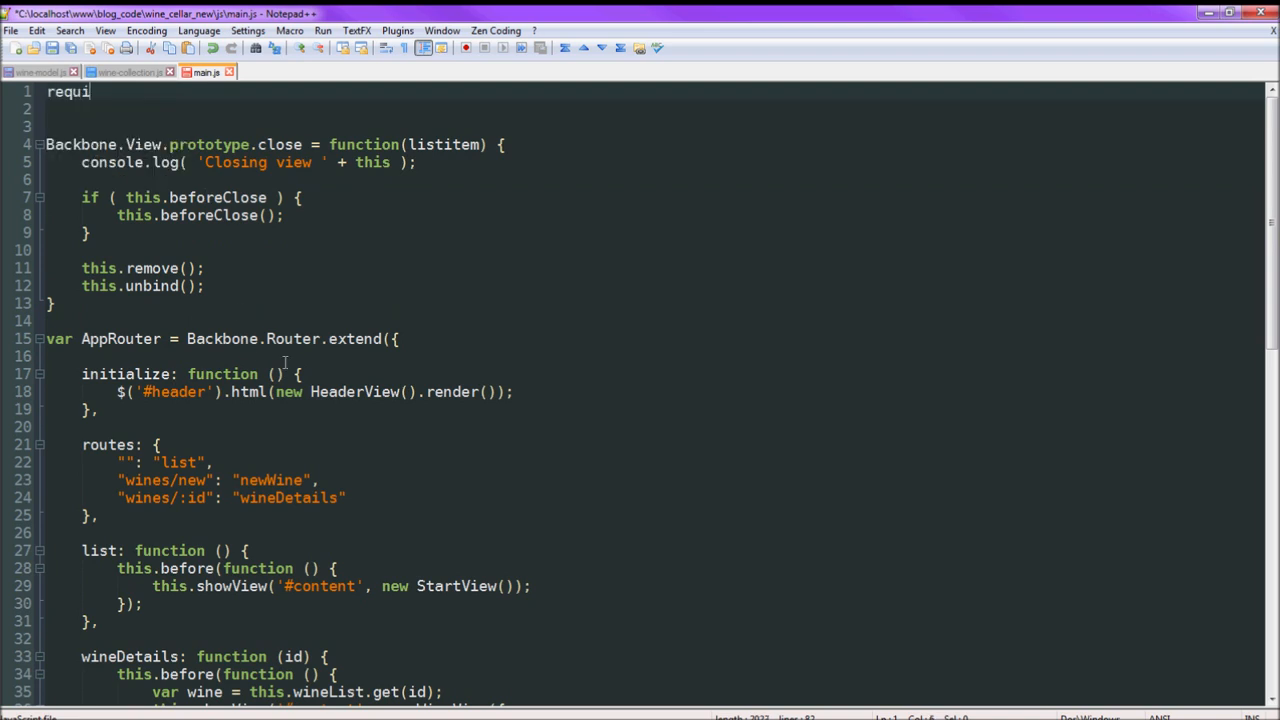
type("re(")
left_click(652, 109)
type("[")
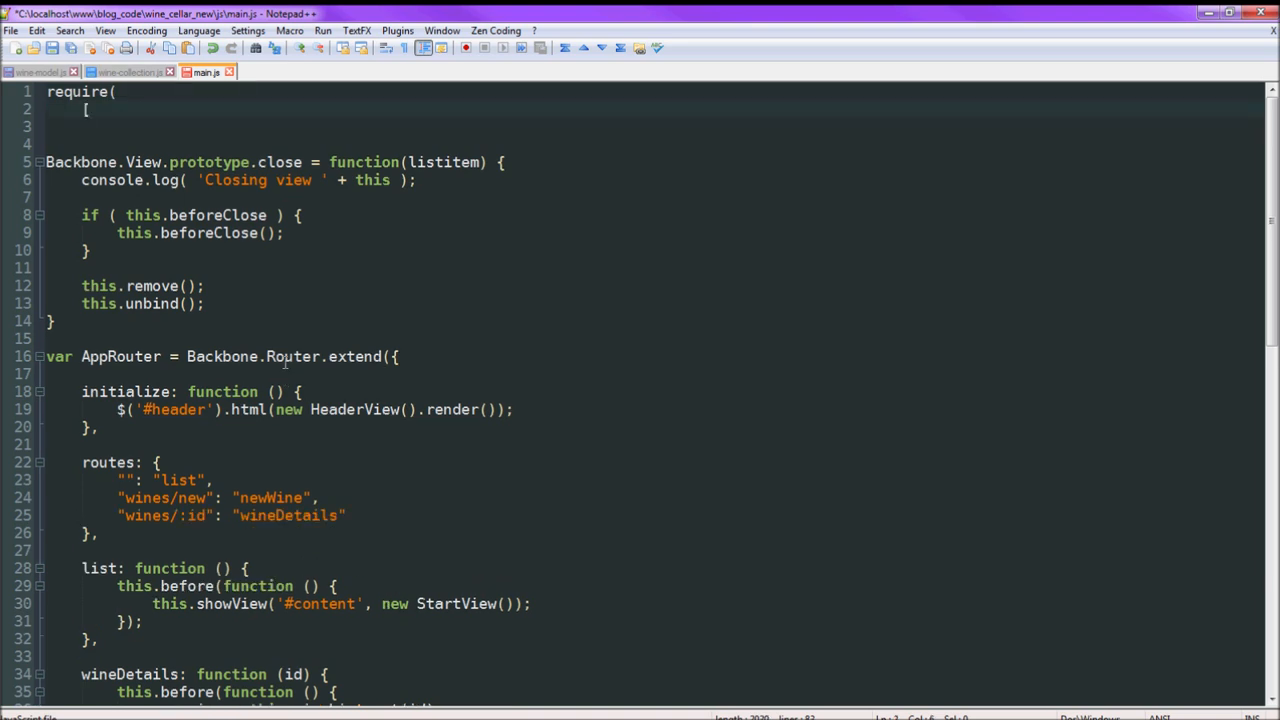
type("]")
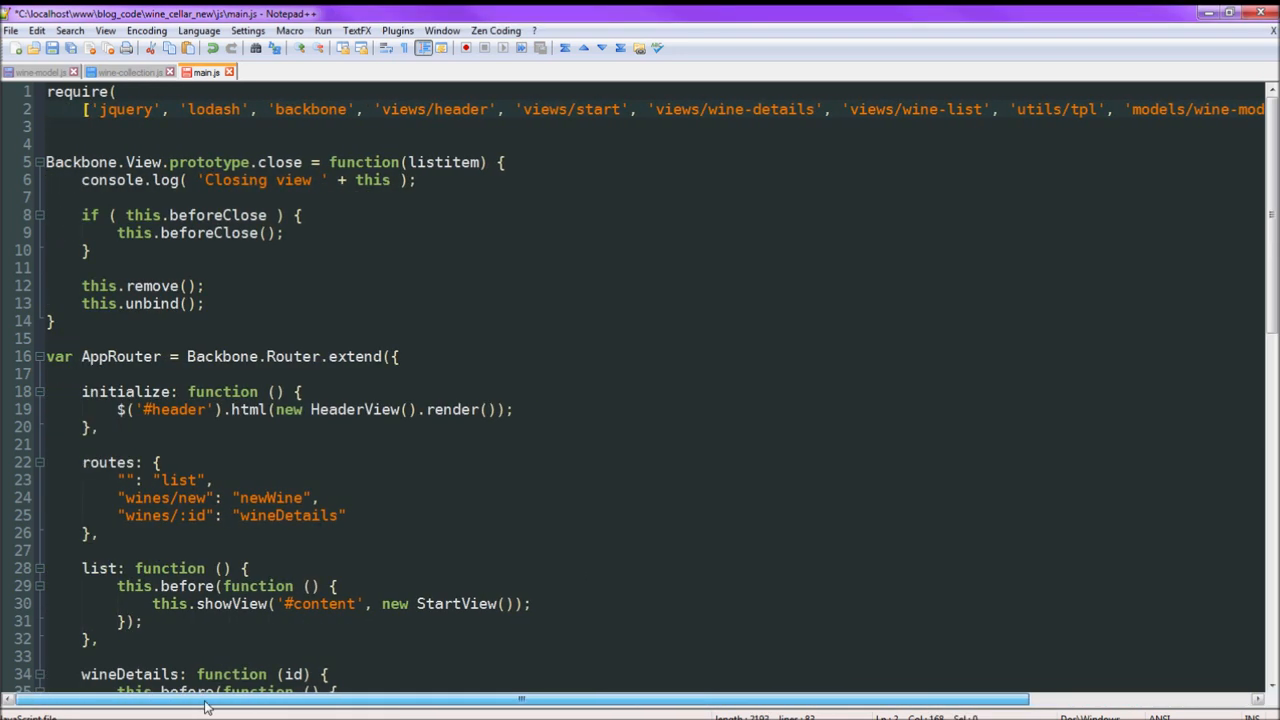
scroll("right", 3)
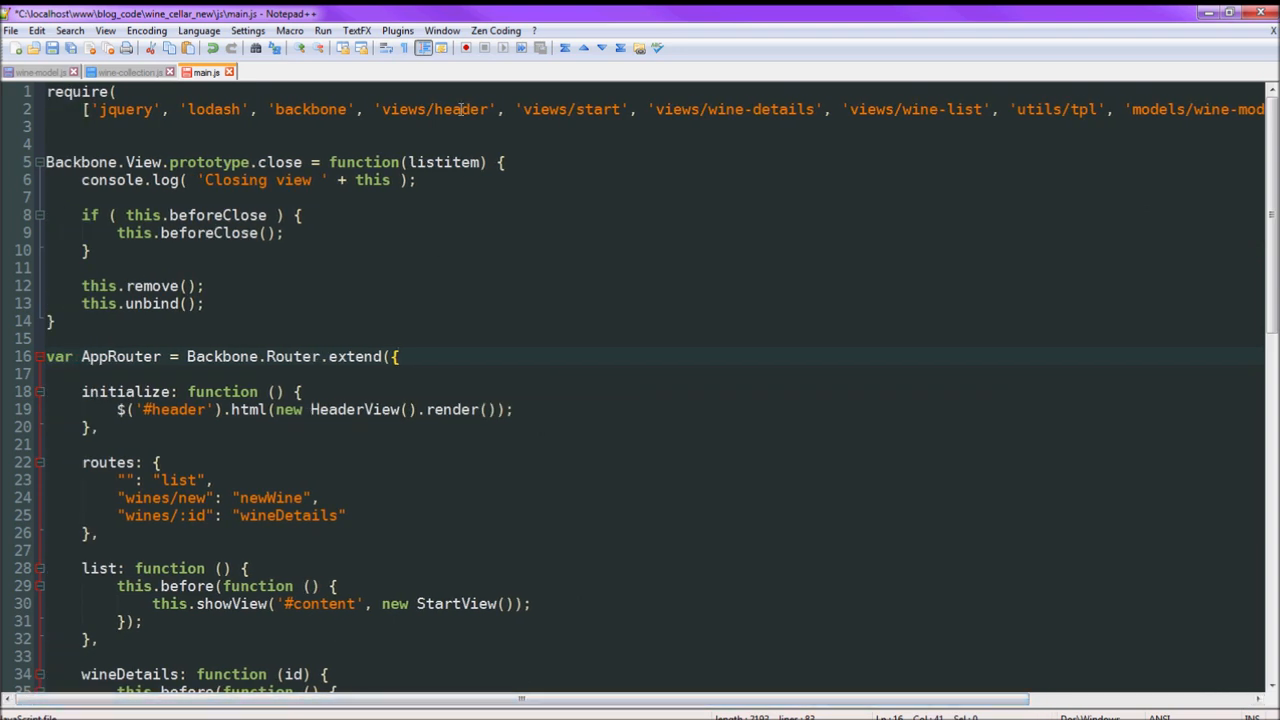
scroll("right", 3)
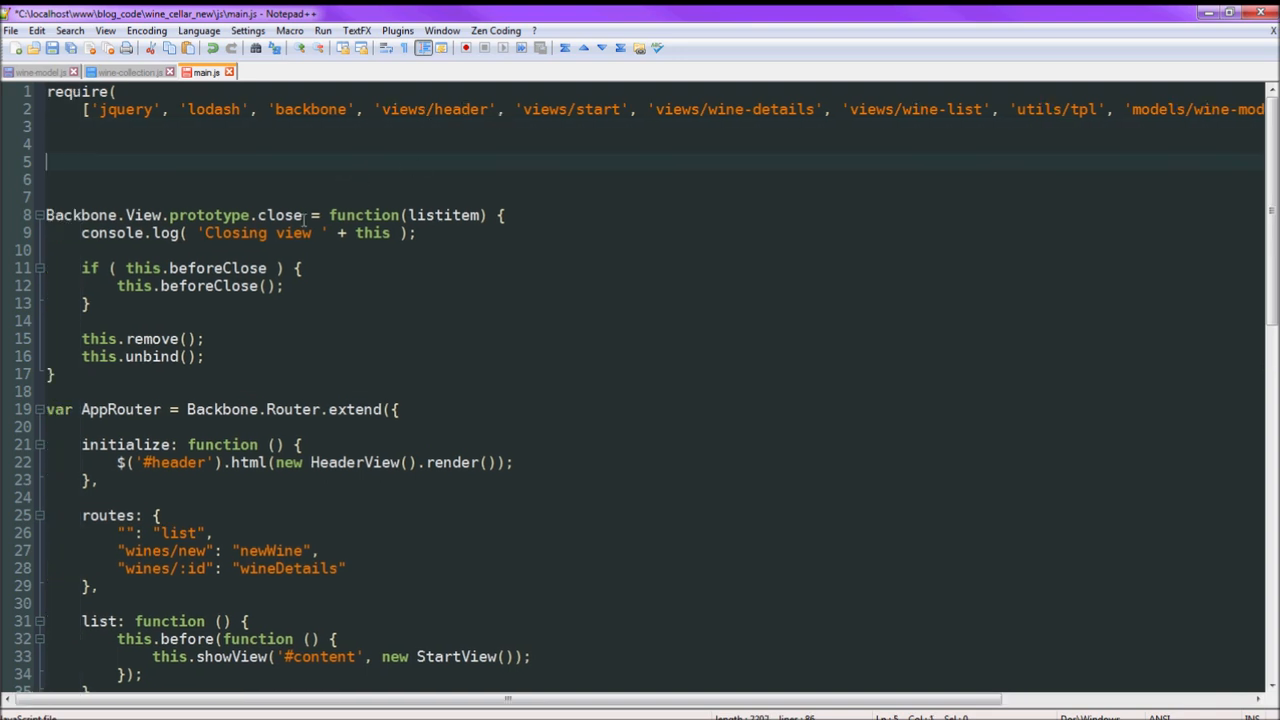
Begin main.js's require callback as function($, _, Backbone, HeaderView, StartView.
type("f")
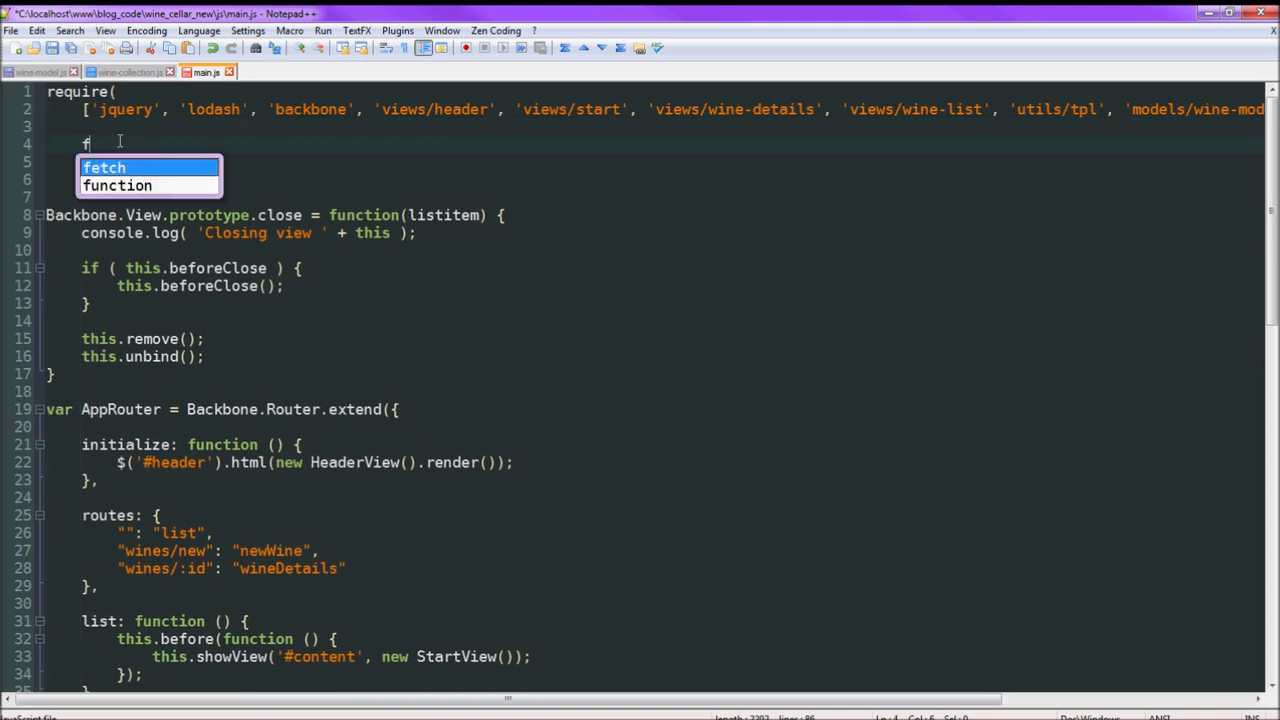
type("u")
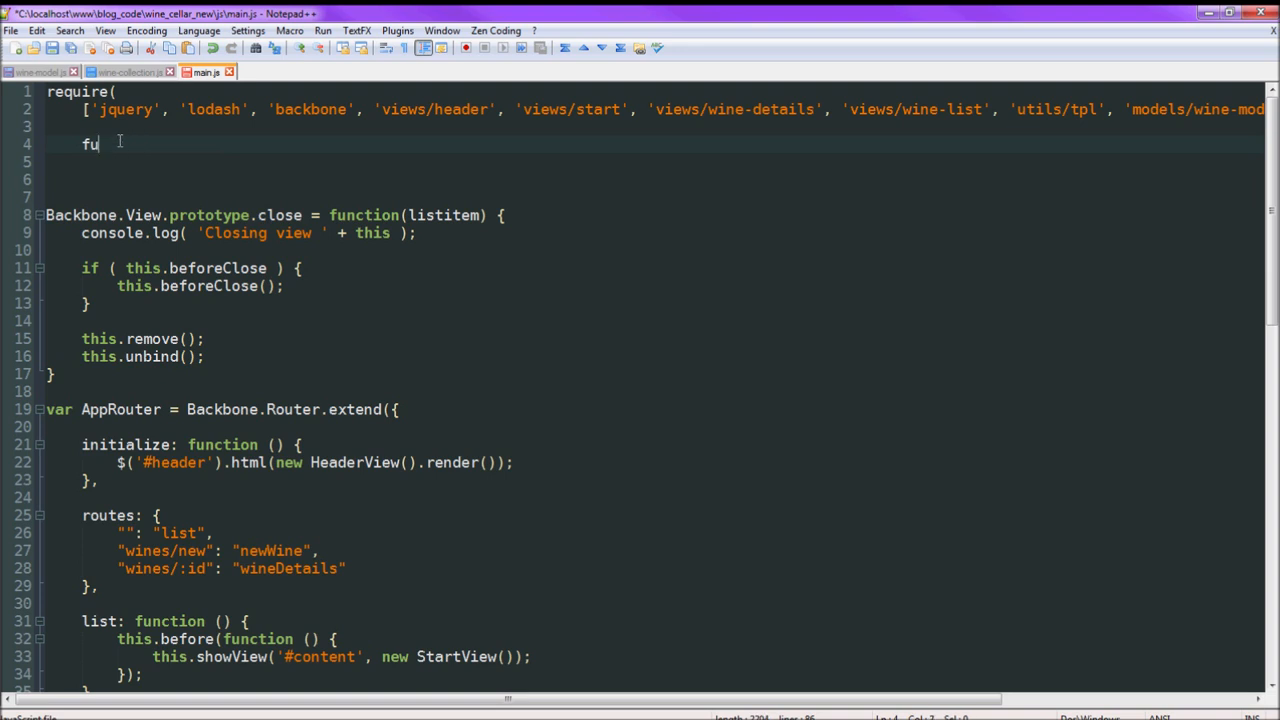
type("nction( $")
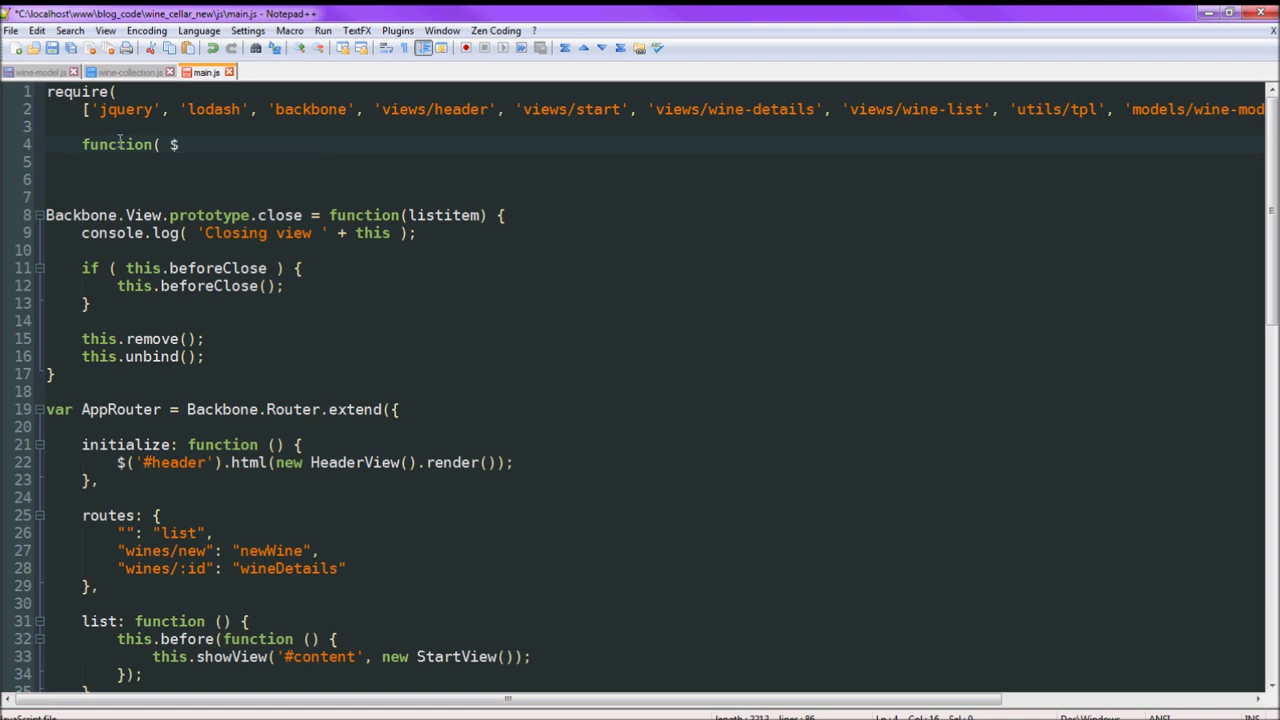
type(", _")
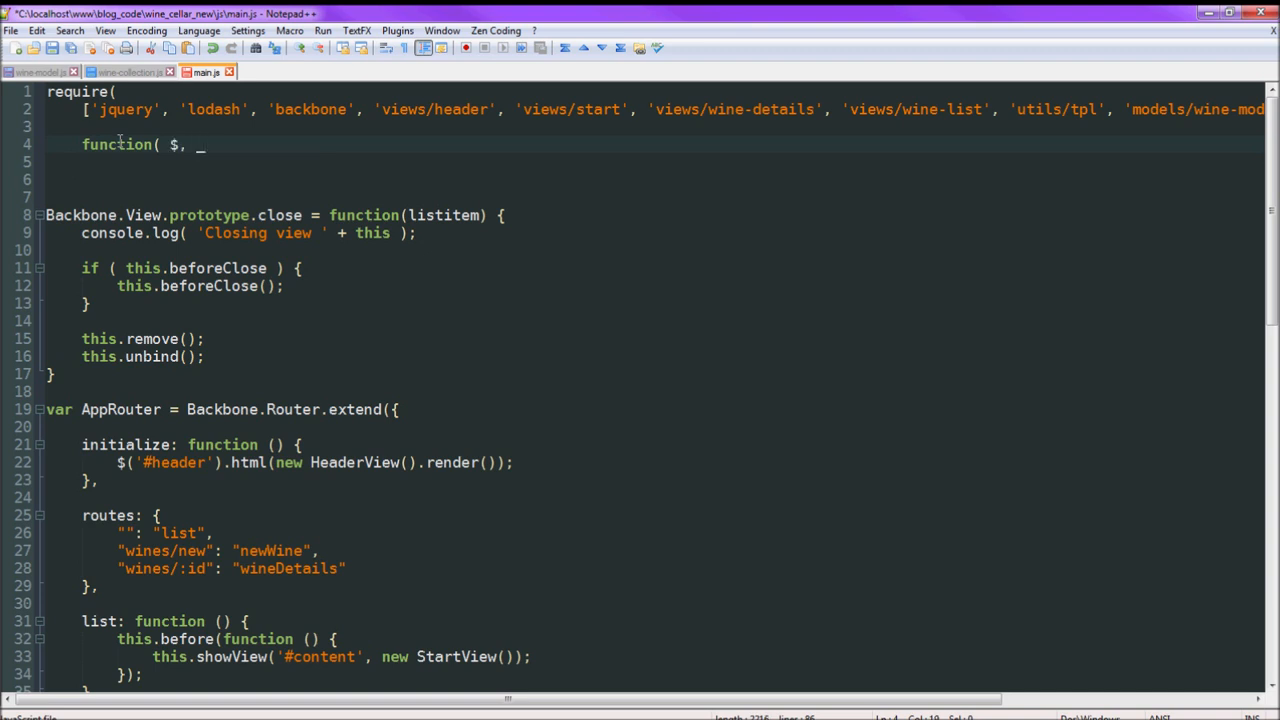
type(",")
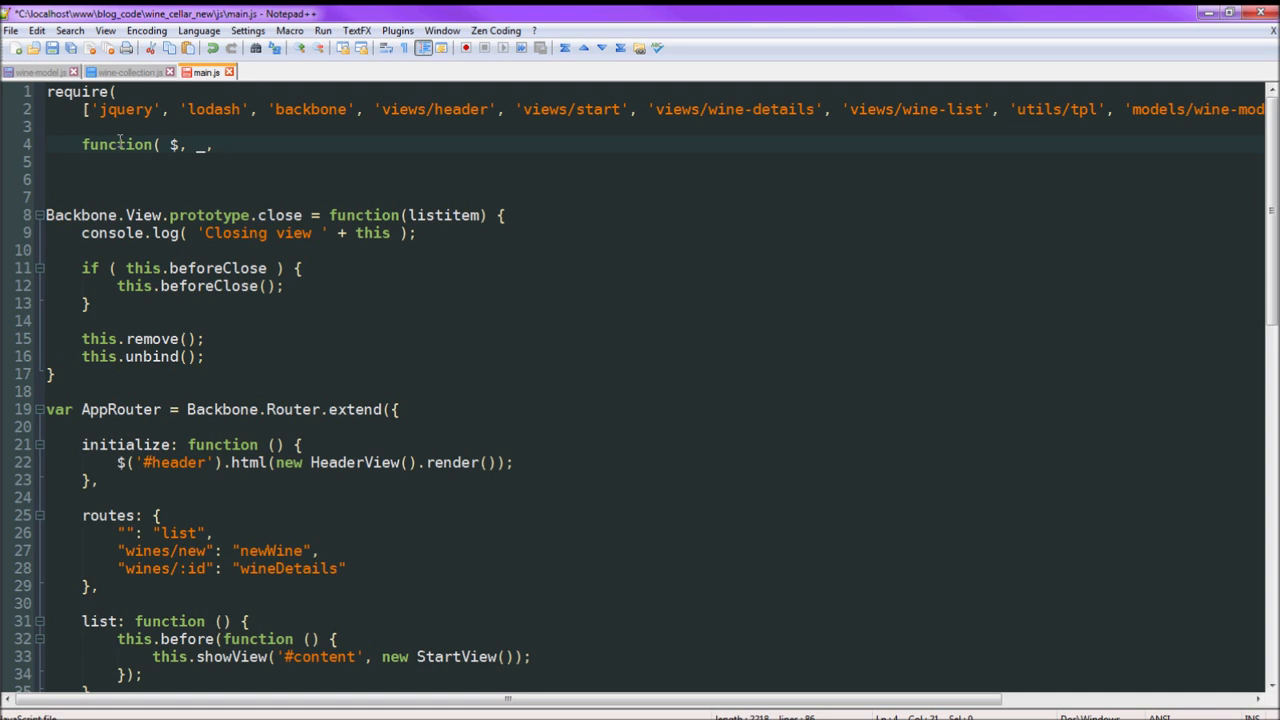
type("Backbone,")
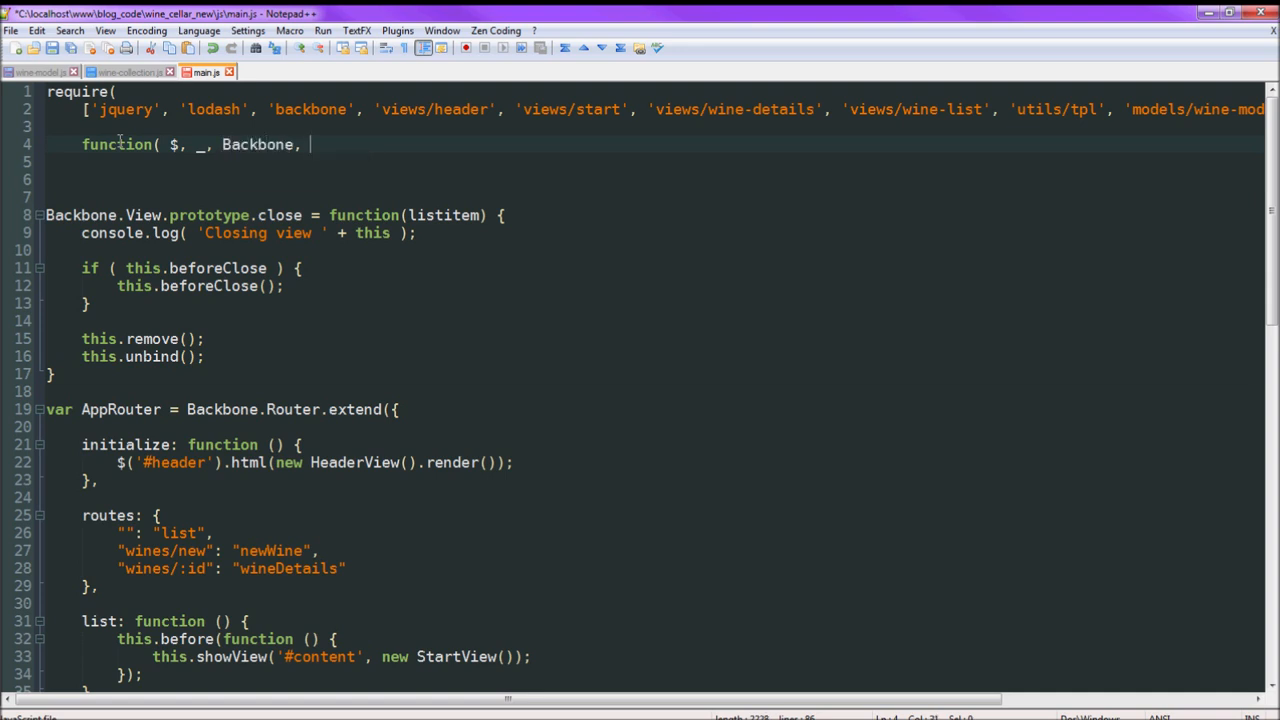
type("H")
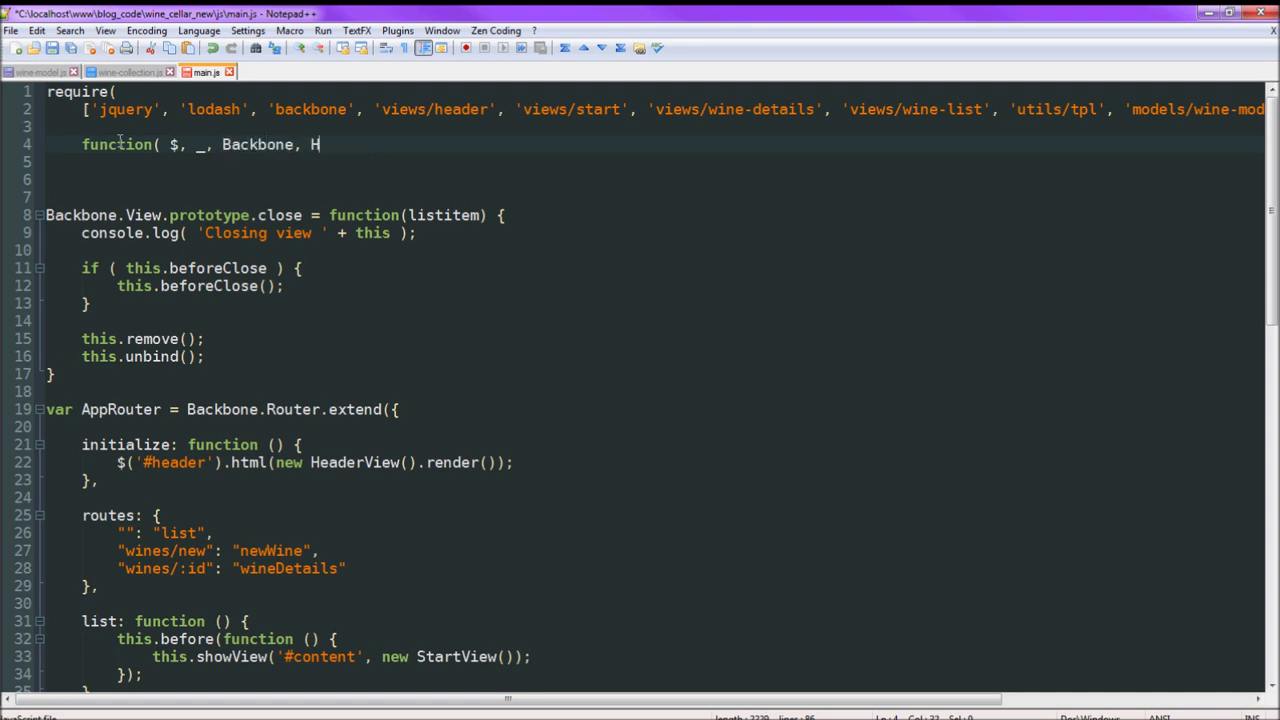
type("eaderView,")
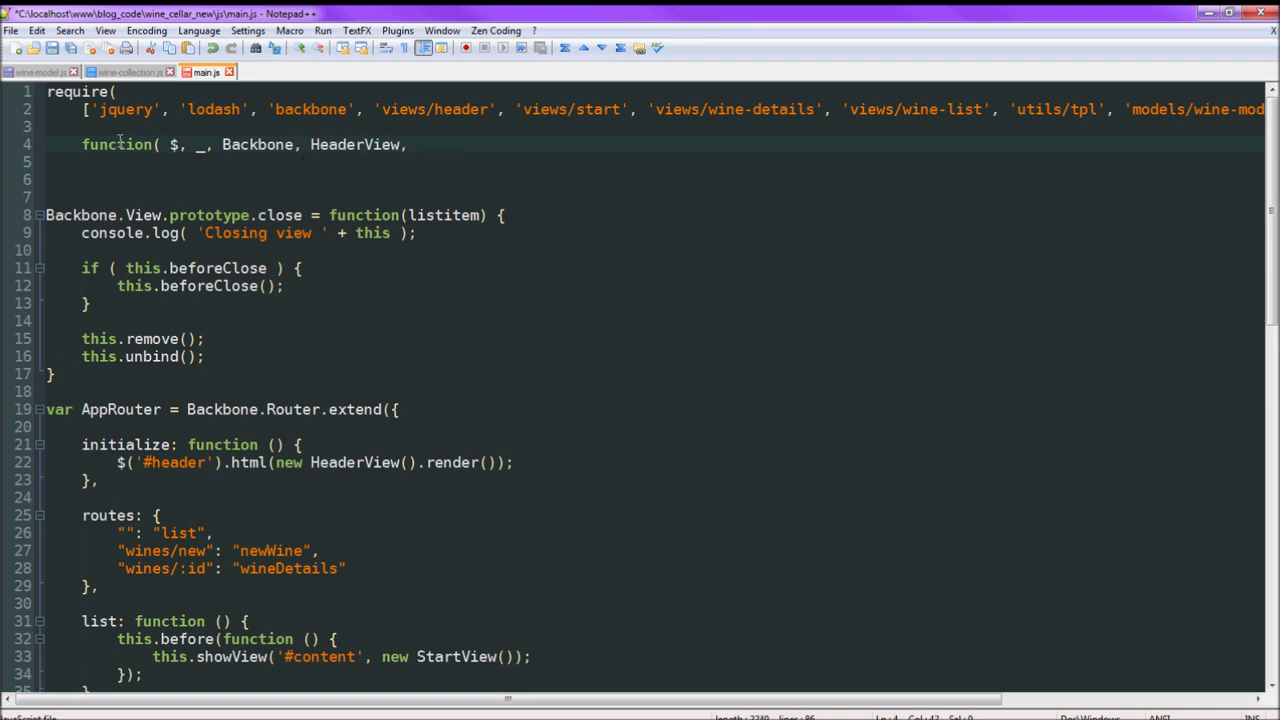
type("StartView,")
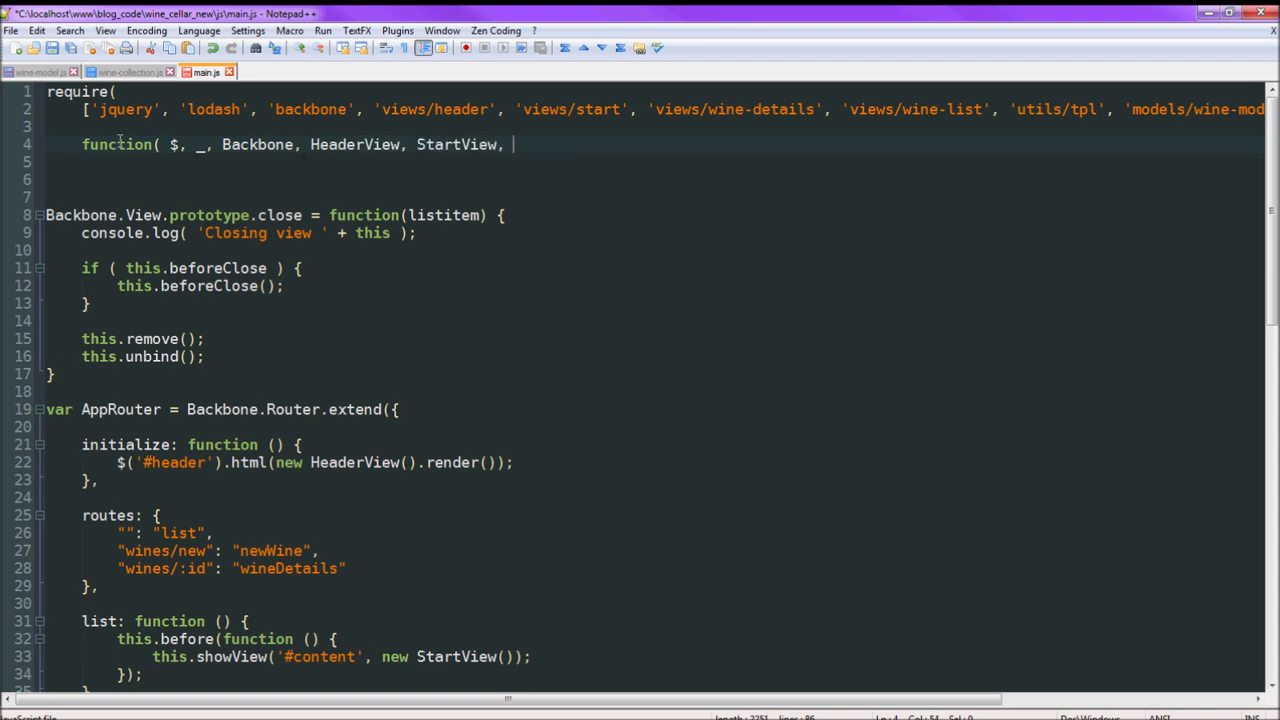
Add the wine view, tpl, Wine and WineCollection parameters, close the require call, and show js/utils.
type("WineView")
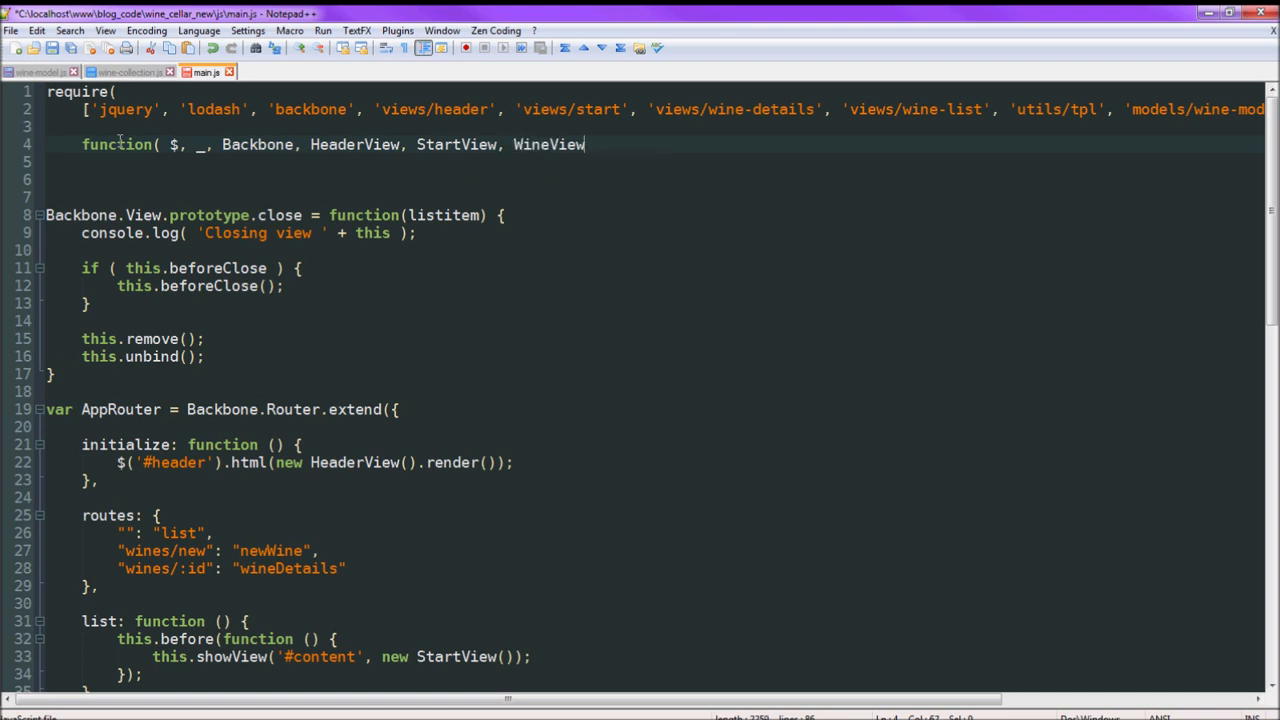
type(",")
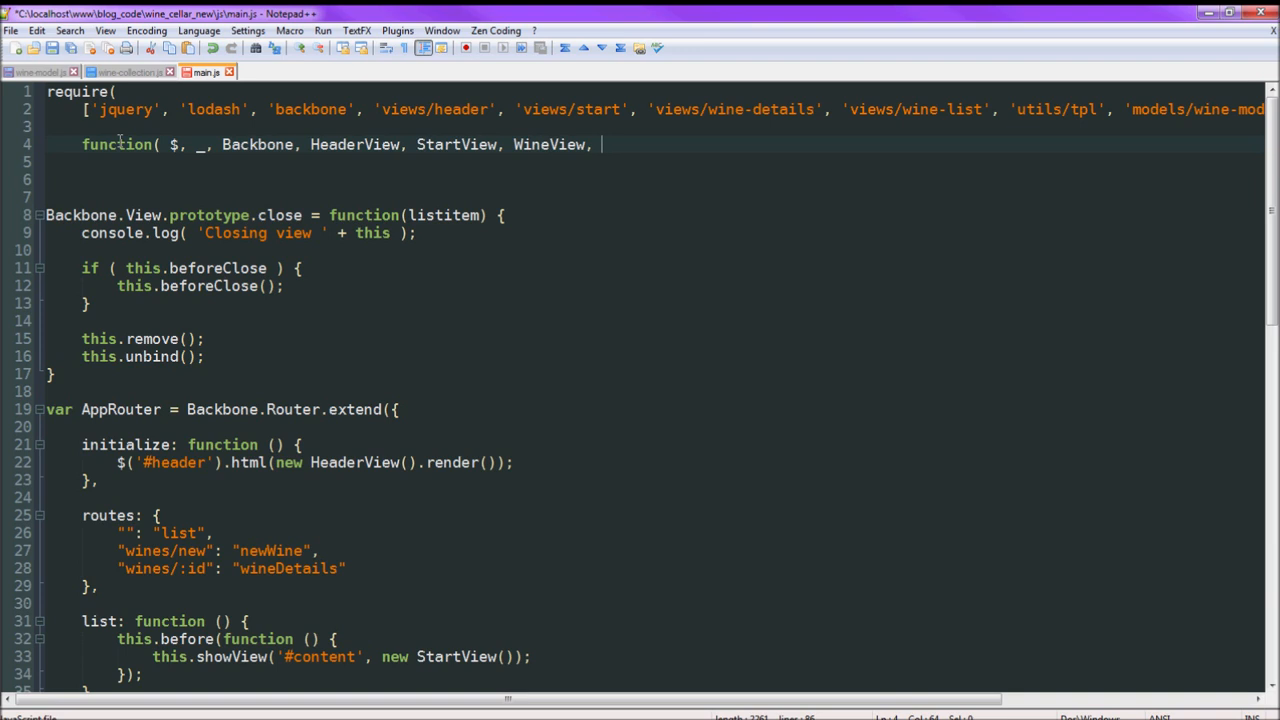
mouse_move(942, 133)
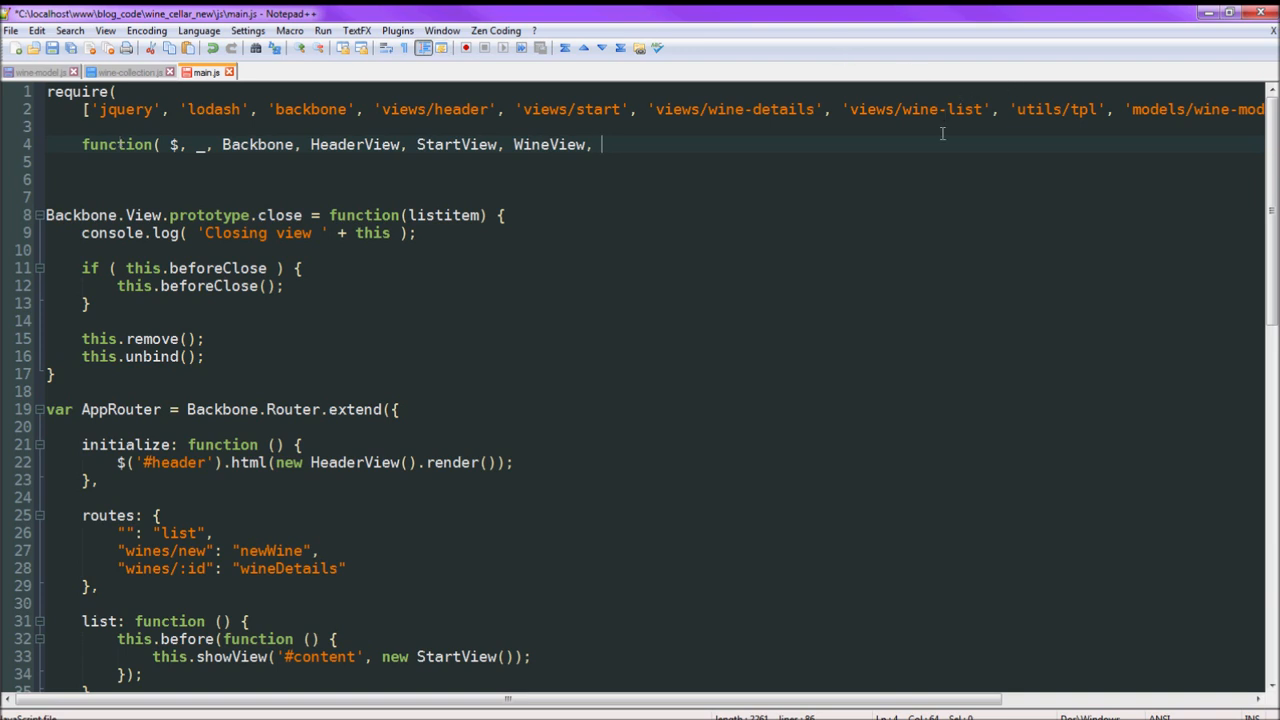
type("WineListView,")
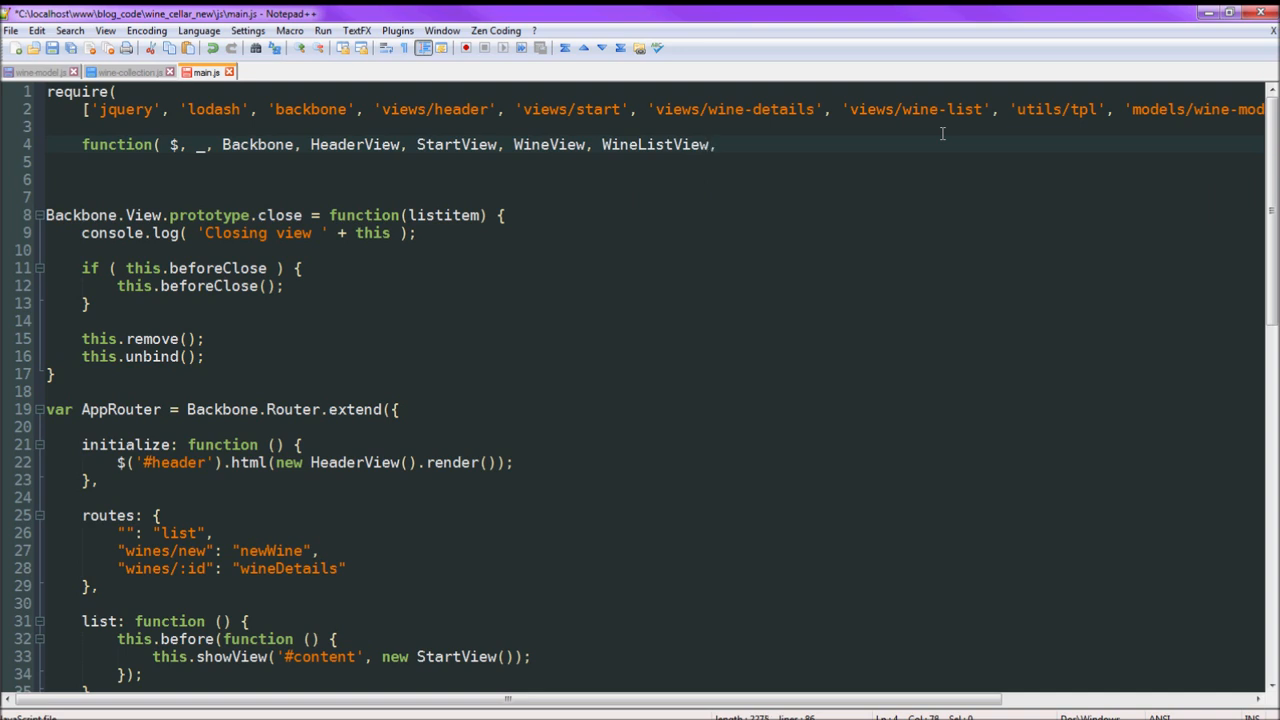
type("tpl,")
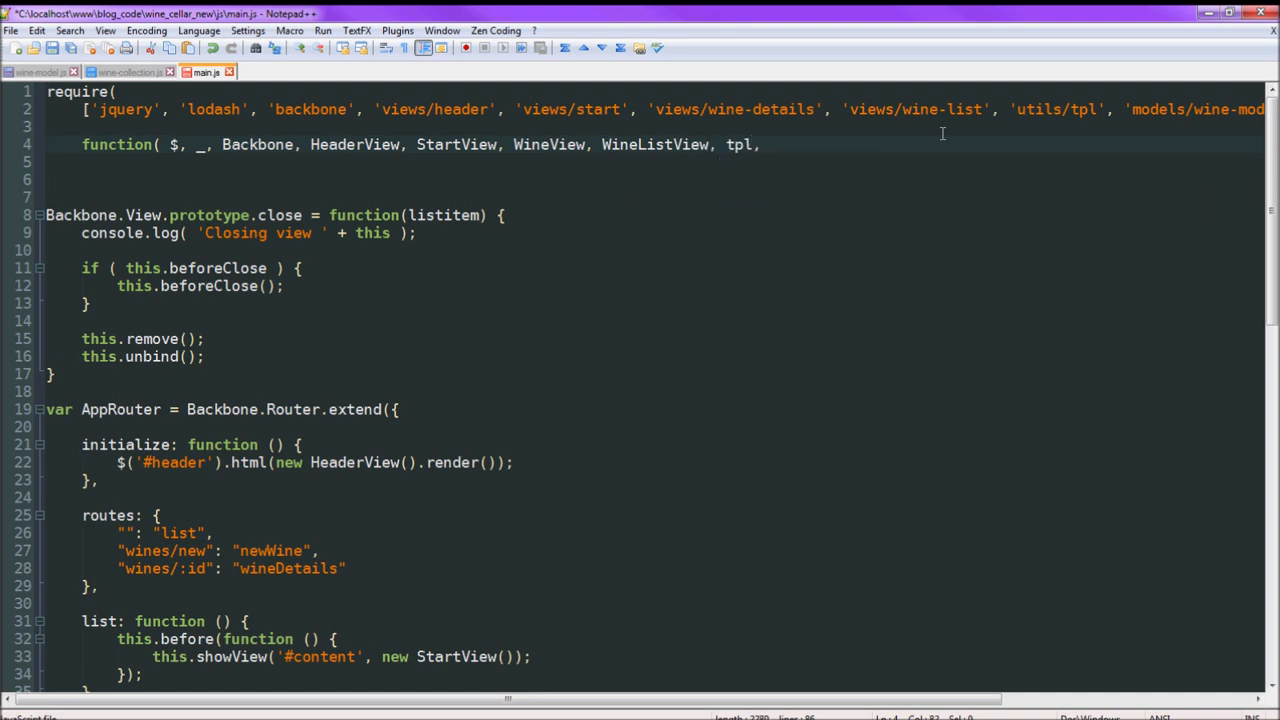
type("Wi")
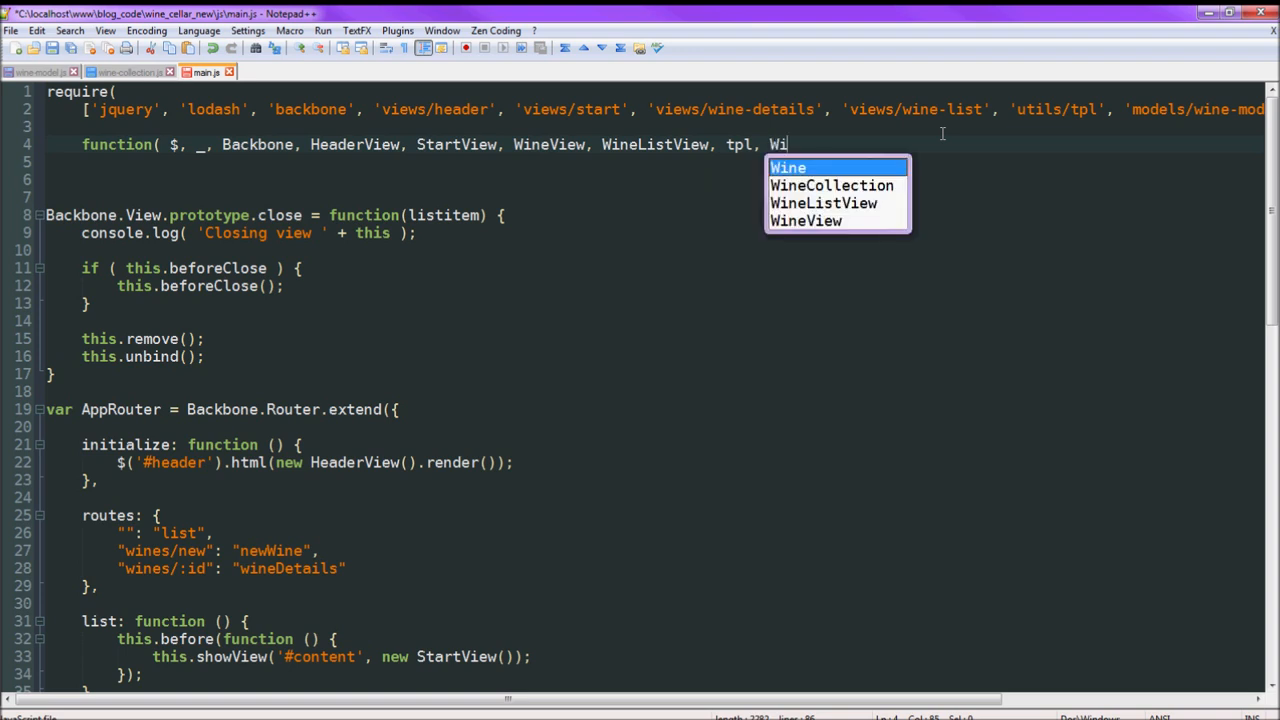
type("ne,")
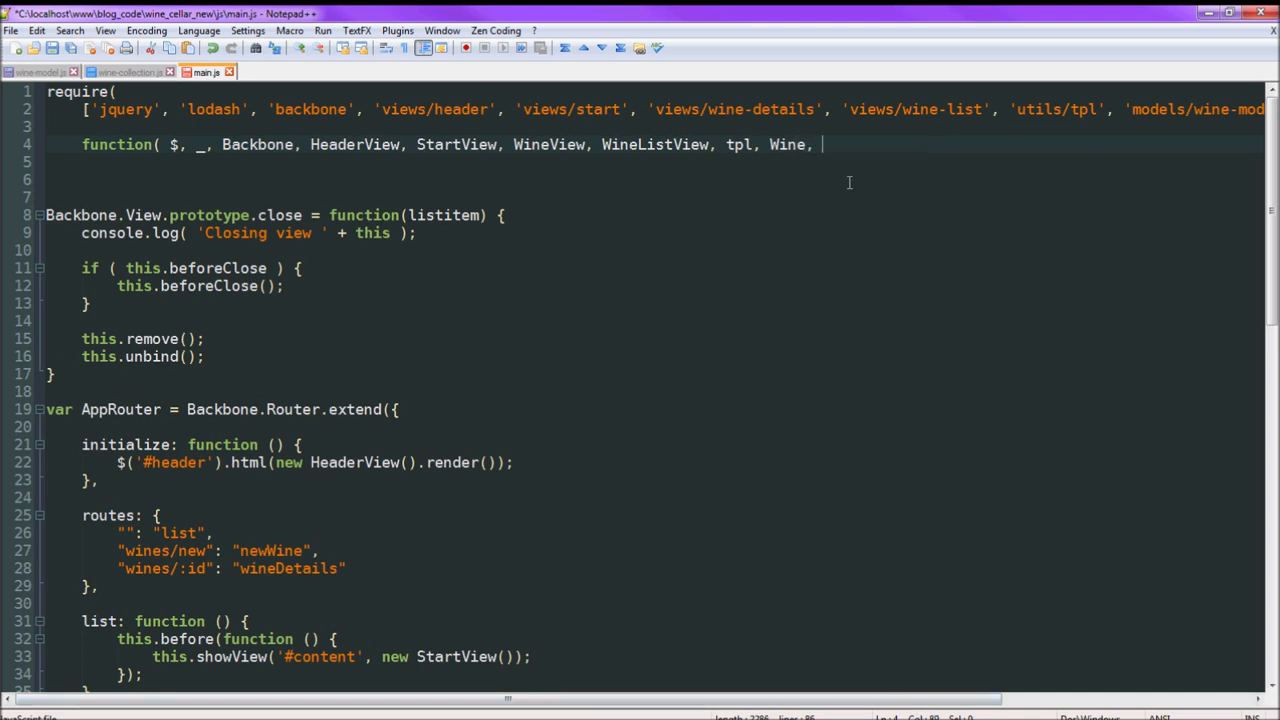
scroll("right", 3)
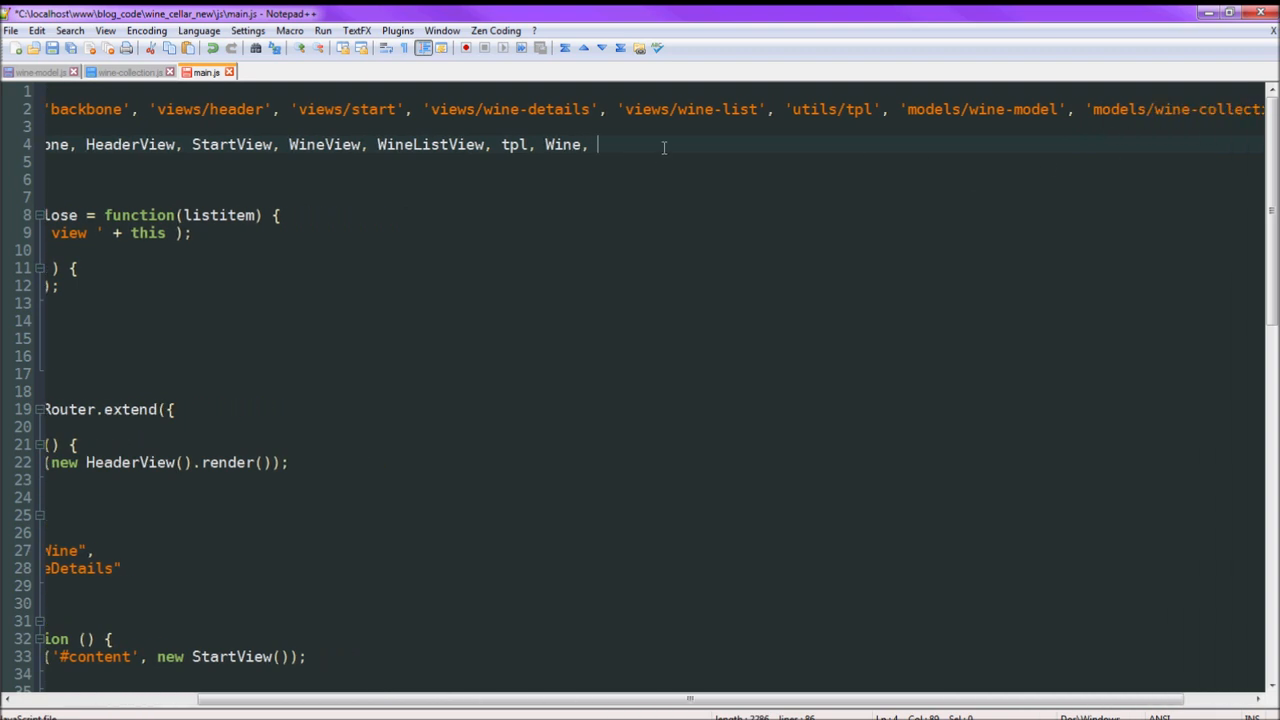
type("WineCollection")
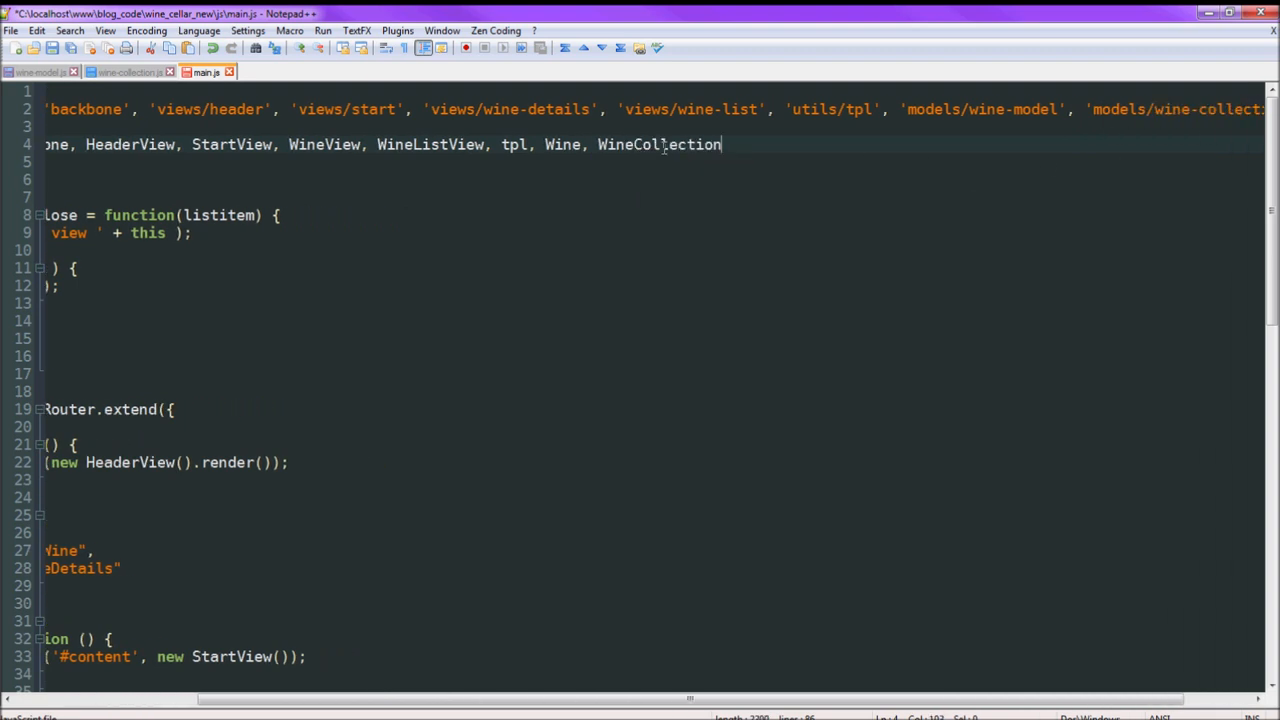
type(") {")
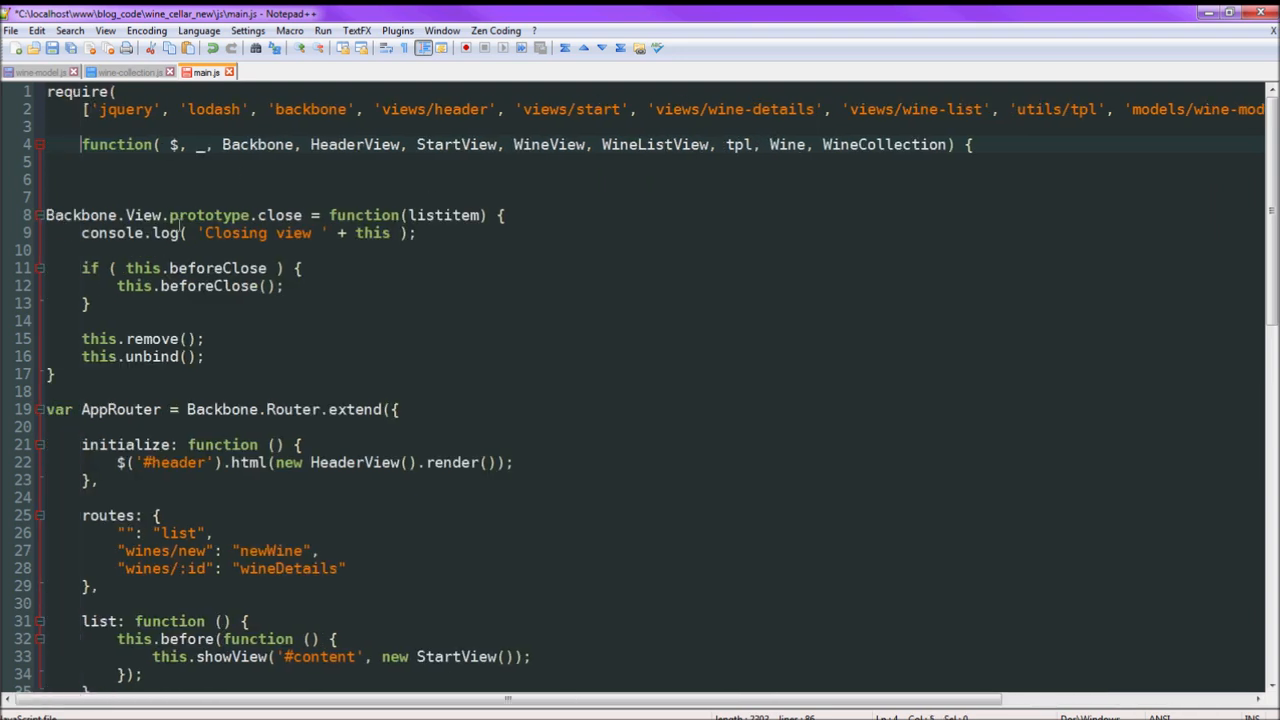
scroll("down", 3)
type("}")
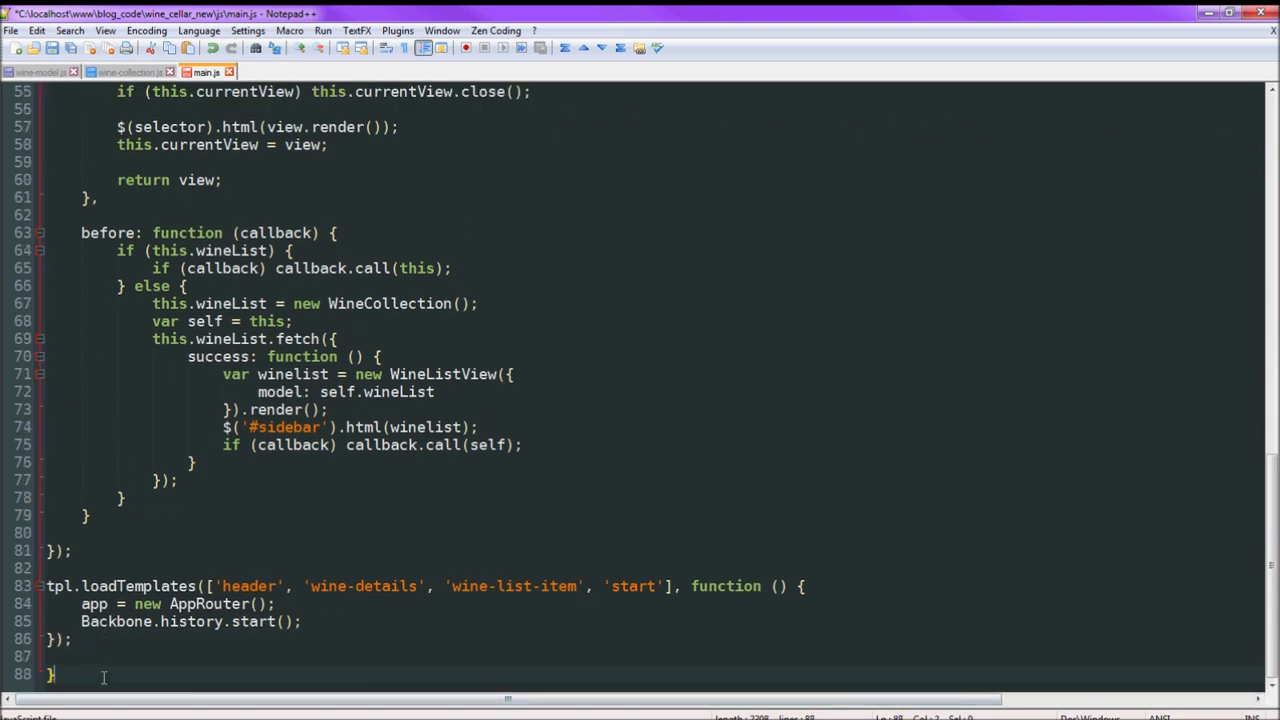
type(")")
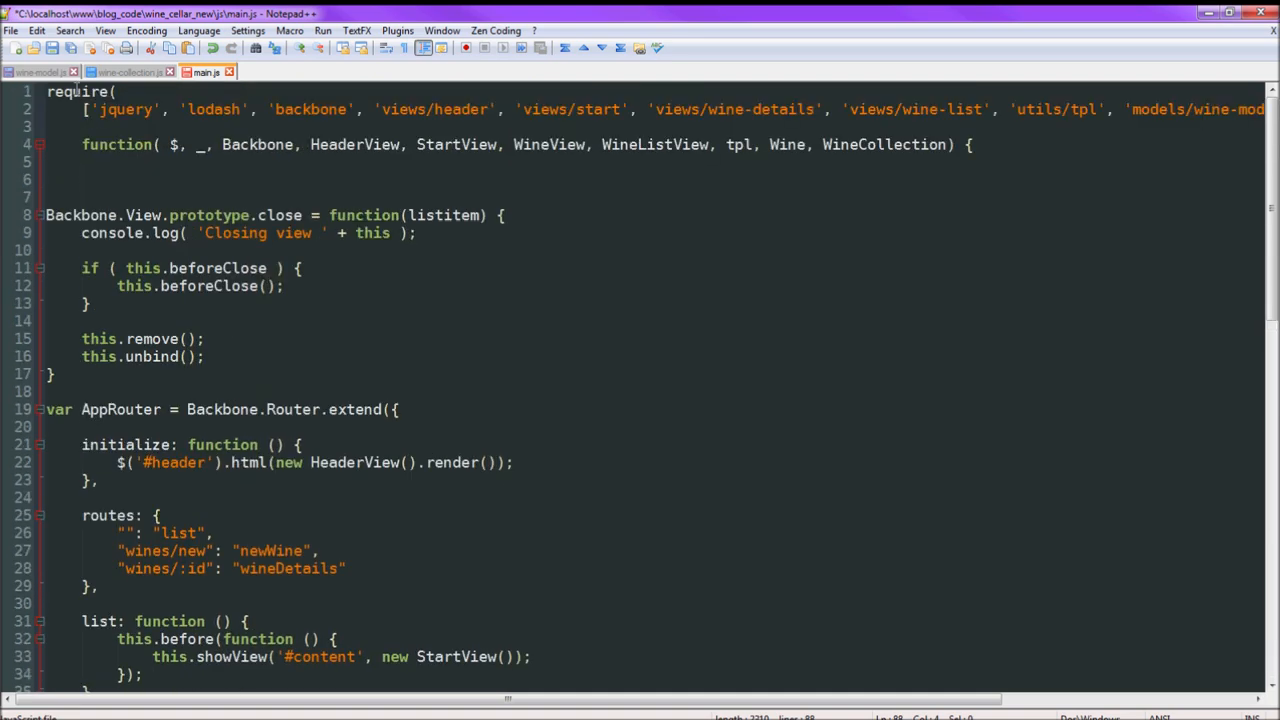
left_click(370, 144)
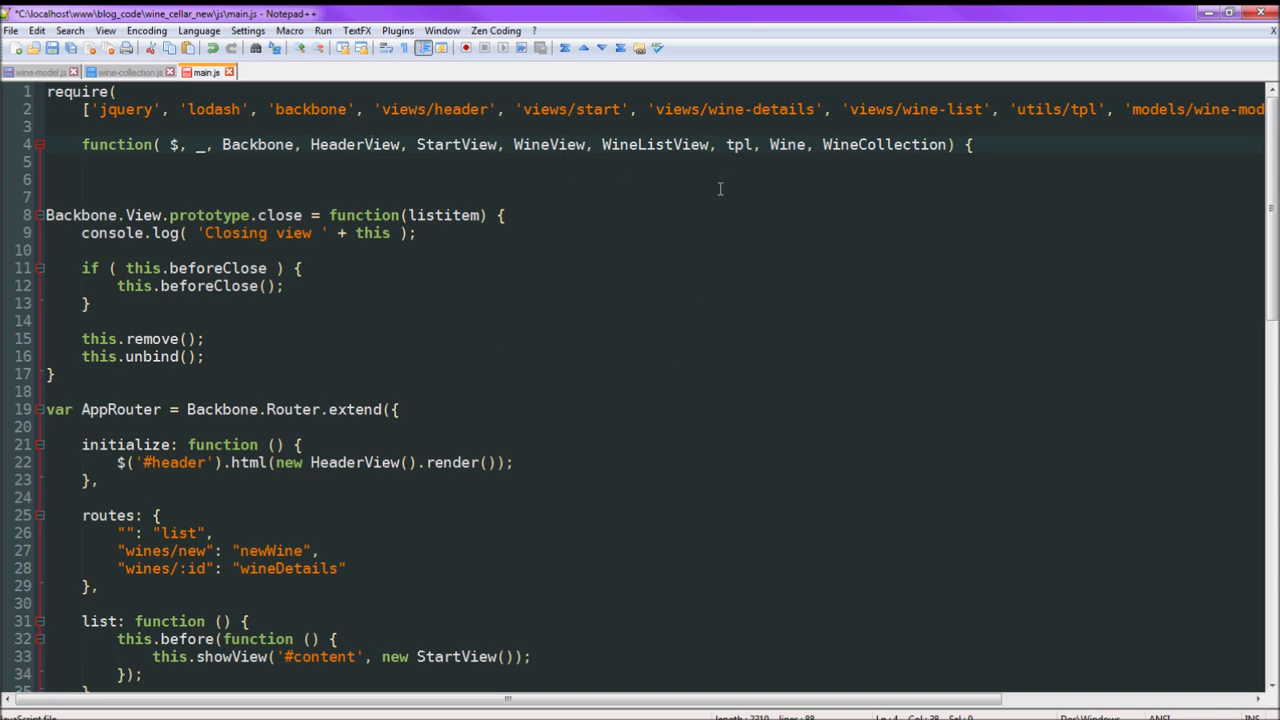
mouse_move(295, 179)
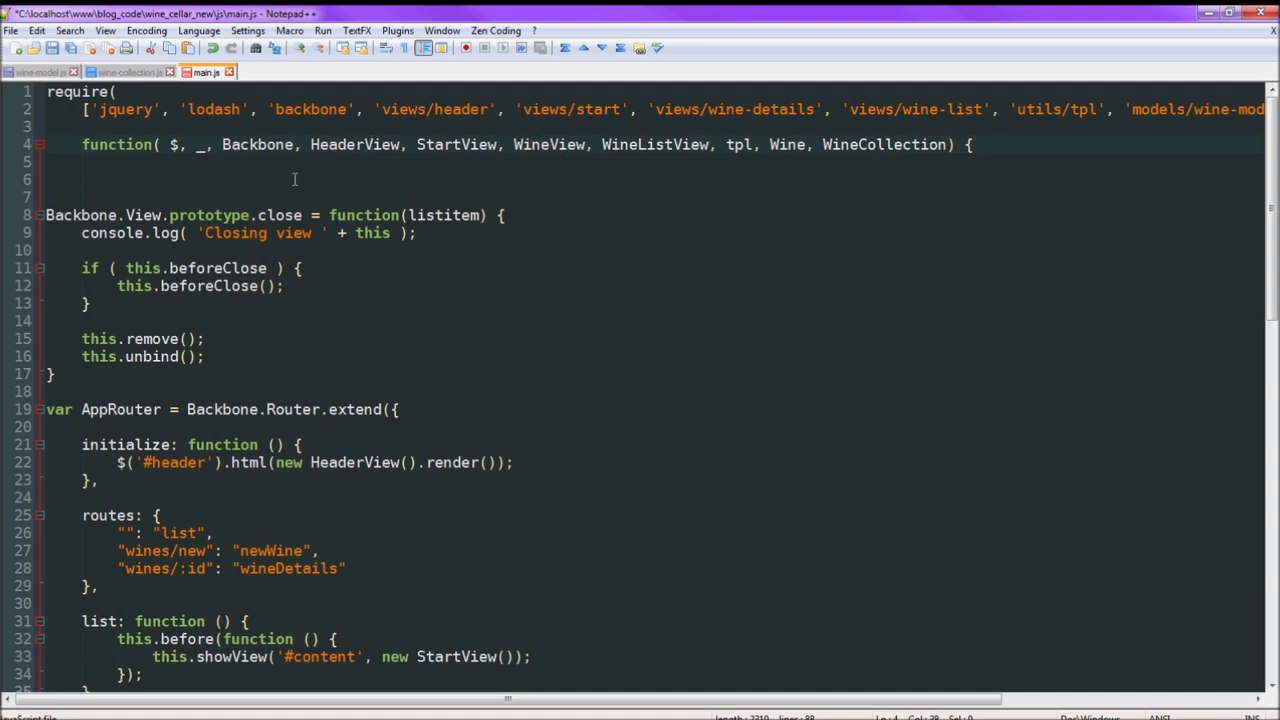
mouse_move(447, 150)
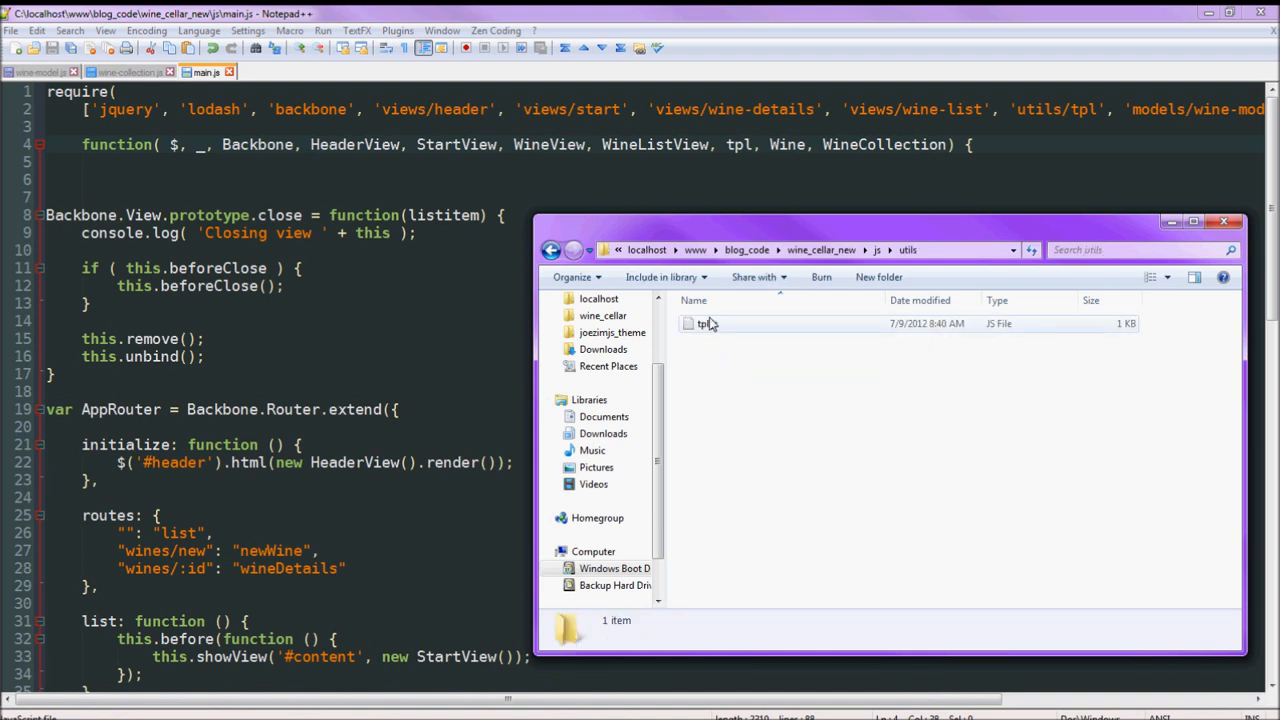
Open tpl.js and add a define(['jquery'], function() header above tpl.
double_click(703, 323)
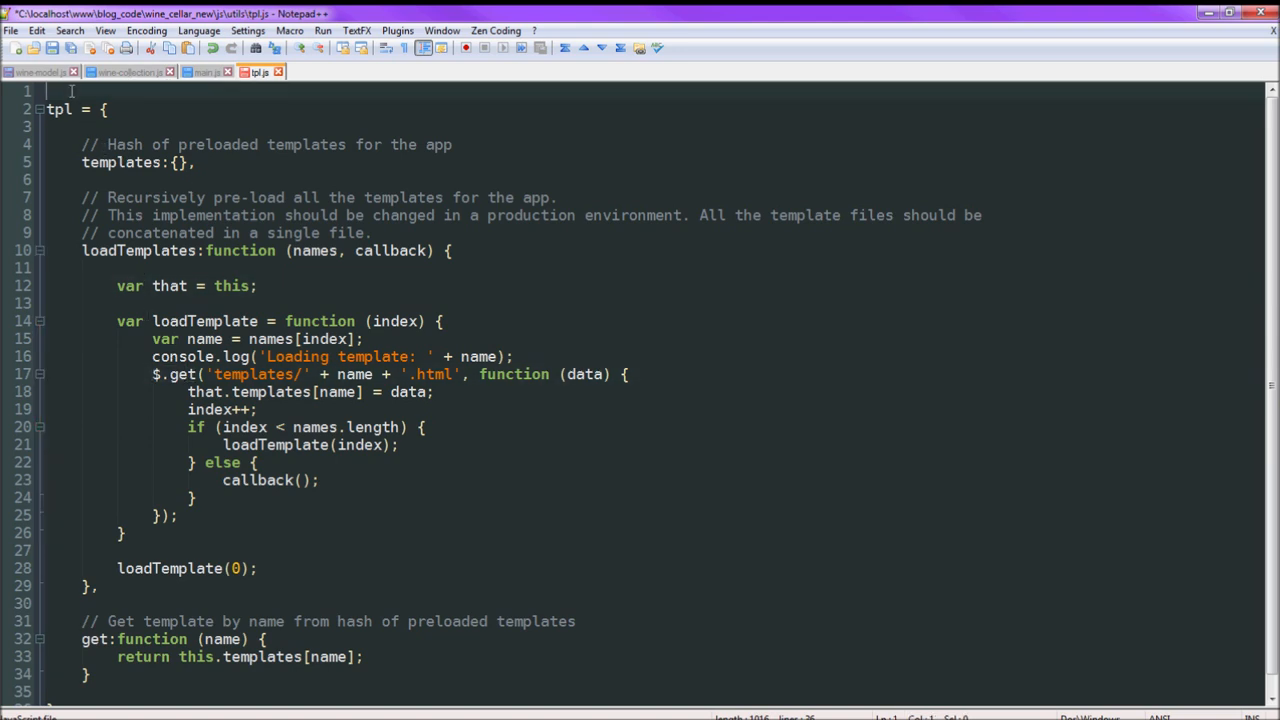
type("df")
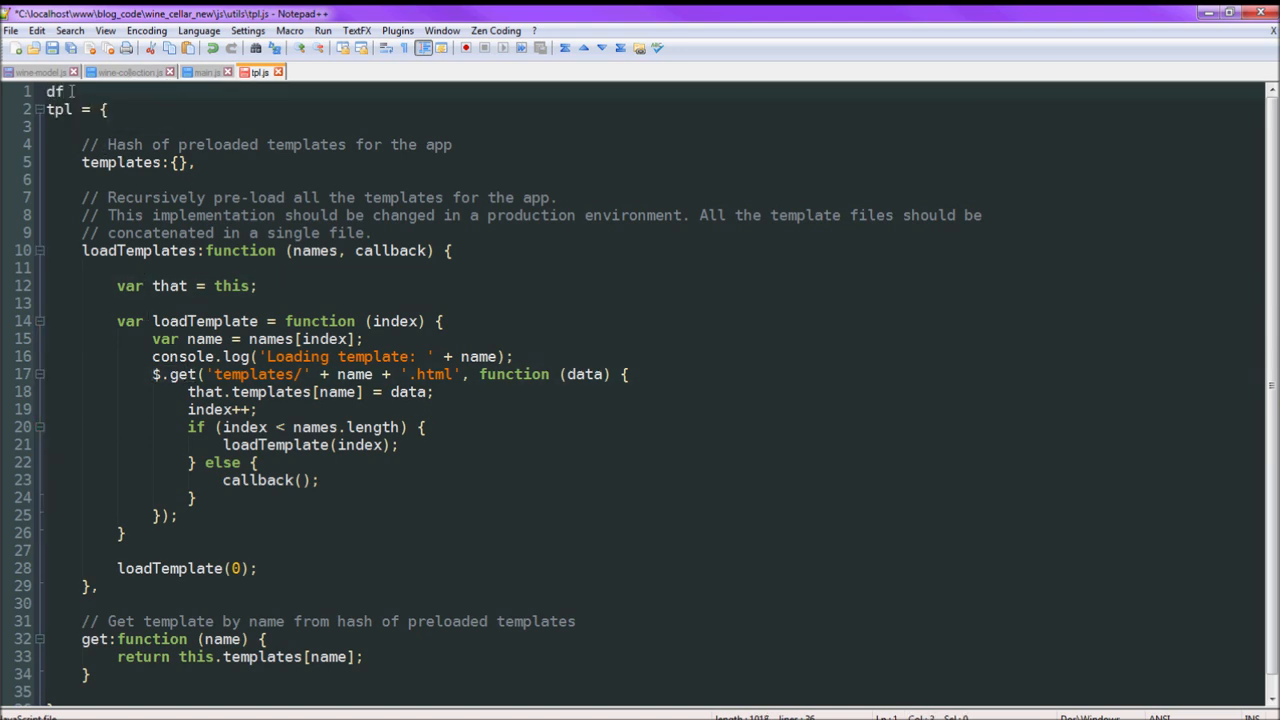
type("efine")
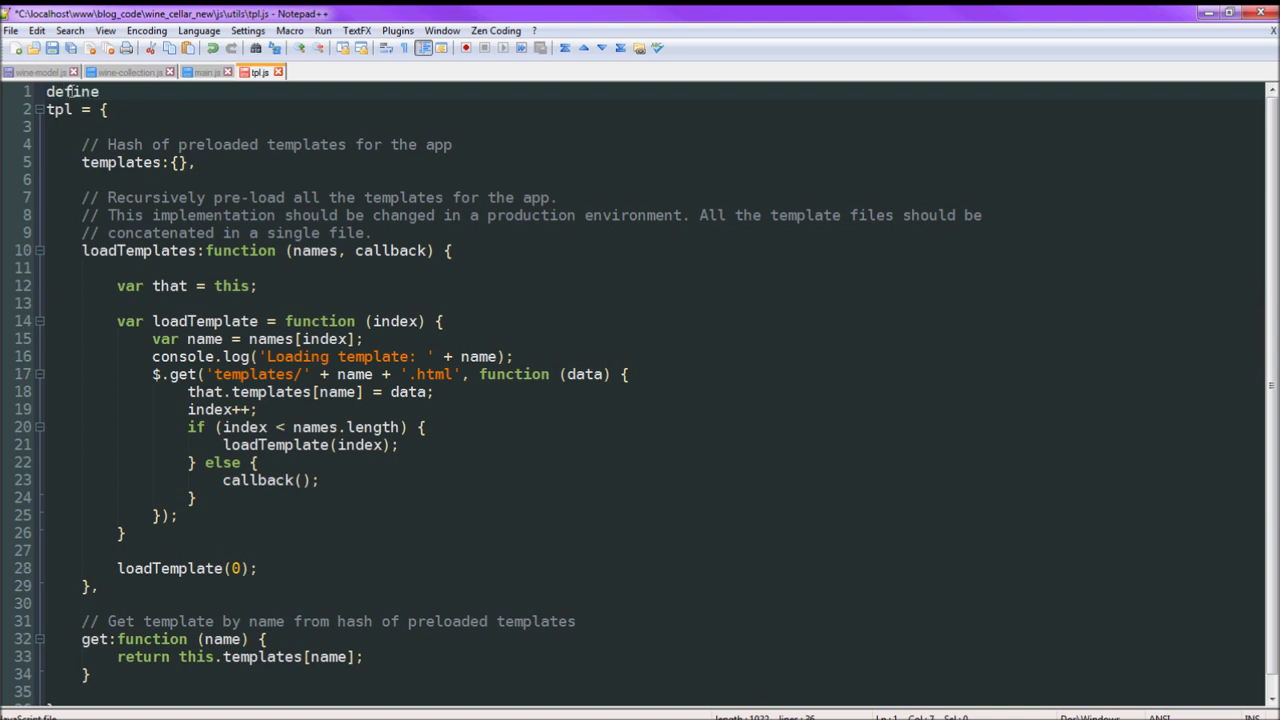
type("(")
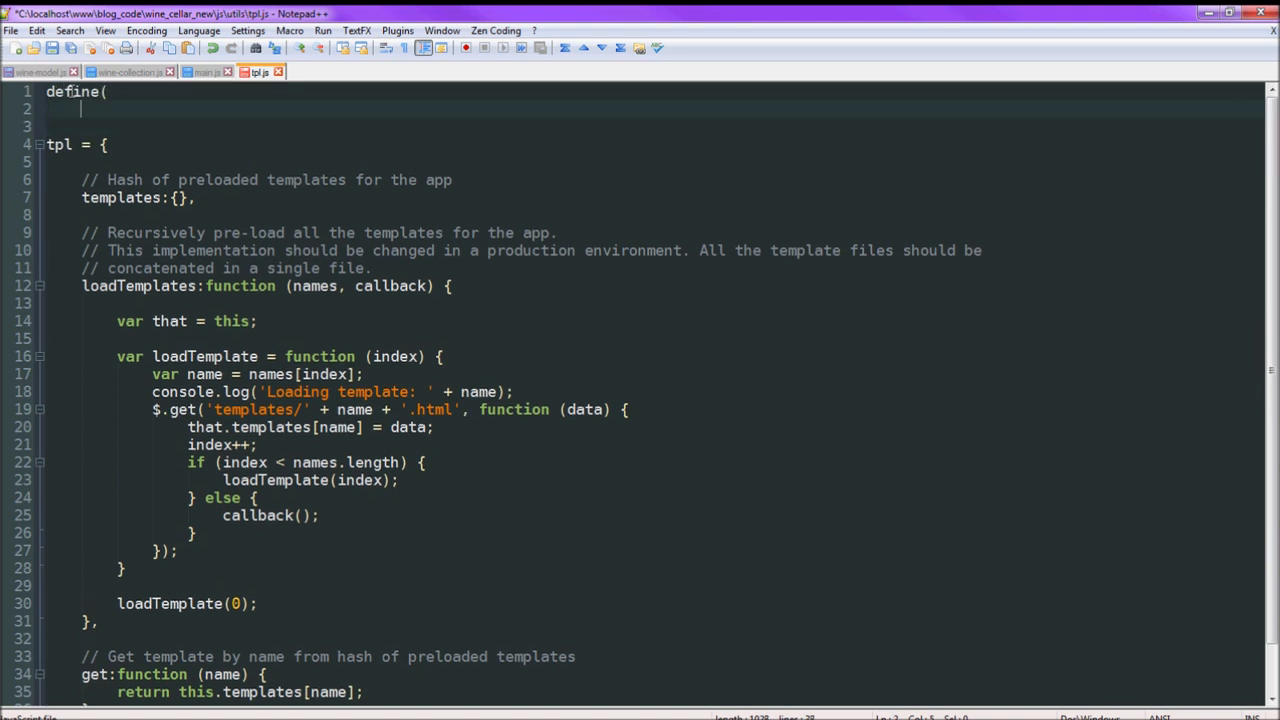
type("['j")
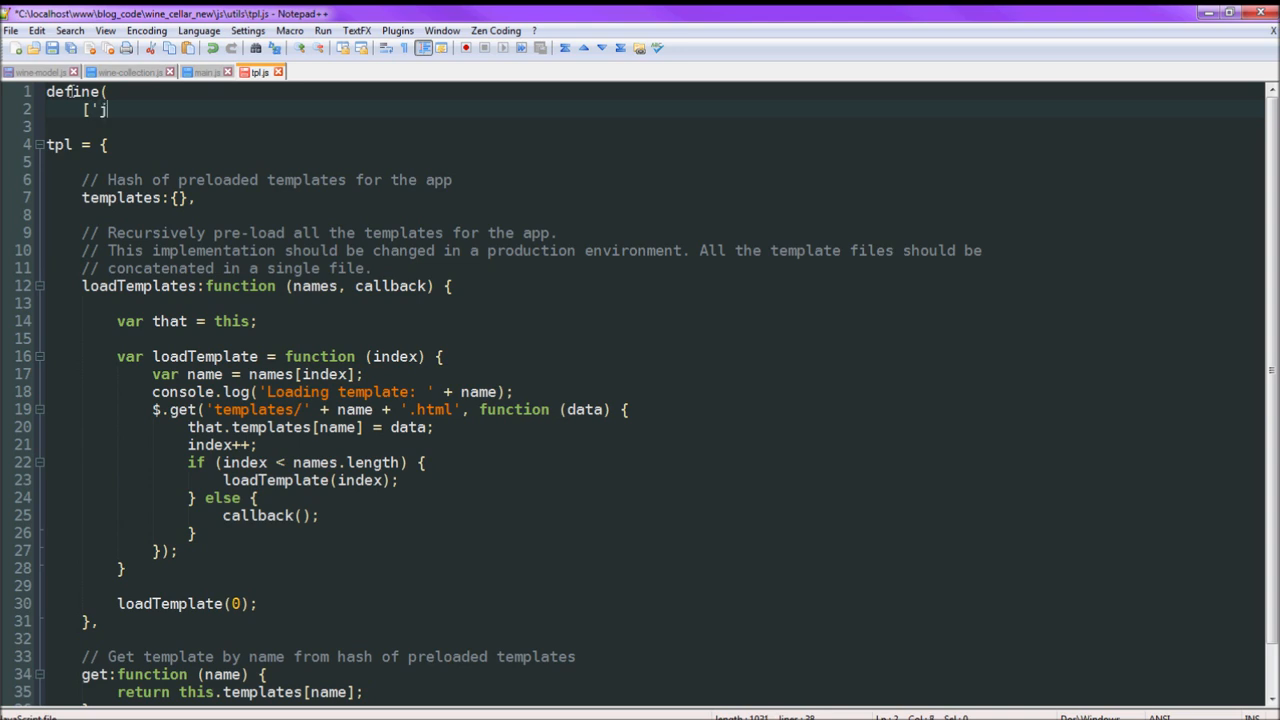
type("query'")
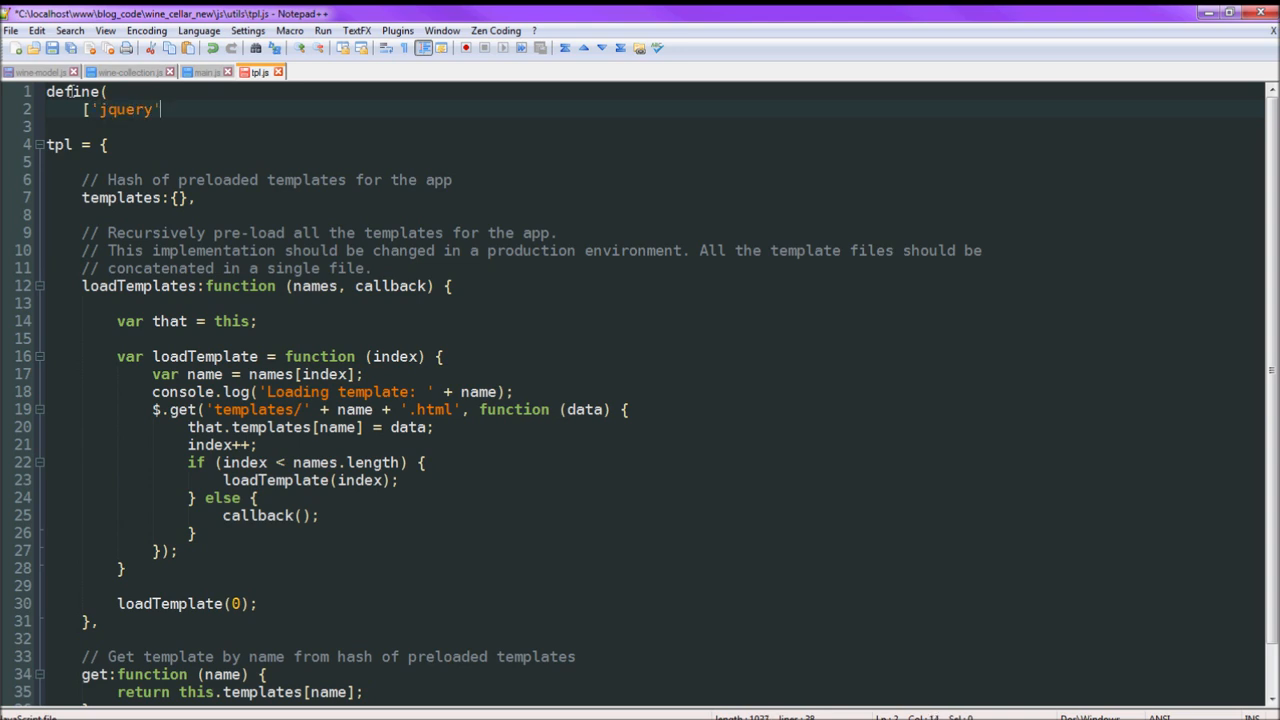
type("],")
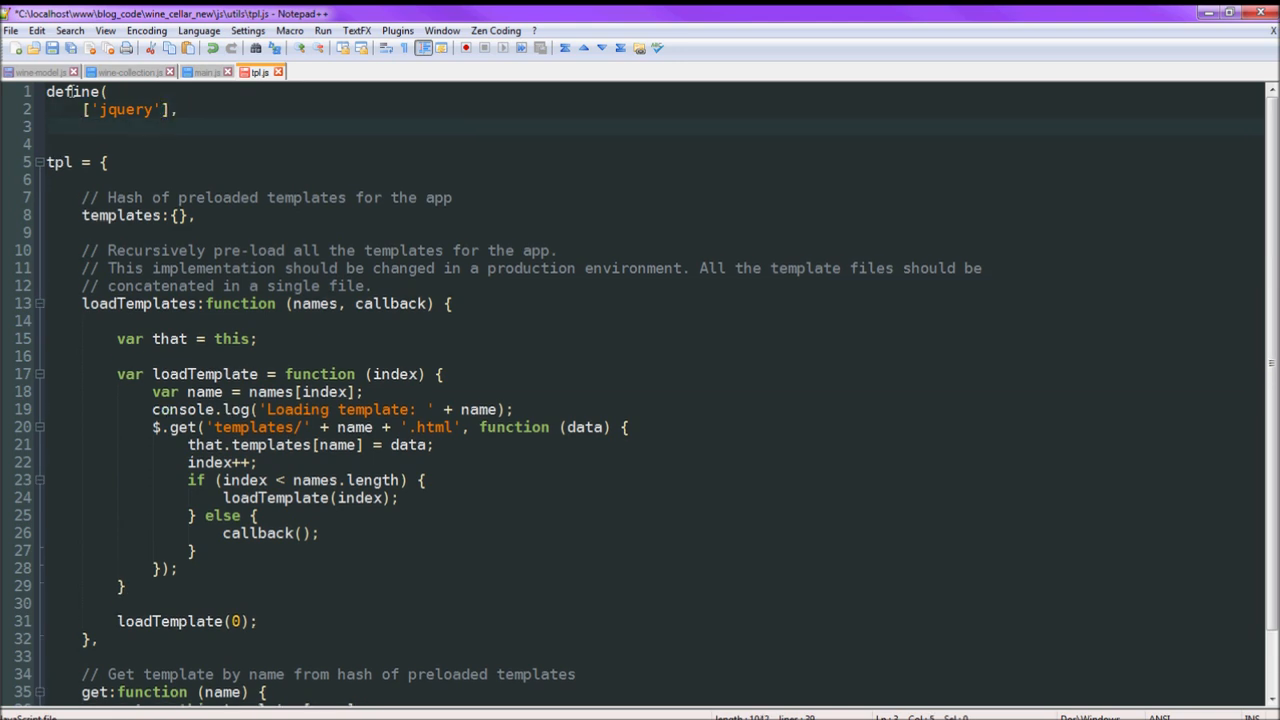
type("function( $")
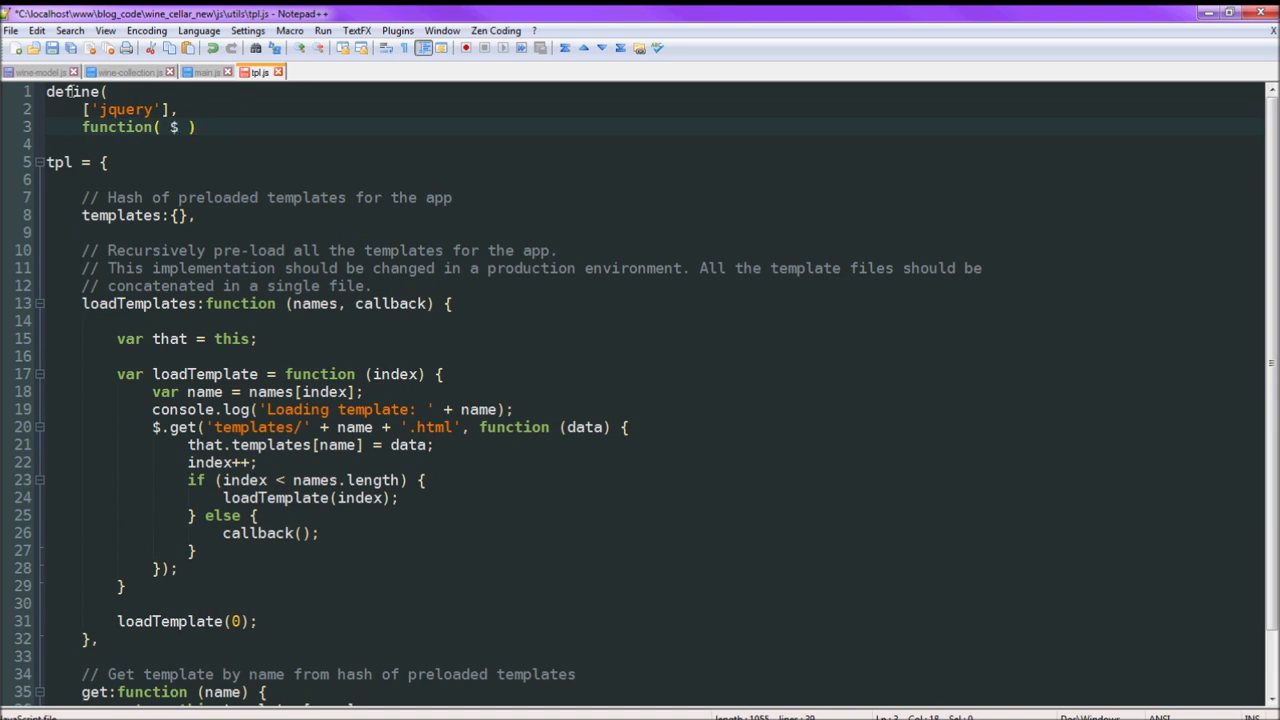
End tpl.js with return tpl, briefly checking main.js.
scroll("down", 3)
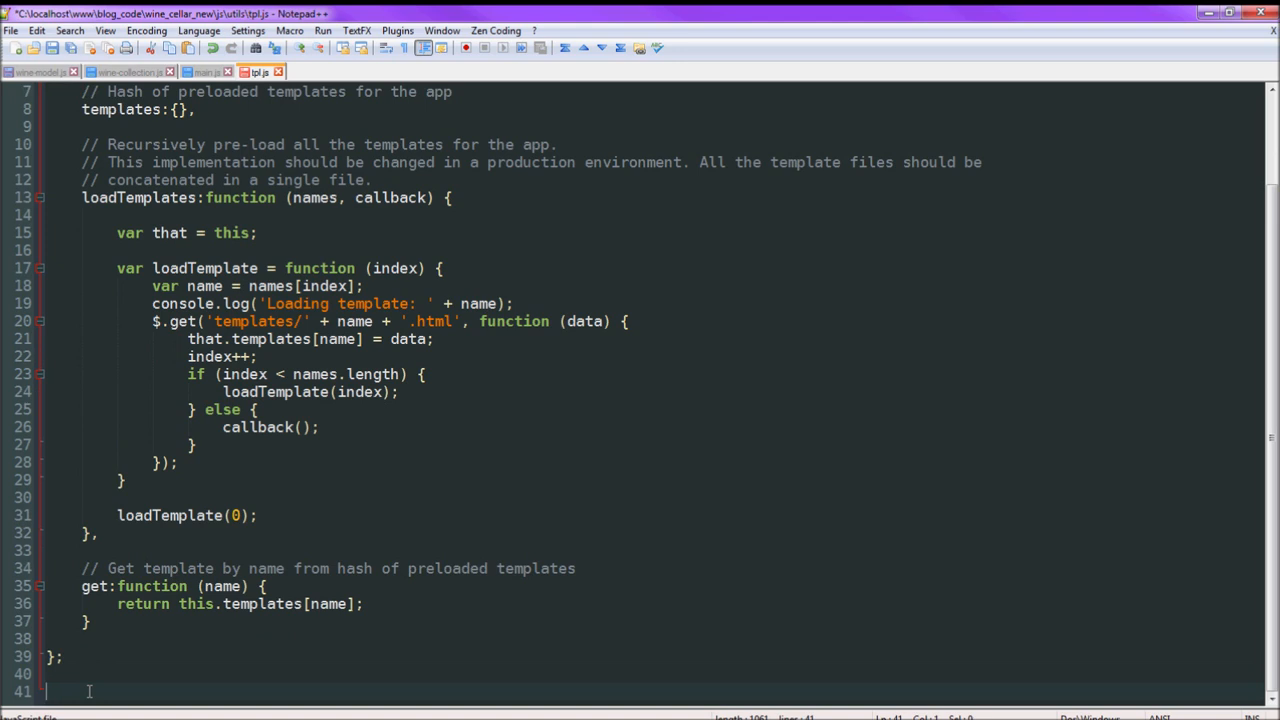
type("return tpl")
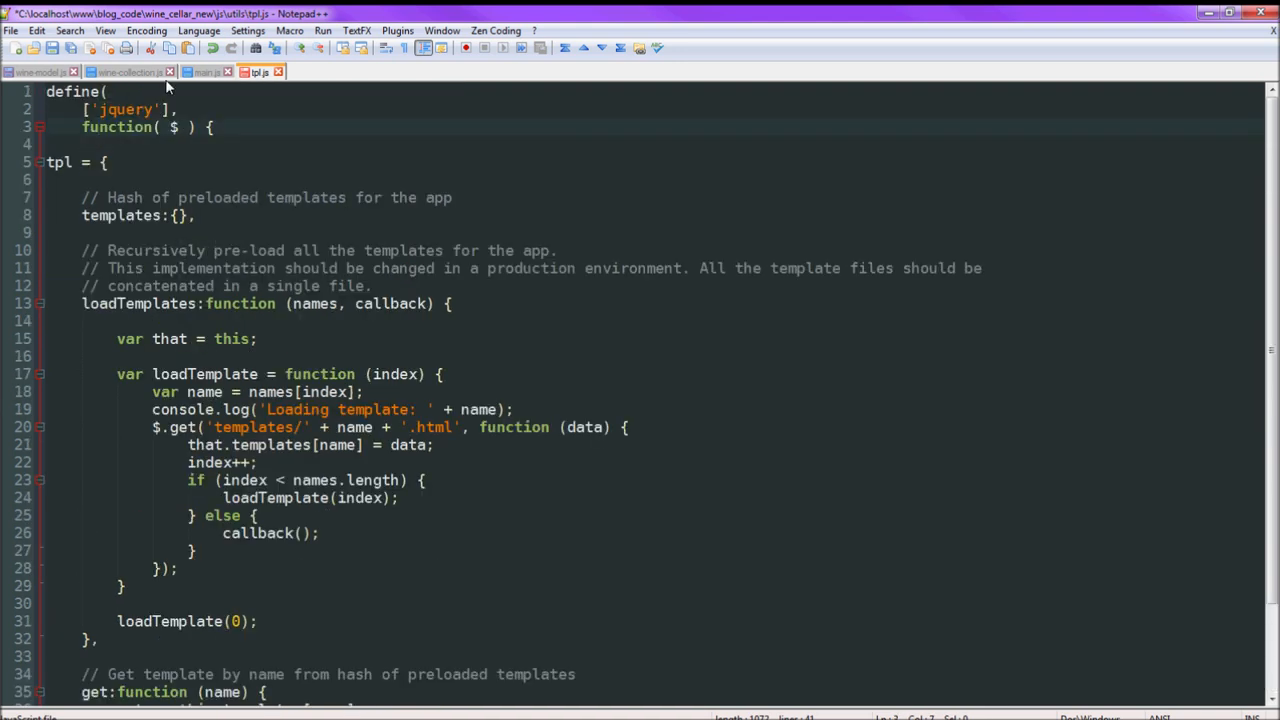
left_click(205, 71)
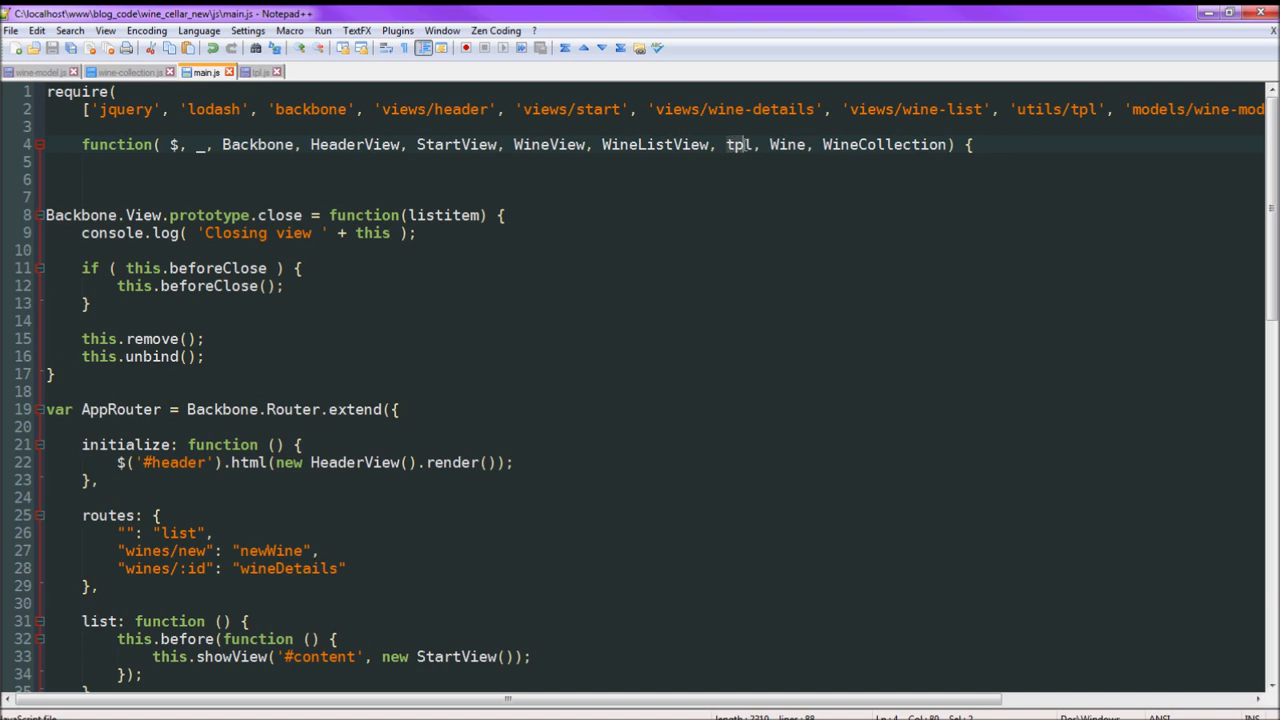
left_click(257, 71)
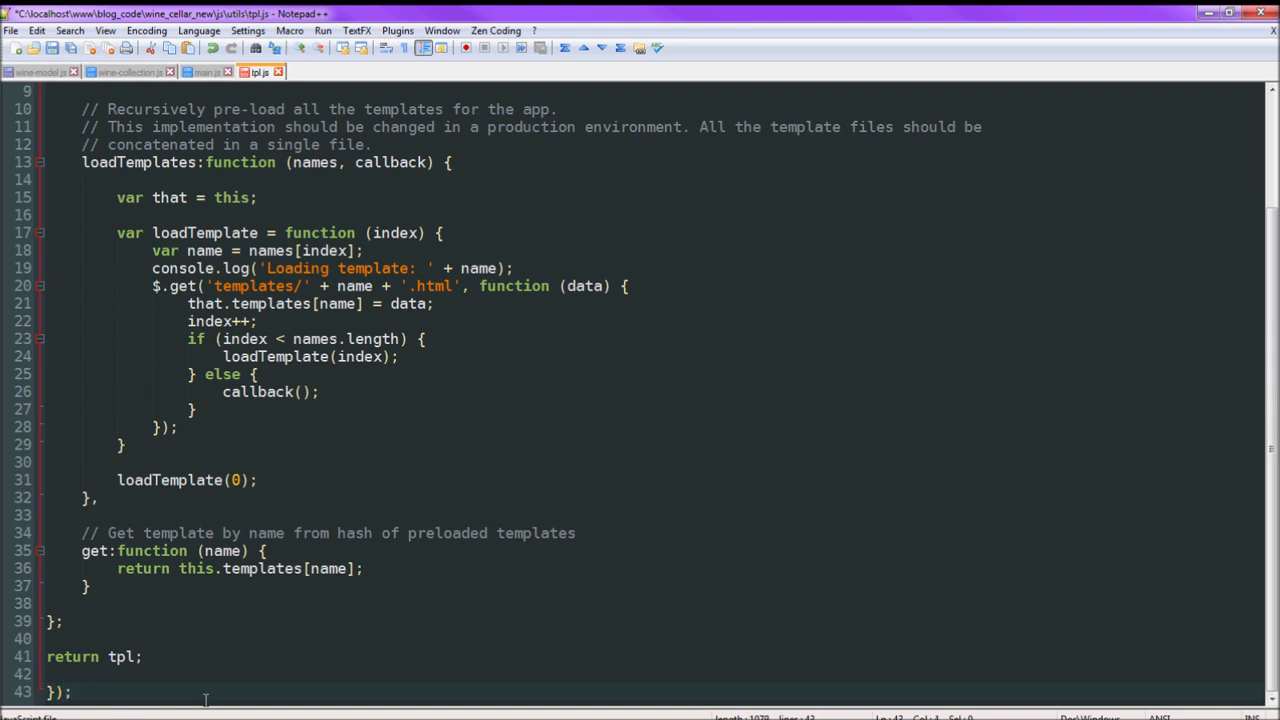
scroll("up", 3)
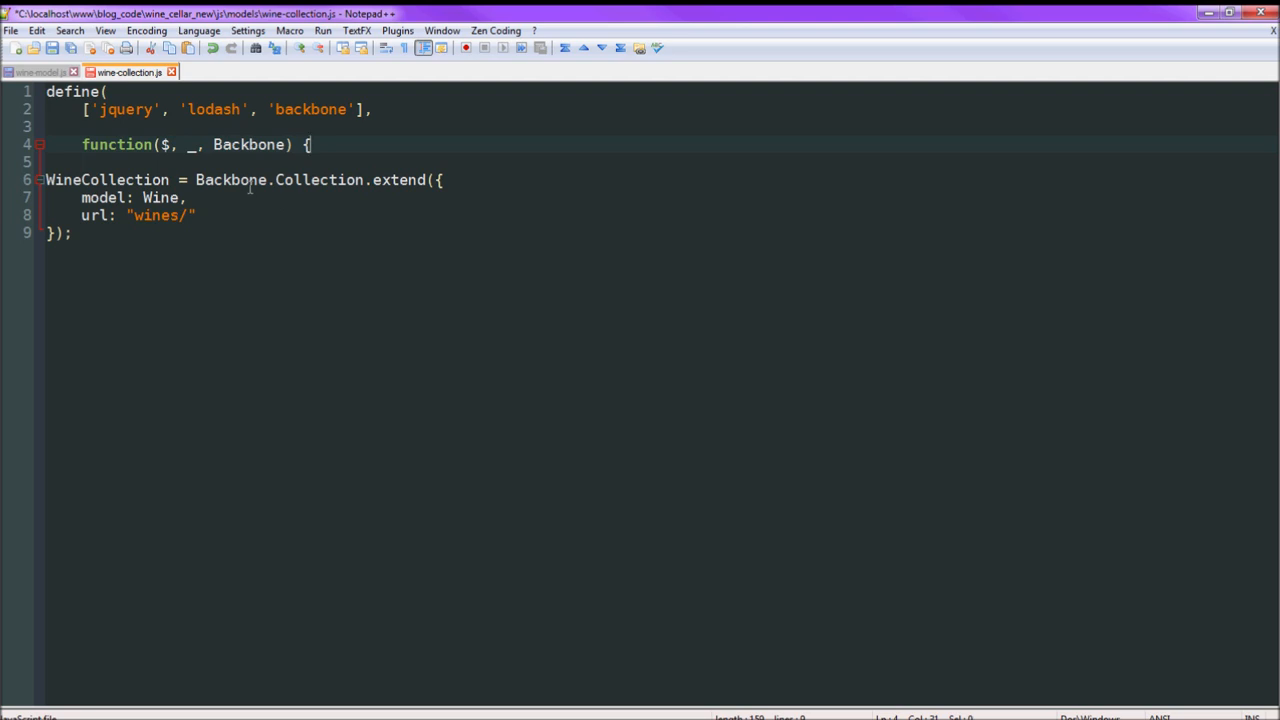
mouse_move(245, 185)
type("})")
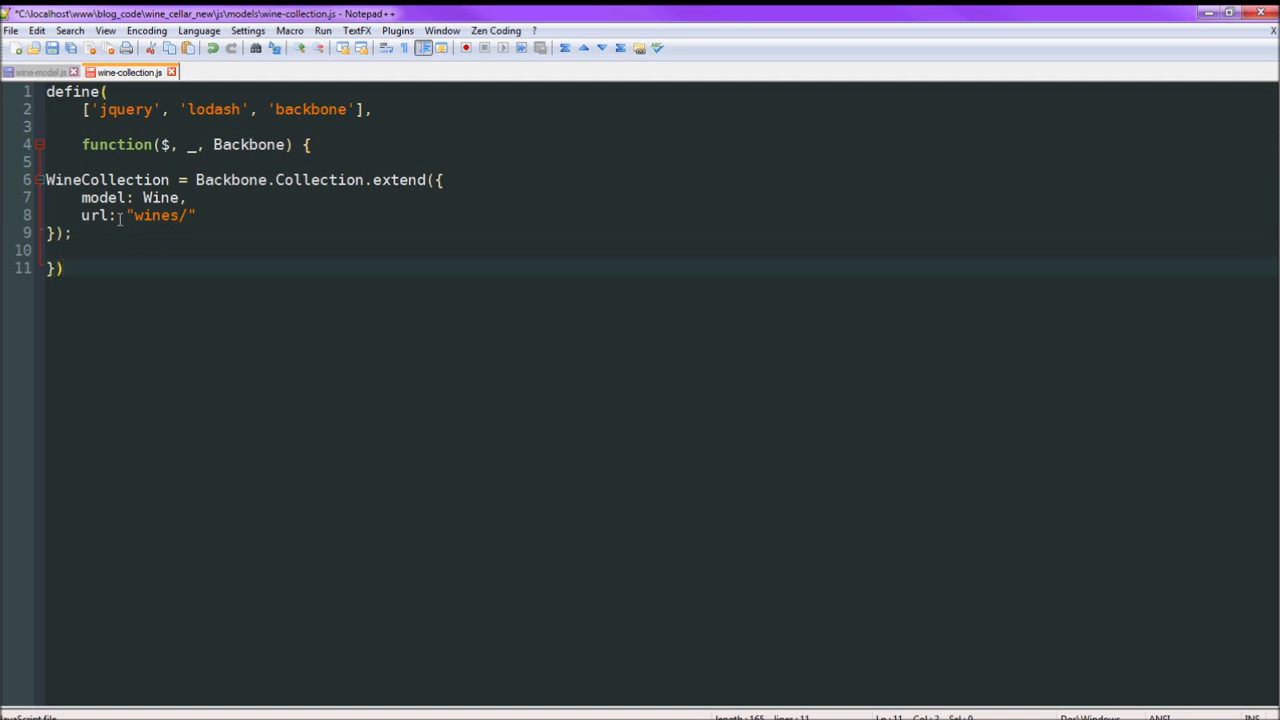
End wine-collection.js with return WineCollection before the closing brackets.
type(";")
type("r")
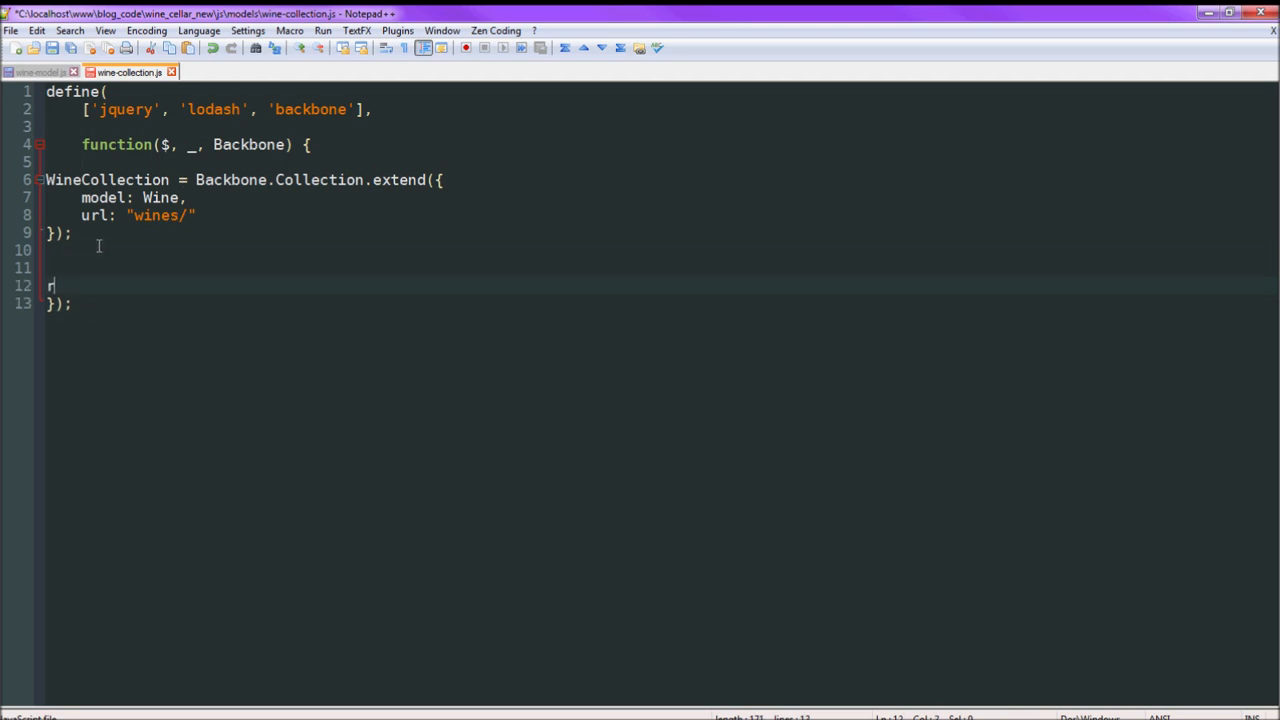
type("eturn WineCollection;")
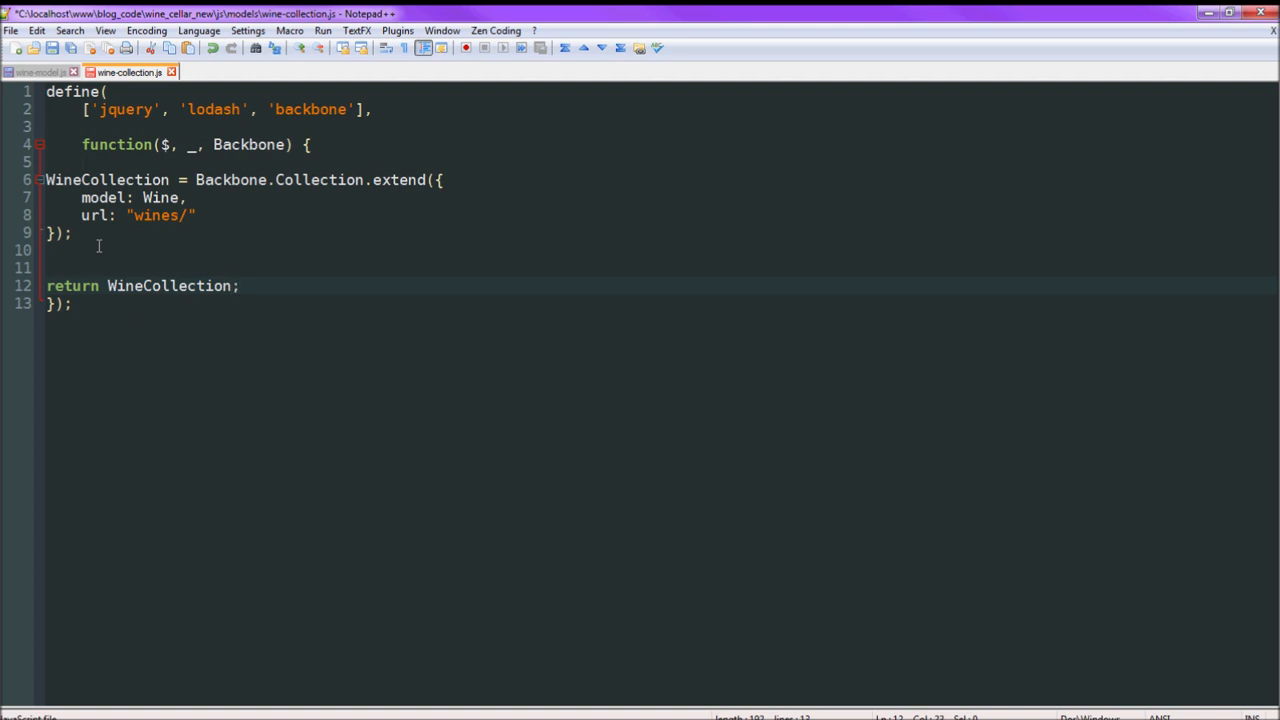
key("Enter")
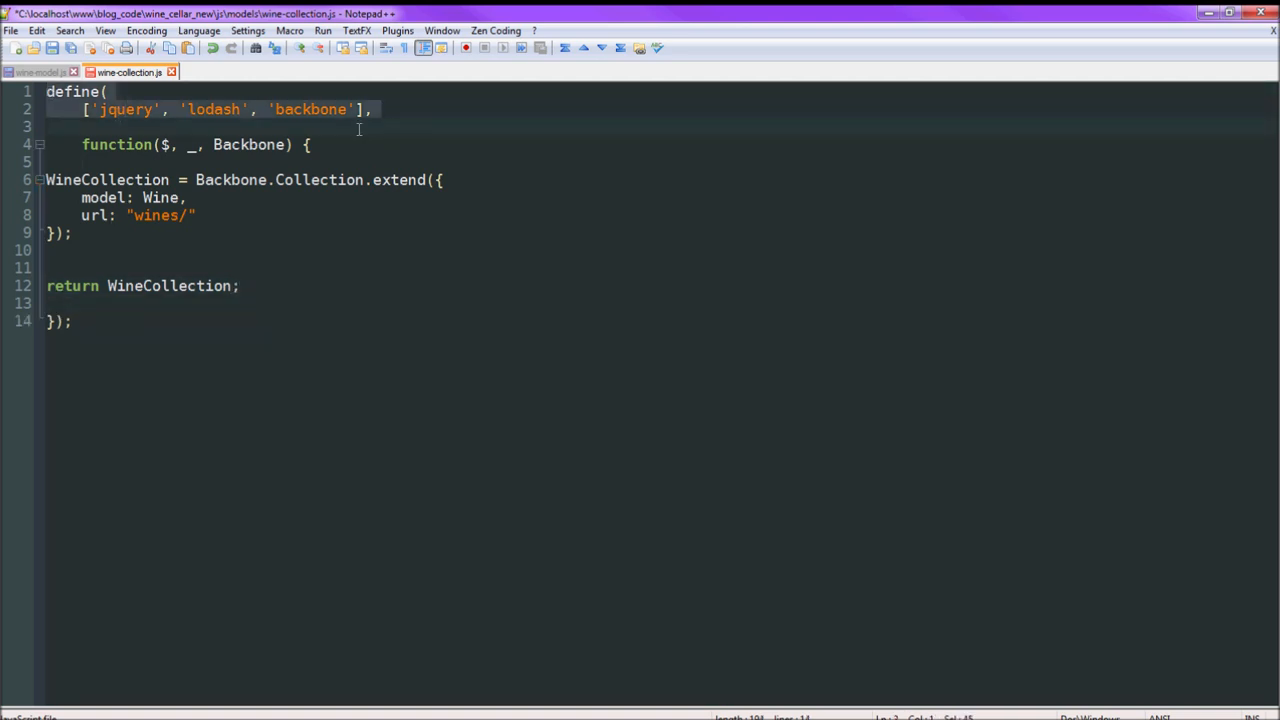
Paste the define footer into wine-model.js and change its return to Wine.
left_click(40, 72)
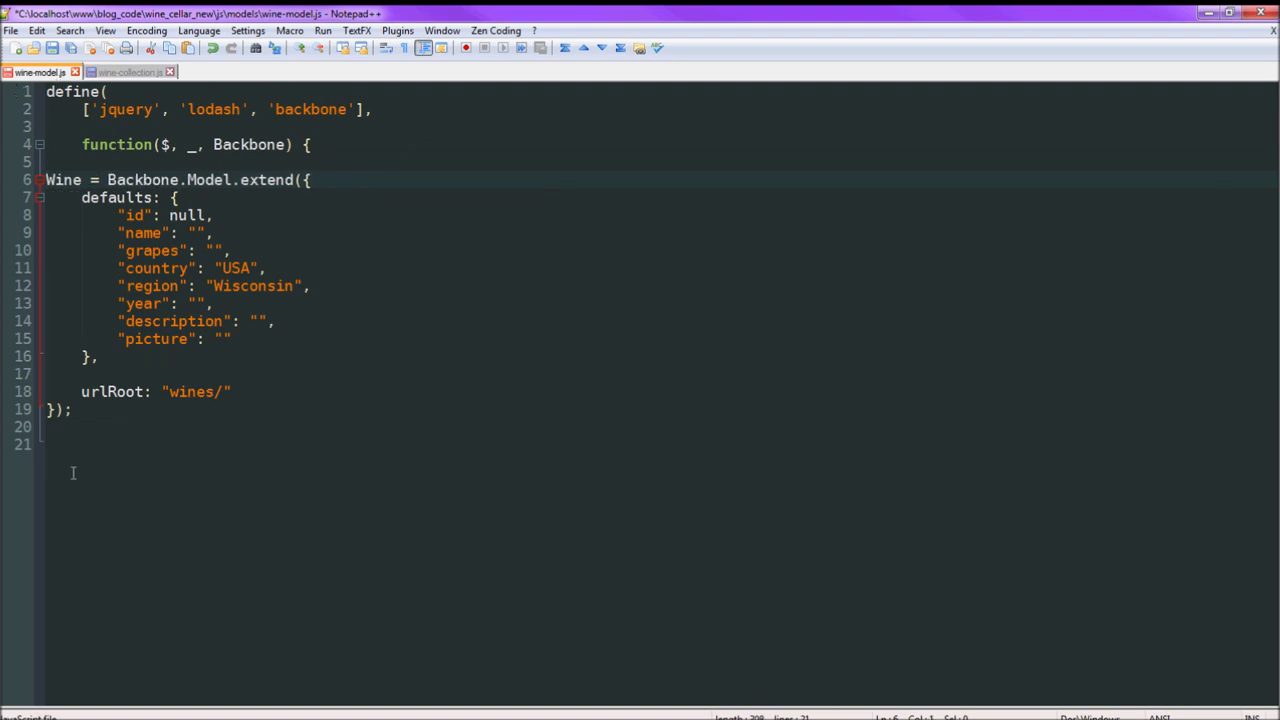
left_click(125, 72)
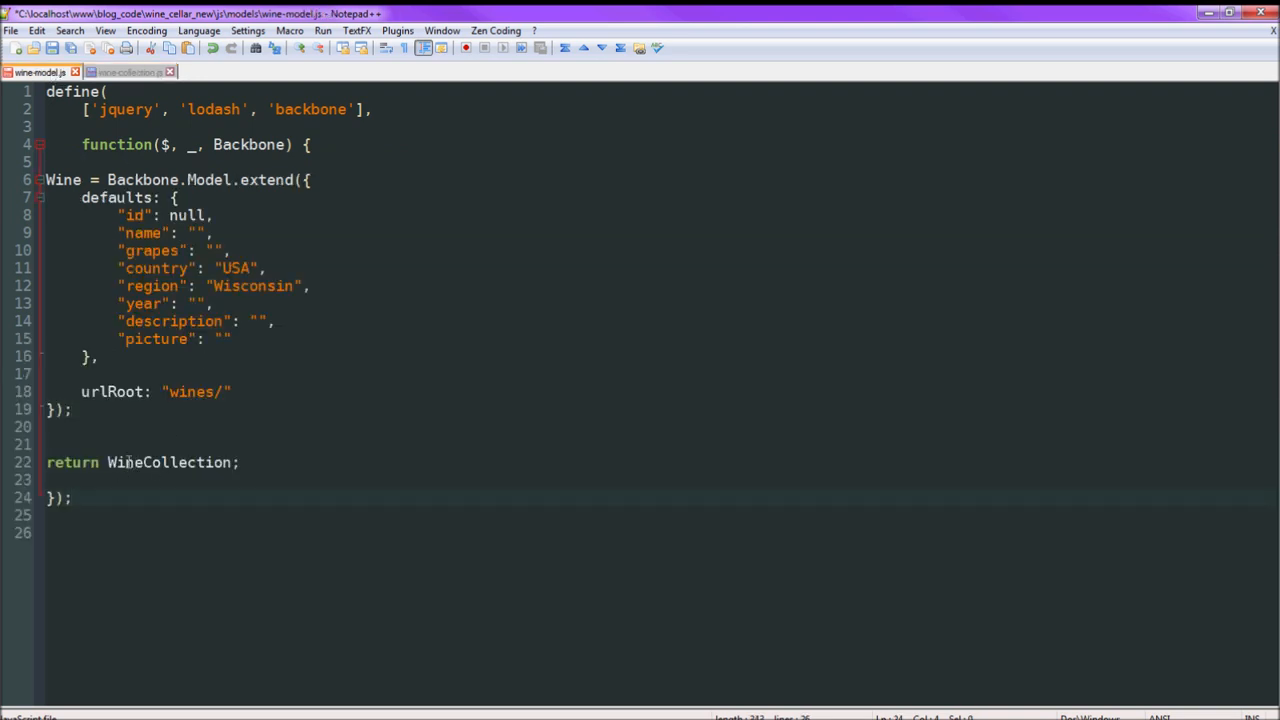
double_click(170, 462)
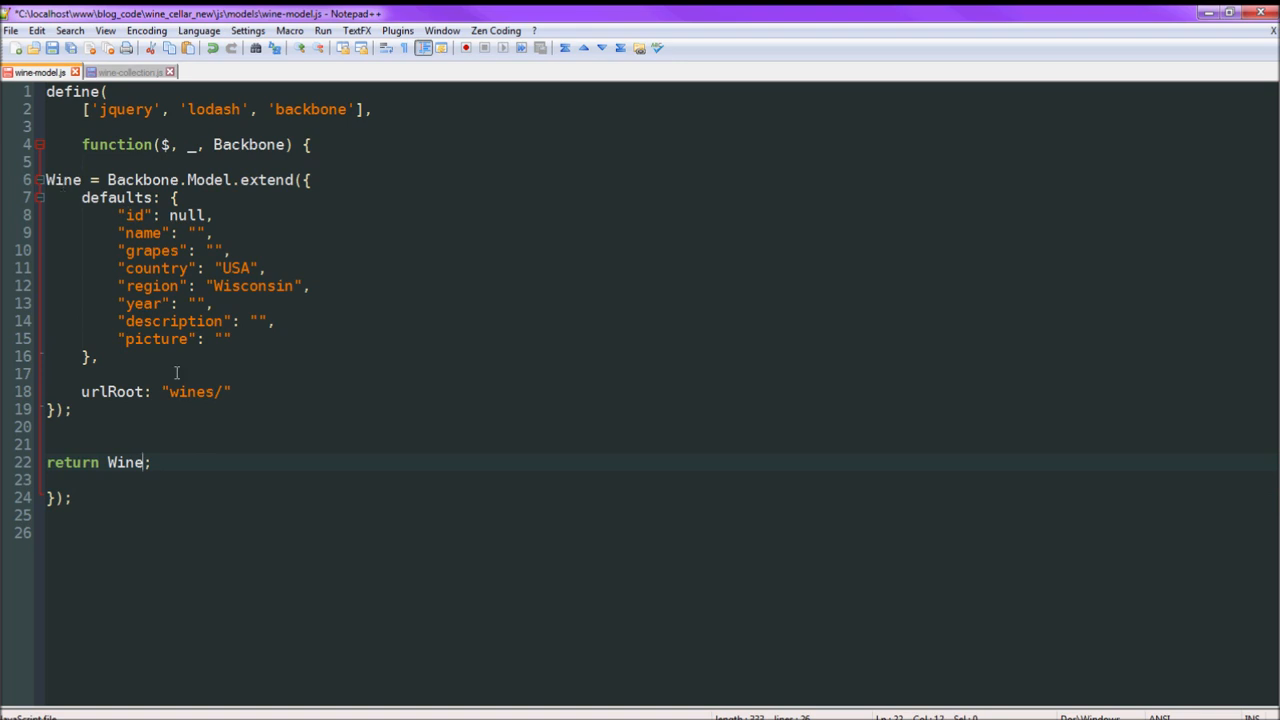
left_click(127, 71)
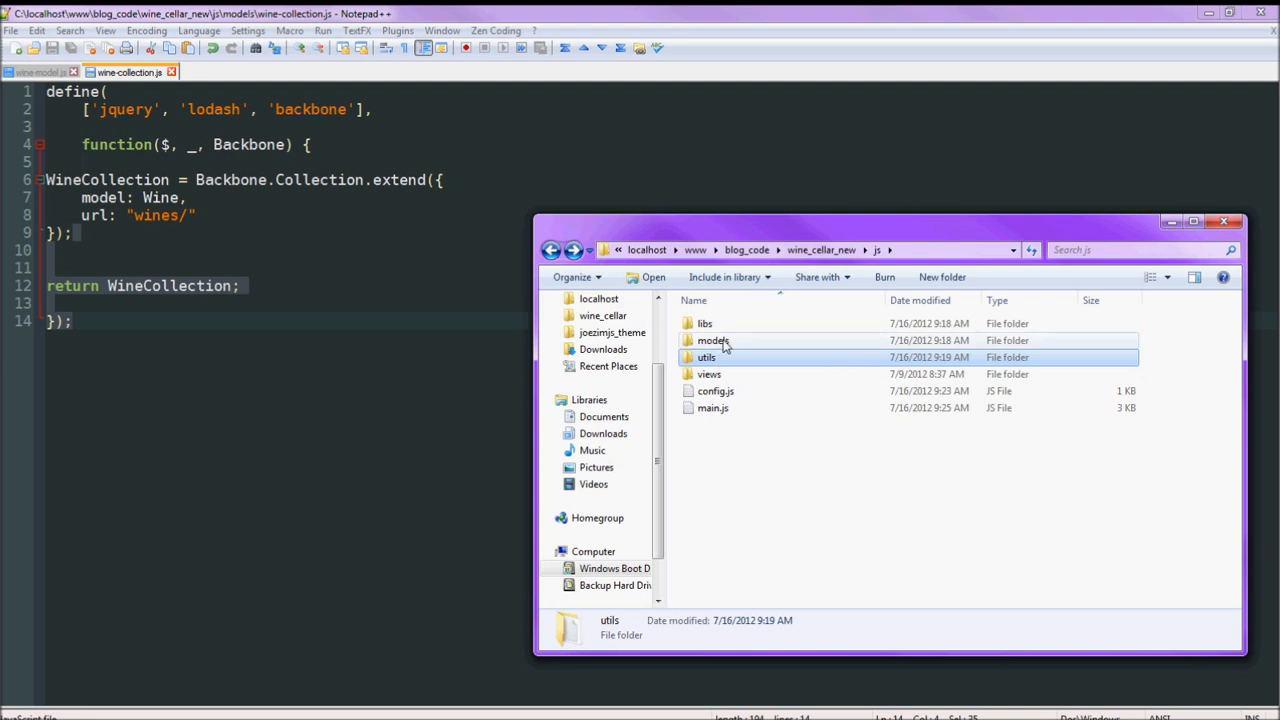
mouse_move(705, 323)
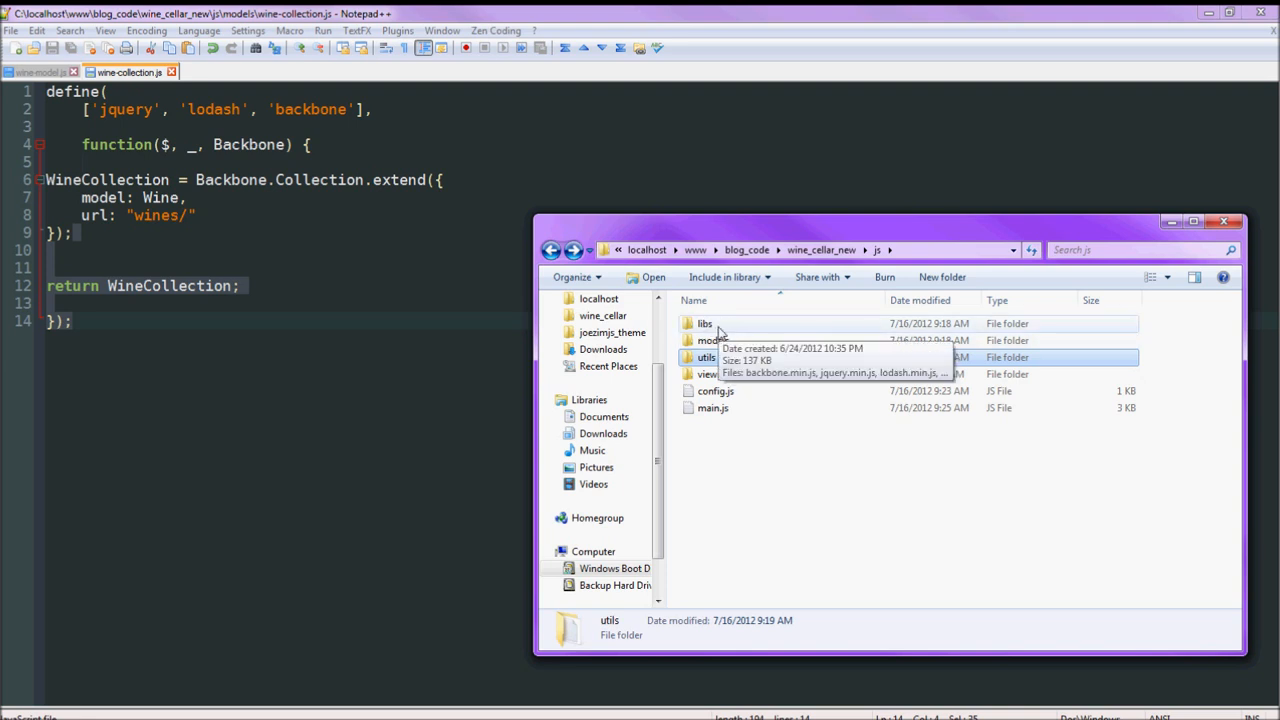
Open header.js from the views folder and make it return HeaderView via autocomplete.
double_click(708, 374)
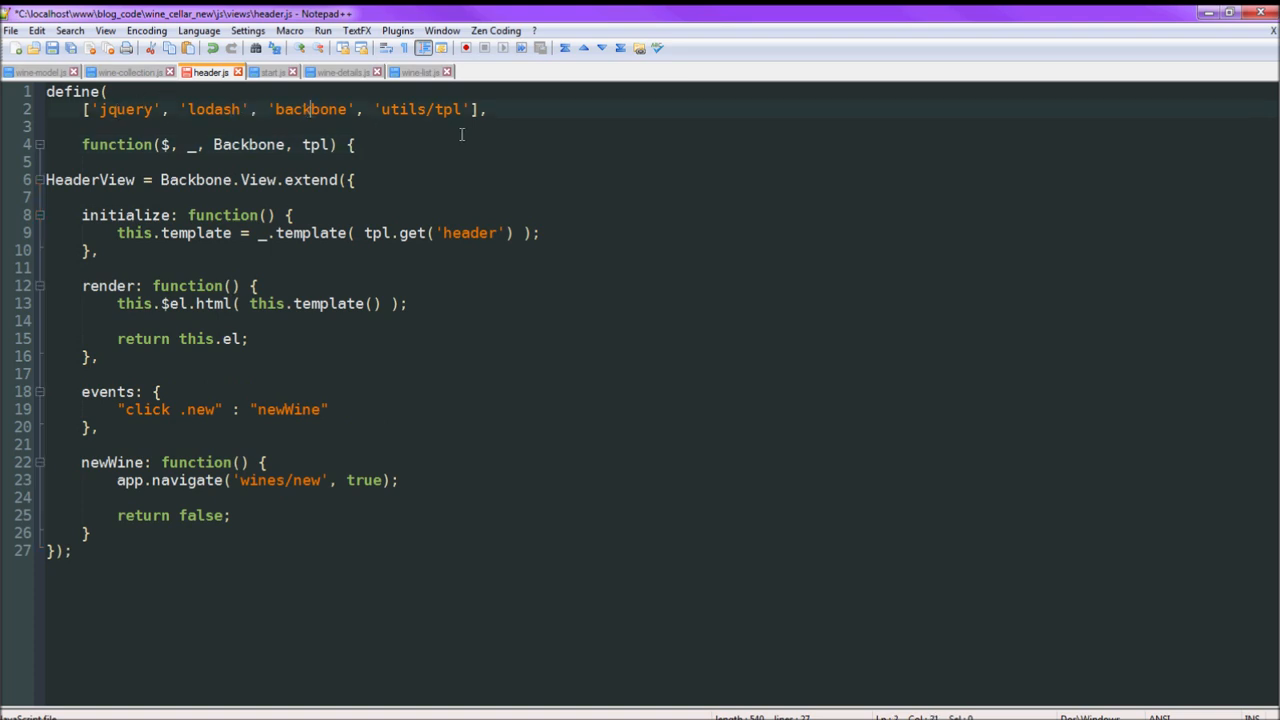
double_click(448, 109)
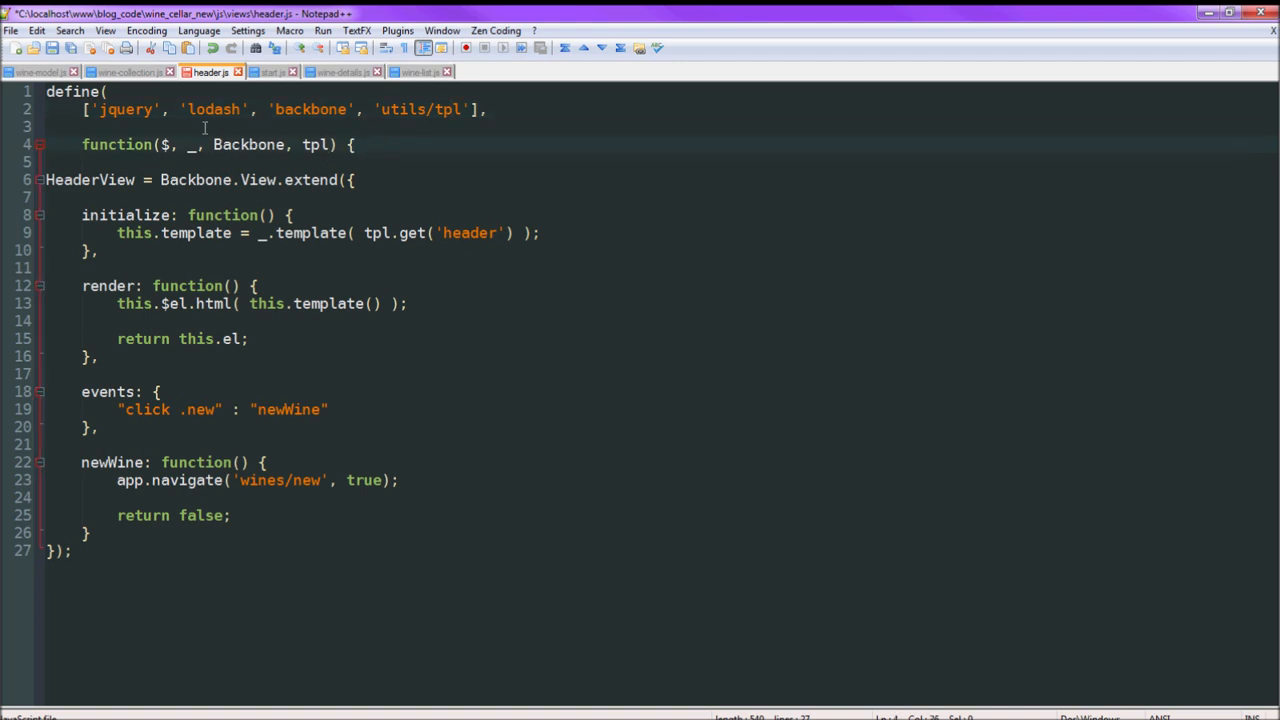
type("return Heade")
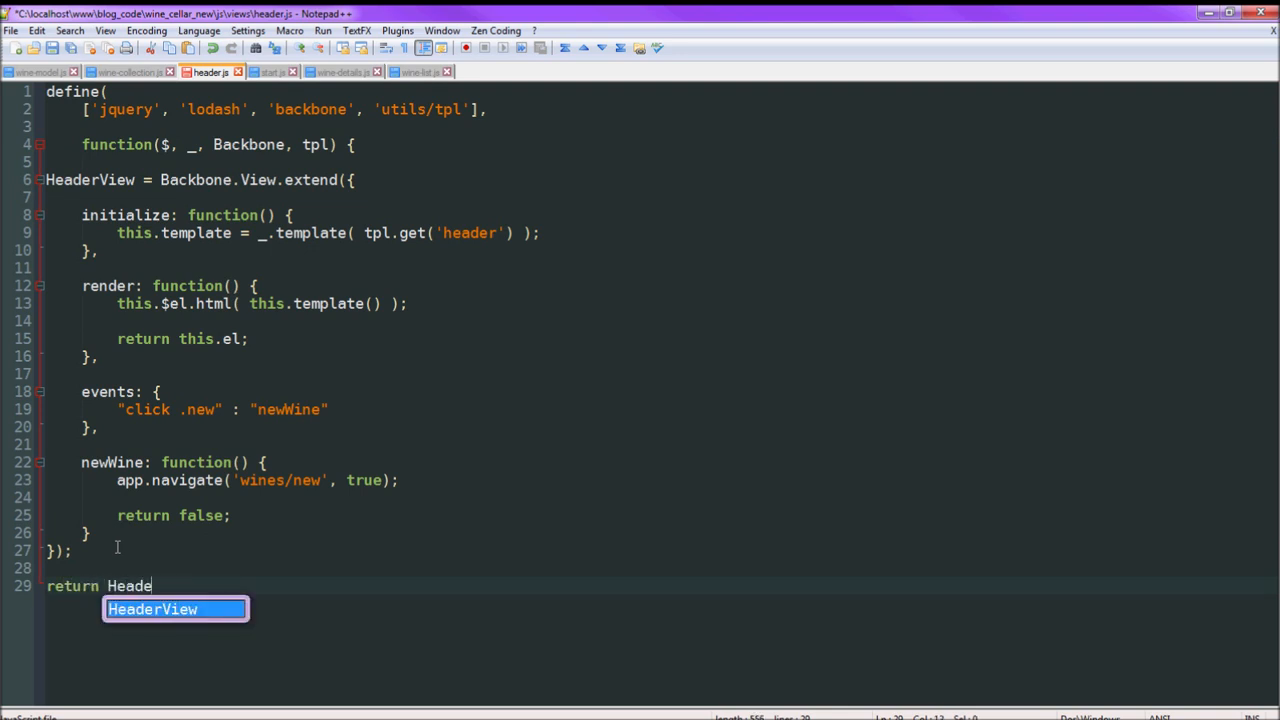
key("Enter")
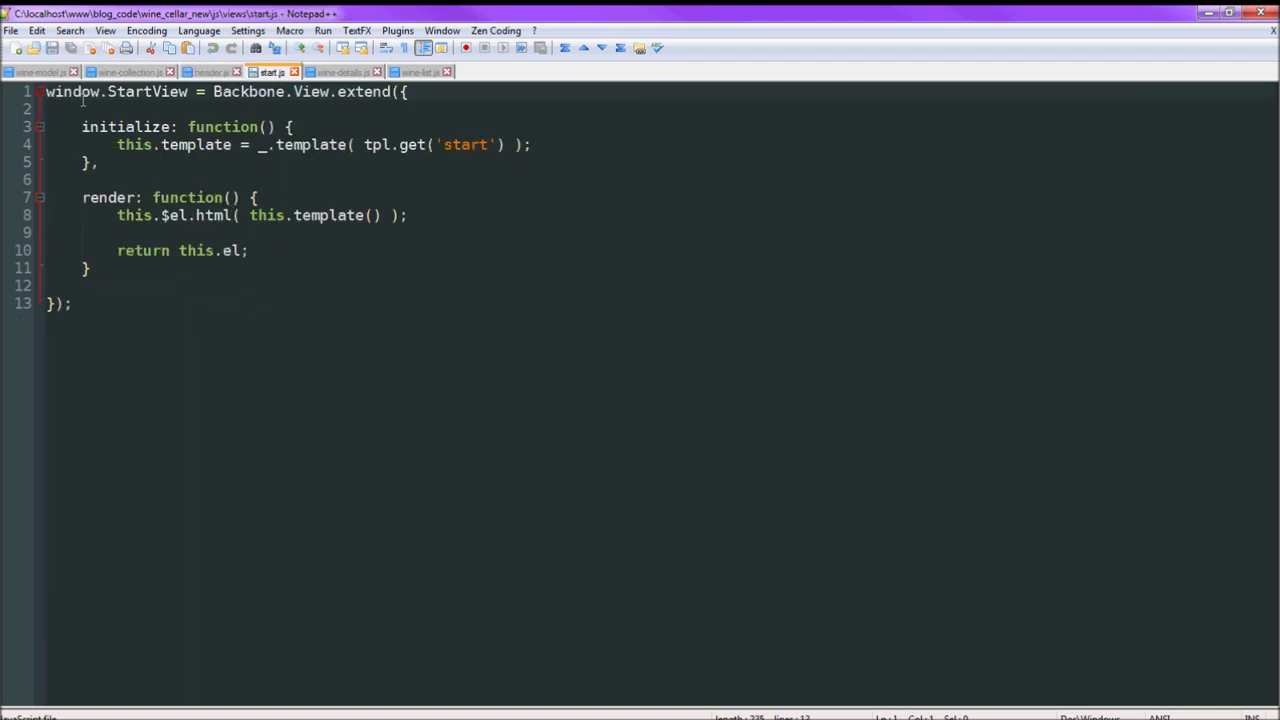
Replace window.StartView in start.js with return StartView and close the define.
double_click(72, 91)
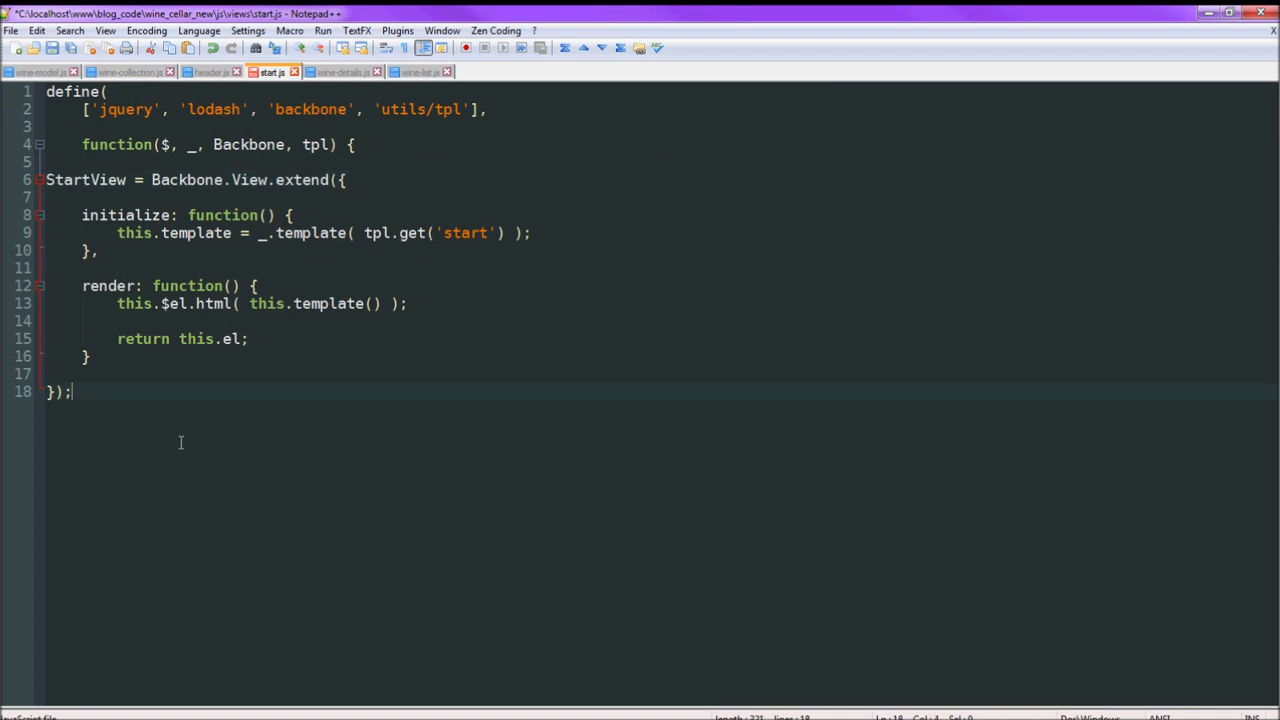
type("retur")
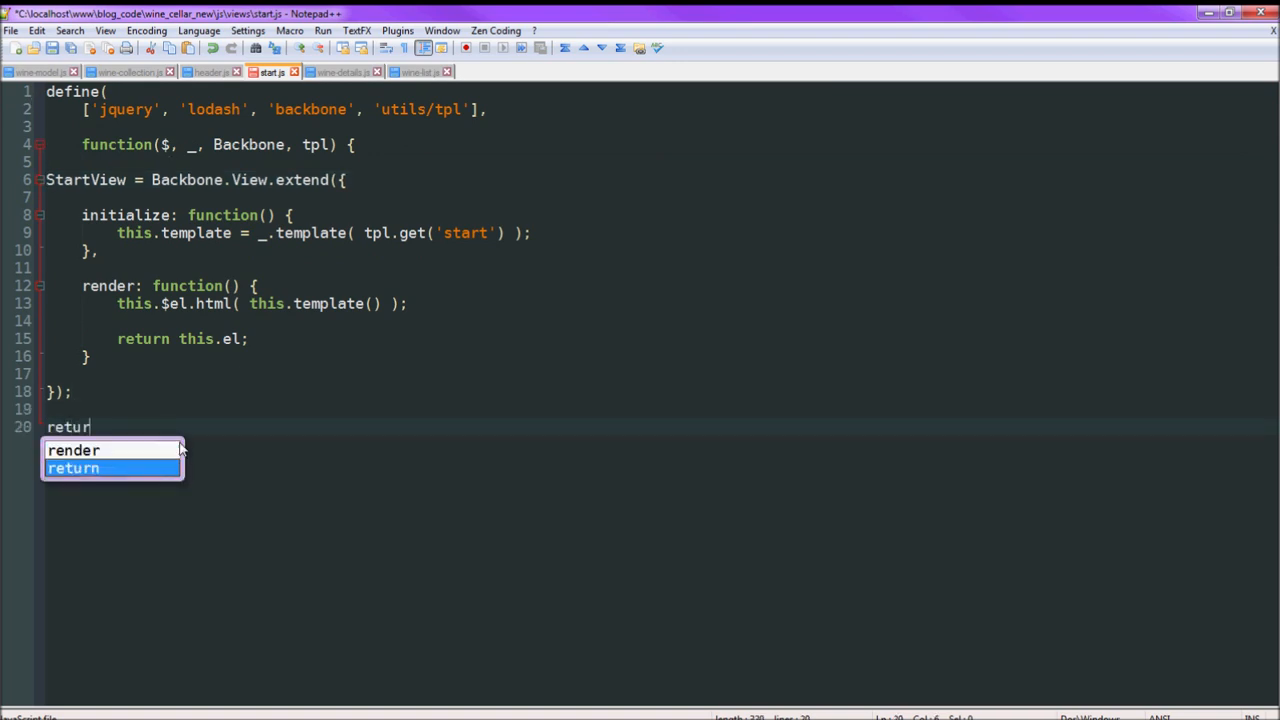
type("n")
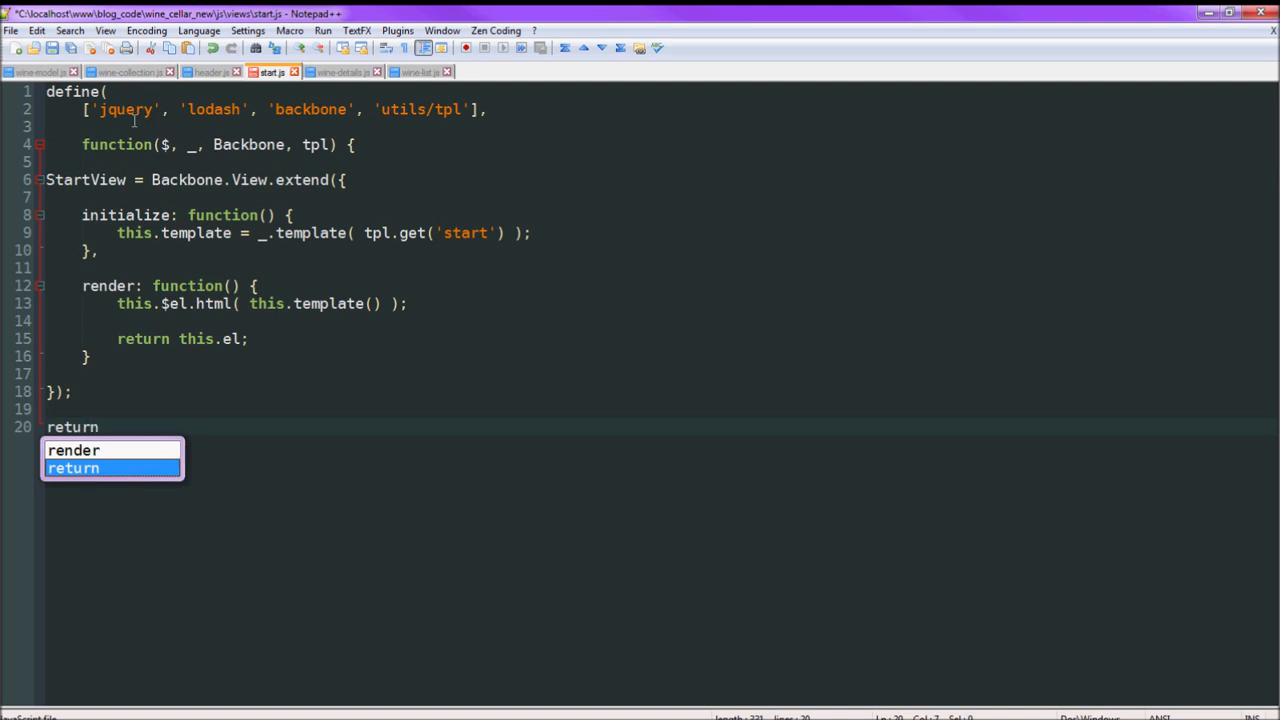
mouse_move(275, 468)
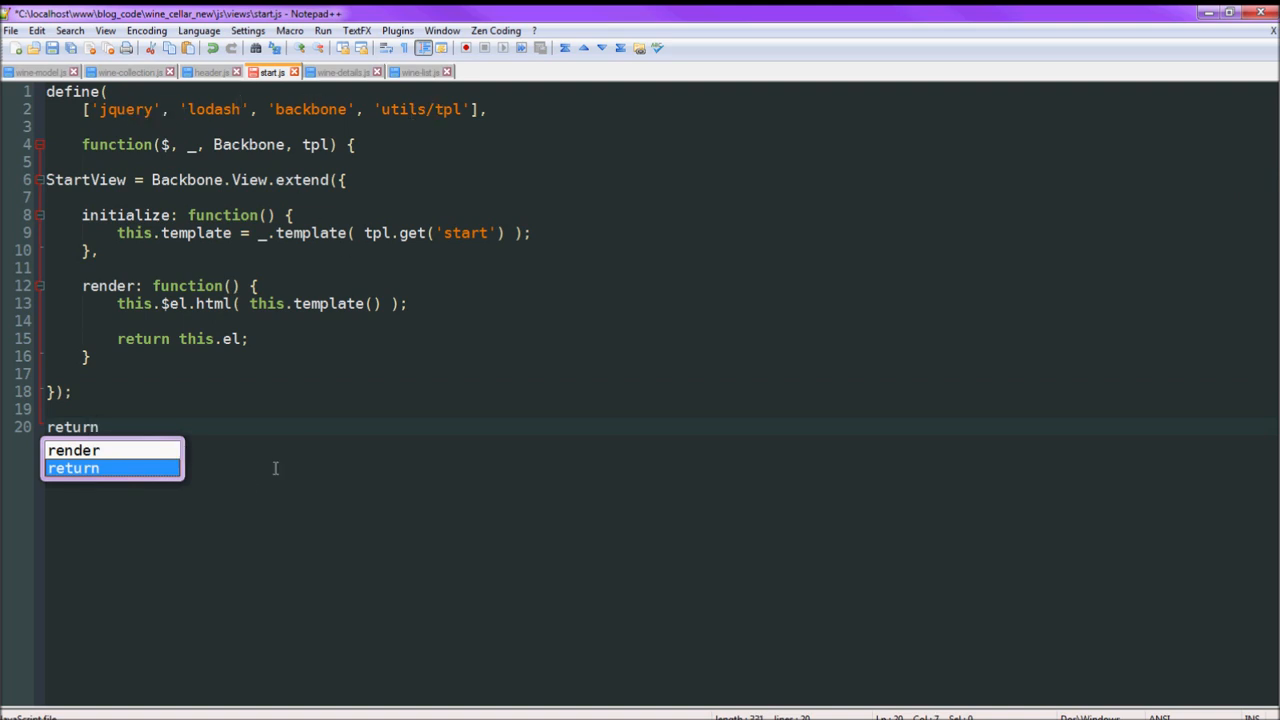
type("StartView;")
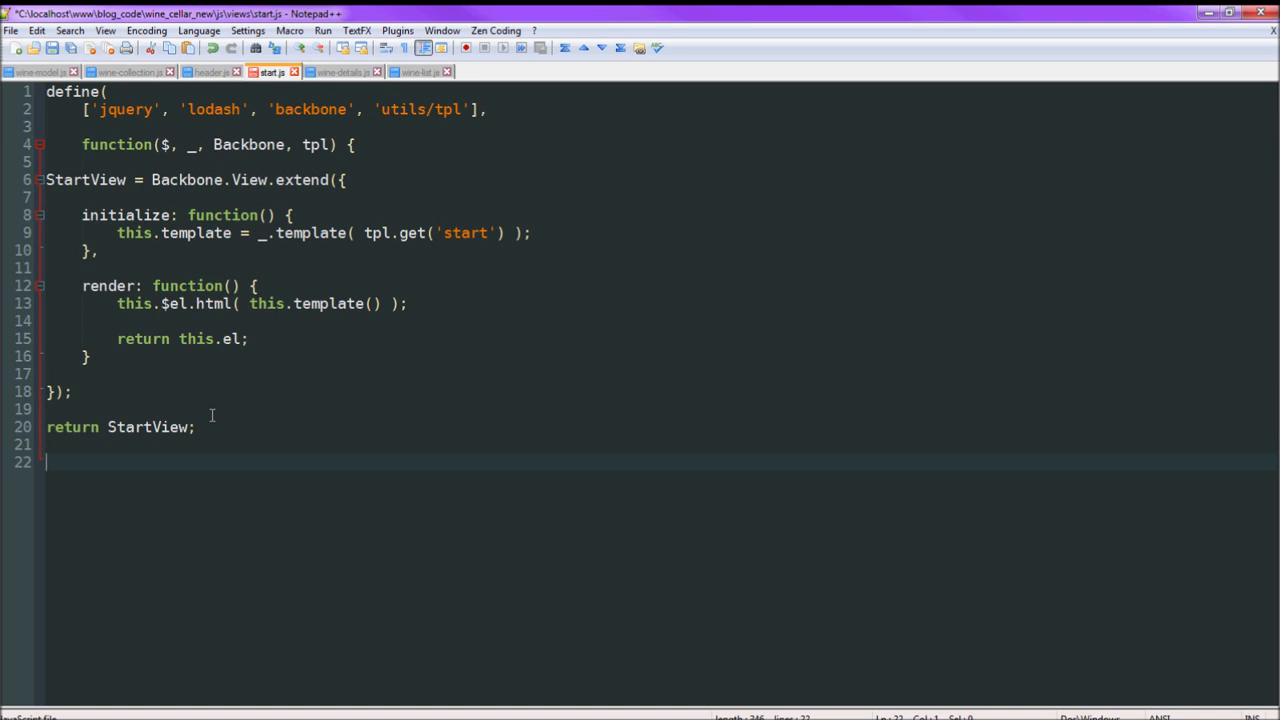
type("});")
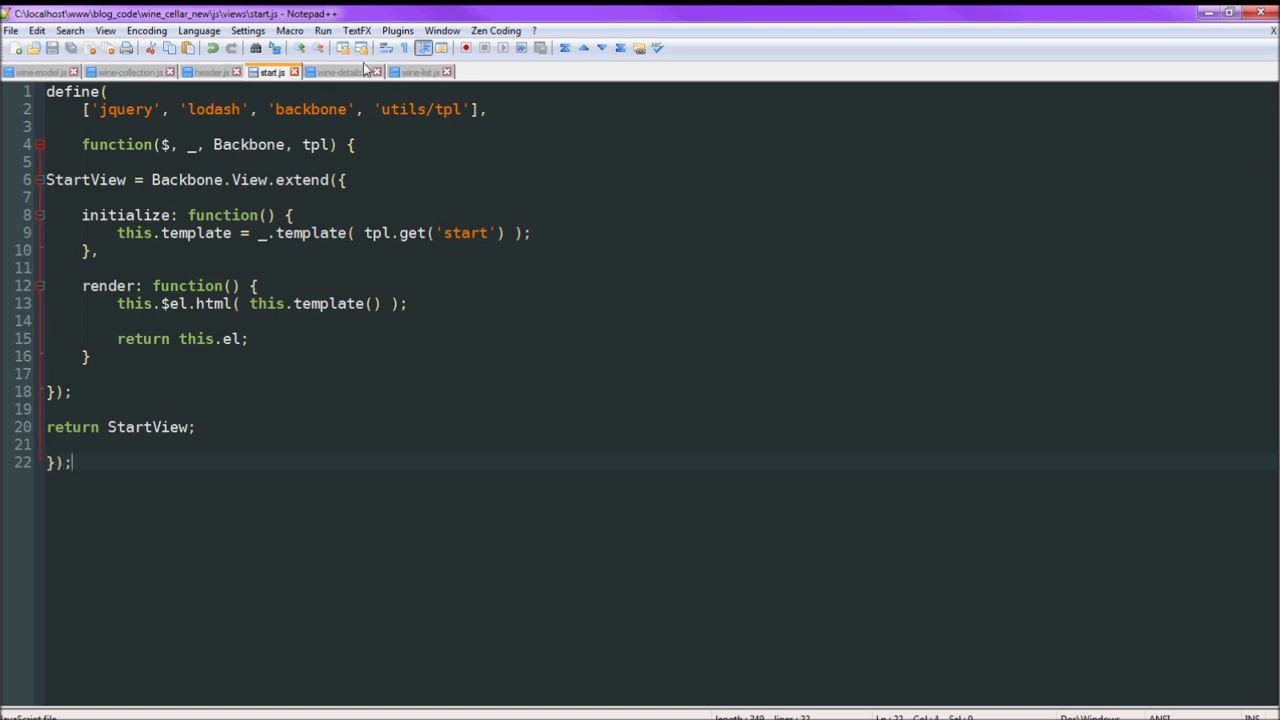
Add return WineView to wine-details.js and return WineListView to wine-list.js.
left_click(340, 71)
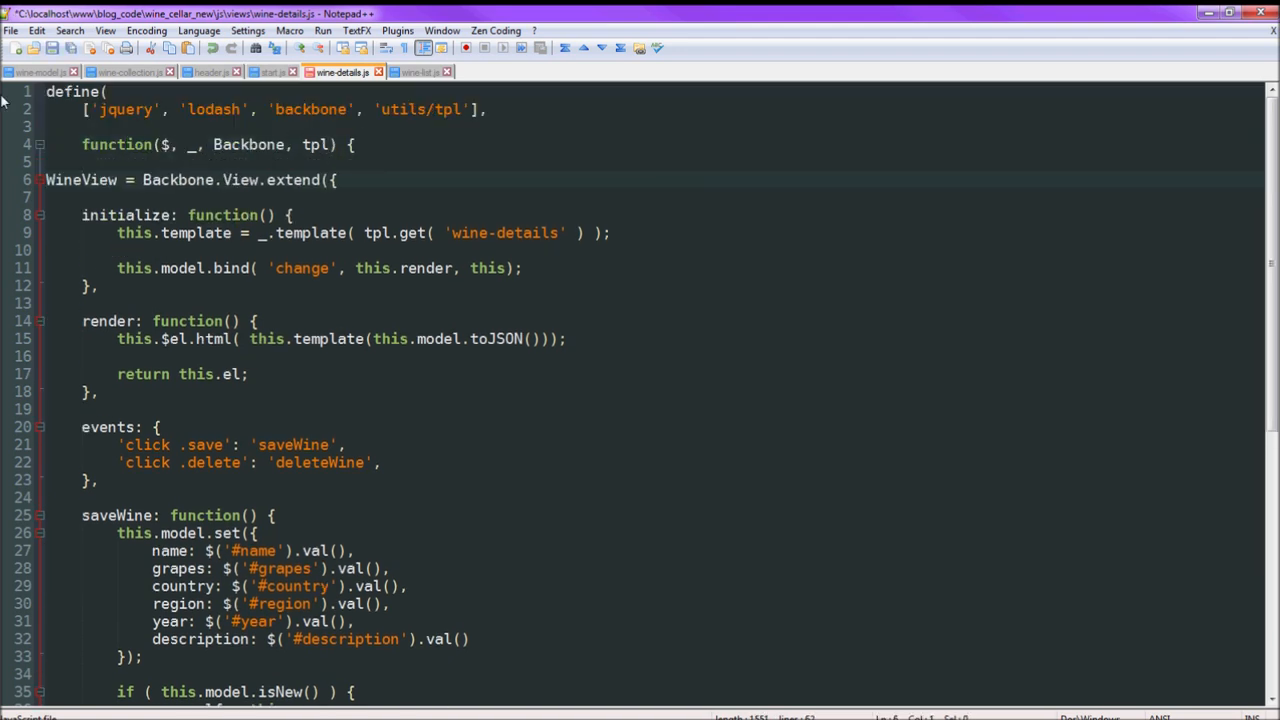
scroll("down", 3)
type("reut")
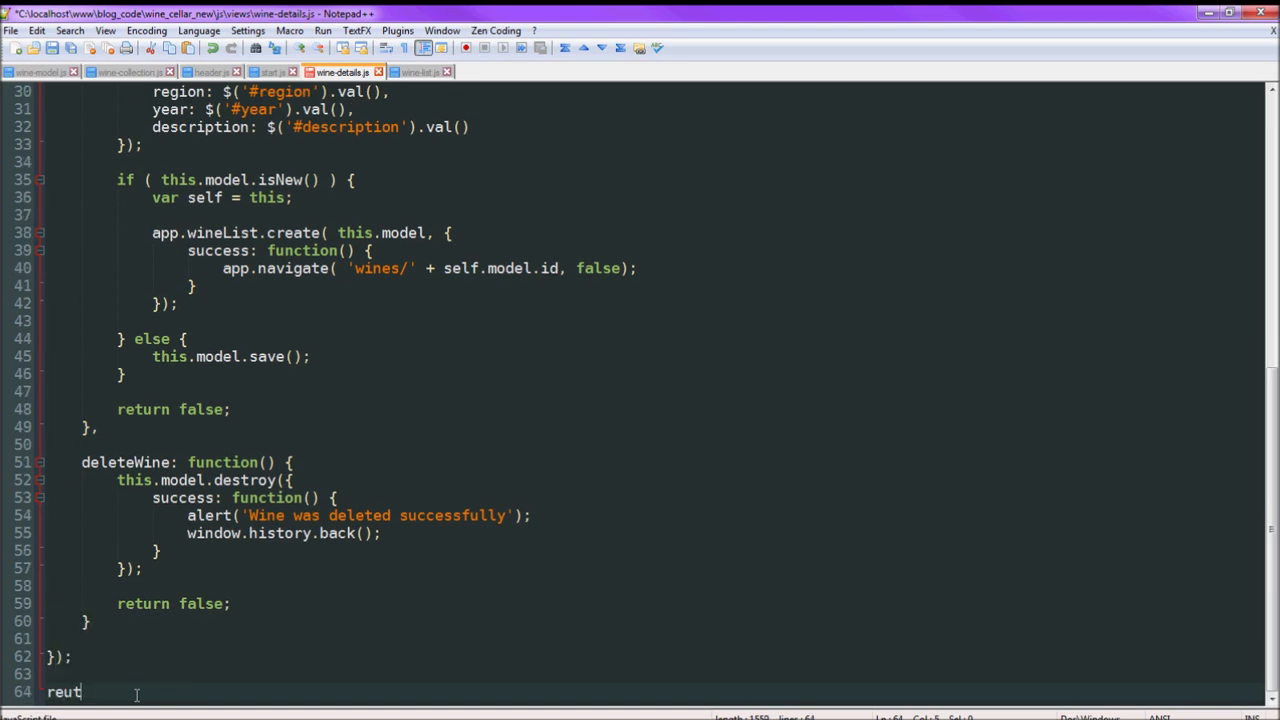
type("return")
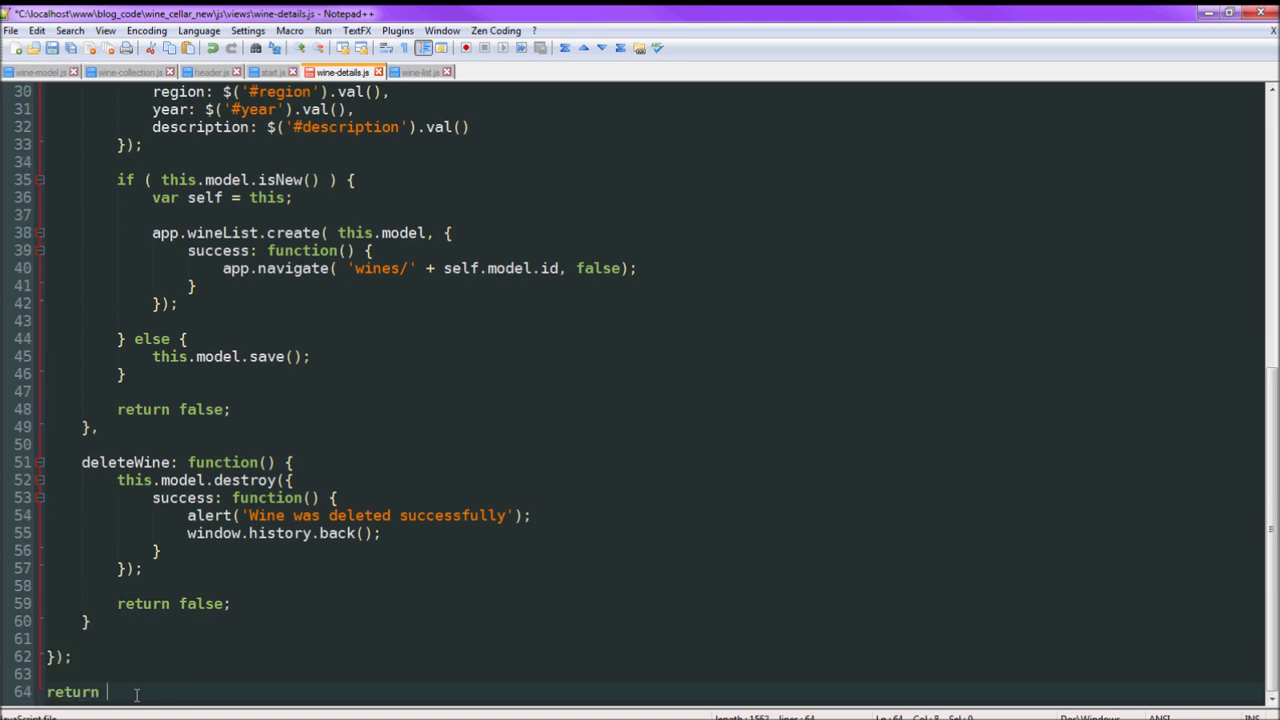
type("WineView;")
type("});")
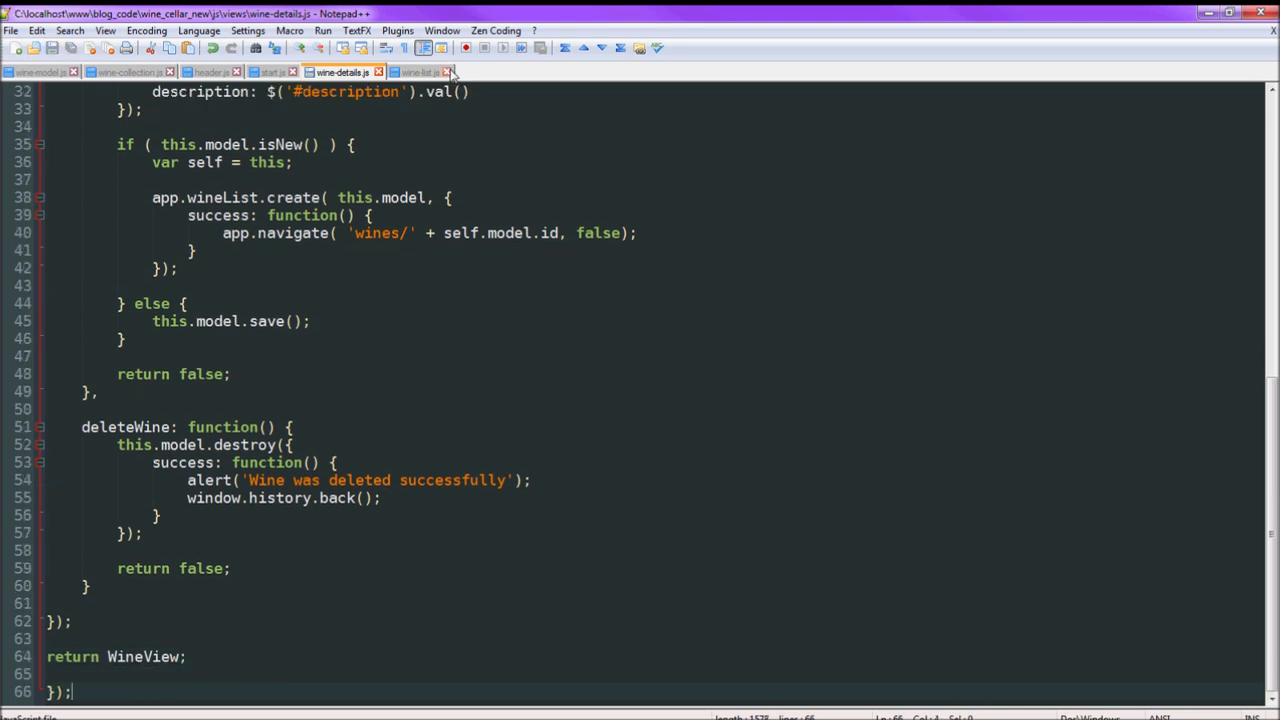
left_click(420, 71)
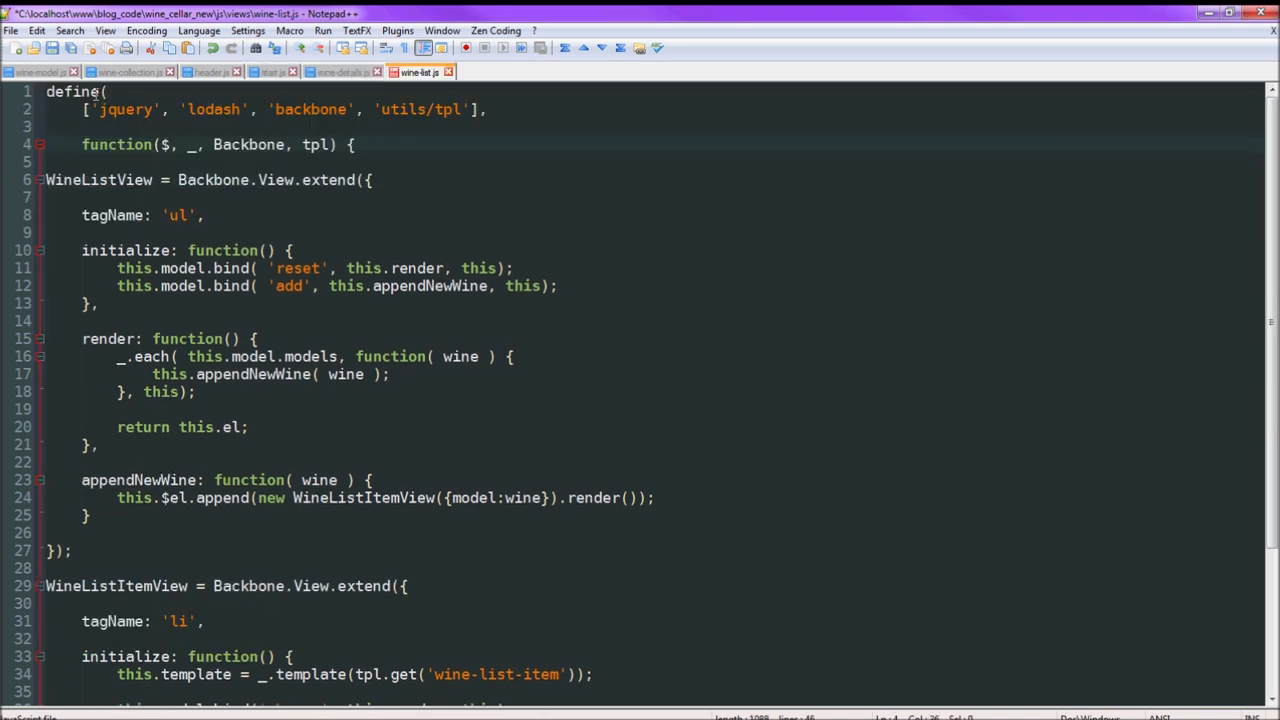
scroll("down", 3)
type("return")
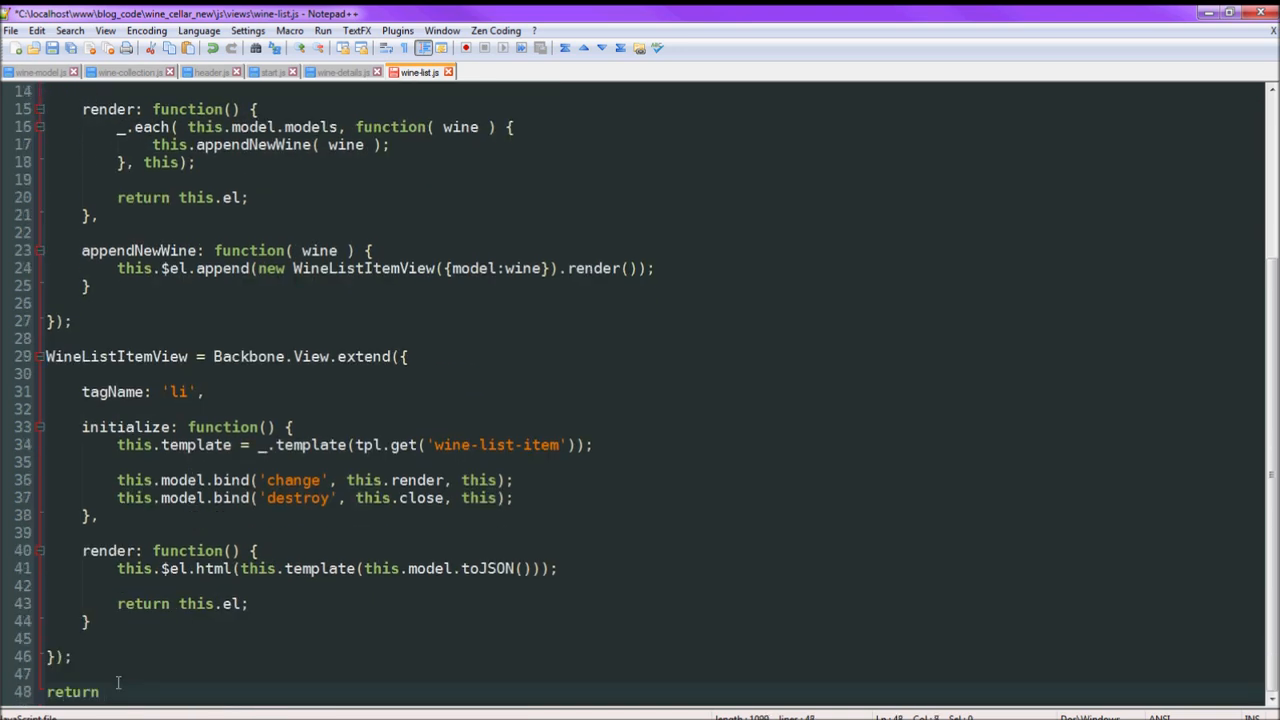
type("WineListView")
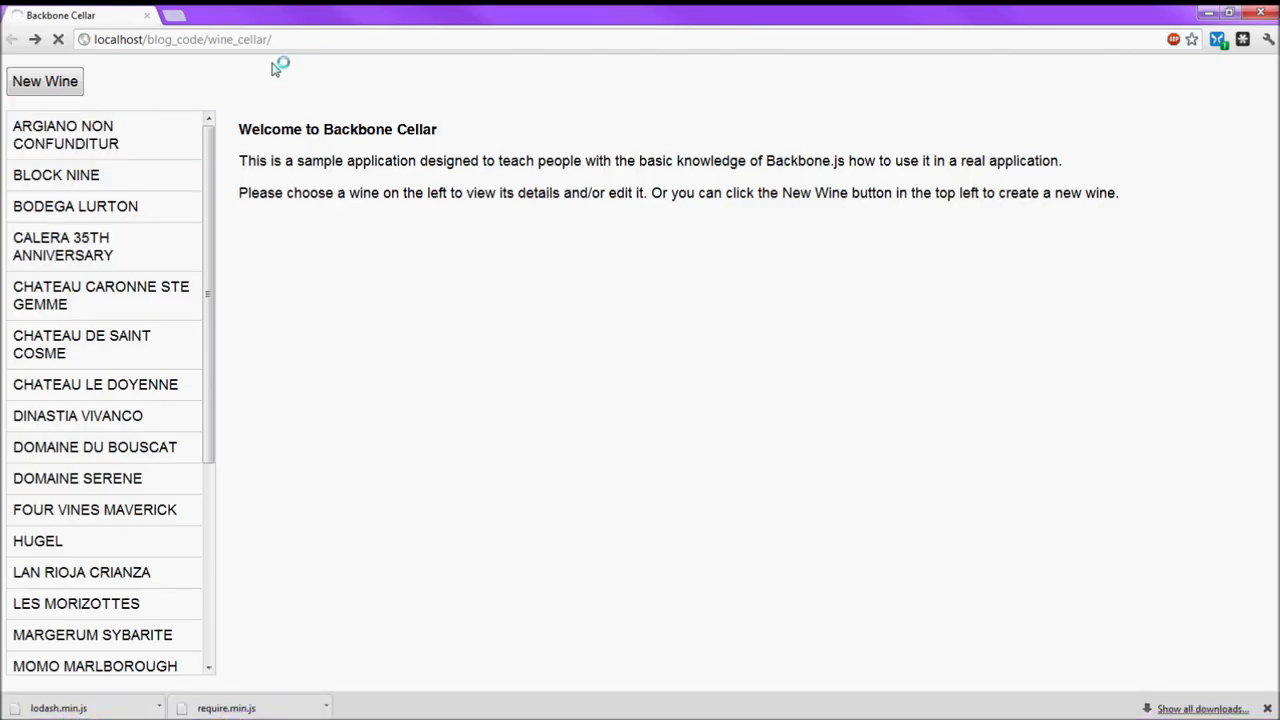
Load wine_cellar_new, open Four Vines Maverick's details, and open DevTools with F12.
left_click(45, 81)
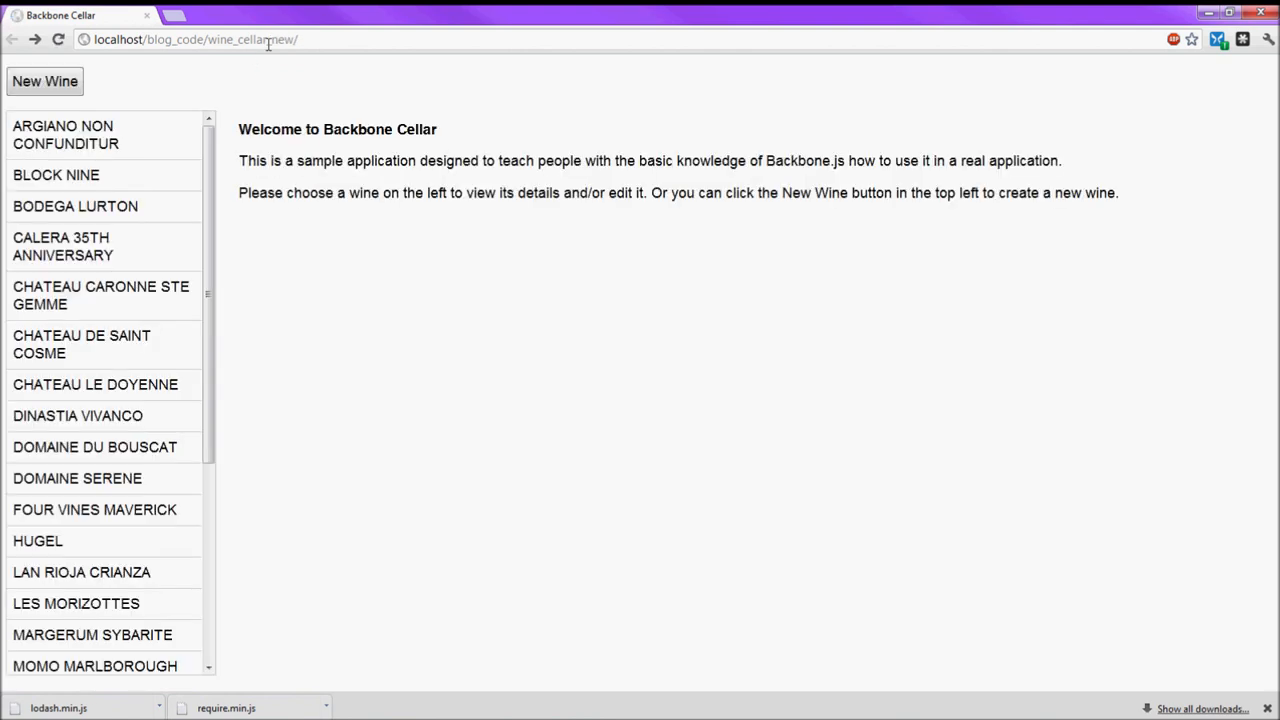
left_click(65, 134)
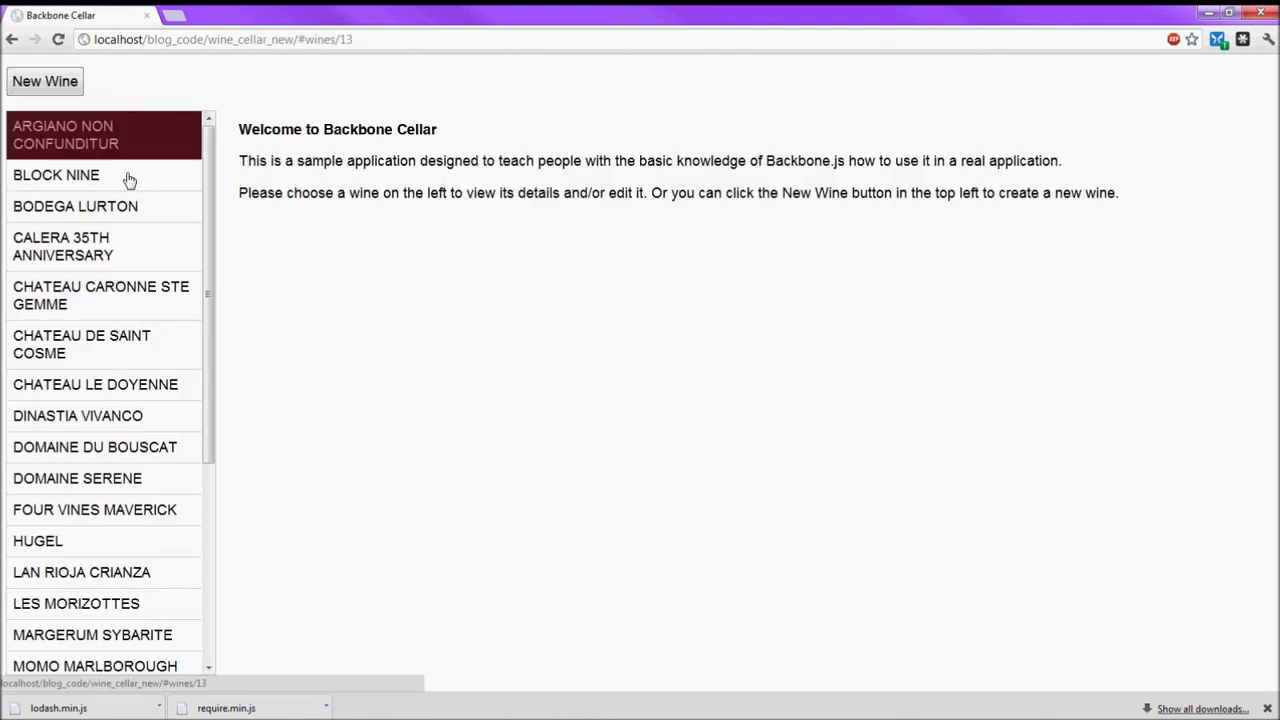
left_click(95, 509)
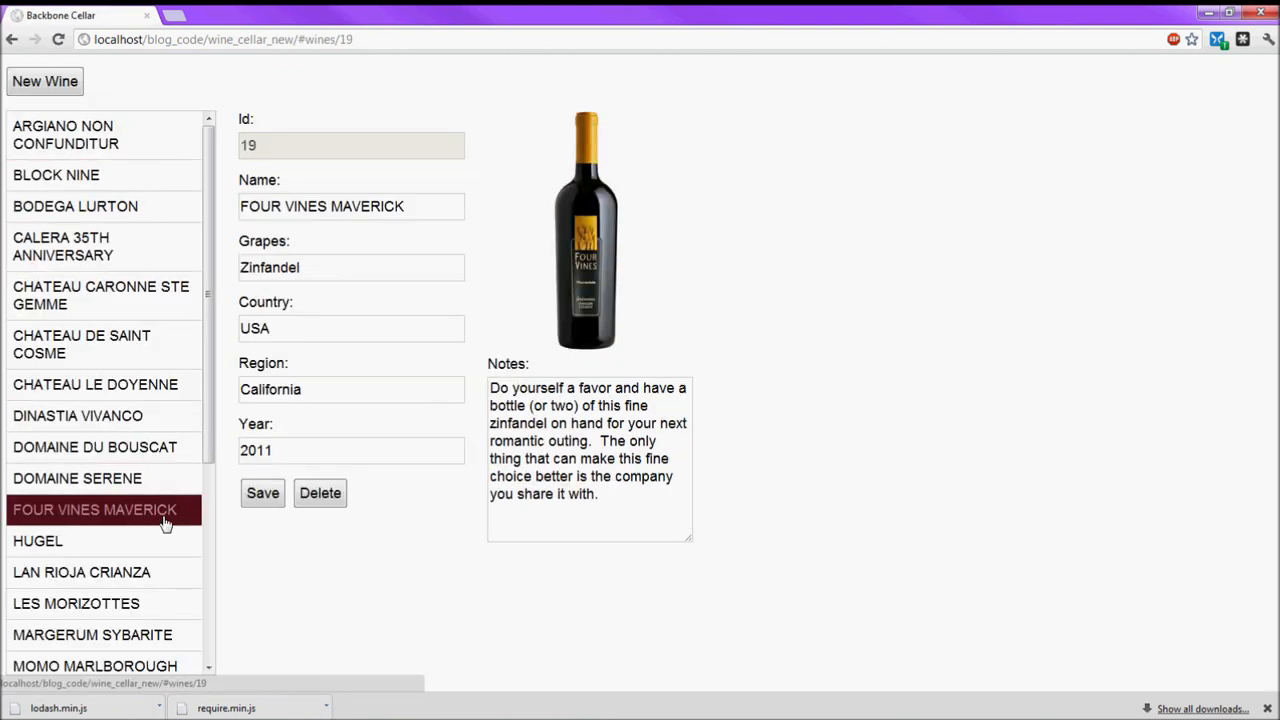
key("F12")
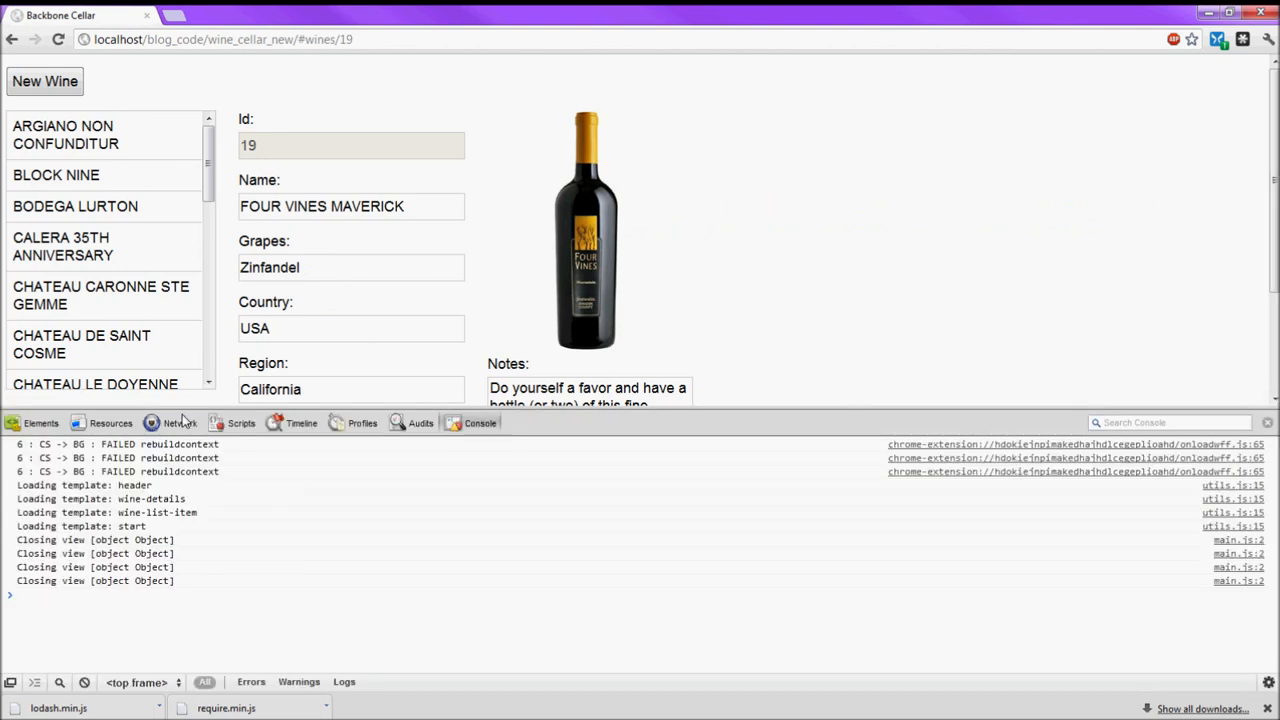
Reload the app with the Network panel open, browsing Resources and Elements before returning.
left_click(179, 422)
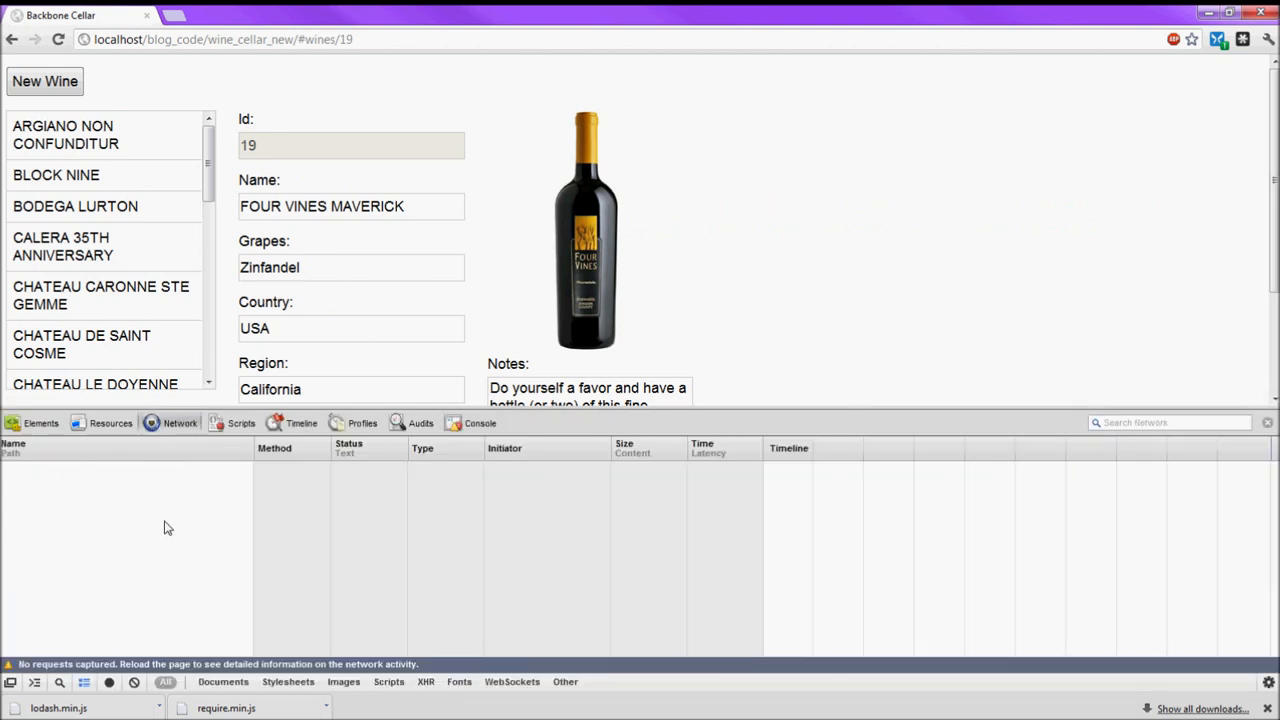
left_click(58, 39)
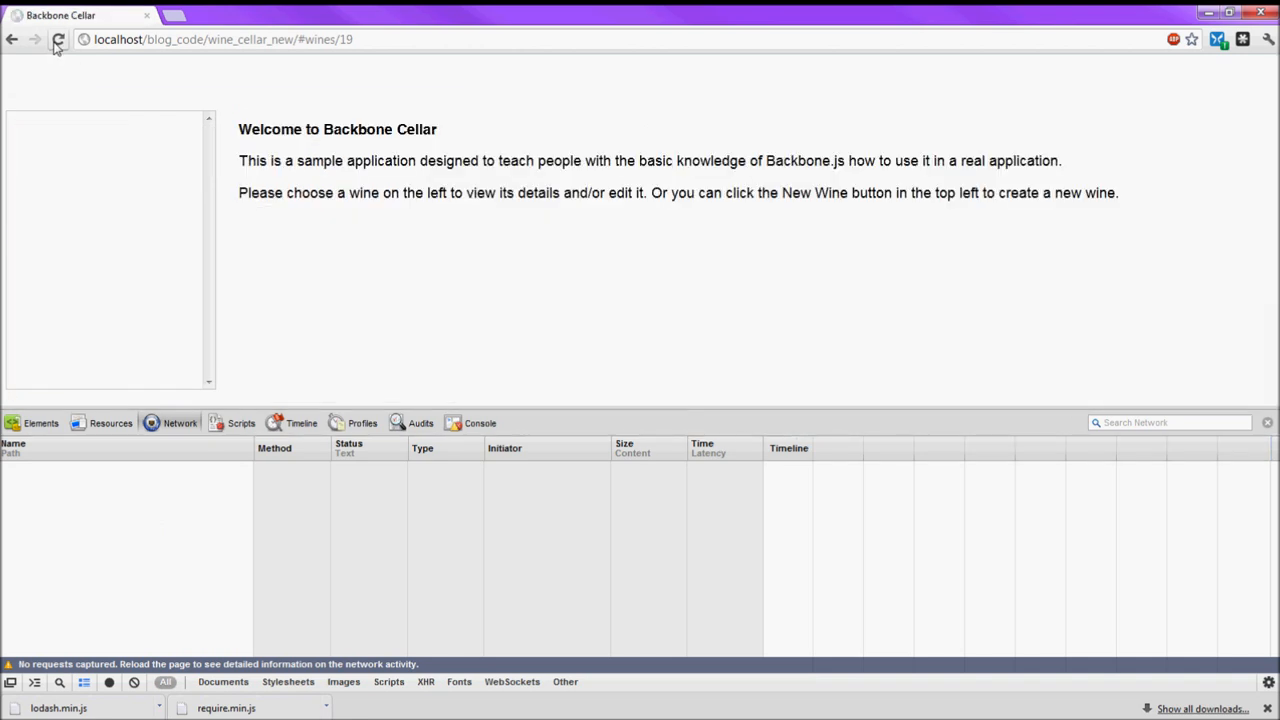
left_click(240, 423)
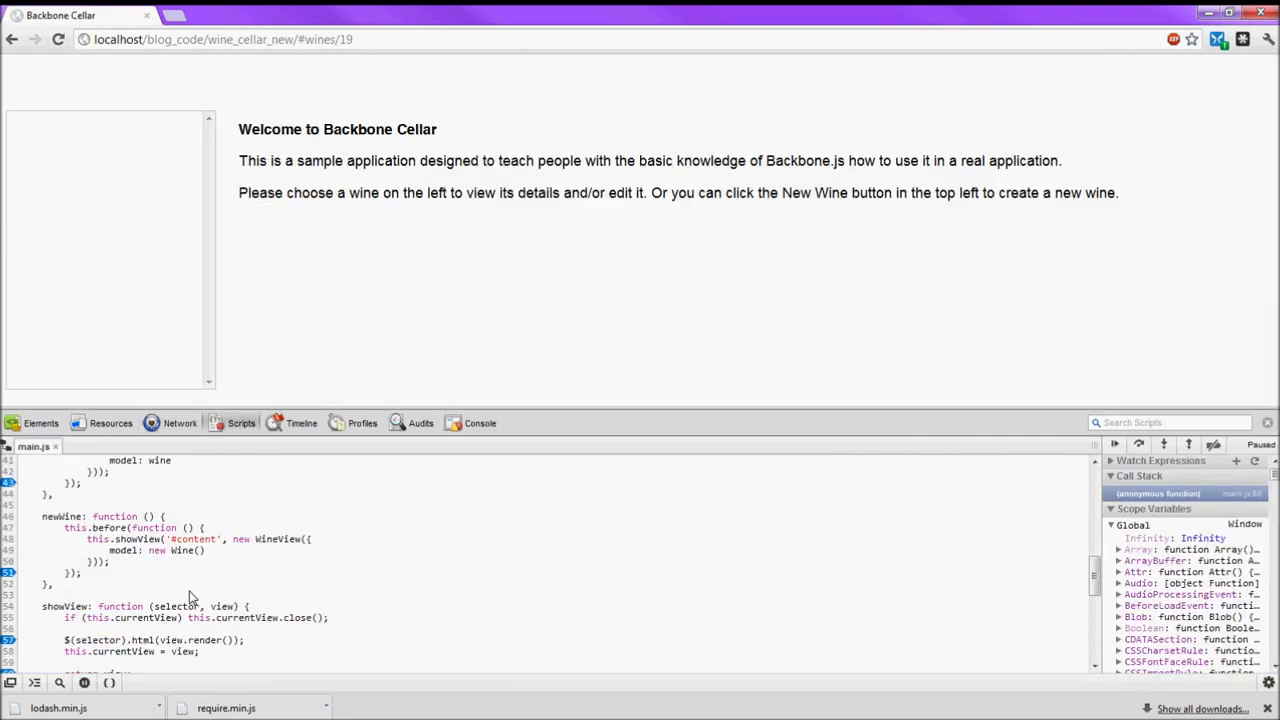
left_click(180, 422)
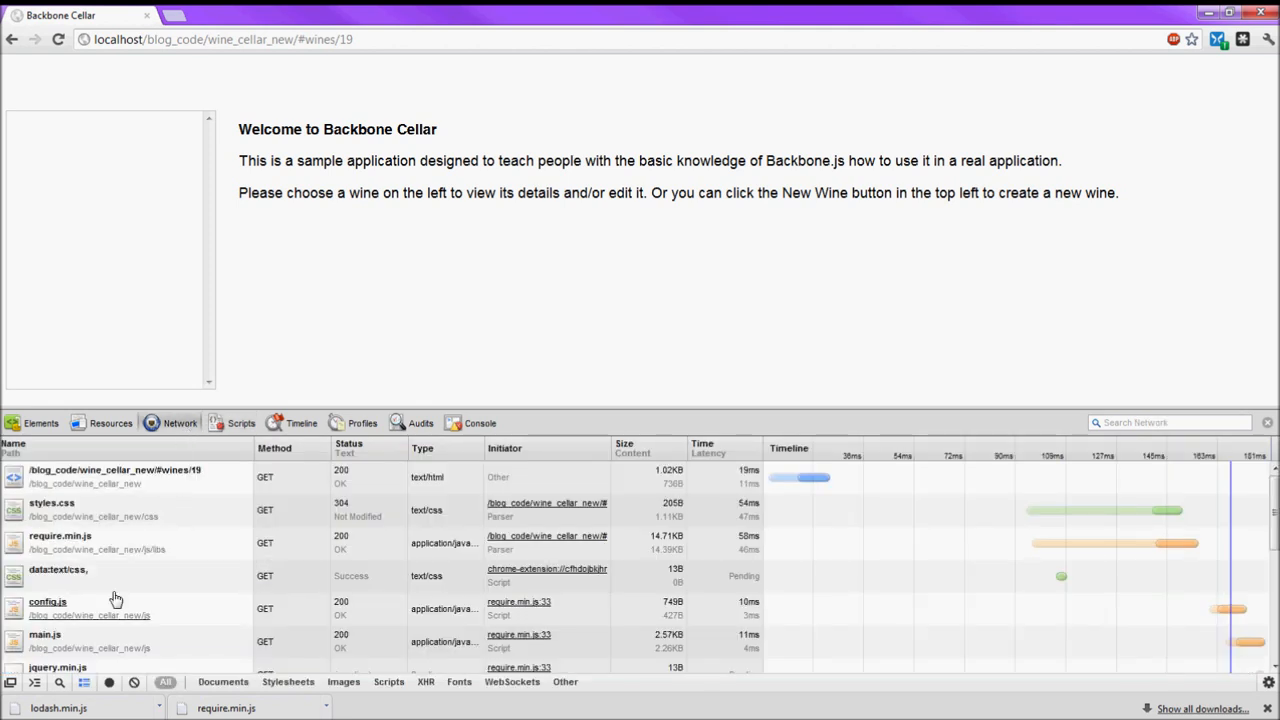
mouse_move(313, 428)
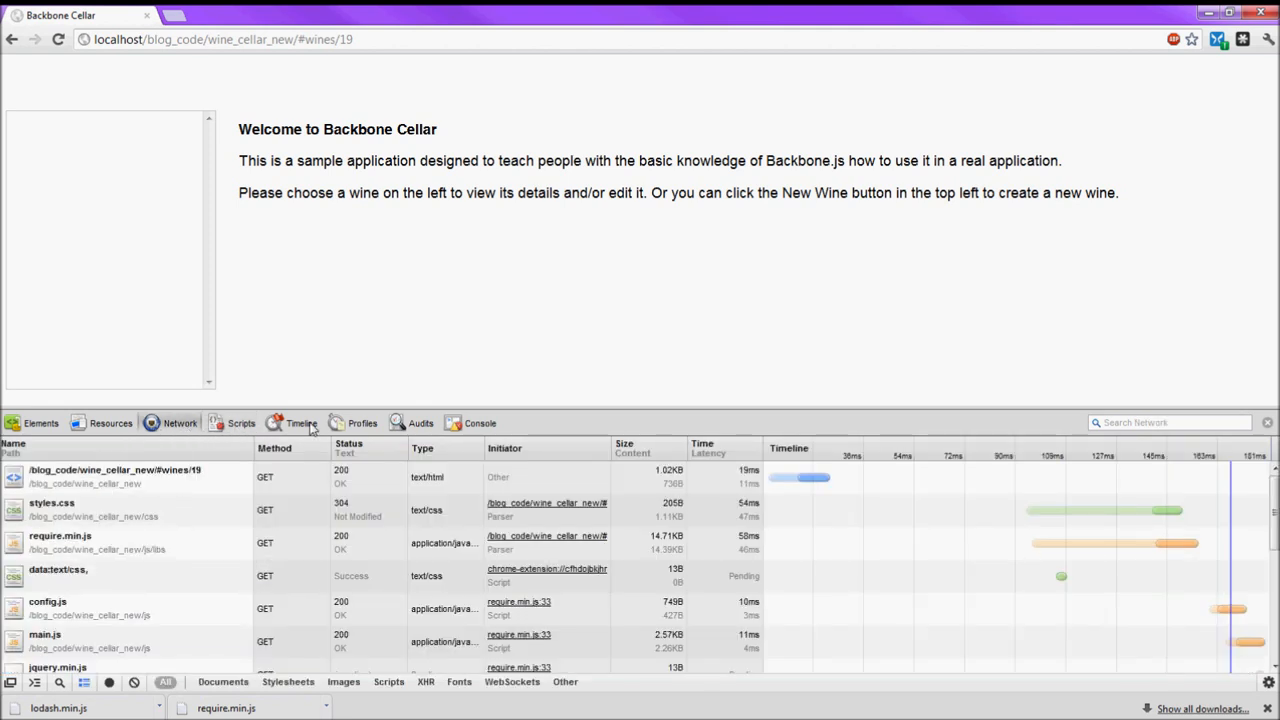
left_click(111, 423)
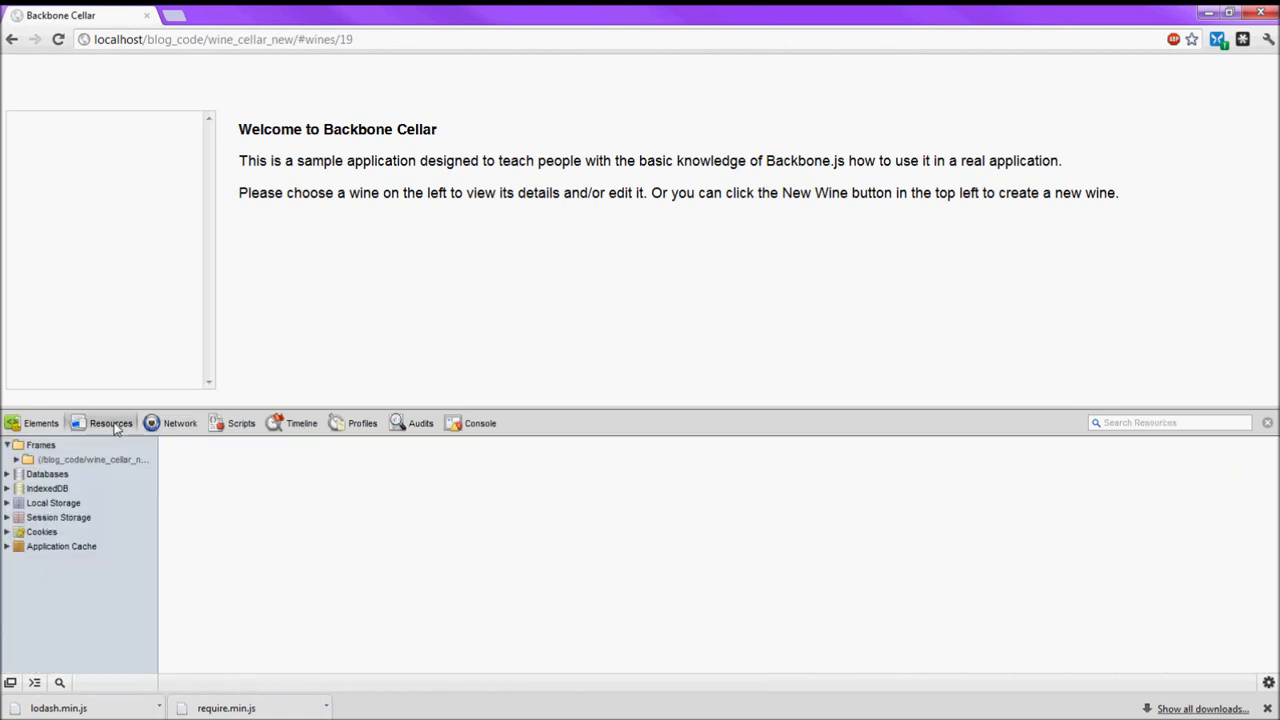
left_click(41, 423)
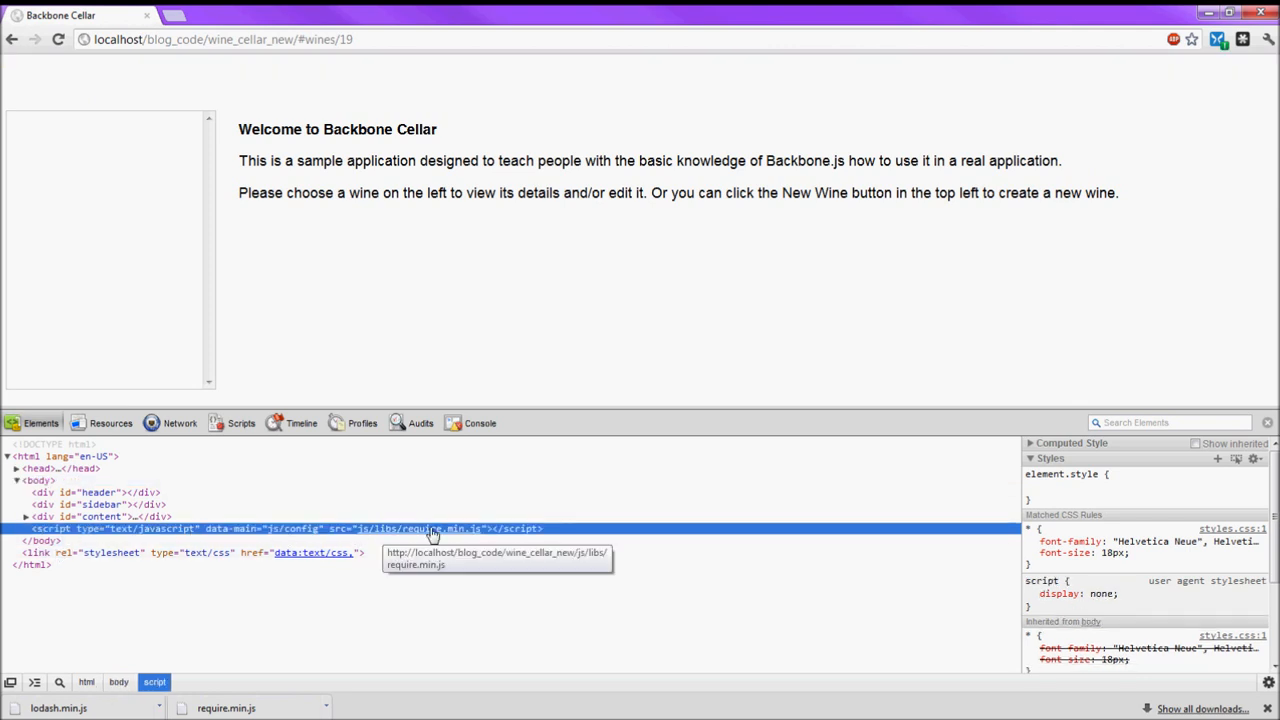
left_click(179, 422)
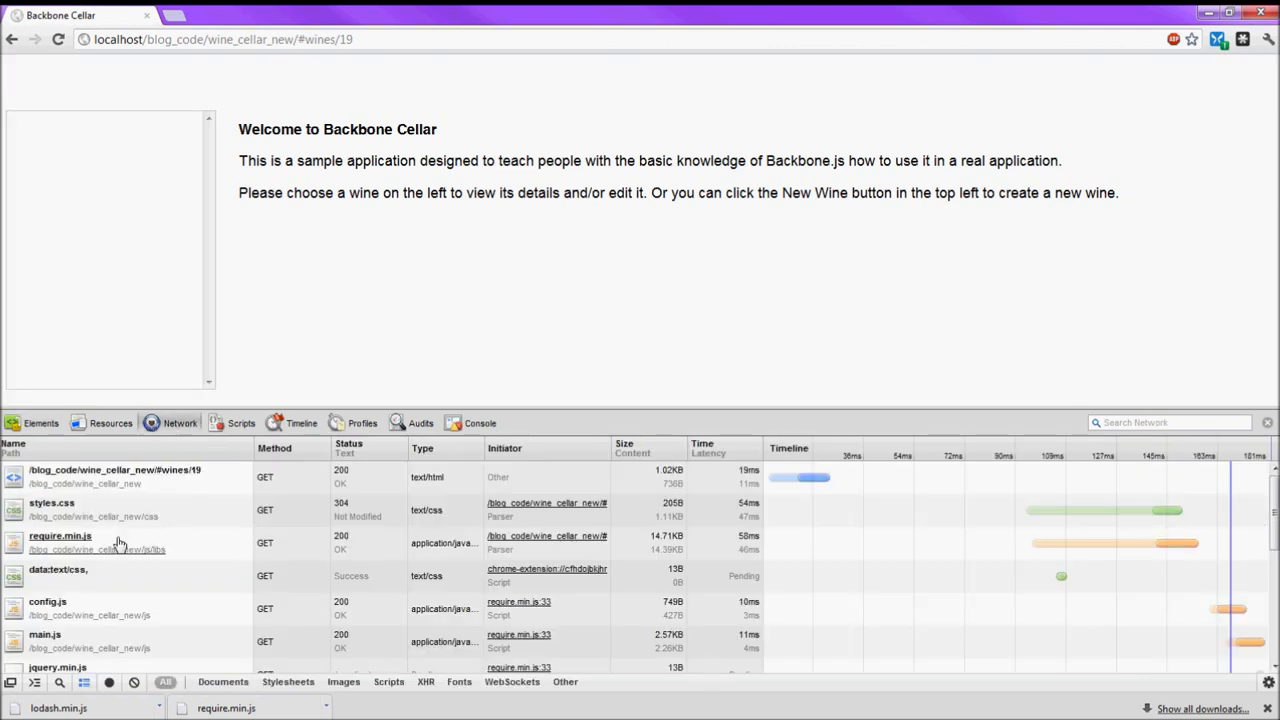
scroll("down", 3)
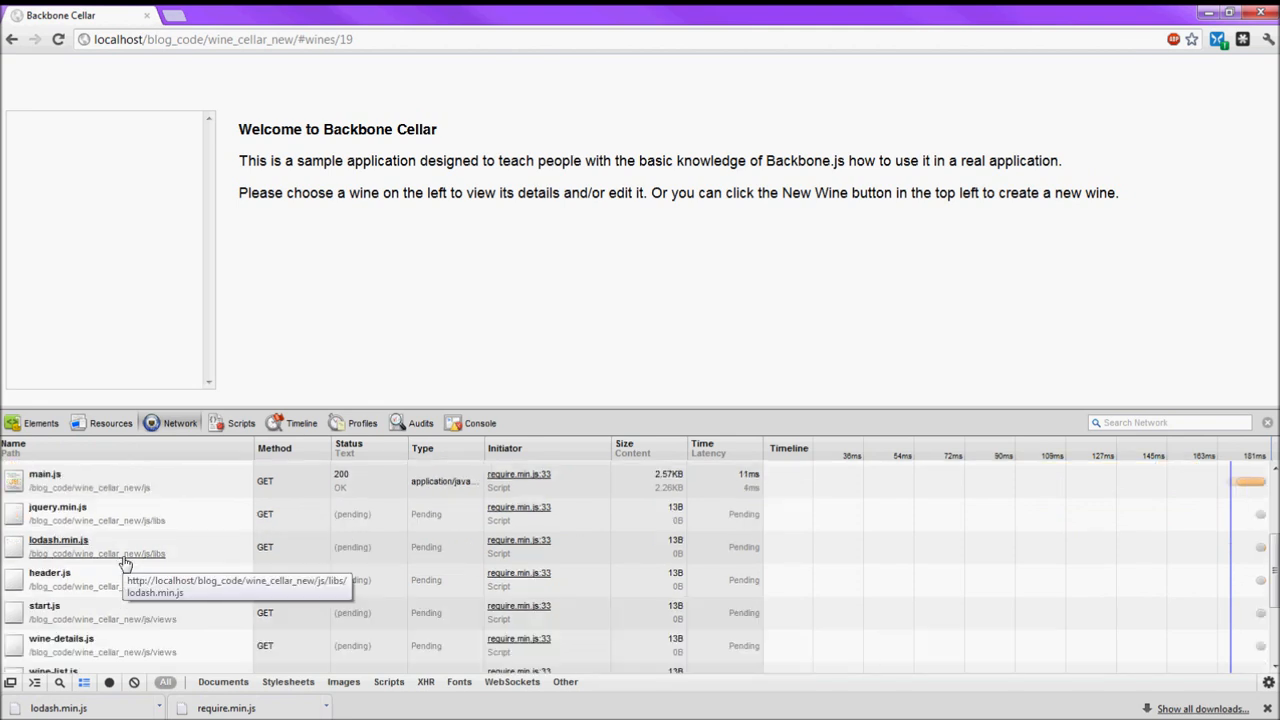
mouse_move(70, 583)
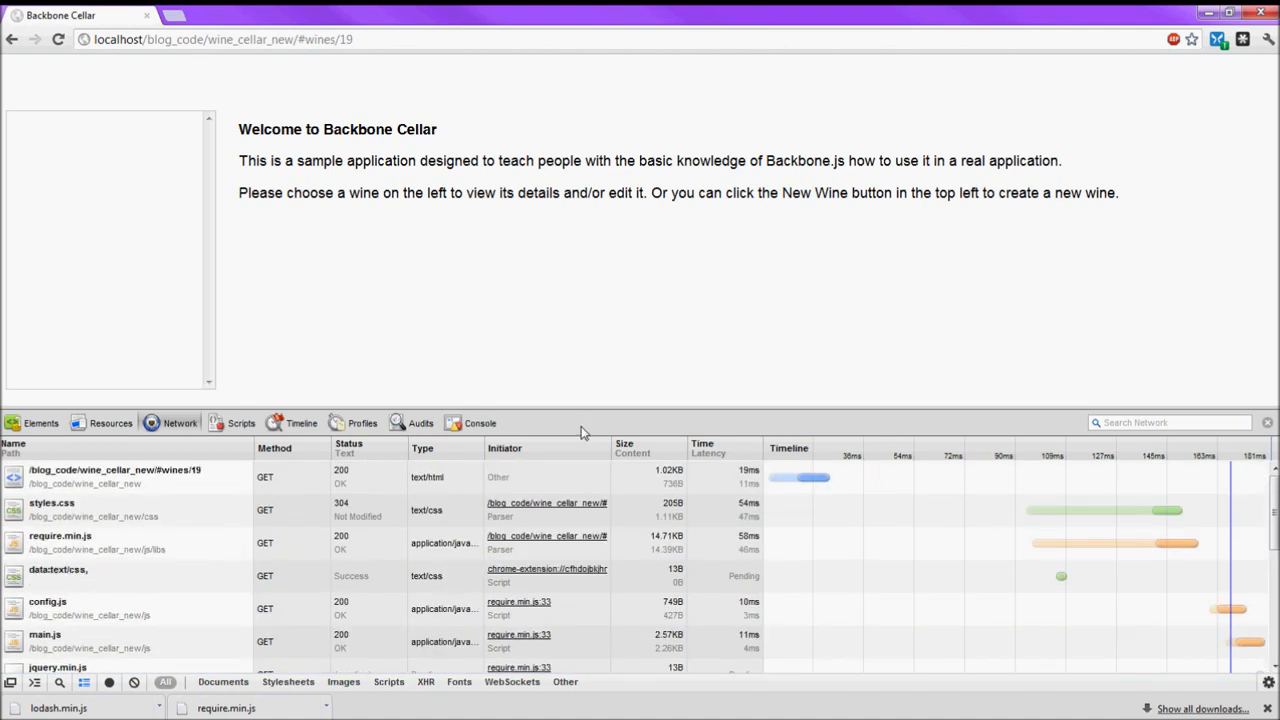
mouse_move(270, 83)
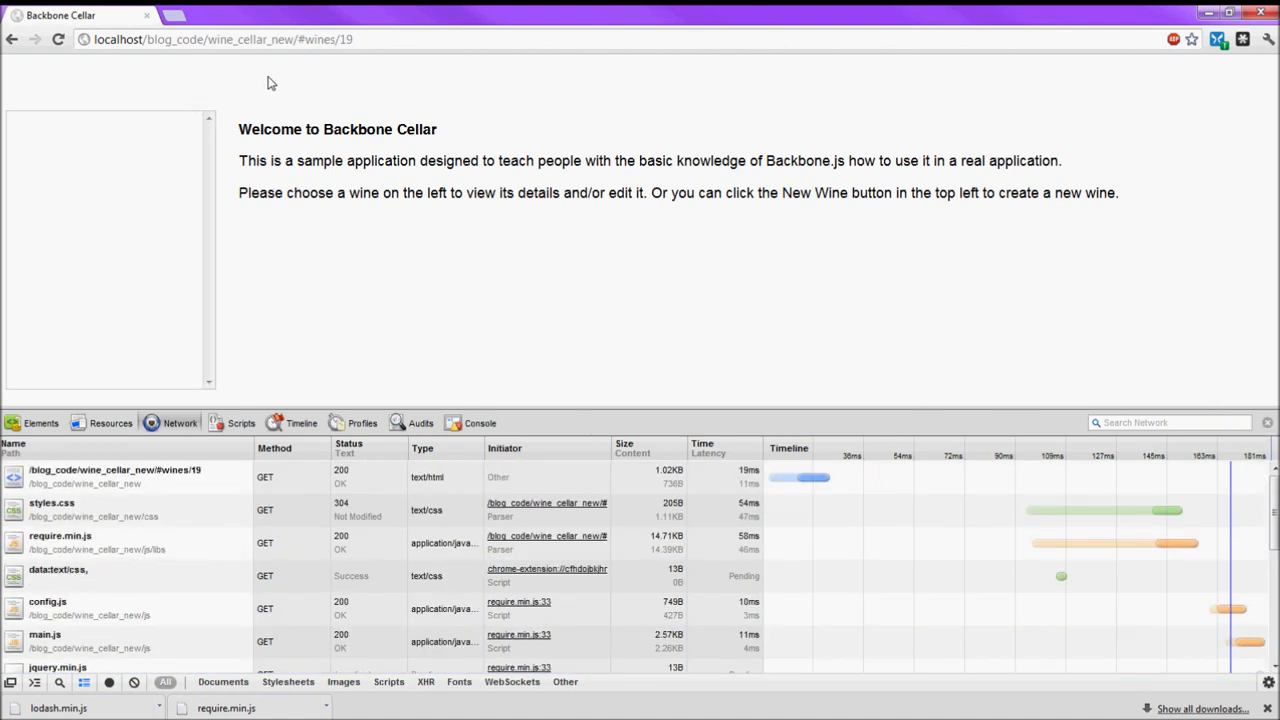
Reload localhost/blog_code/wine_cellar_new/ and check the console for the module load timeout error.
left_click(12, 39)
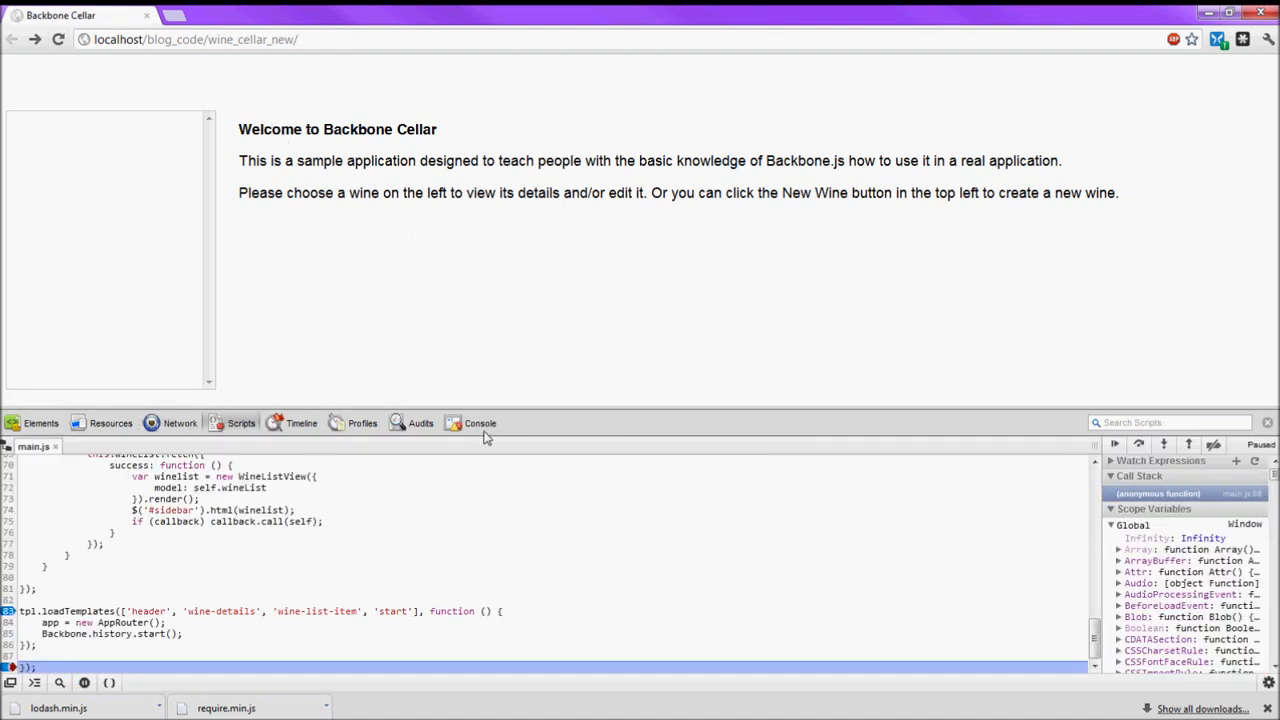
left_click(480, 422)
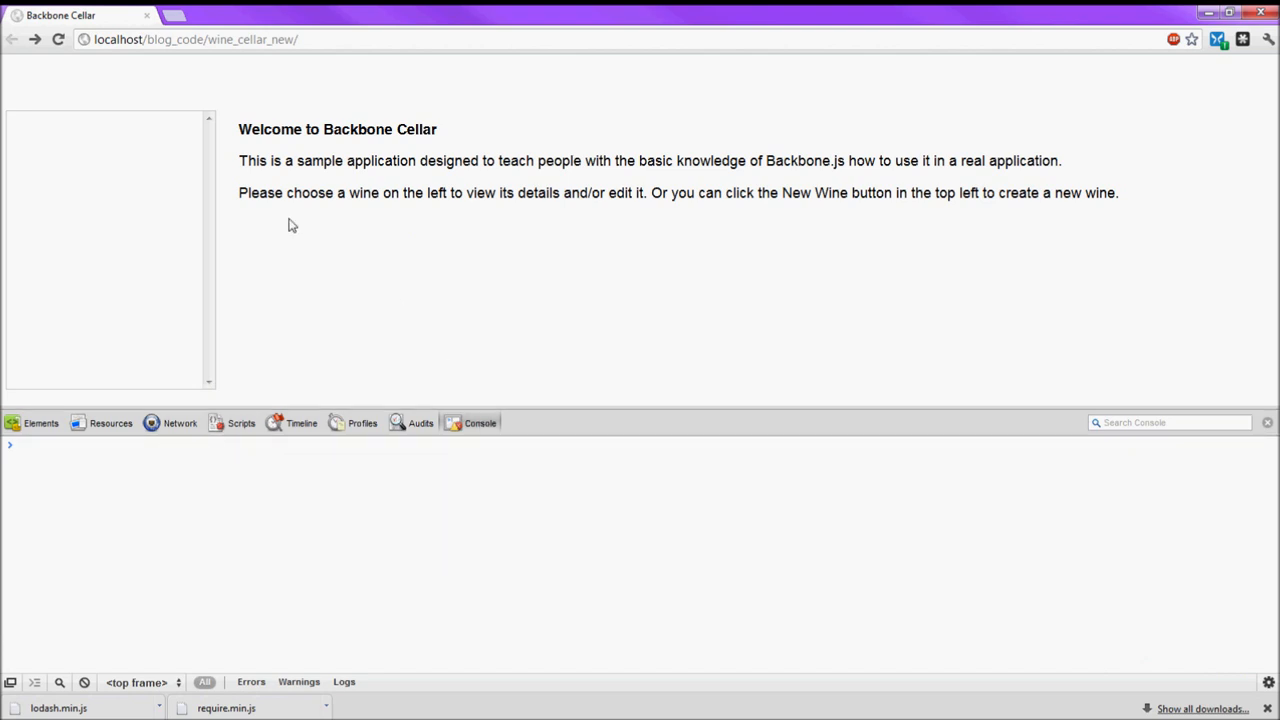
mouse_move(194, 153)
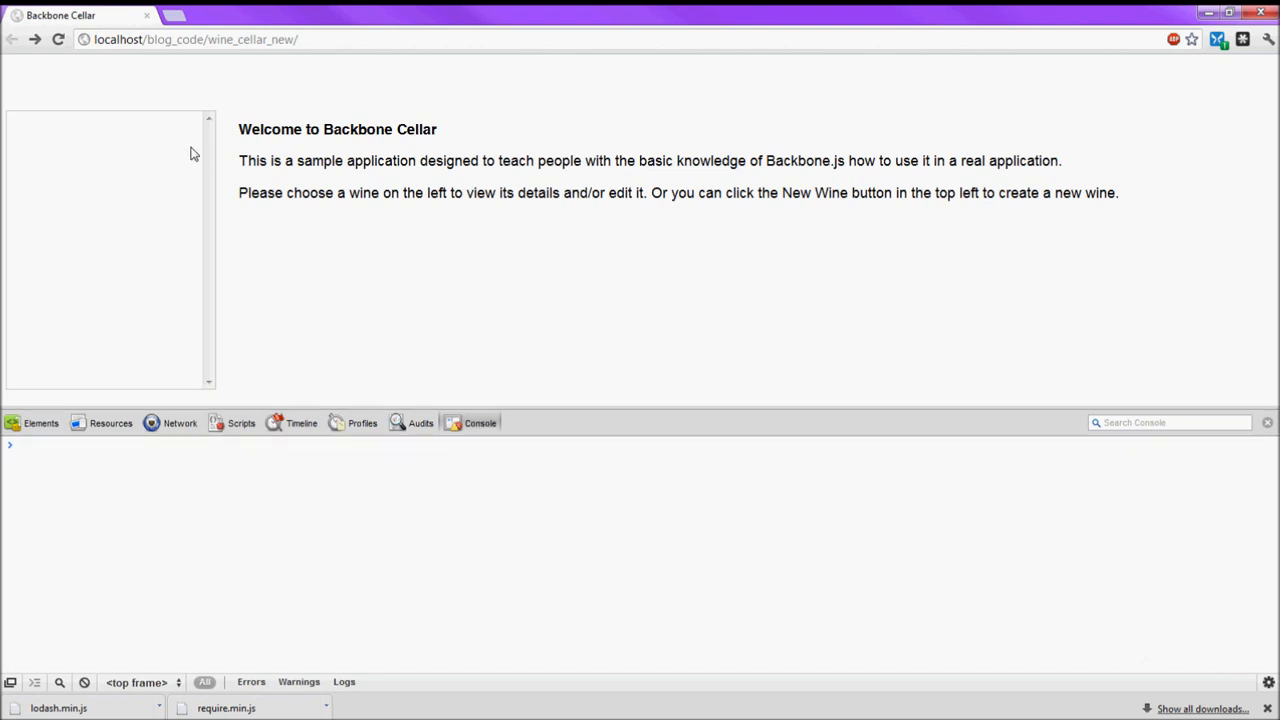
mouse_move(377, 220)
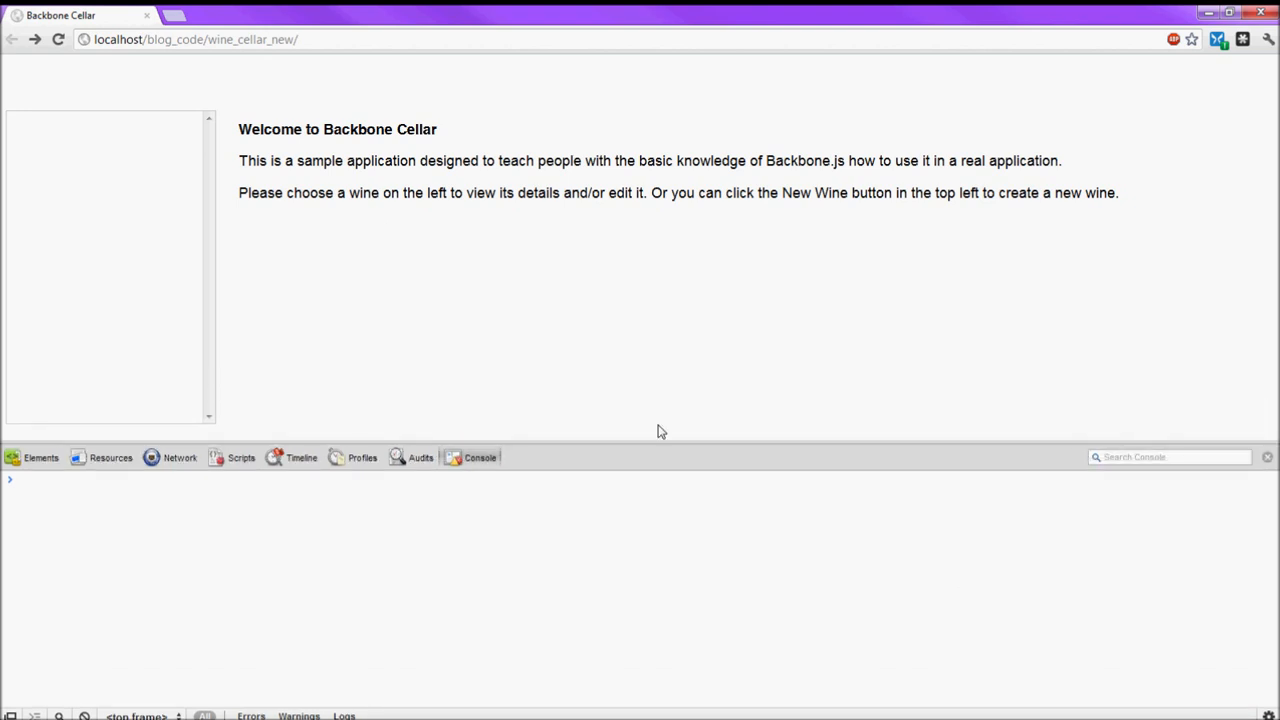
mouse_move(342, 163)
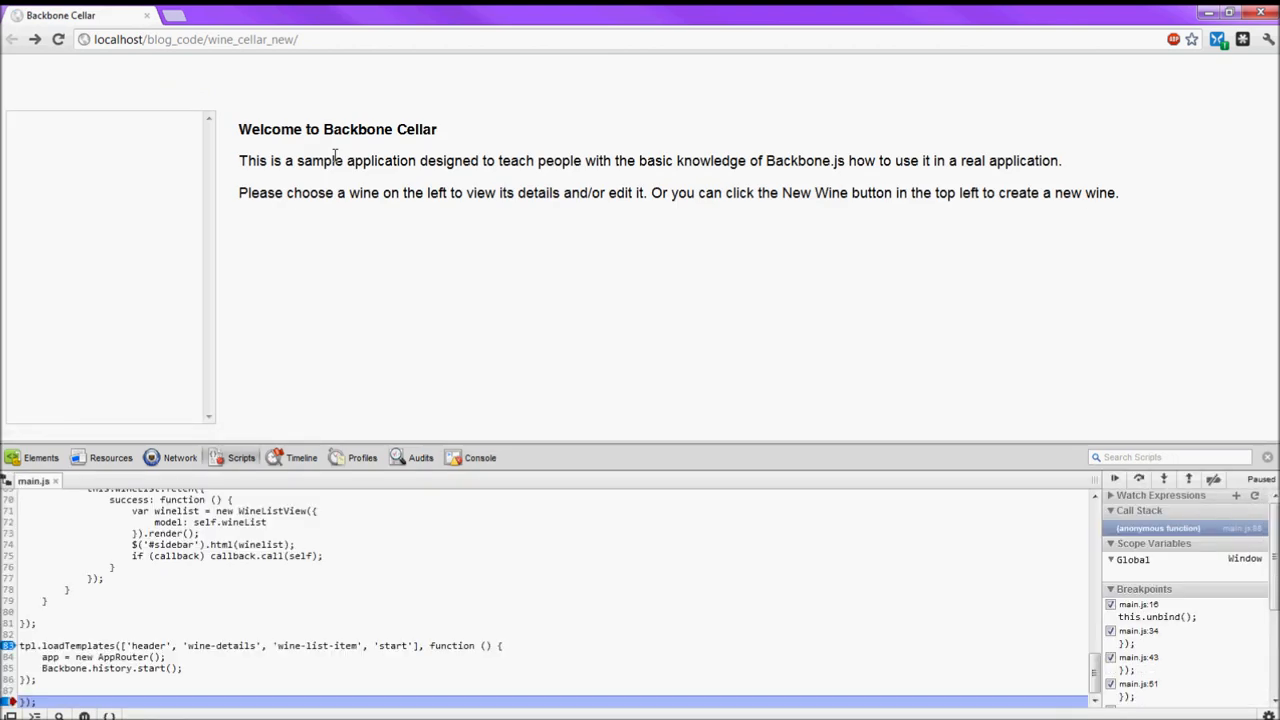
left_click(480, 457)
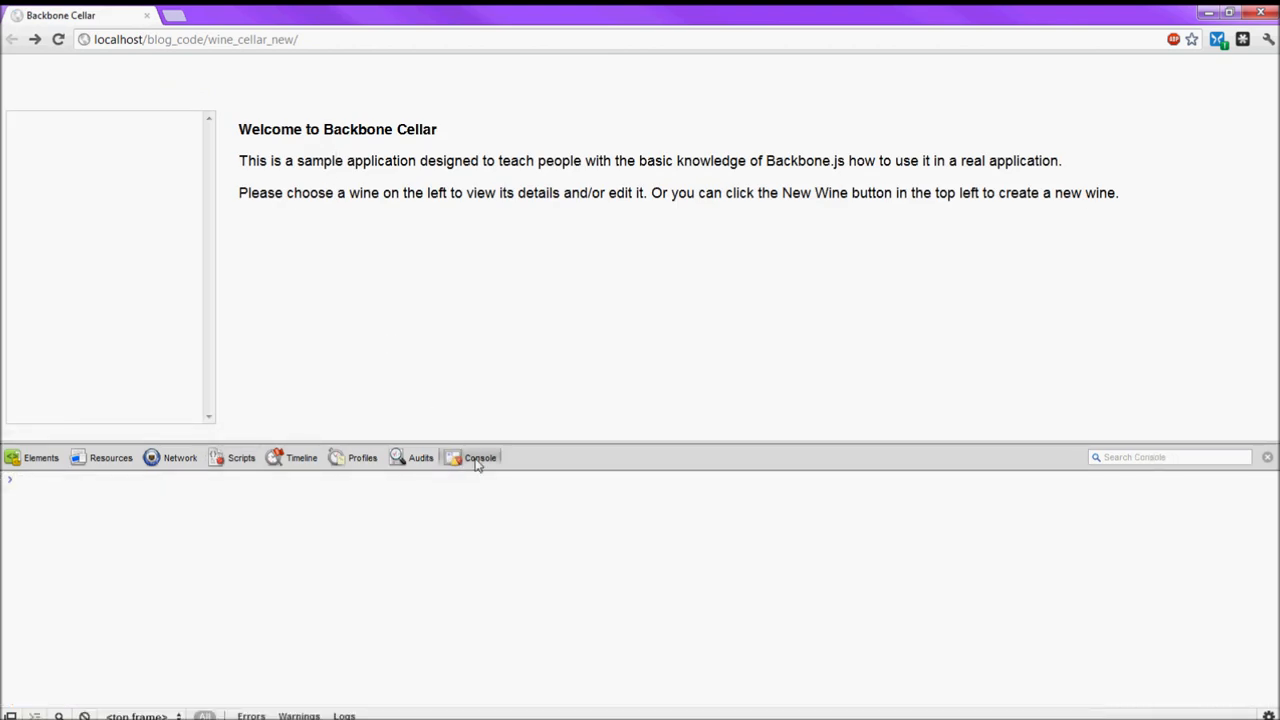
left_click(241, 457)
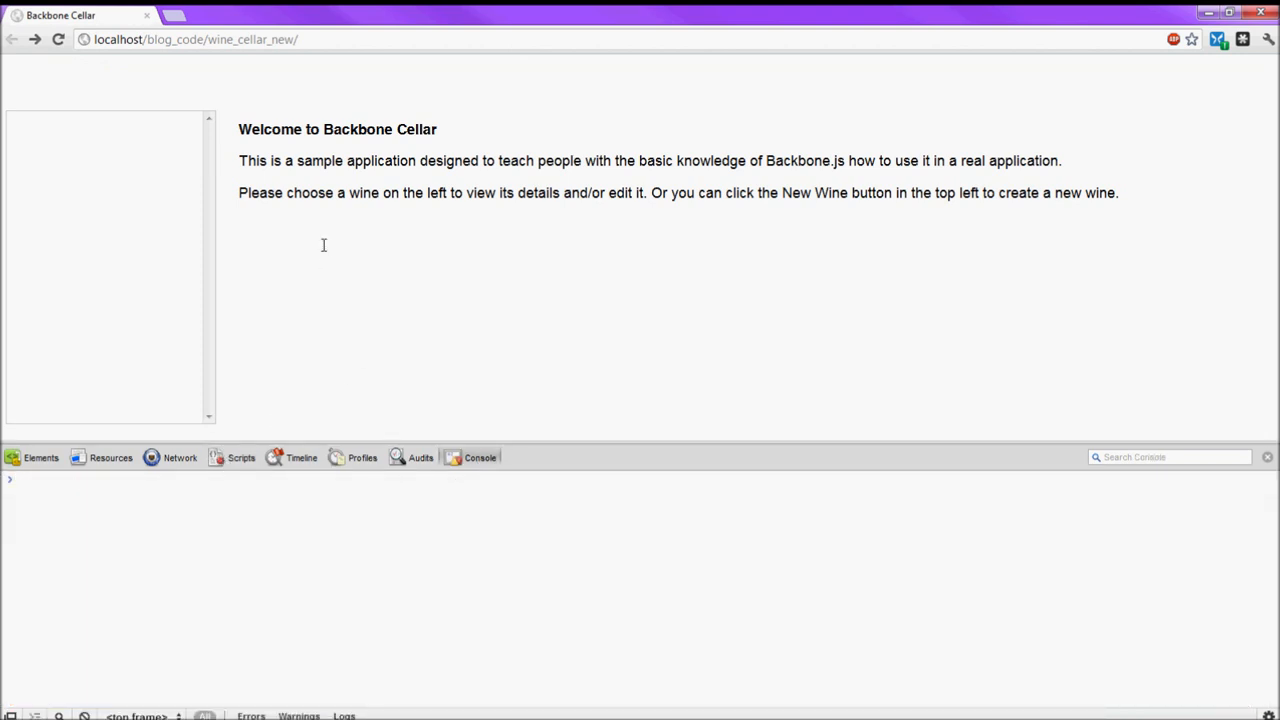
mouse_move(349, 243)
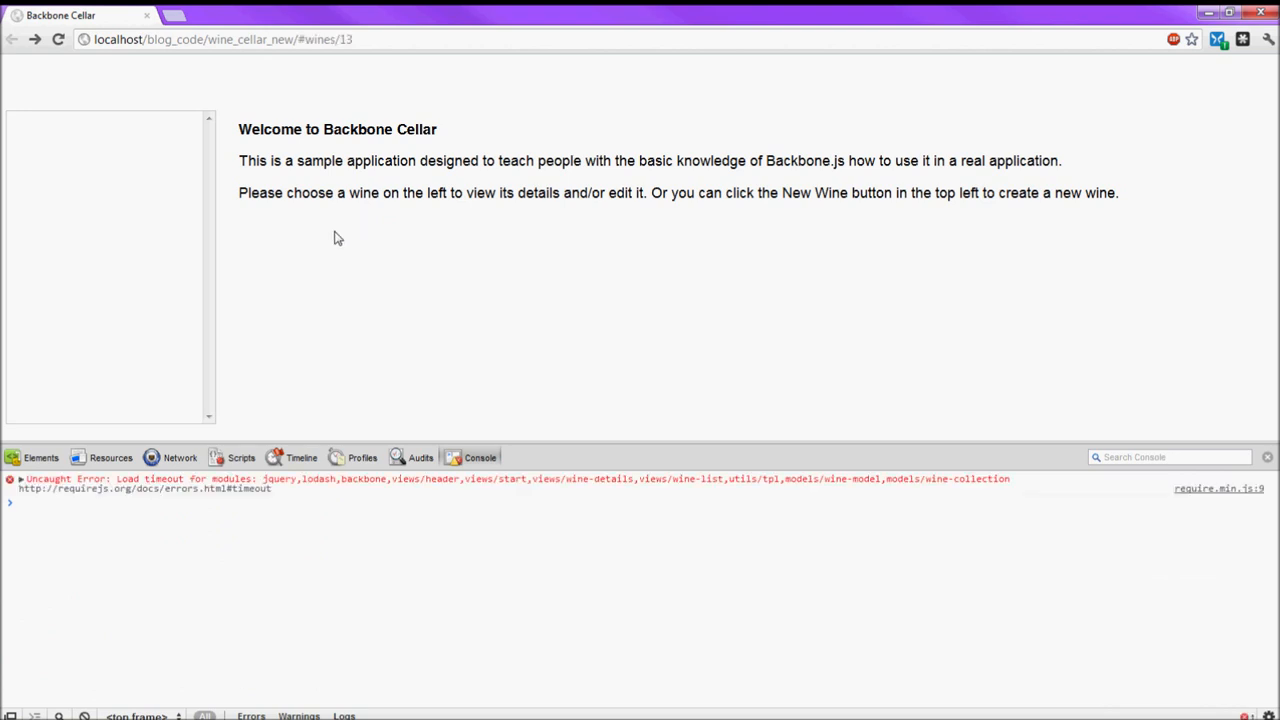
mouse_move(267, 487)
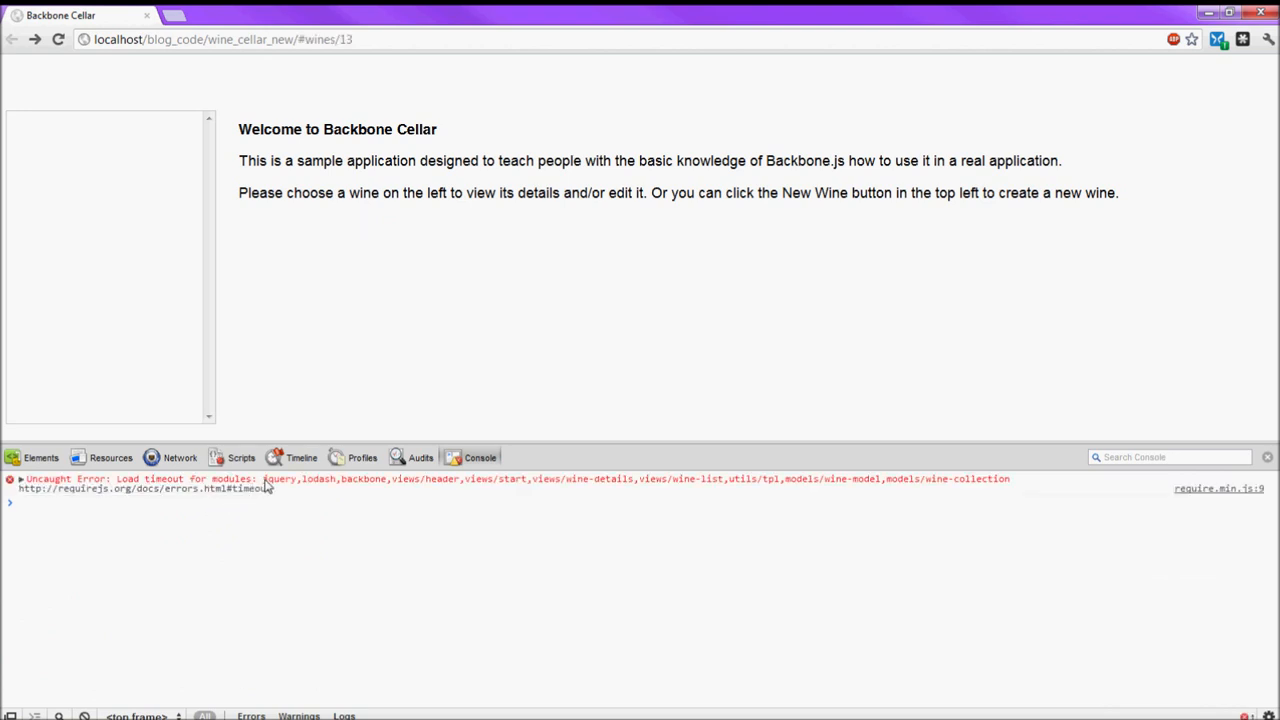
mouse_move(276, 503)
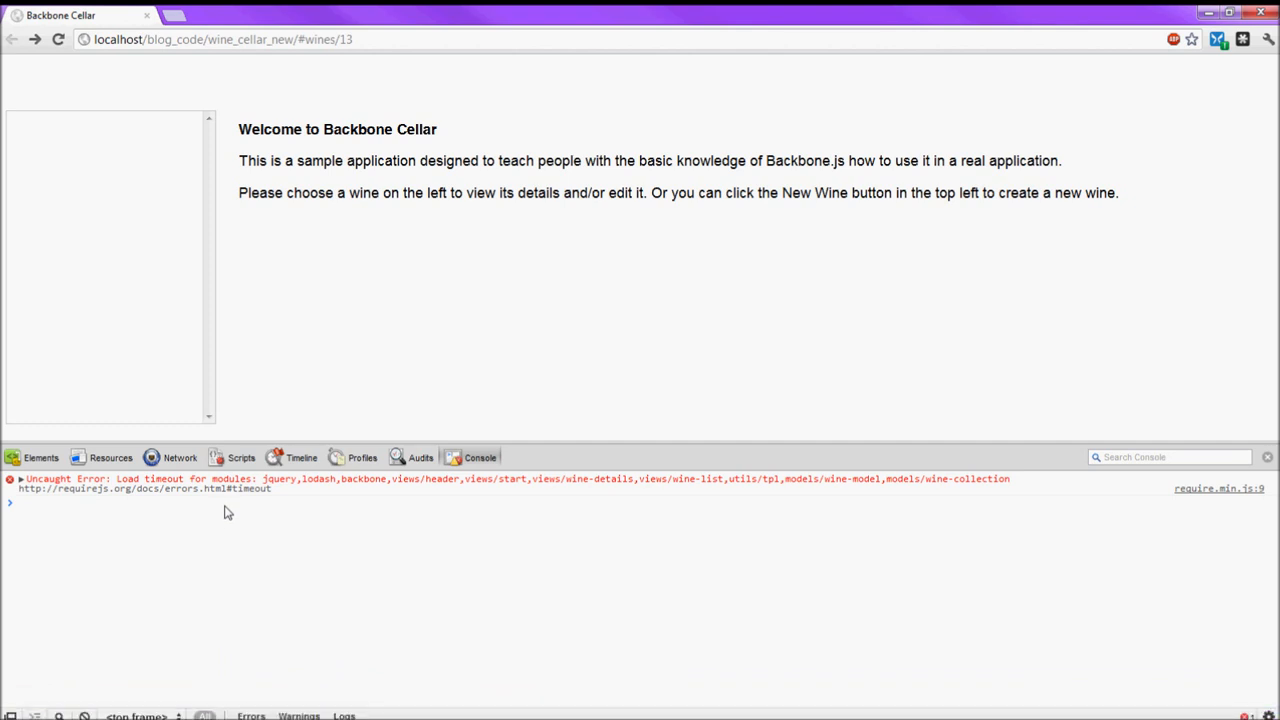
mouse_move(221, 510)
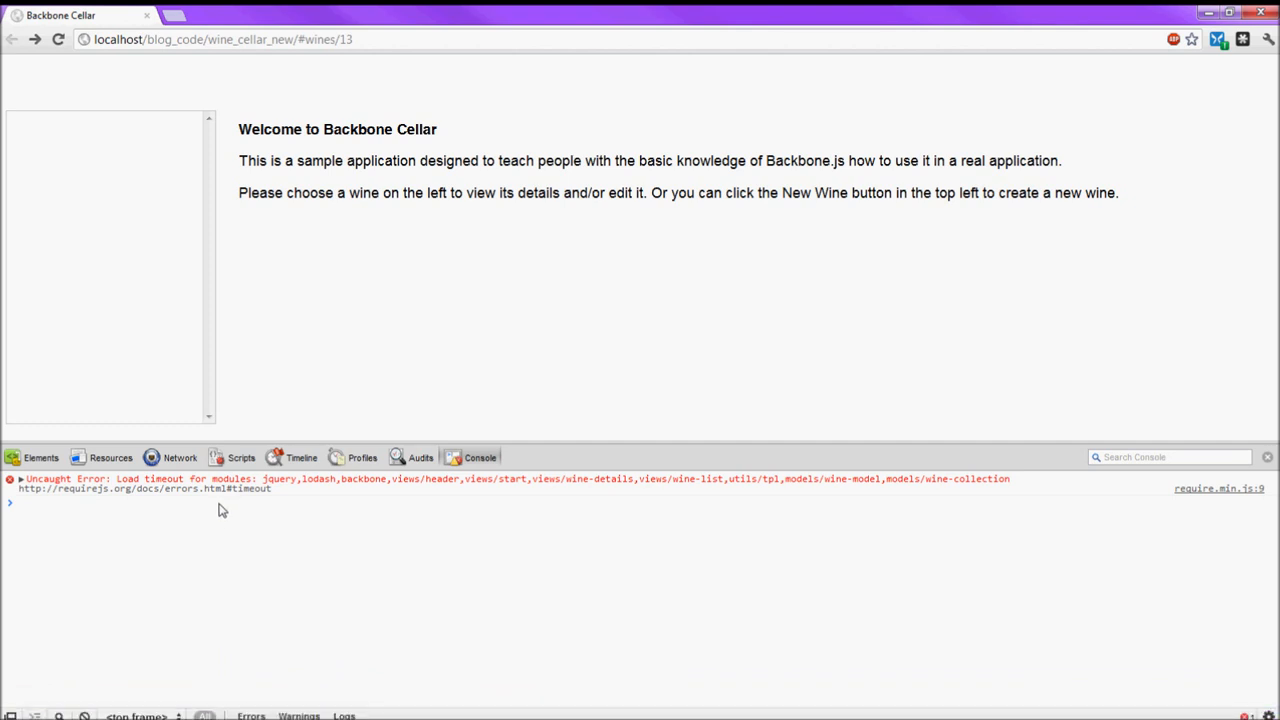
mouse_move(368, 110)
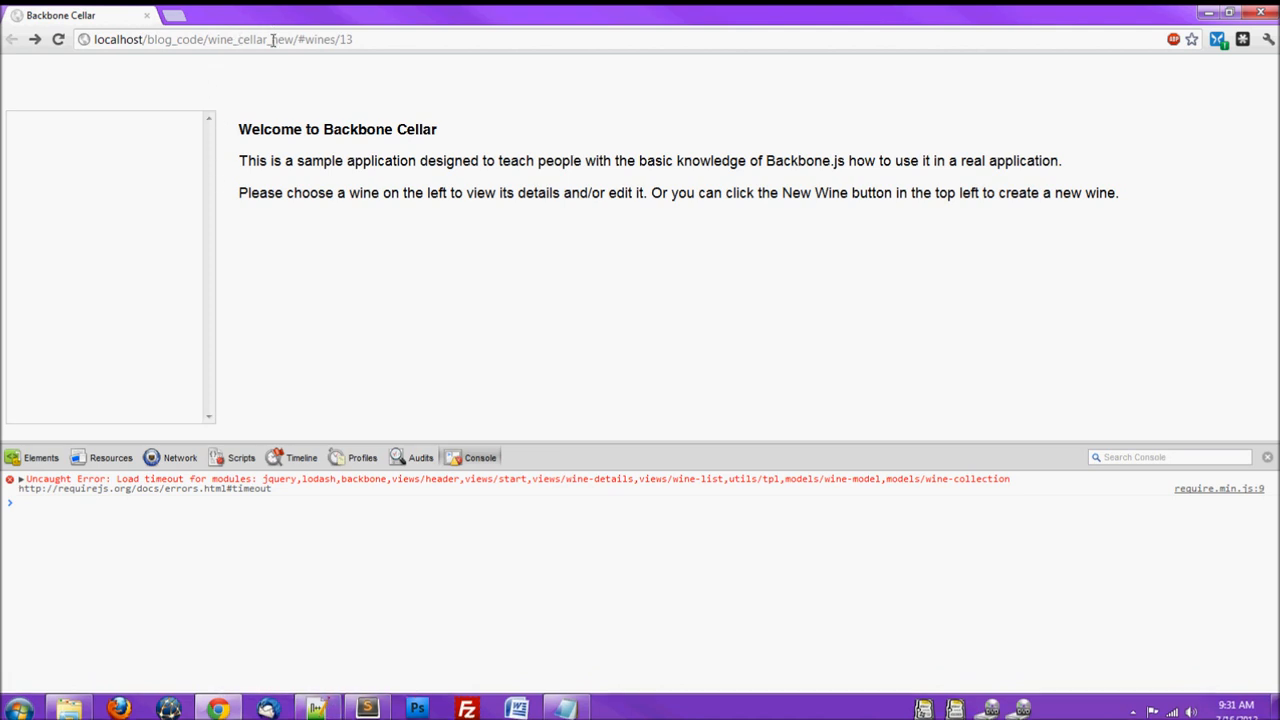
Load the original app at localhost/blog_code/wine_cellar/ and open a new tab.
left_click(220, 39)
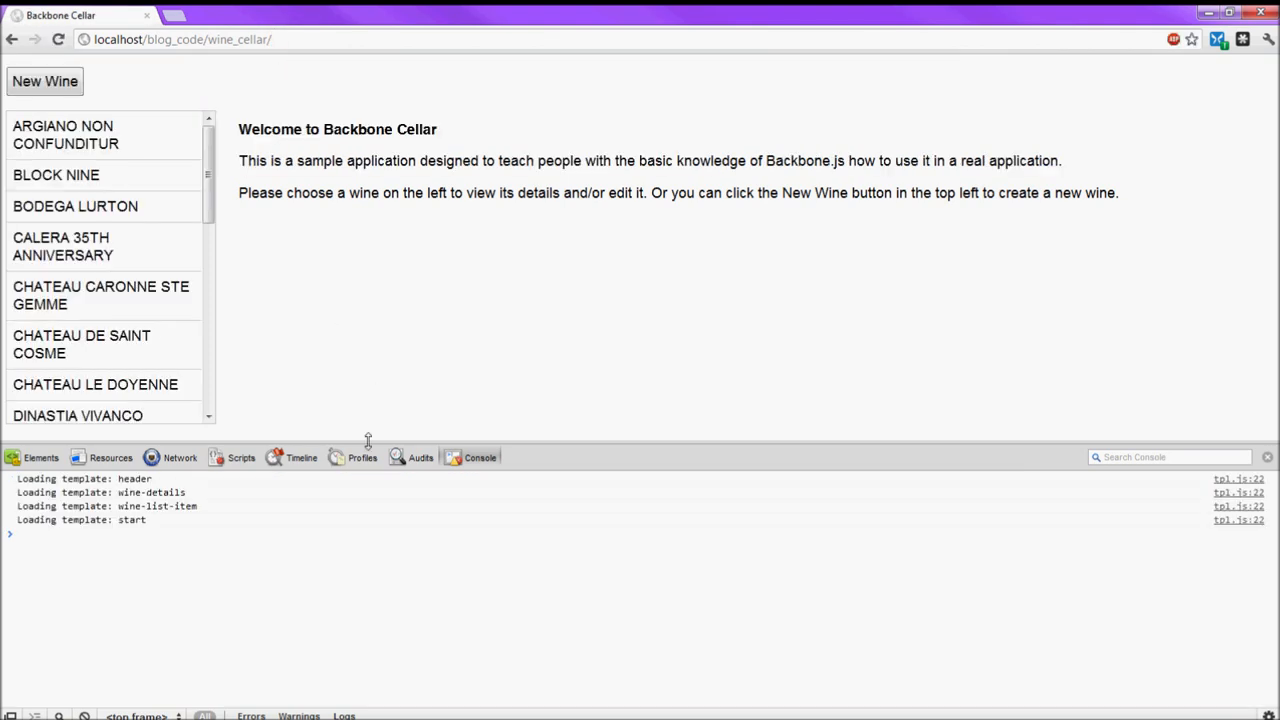
left_click(179, 457)
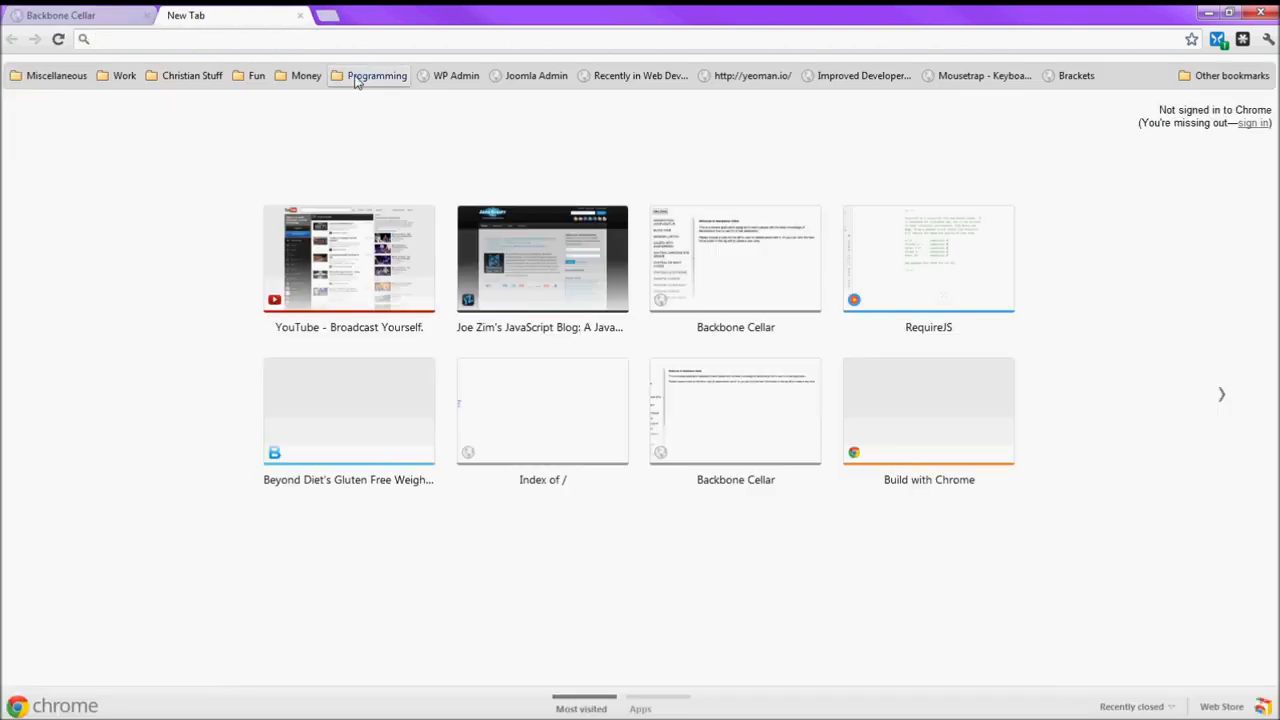
Open the requirejs.org Optimization docs, skim the page, then return to Backbone Cellar.
type("R")
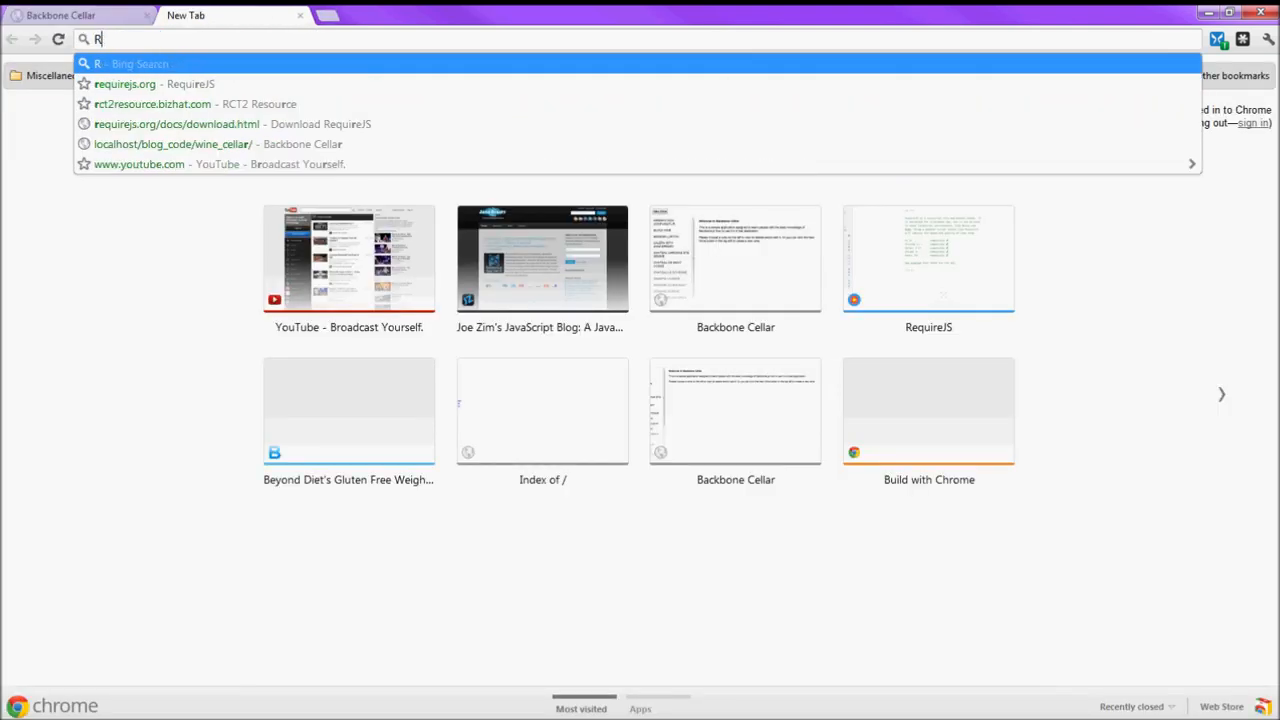
left_click(125, 84)
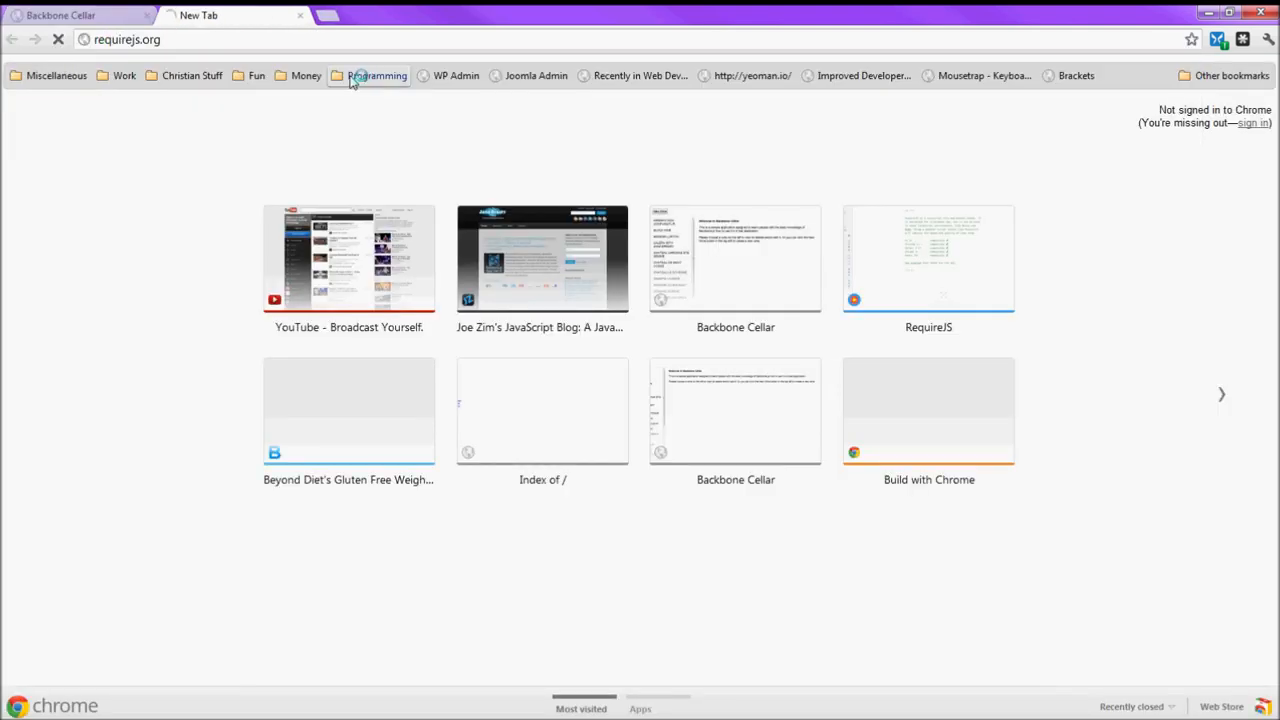
left_click(927, 258)
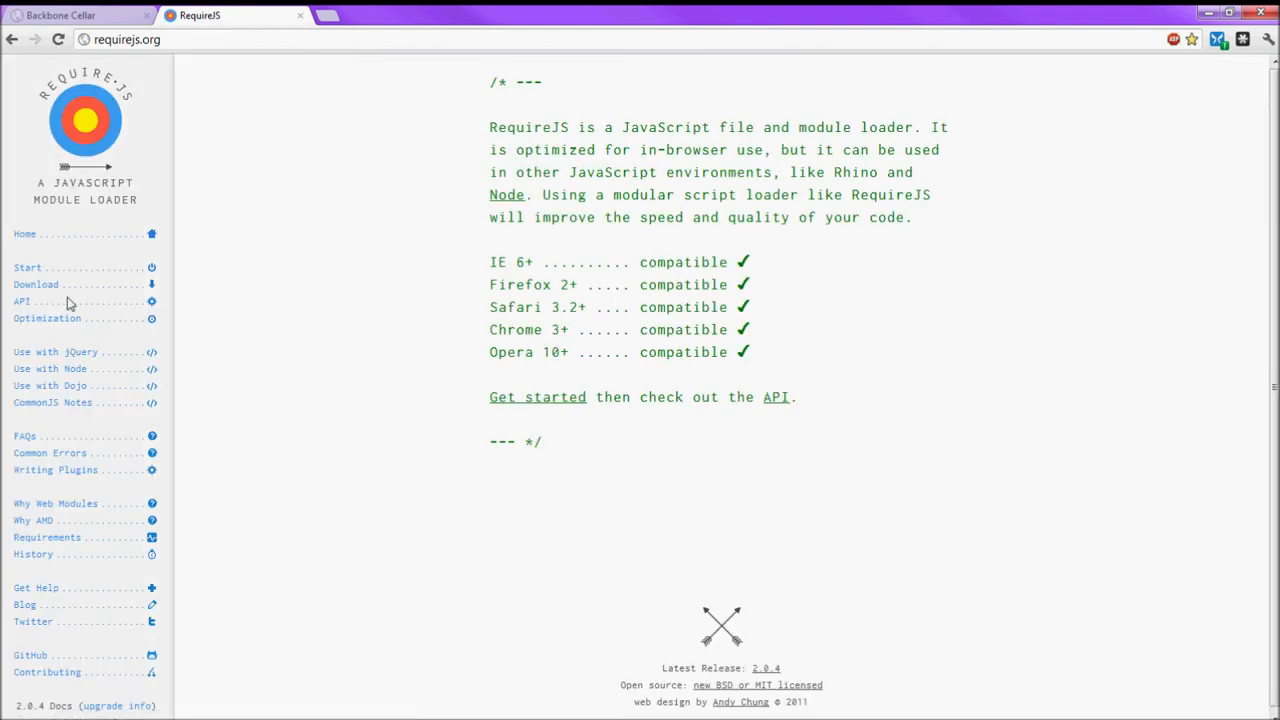
left_click(47, 318)
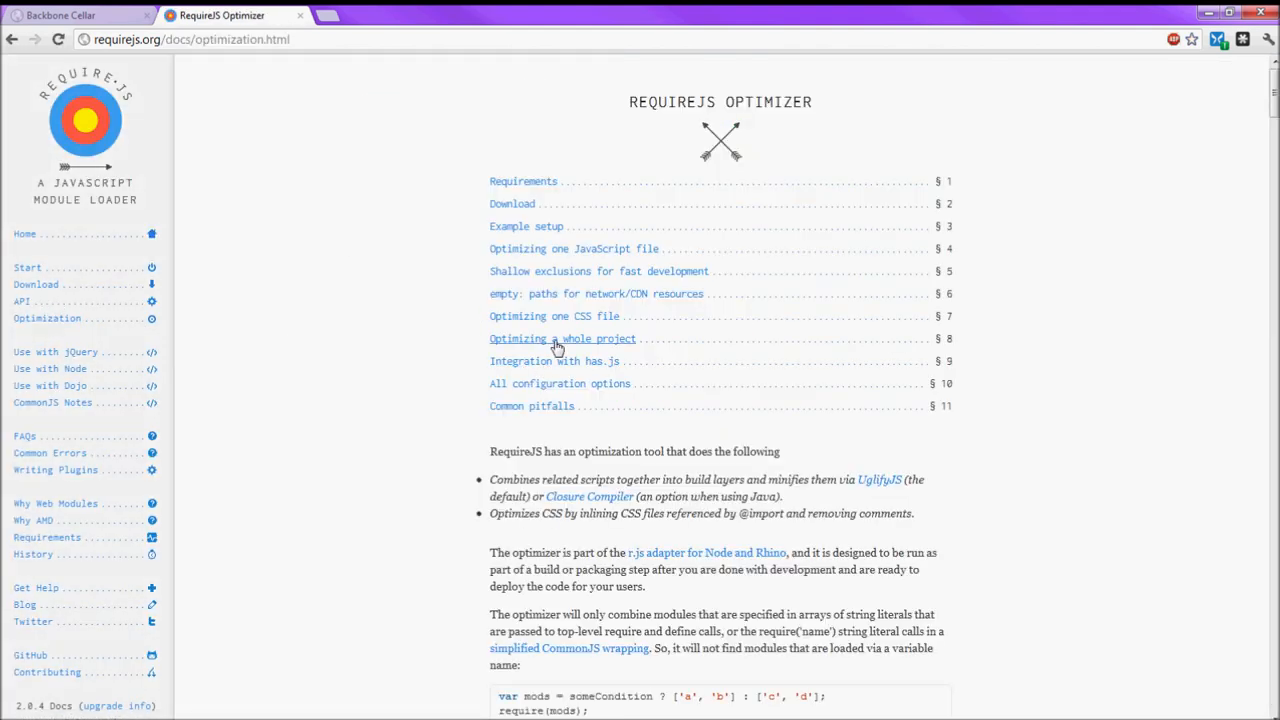
scroll("down", 3)
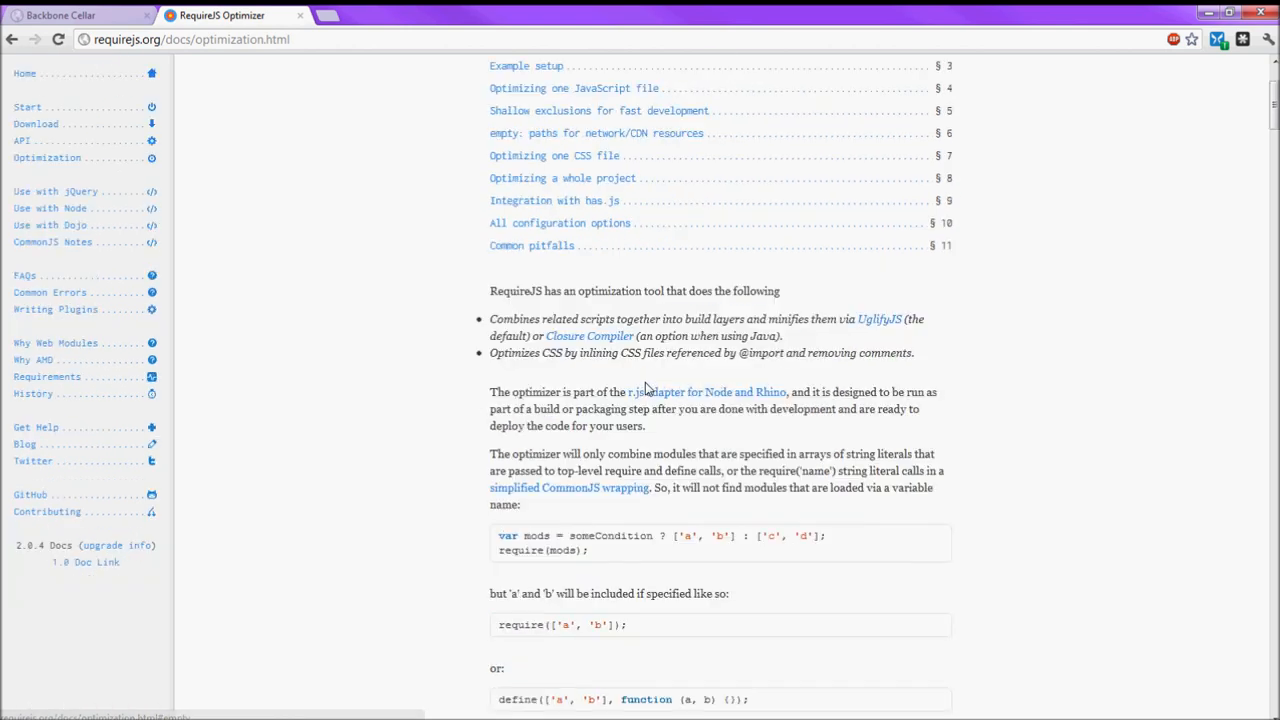
scroll("down", 3)
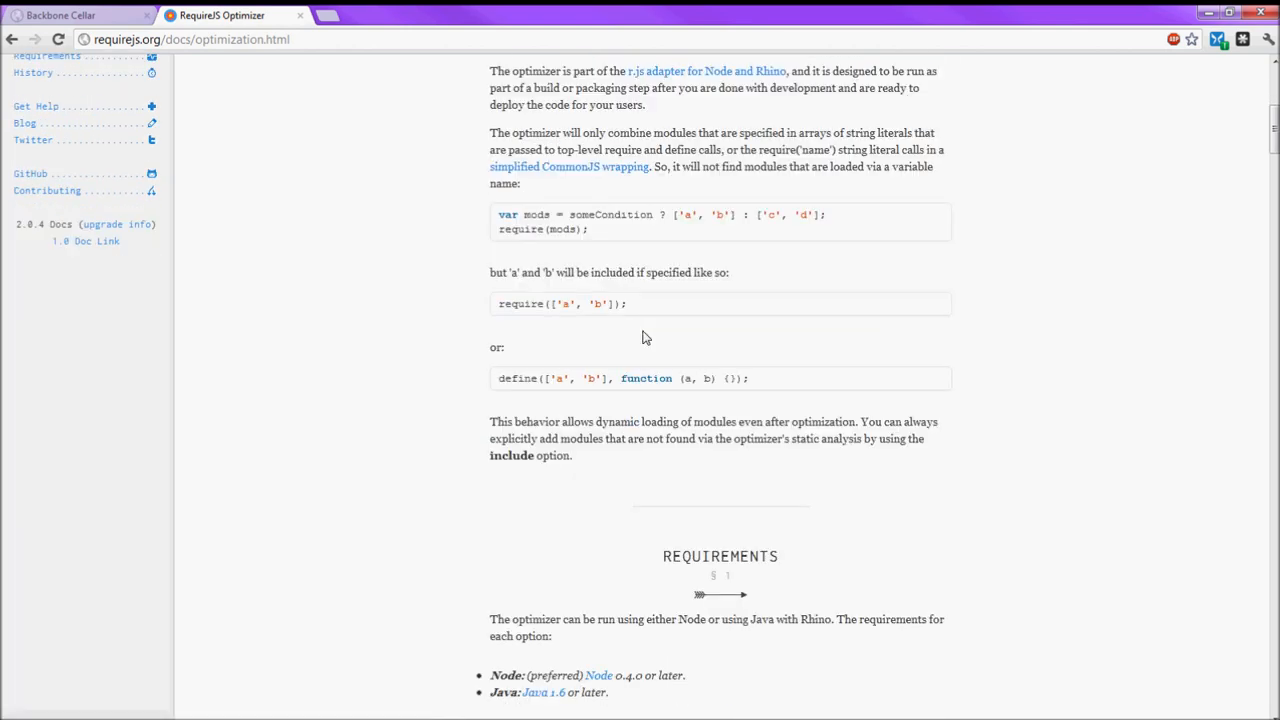
scroll("down", 3)
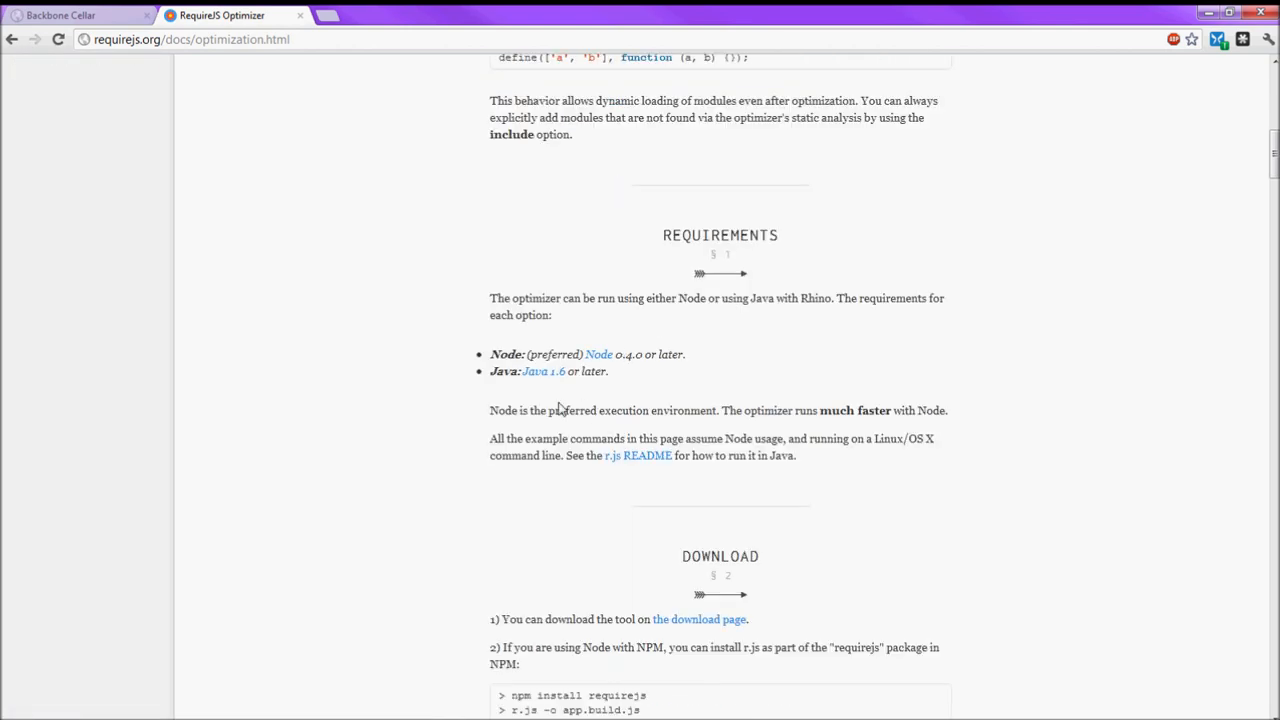
scroll("up", 3)
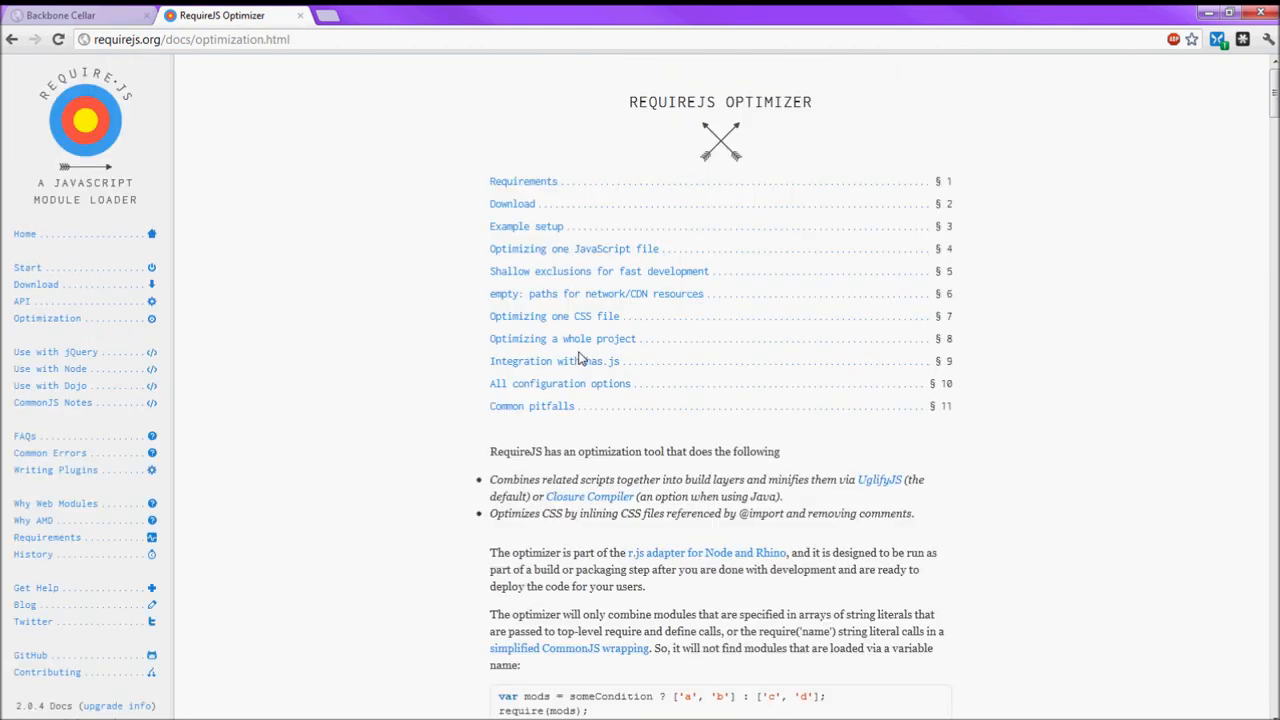
left_click(75, 15)
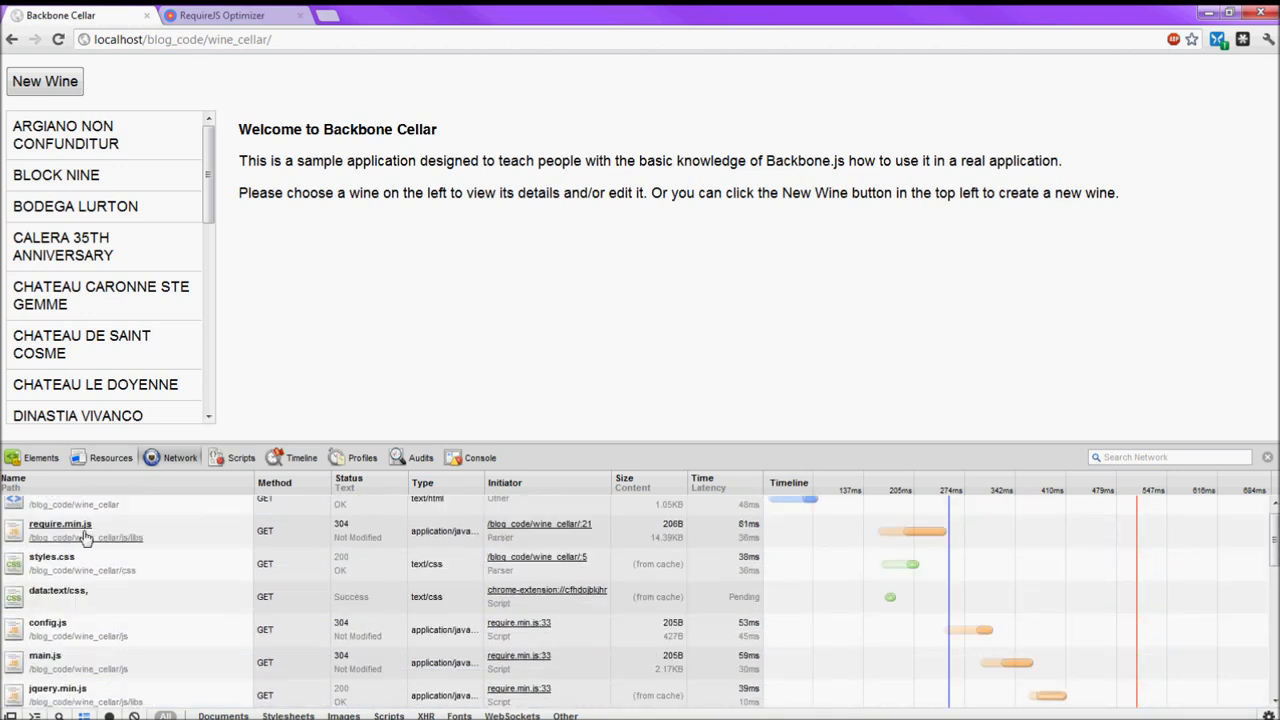
mouse_move(145, 580)
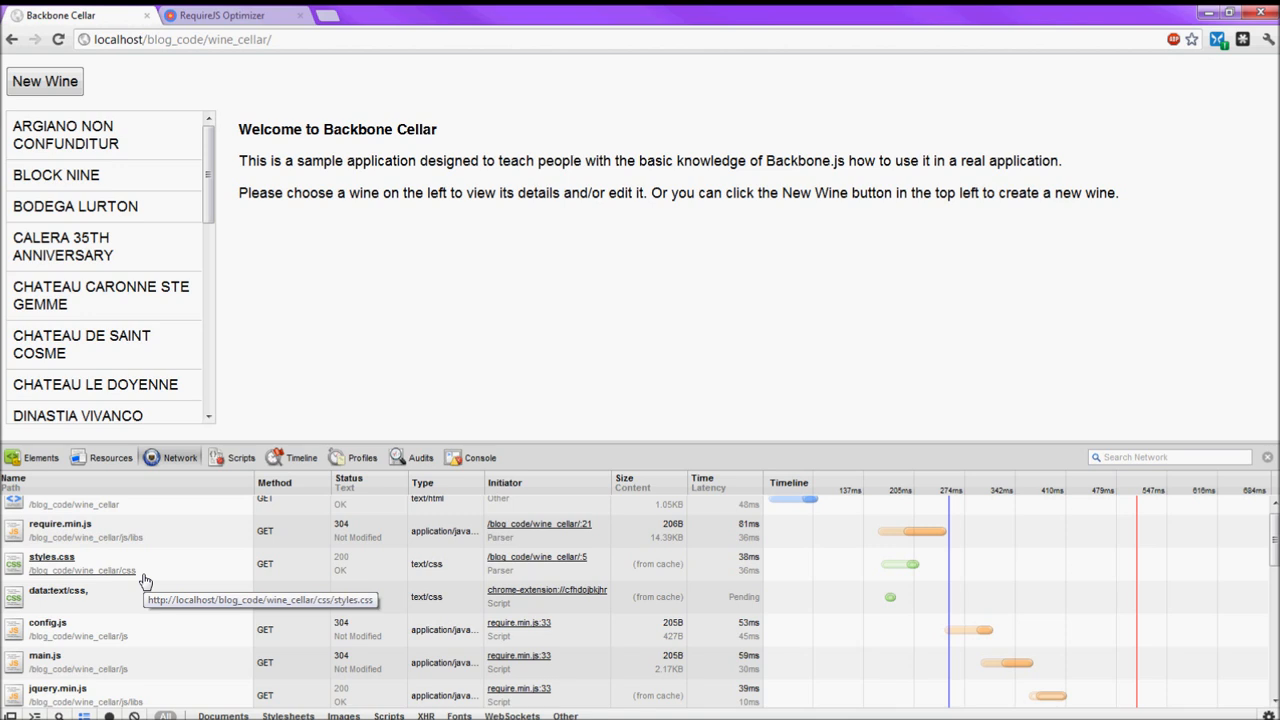
mouse_move(168, 575)
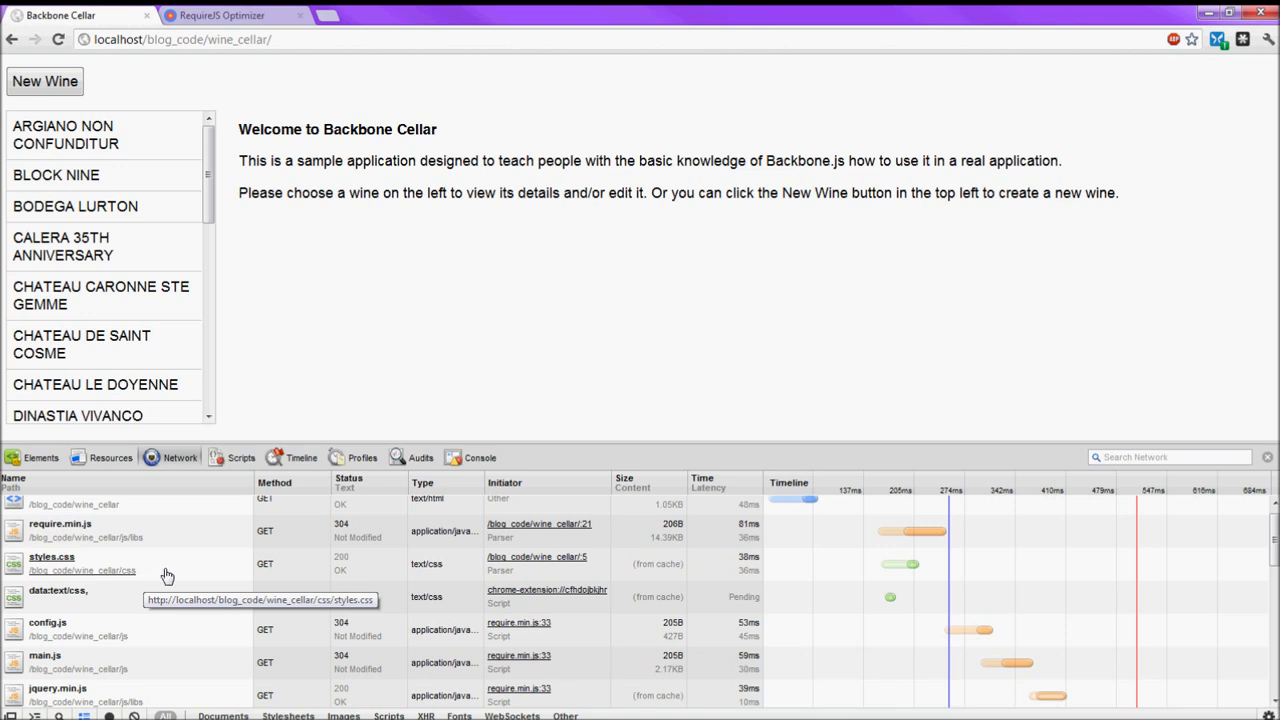
mouse_move(340, 362)
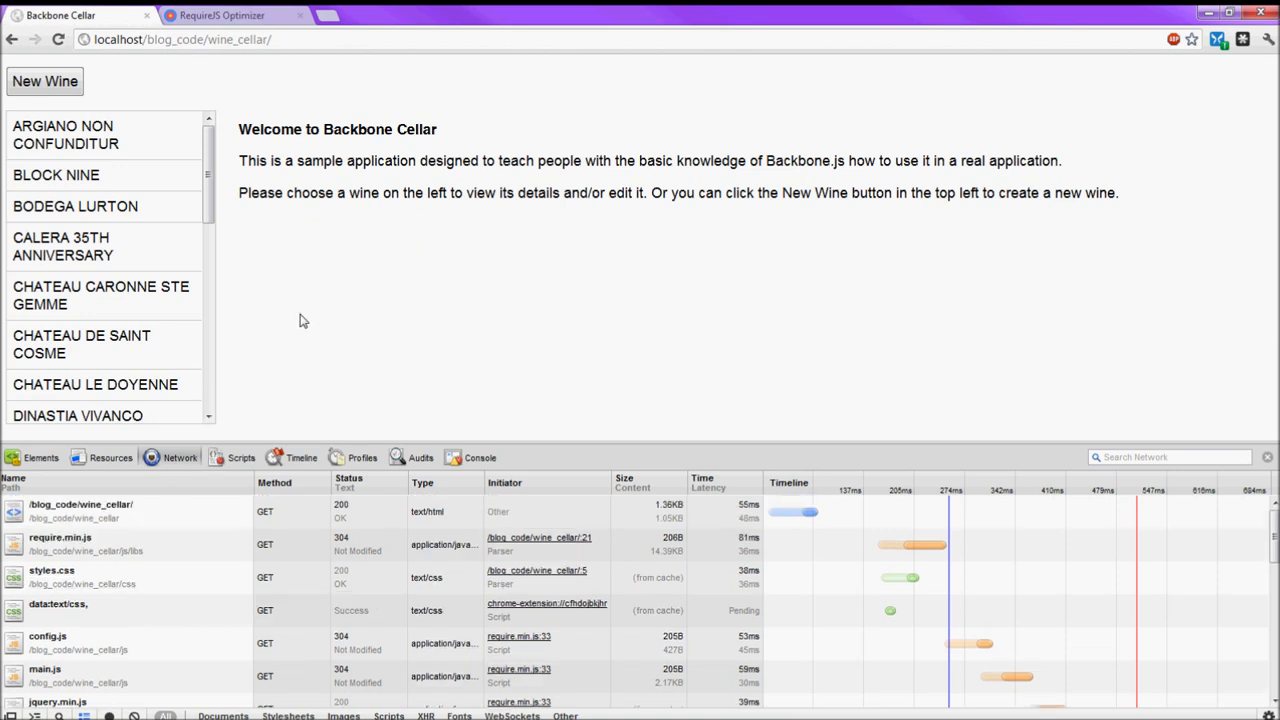
mouse_move(320, 311)
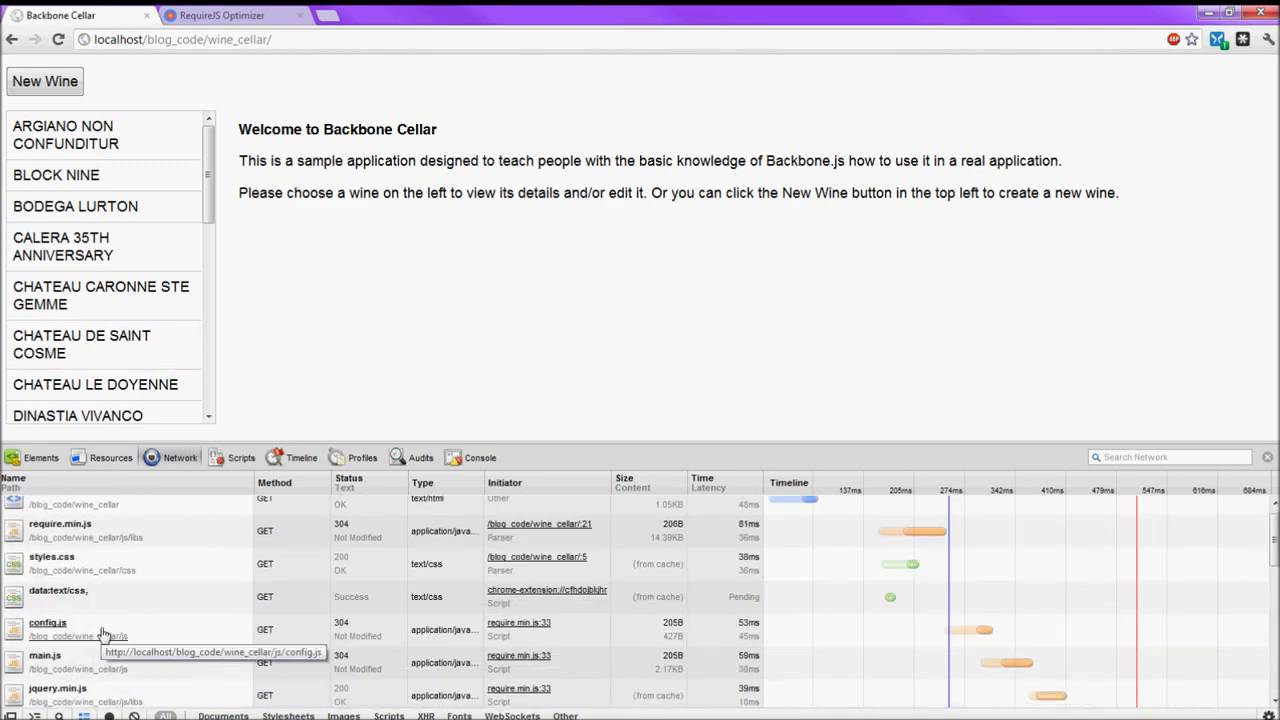
mouse_move(385, 304)
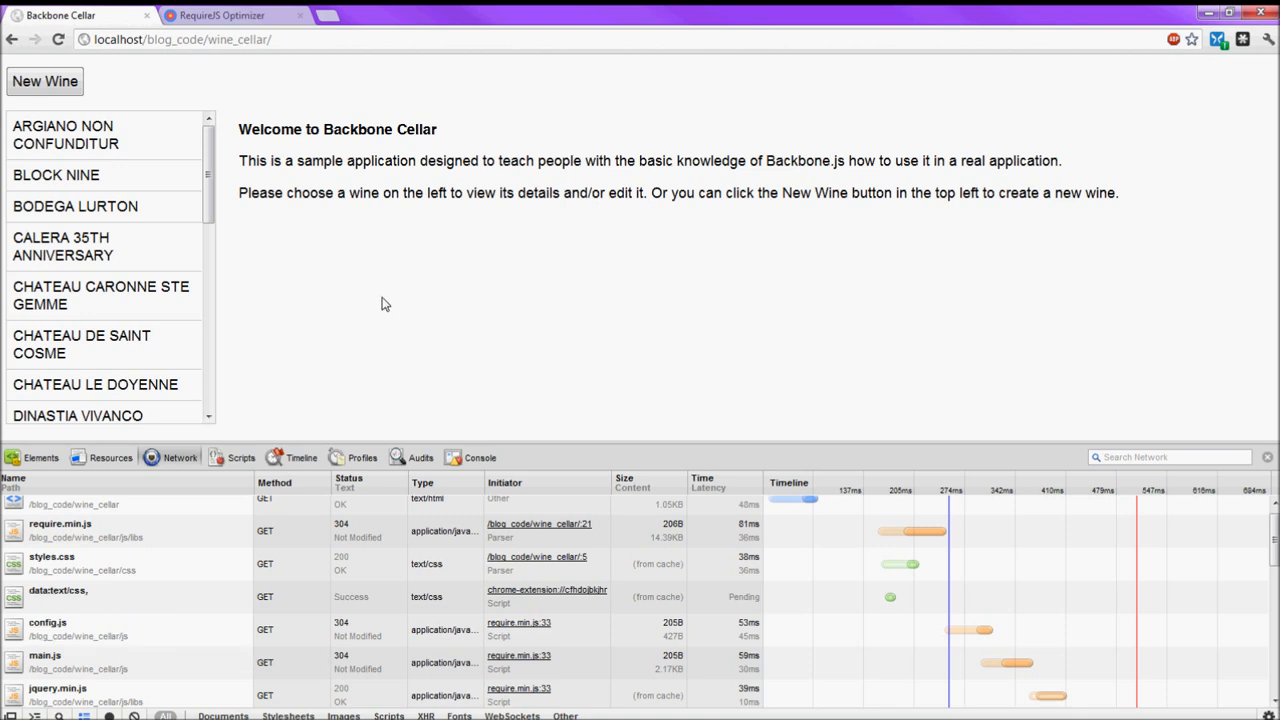
mouse_move(1036, 624)
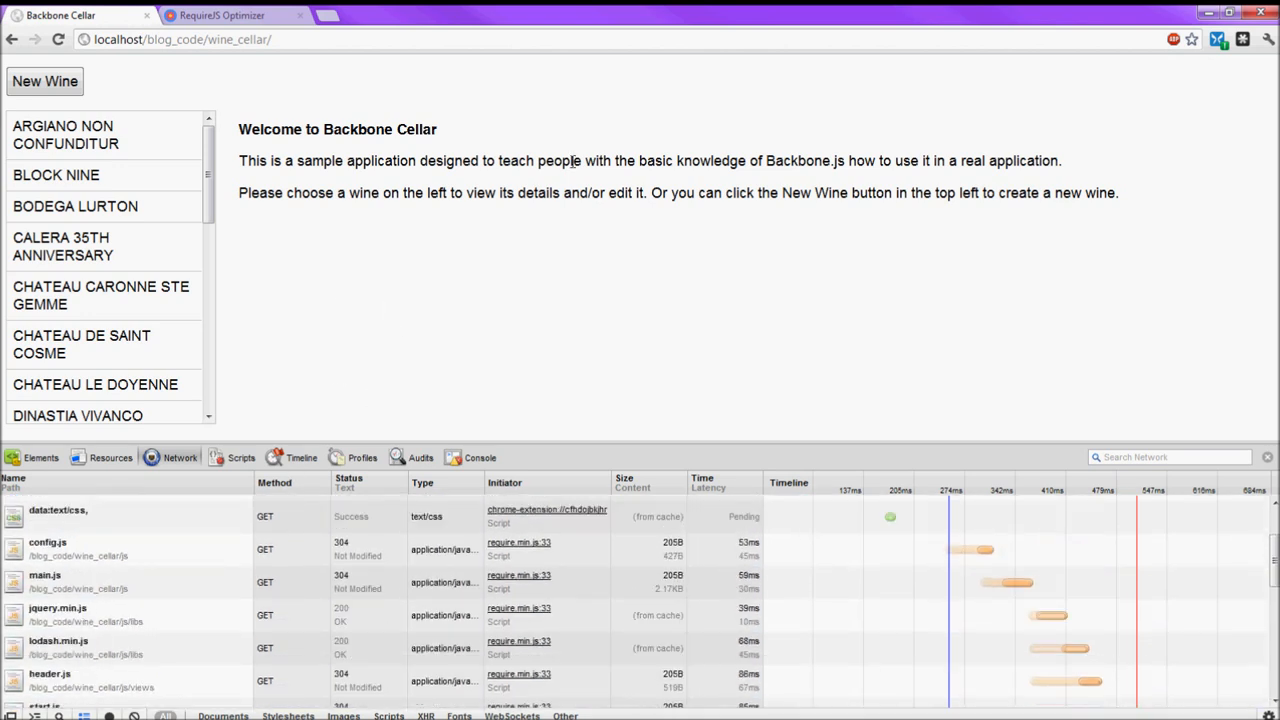
mouse_move(375, 217)
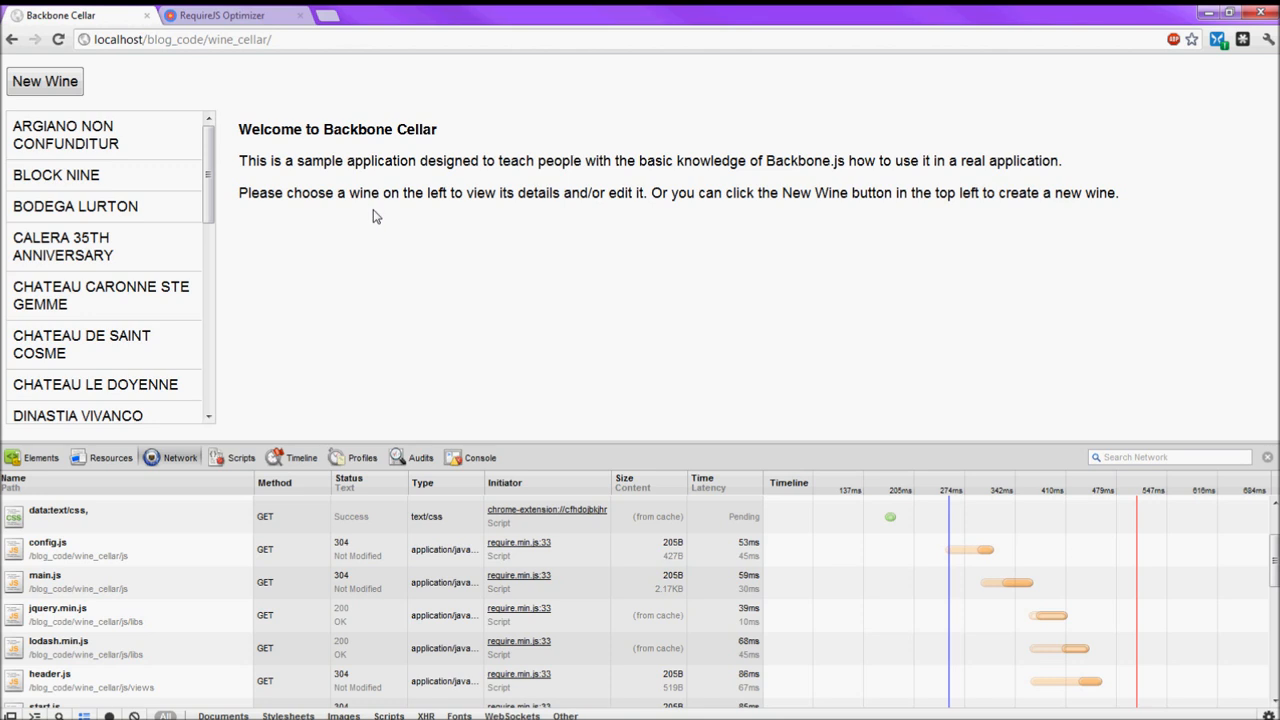
Glance at the RequireJS Optimizer docs, then return to the wine cellar app's network log.
left_click(222, 15)
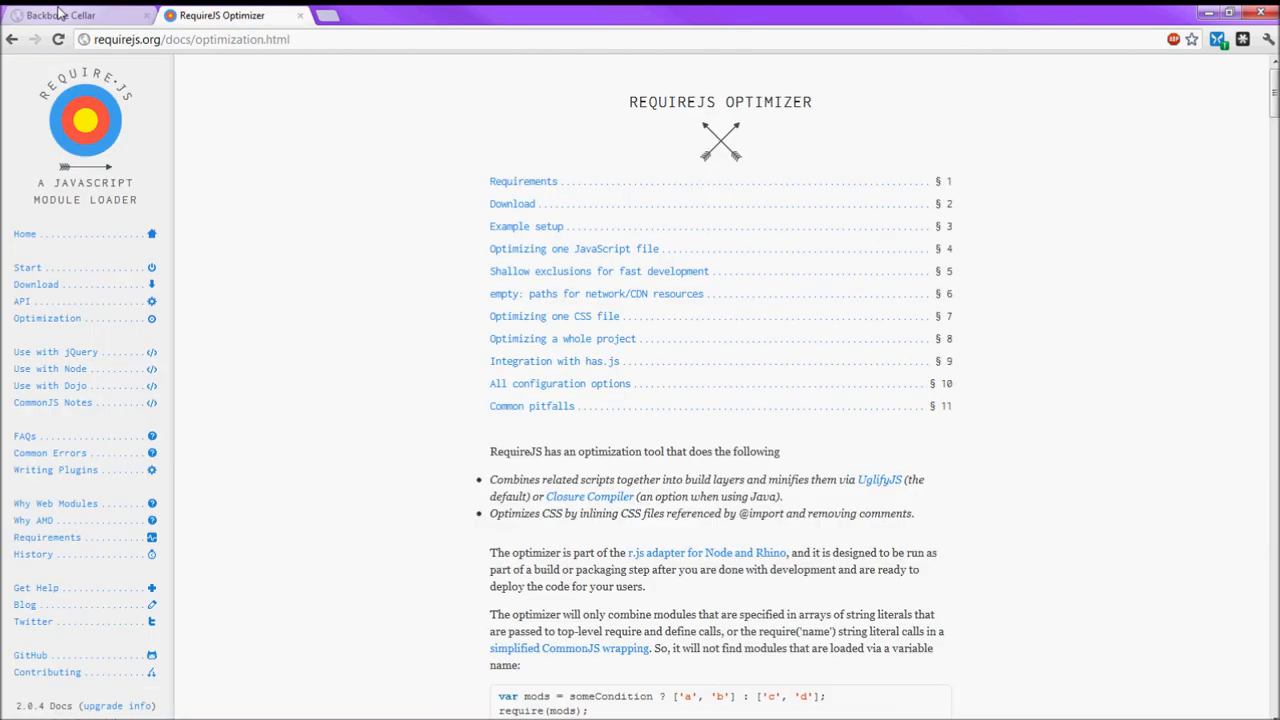
left_click(60, 15)
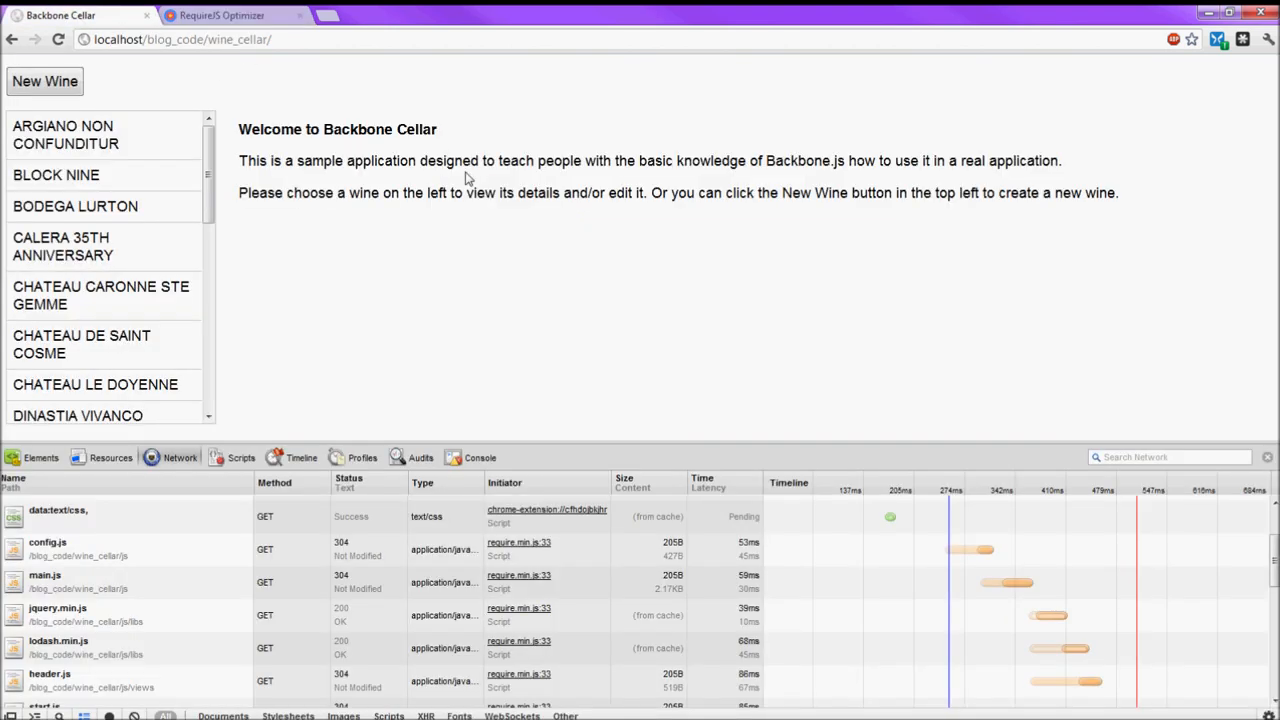
mouse_move(547, 268)
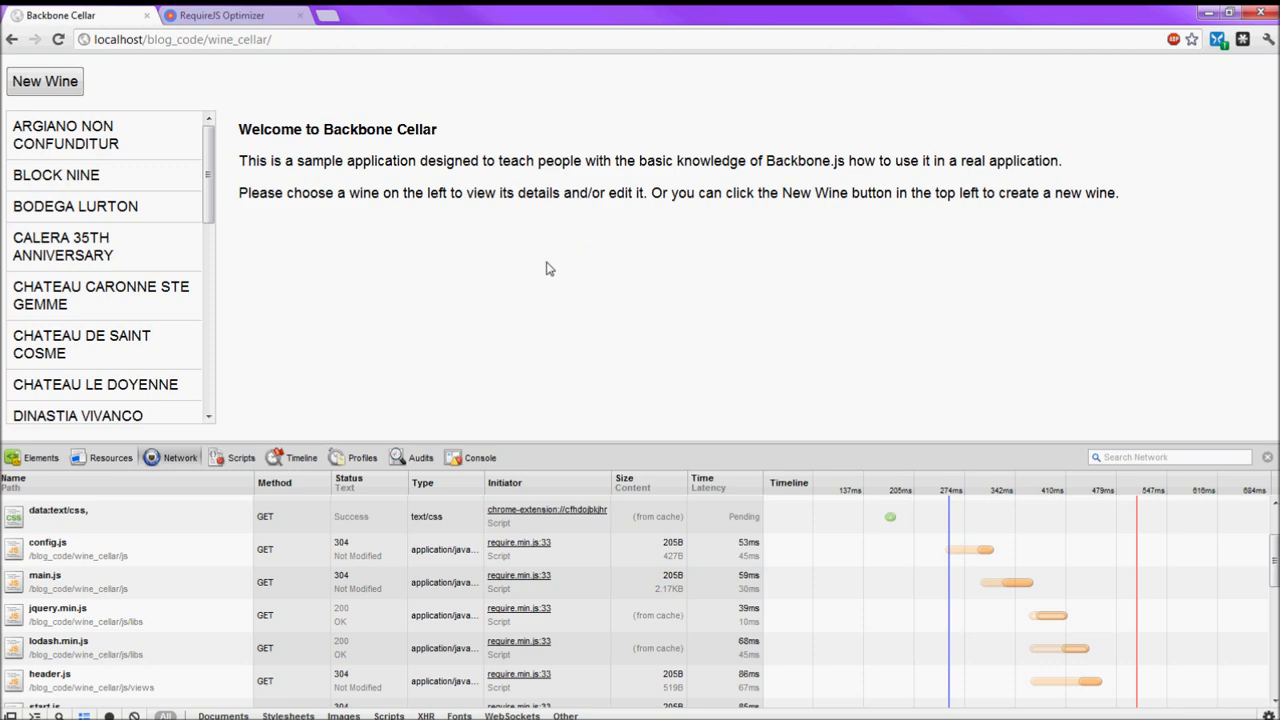